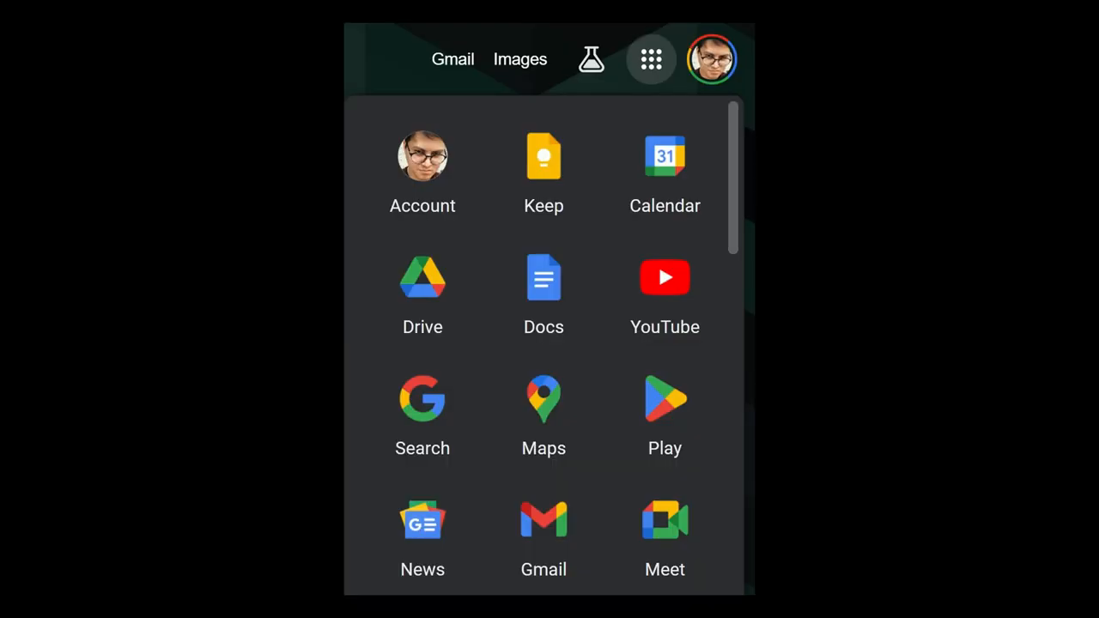
Open Google Keep from the Google apps grid to view the Machine Protocols notes.
{"action": "left_click", "coordinate": [542, 168]}
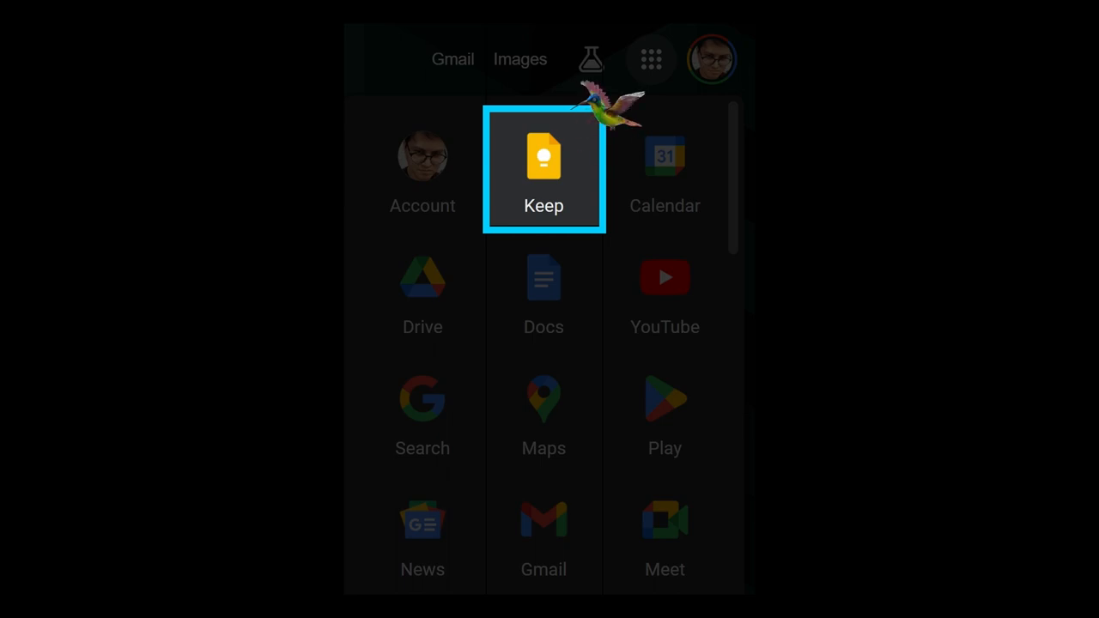
{"action": "left_click", "coordinate": [543, 158]}
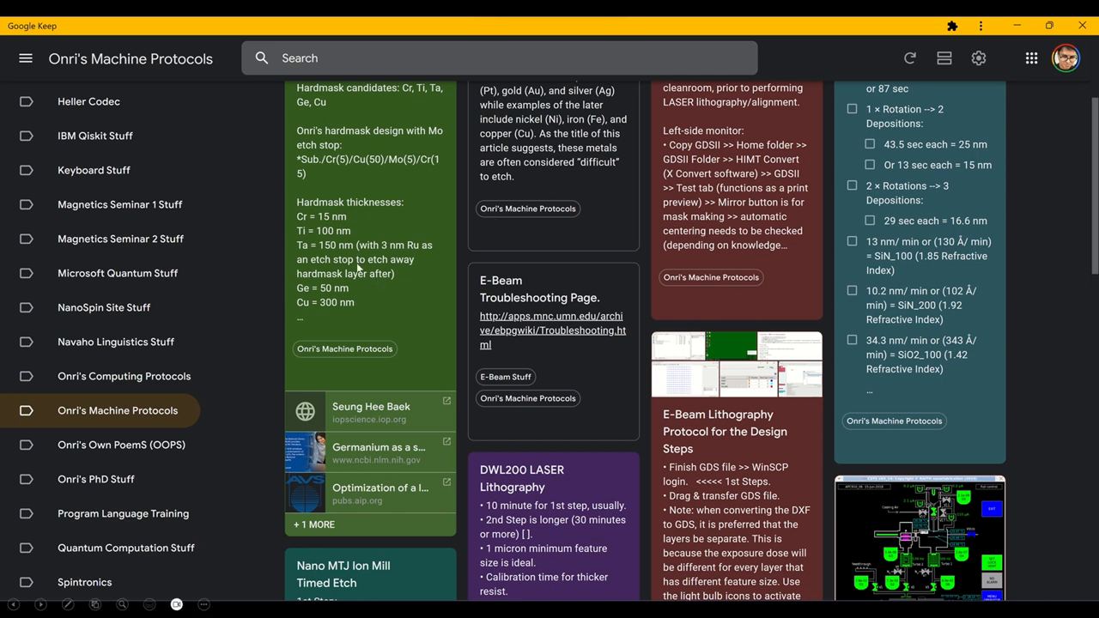
{"action": "mouse_move", "coordinate": [1056, 370]}
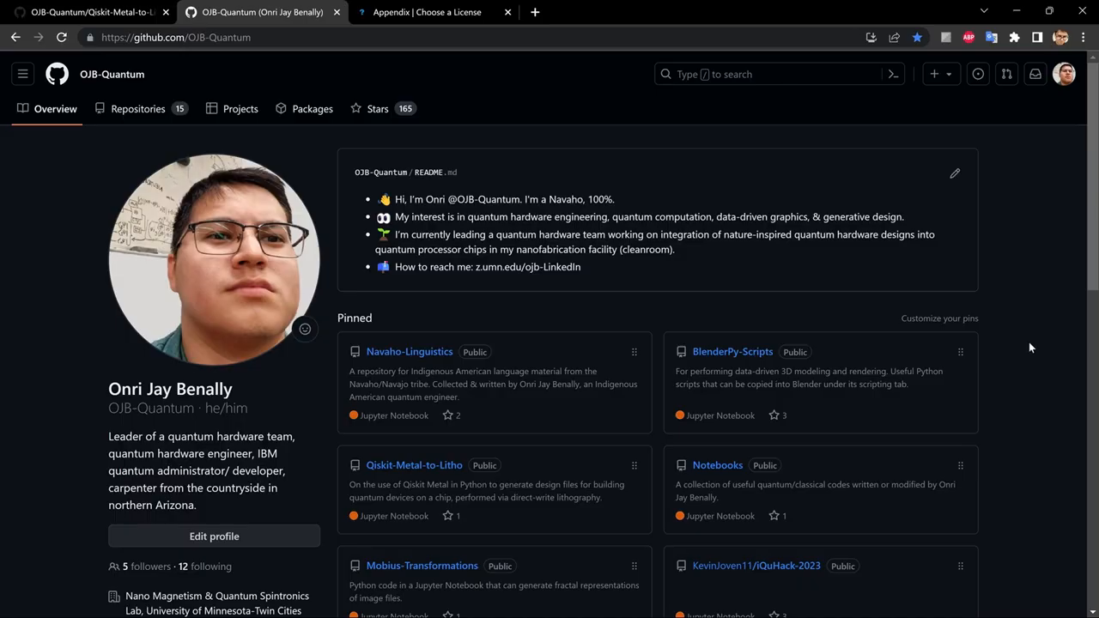
{"action": "mouse_move", "coordinate": [536, 236]}
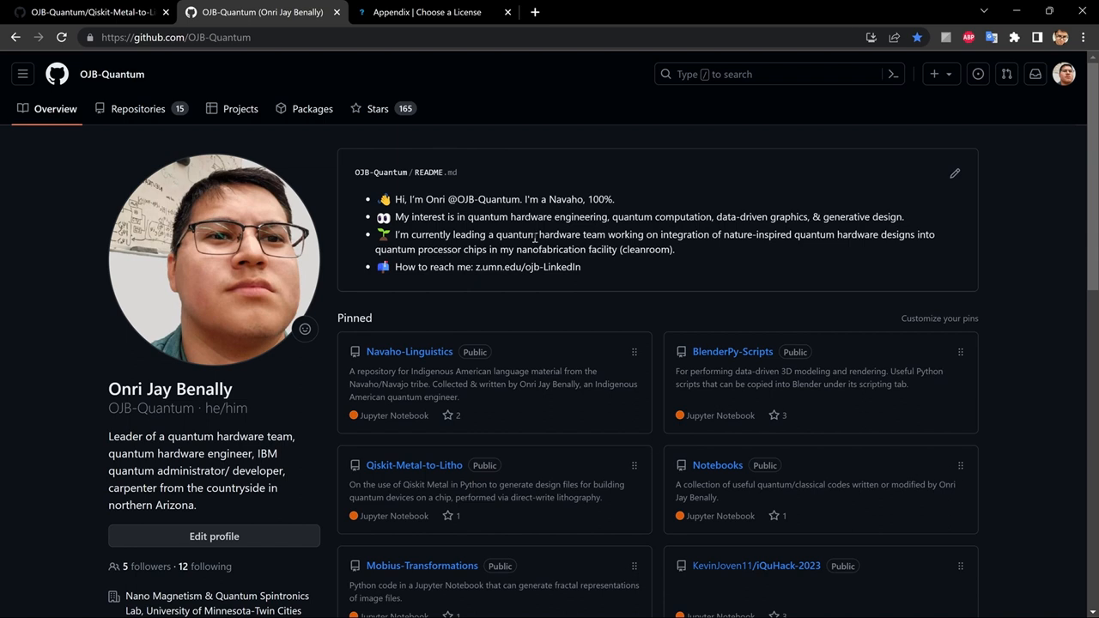
{"action": "mouse_move", "coordinate": [979, 376]}
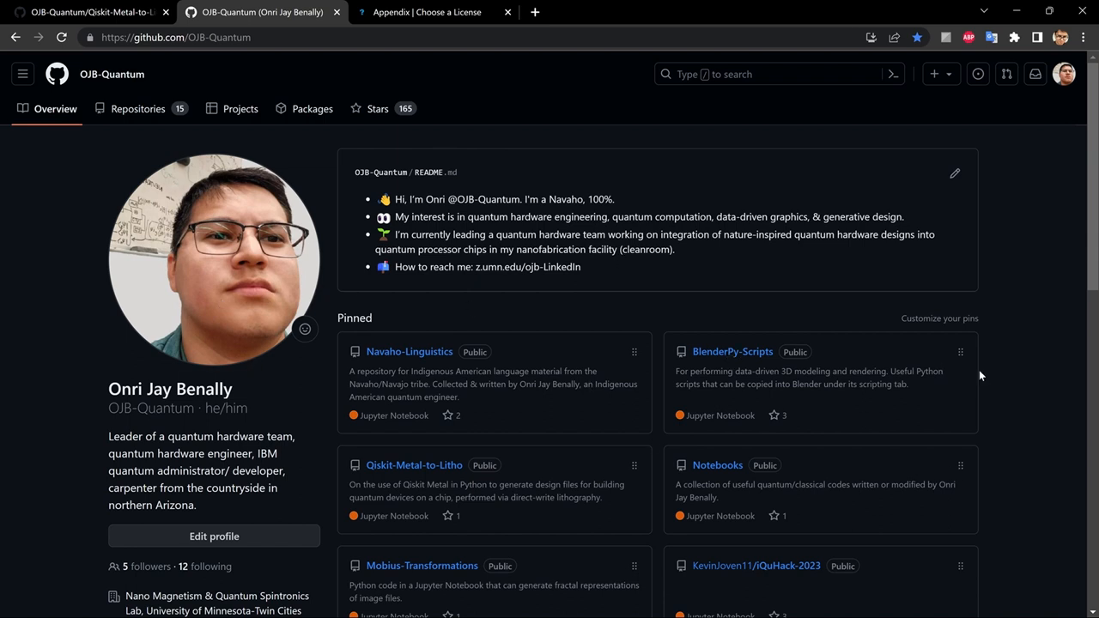
{"action": "mouse_move", "coordinate": [292, 417]}
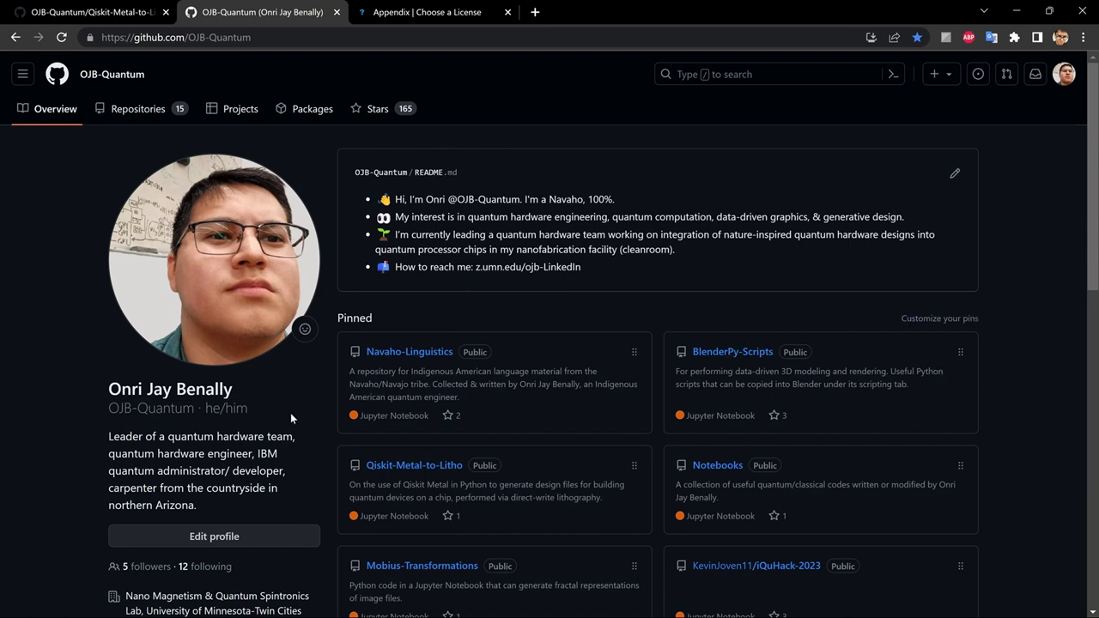
{"action": "mouse_move", "coordinate": [54, 113]}
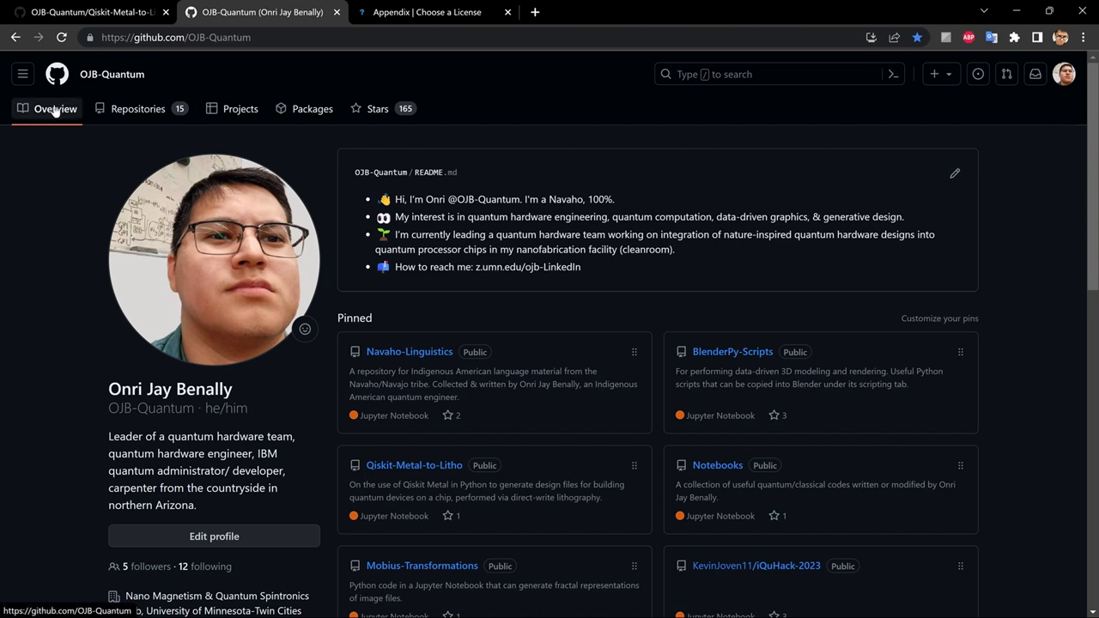
{"action": "mouse_move", "coordinate": [62, 119]}
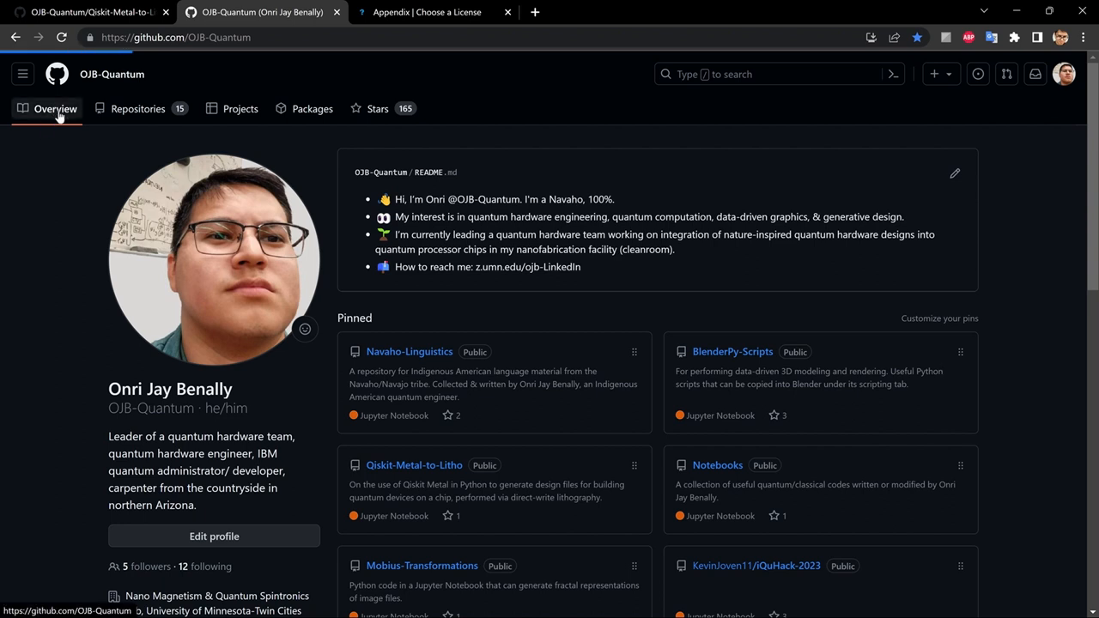
{"action": "mouse_move", "coordinate": [649, 480]}
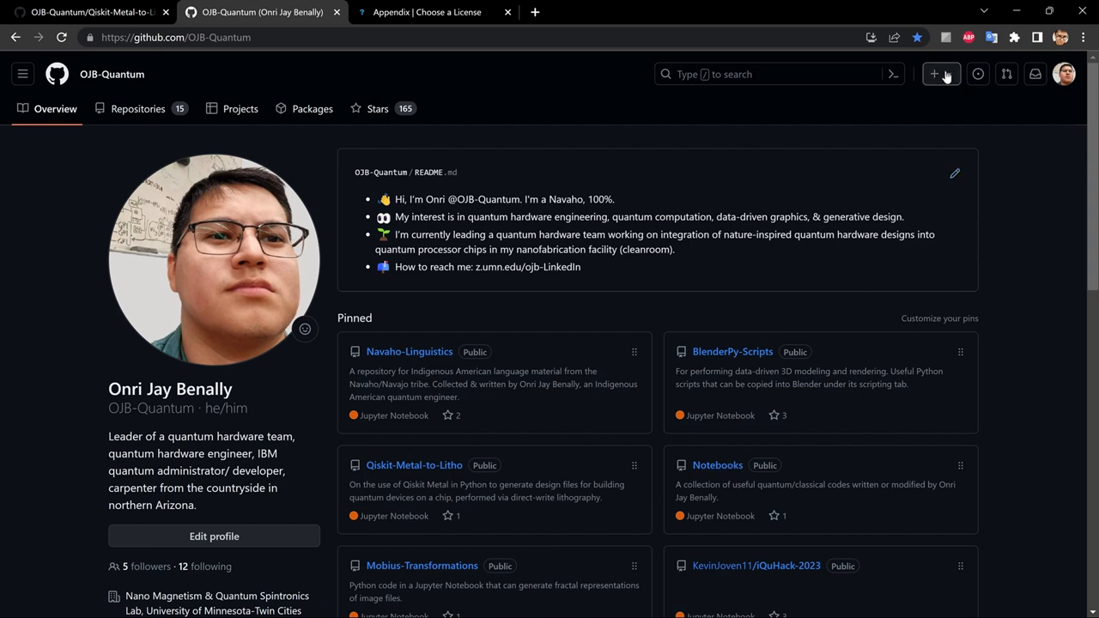
{"action": "mouse_move", "coordinate": [937, 75]}
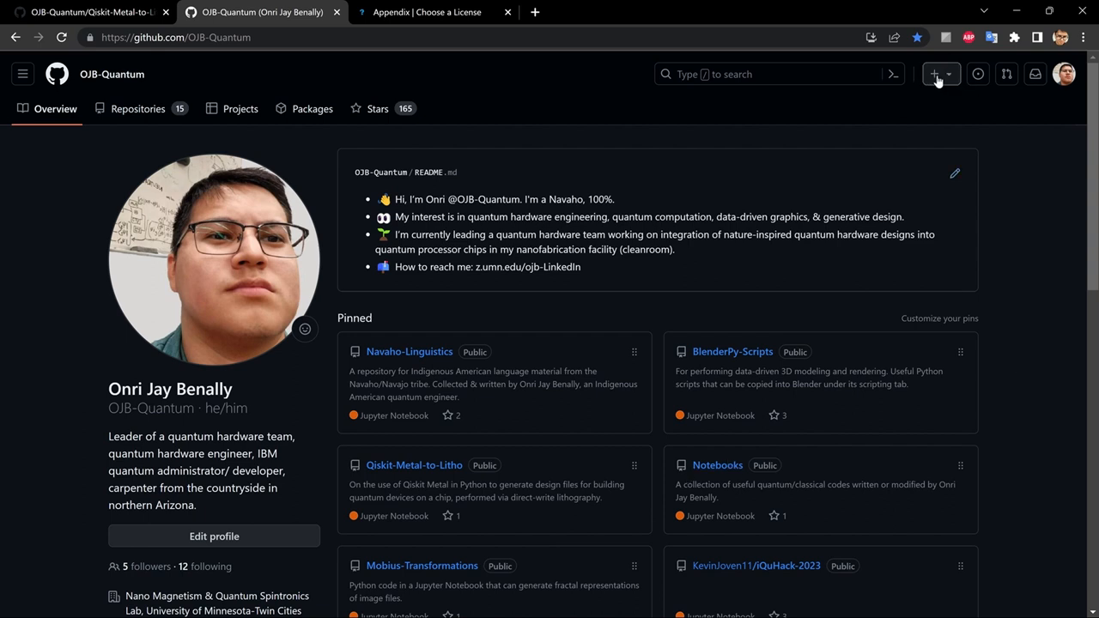
Start a new repository from the + menu in the GitHub top bar.
{"action": "left_click", "coordinate": [936, 74]}
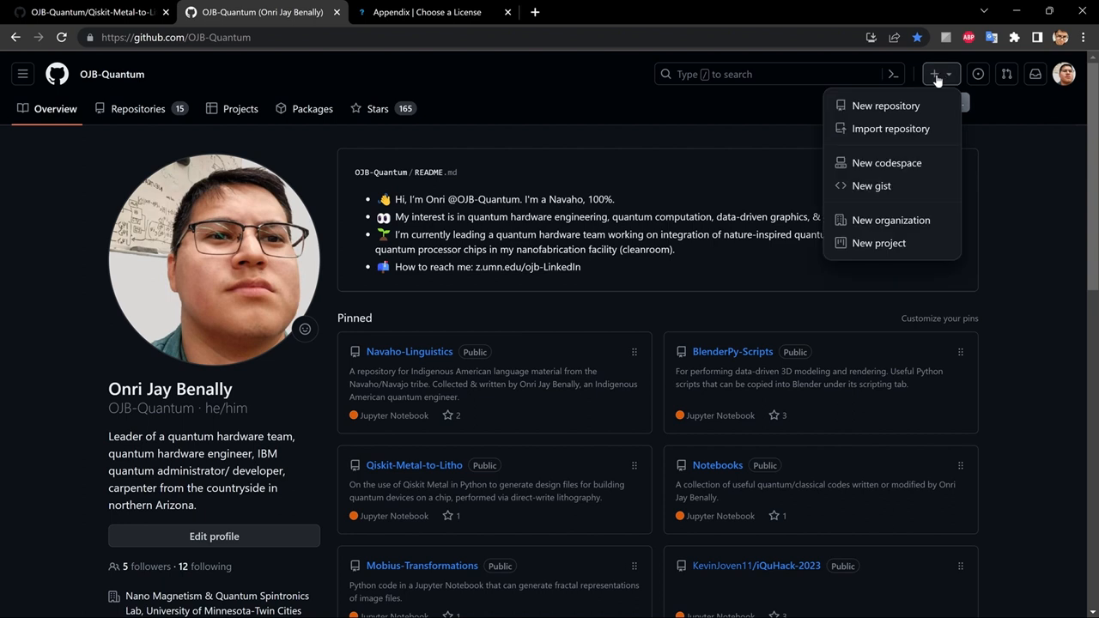
{"action": "mouse_move", "coordinate": [886, 107]}
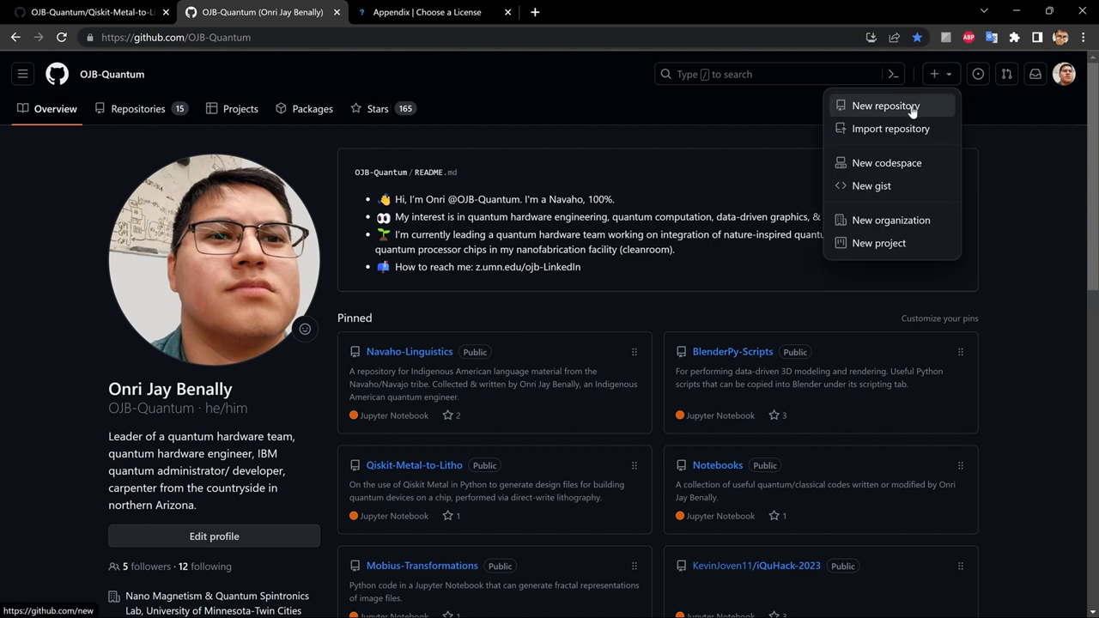
{"action": "left_click", "coordinate": [881, 106]}
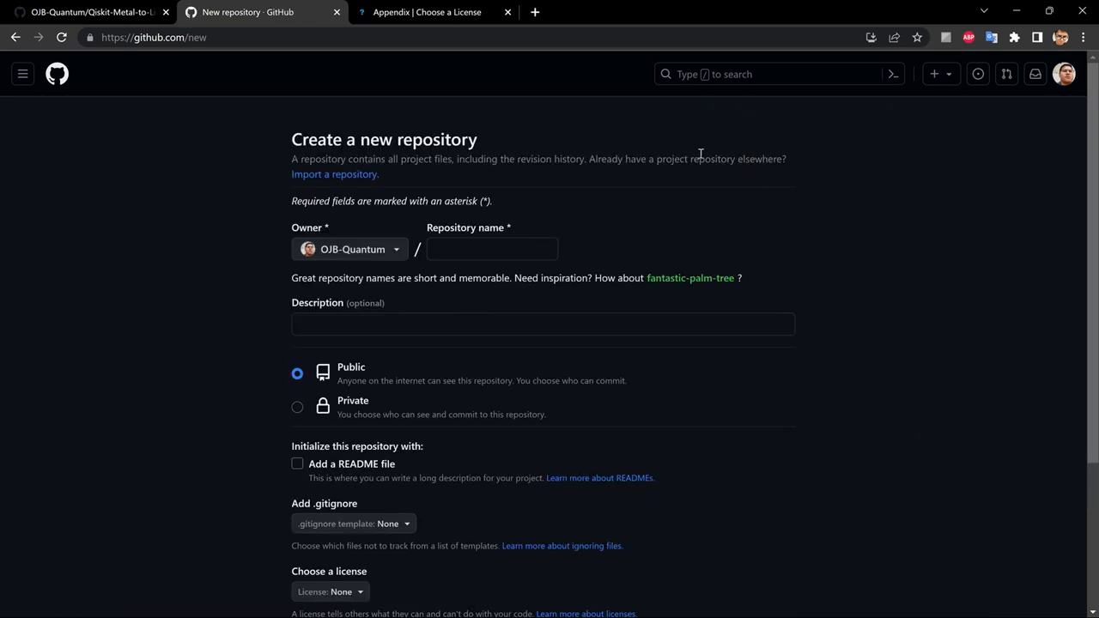
Name the new repository CUDA-Quantum.
{"action": "left_click", "coordinate": [491, 249]}
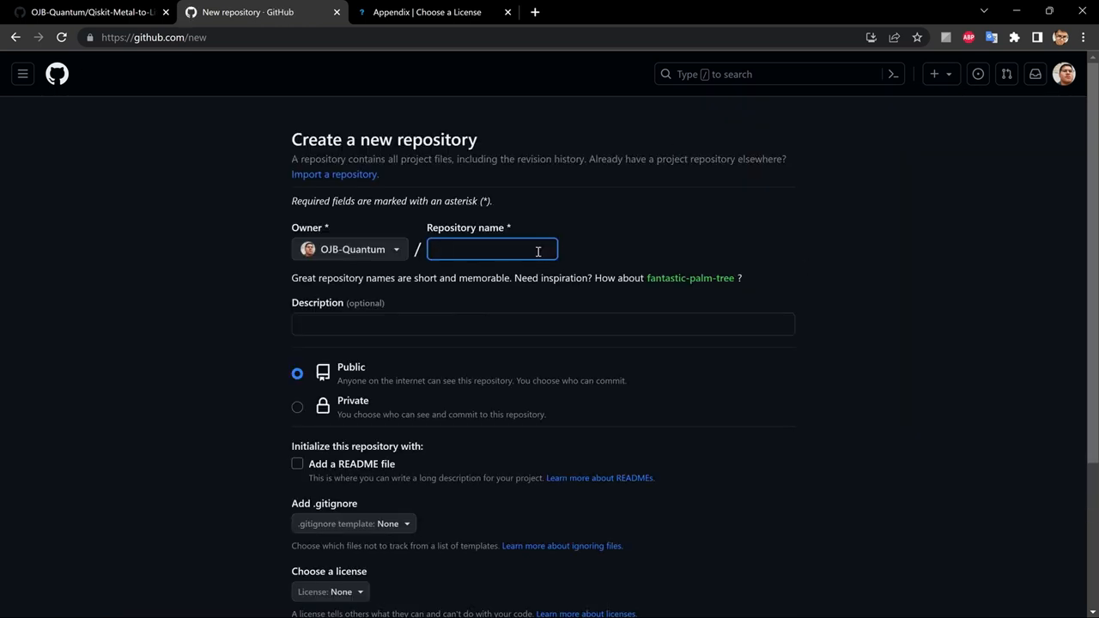
{"action": "left_click", "coordinate": [491, 249]}
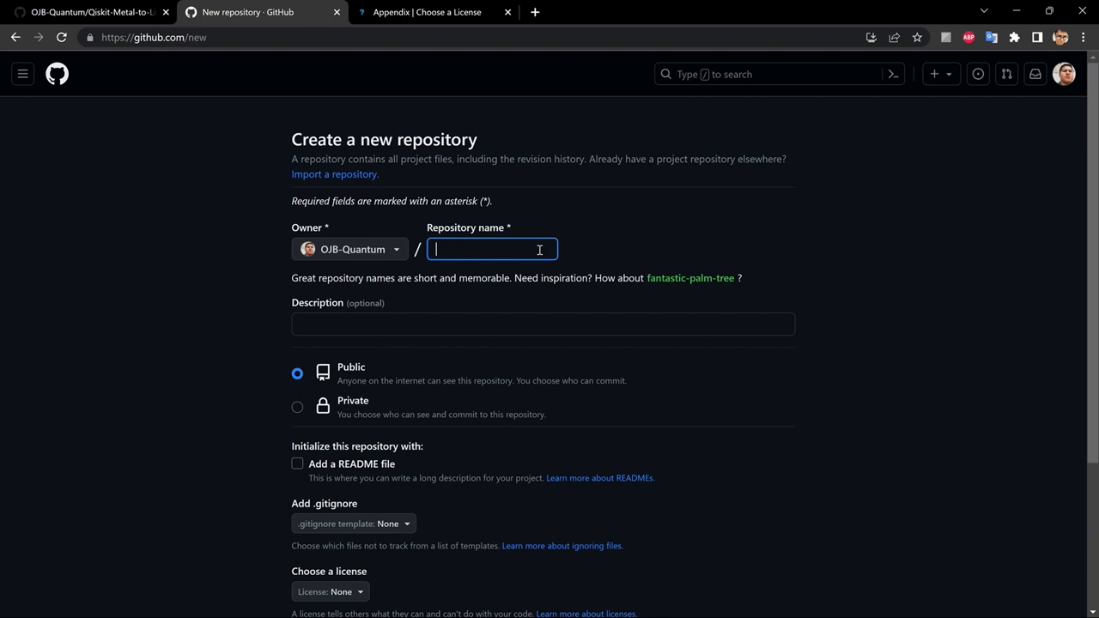
{"action": "type", "text": "QU"}
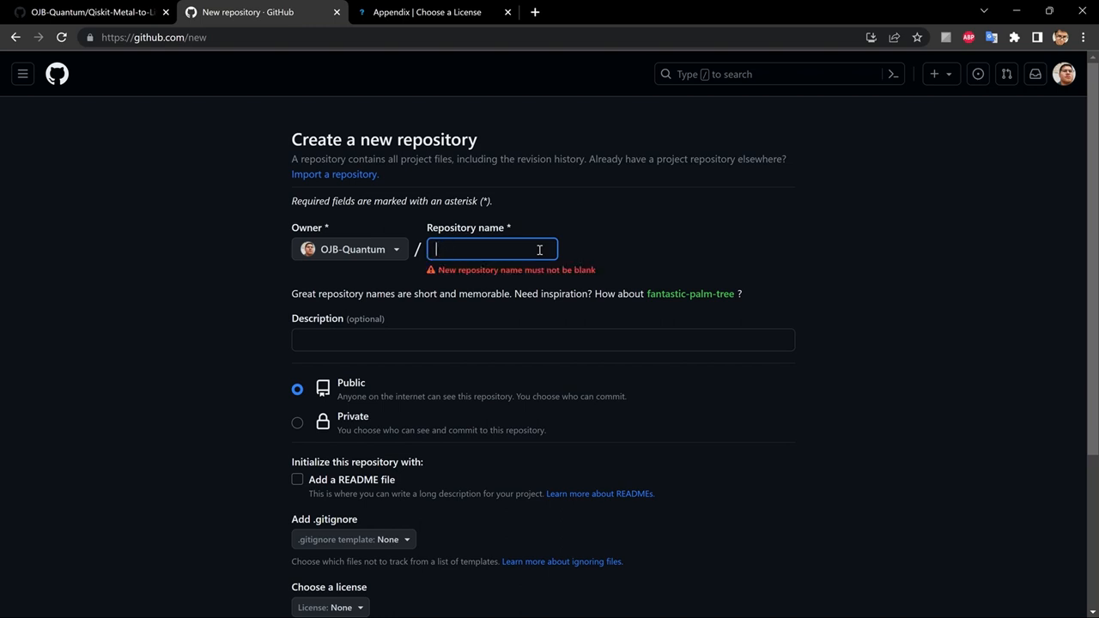
{"action": "type", "text": "CUDA-Quantum"}
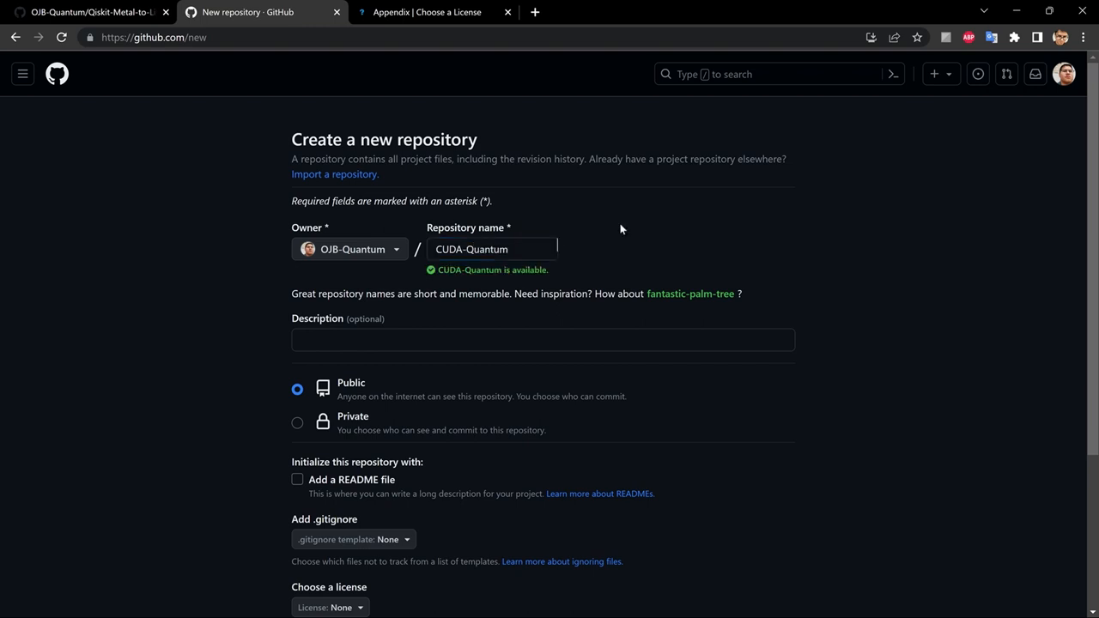
Describe the repository as 'CUDA for Blender Quantum.' and review the remaining options.
{"action": "left_click", "coordinate": [543, 340]}
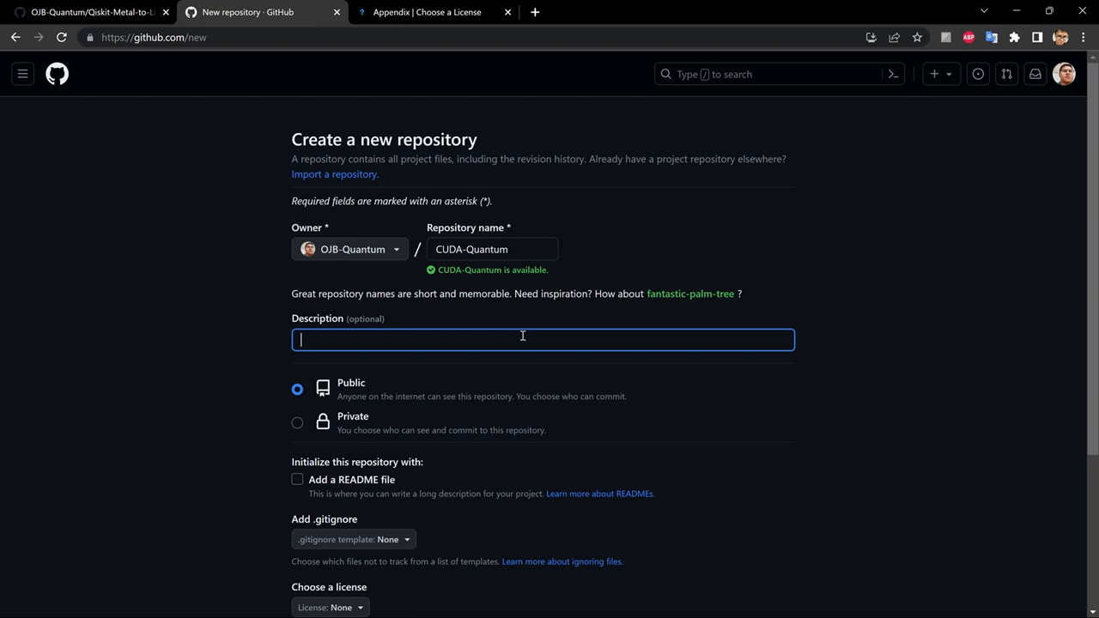
{"action": "type", "text": "CUDA"}
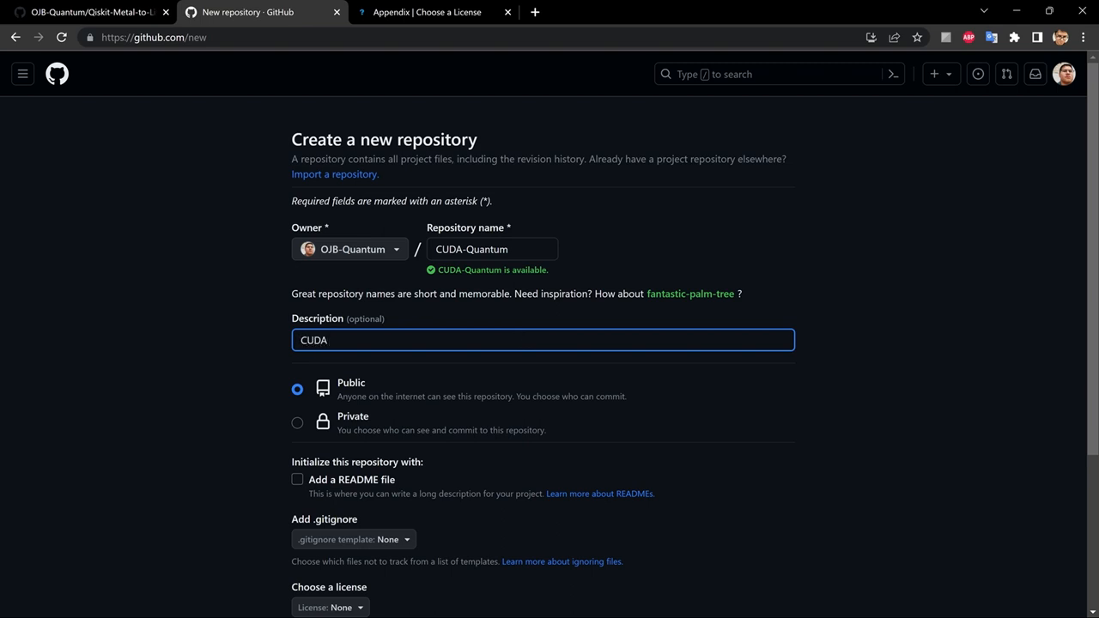
{"action": "mouse_move", "coordinate": [460, 343]}
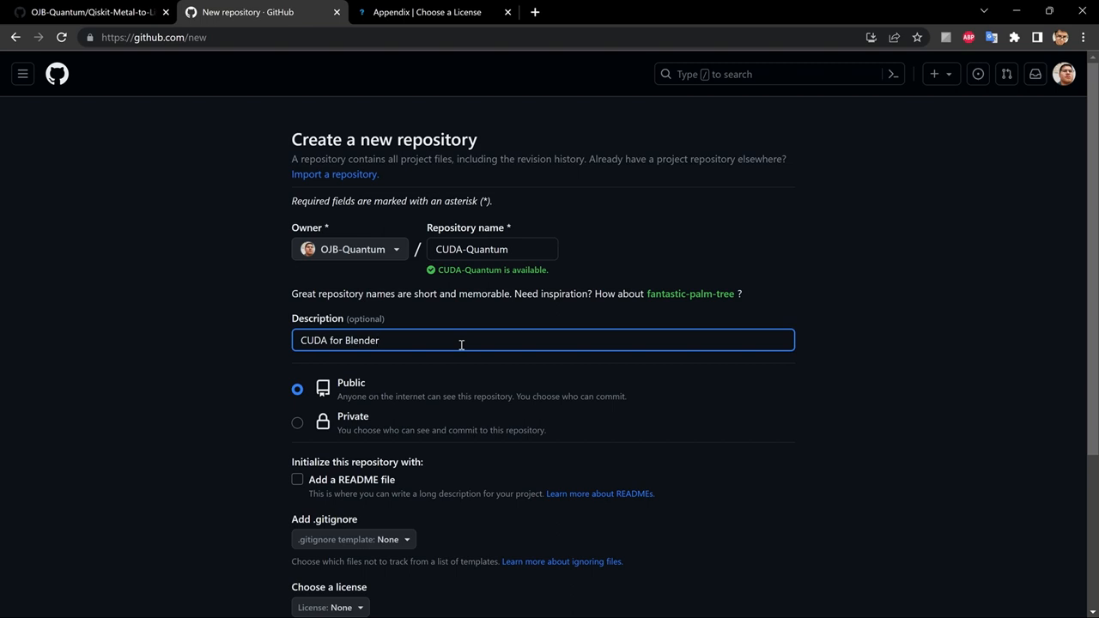
{"action": "type", "text": "Quantum"}
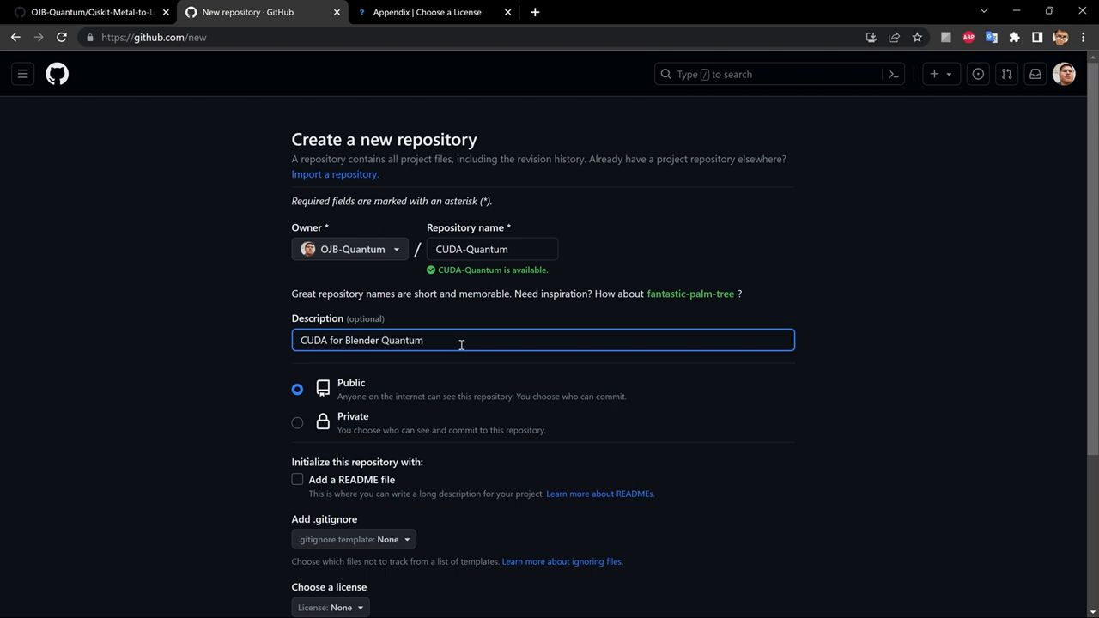
{"action": "type", "text": "."}
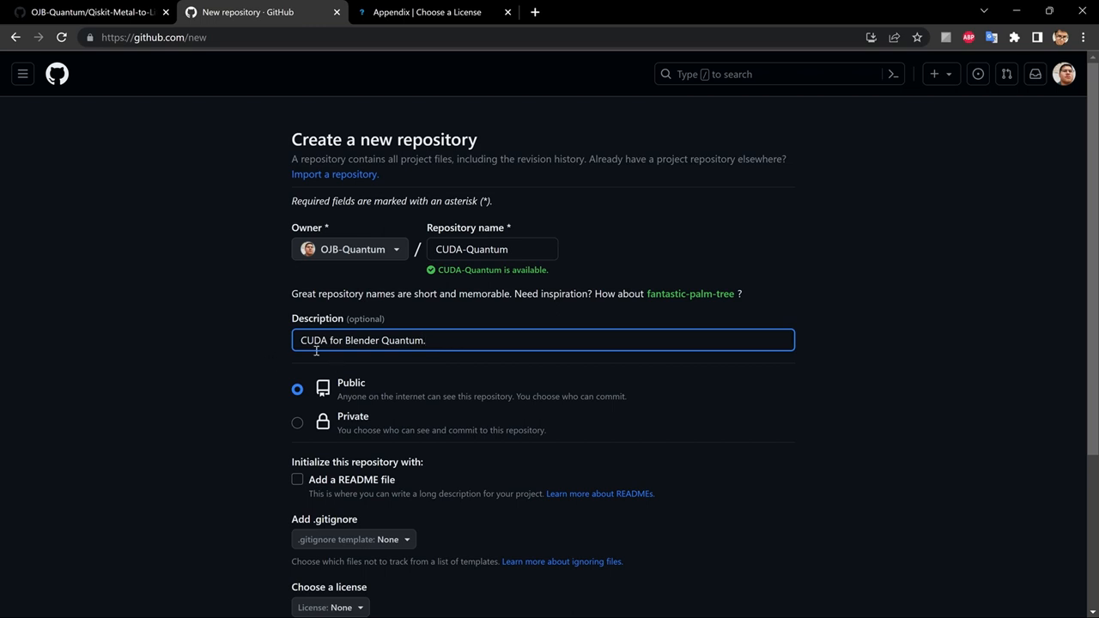
{"action": "mouse_move", "coordinate": [386, 340]}
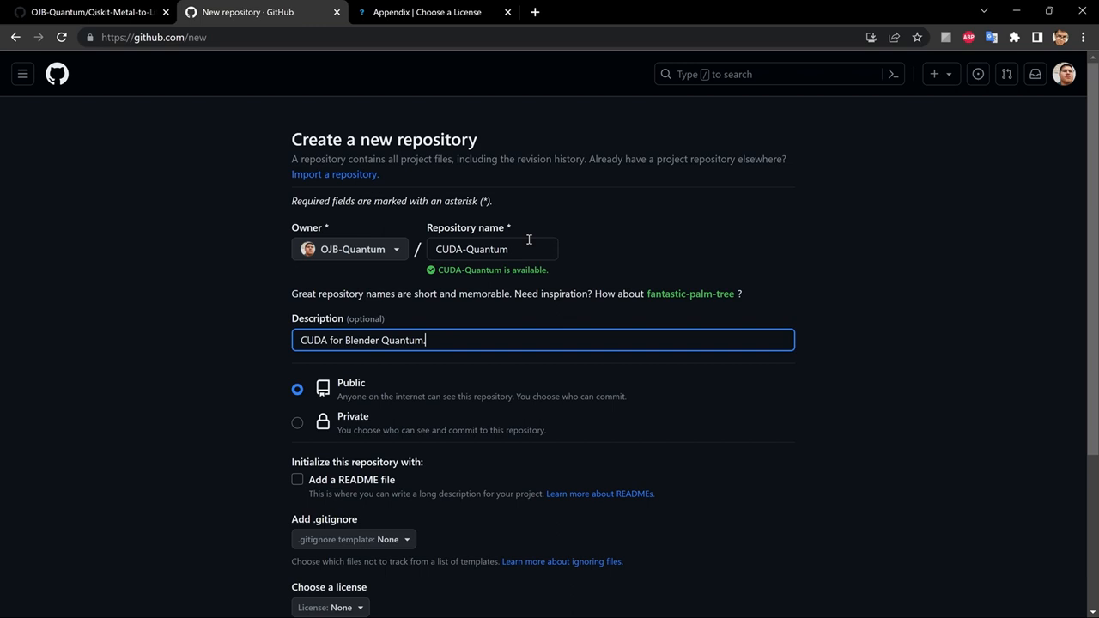
{"action": "scroll", "scroll_direction": "down", "scroll_amount": 3}
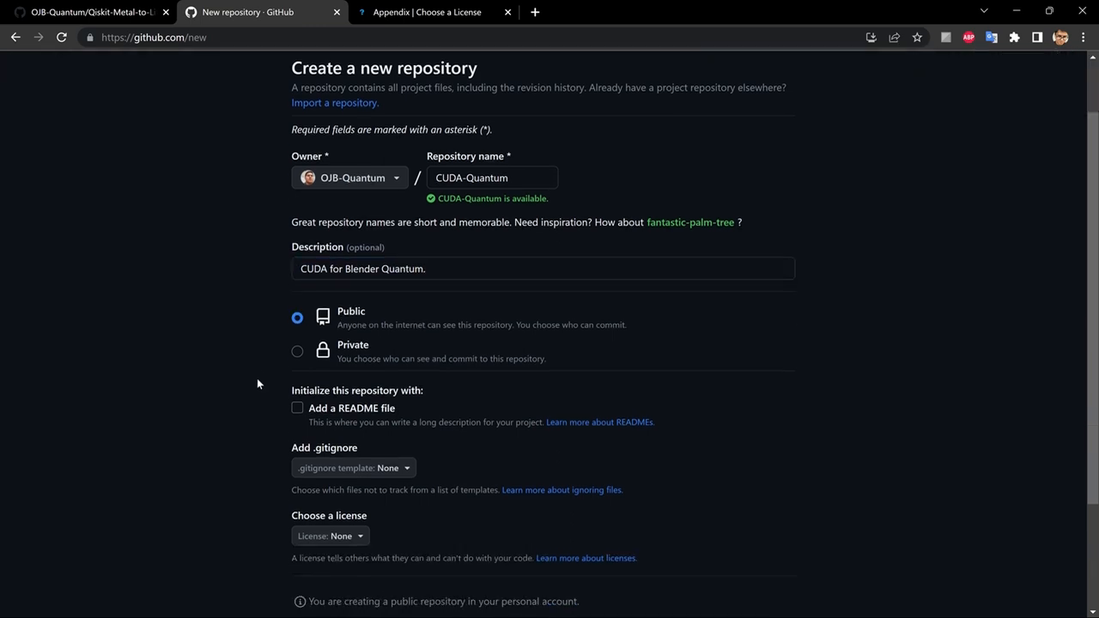
{"action": "mouse_move", "coordinate": [357, 341]}
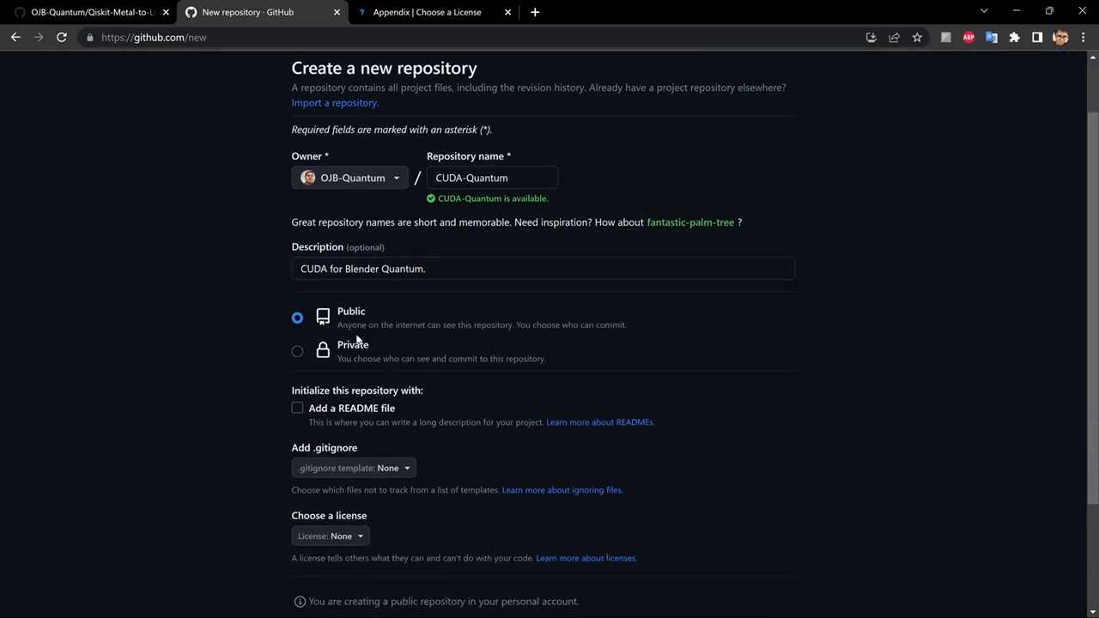
{"action": "mouse_move", "coordinate": [251, 405]}
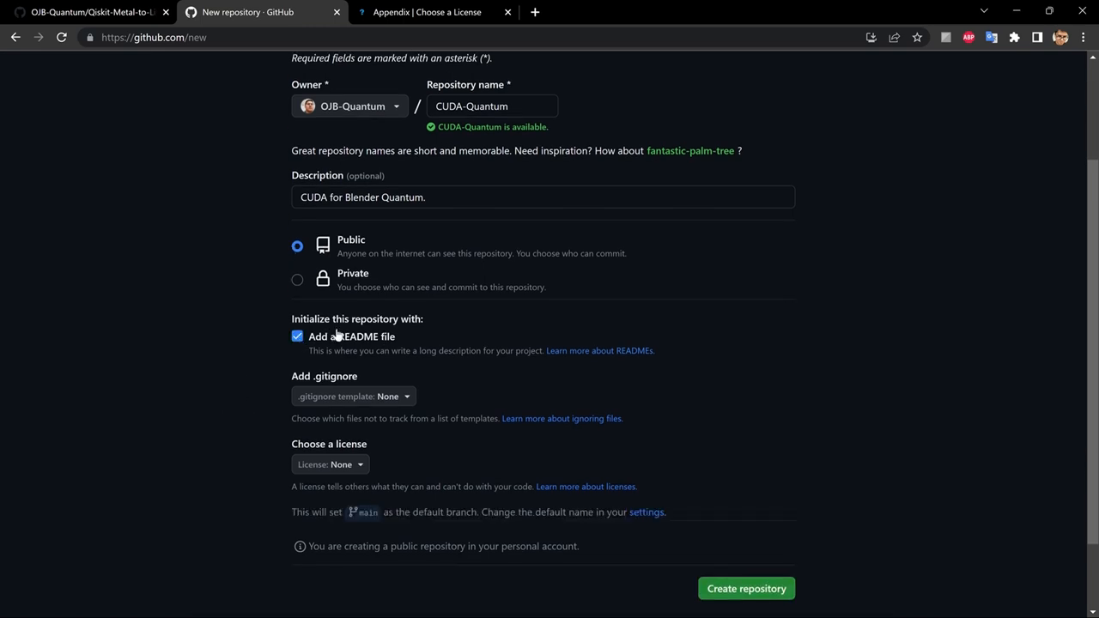
{"action": "mouse_move", "coordinate": [783, 388]}
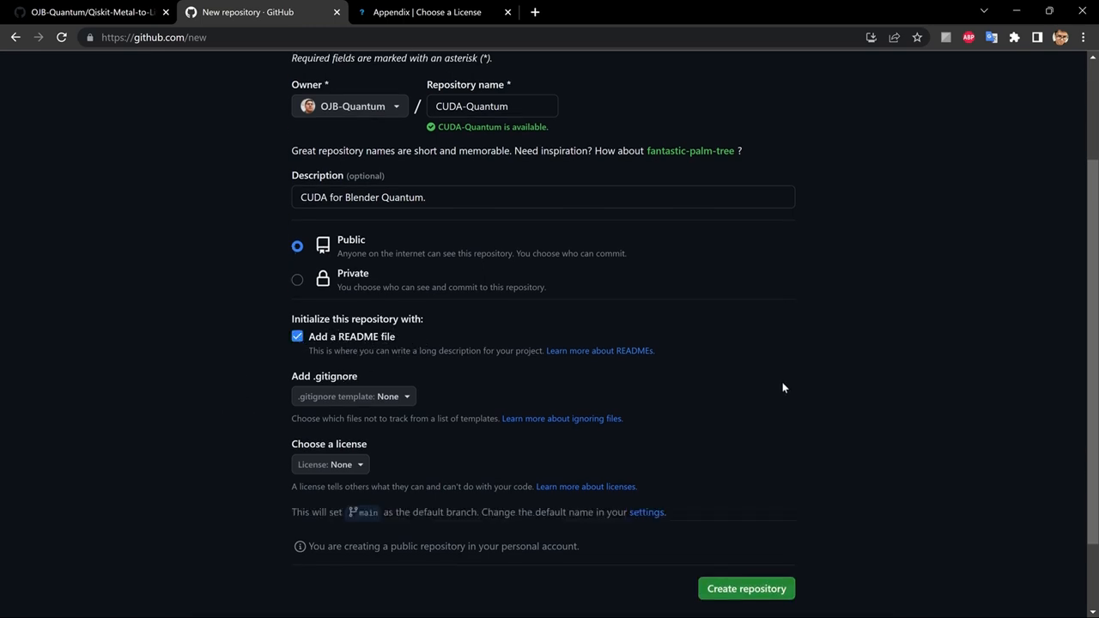
{"action": "mouse_move", "coordinate": [309, 350]}
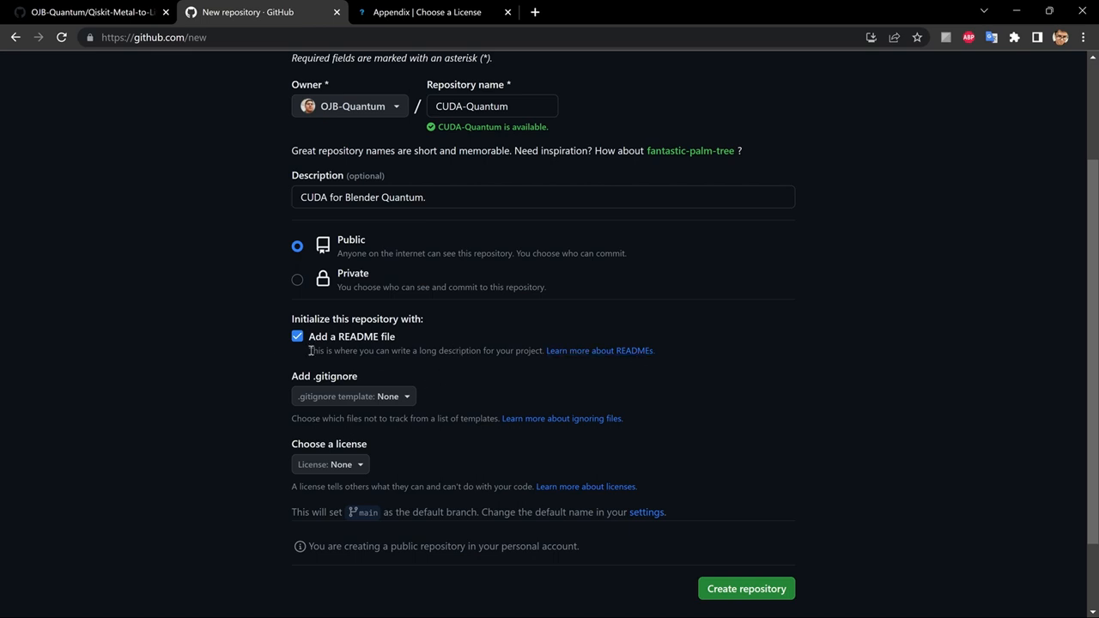
{"action": "mouse_move", "coordinate": [303, 371]}
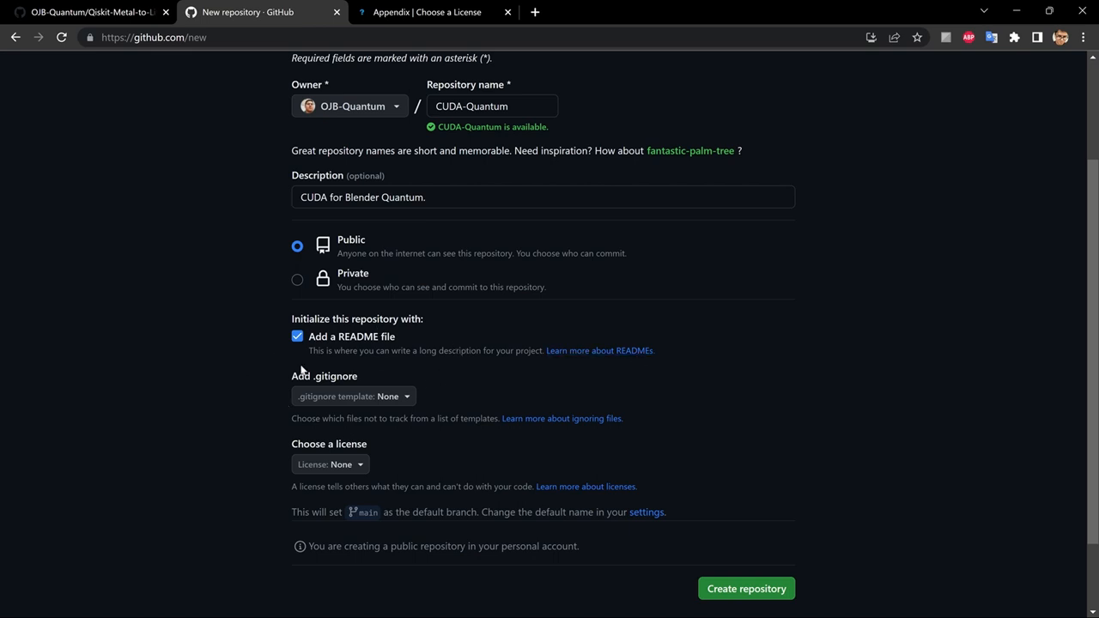
{"action": "scroll", "scroll_direction": "down", "scroll_amount": 3}
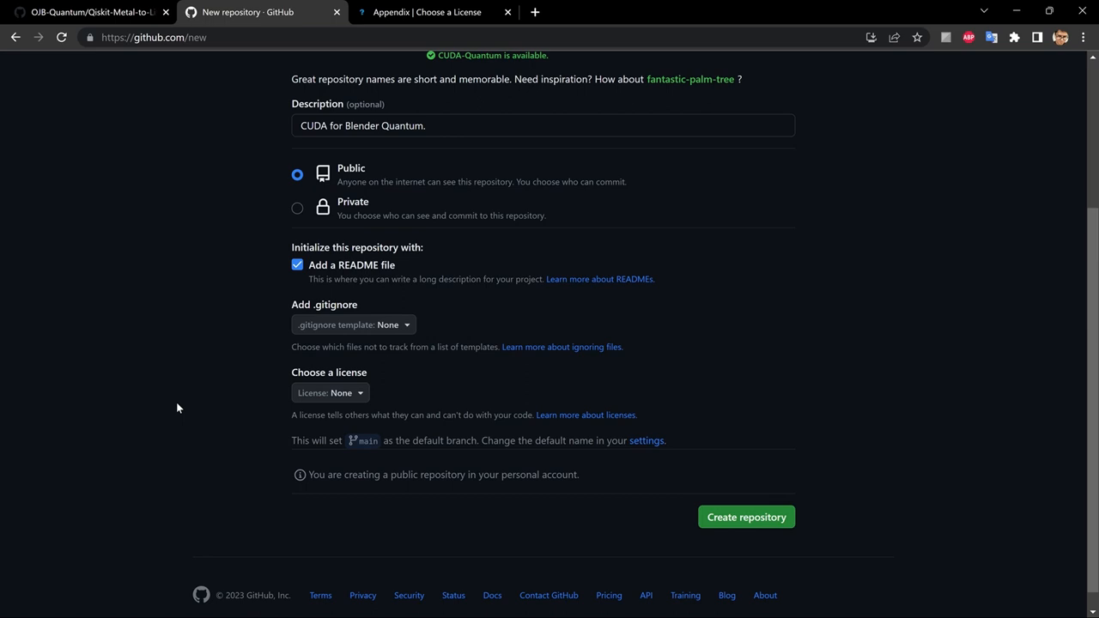
{"action": "mouse_move", "coordinate": [172, 400]}
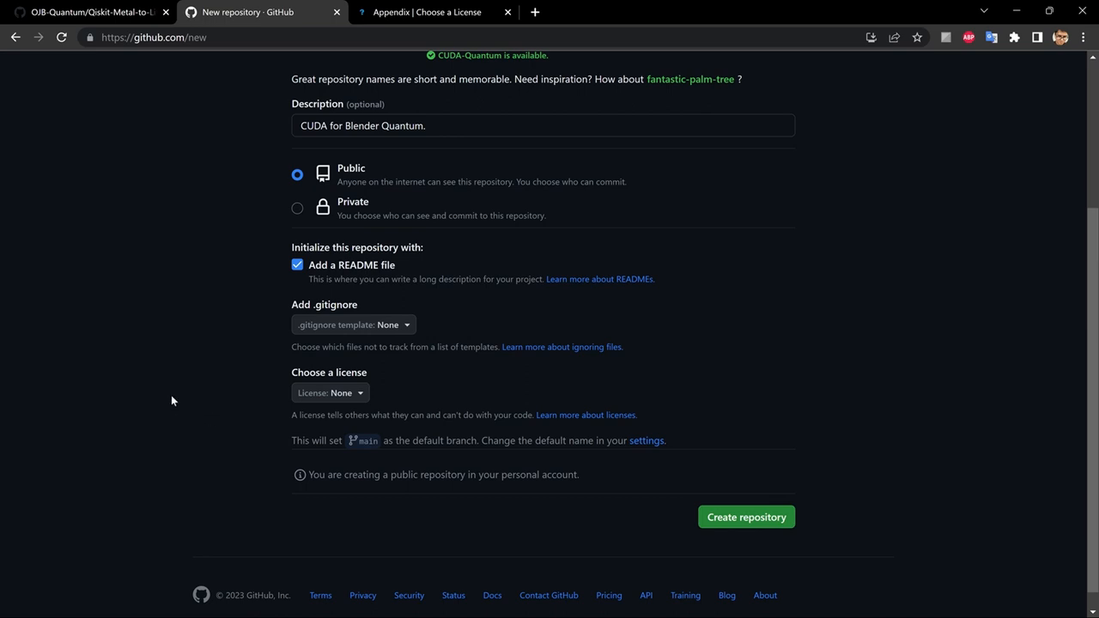
{"action": "mouse_move", "coordinate": [213, 511]}
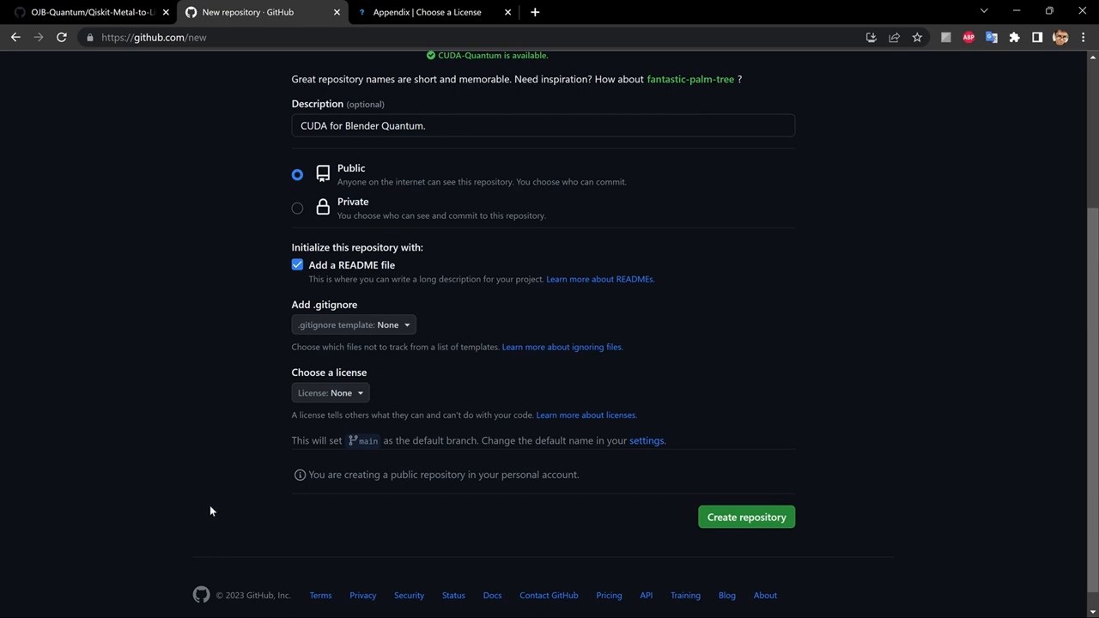
{"action": "left_click", "coordinate": [330, 391]}
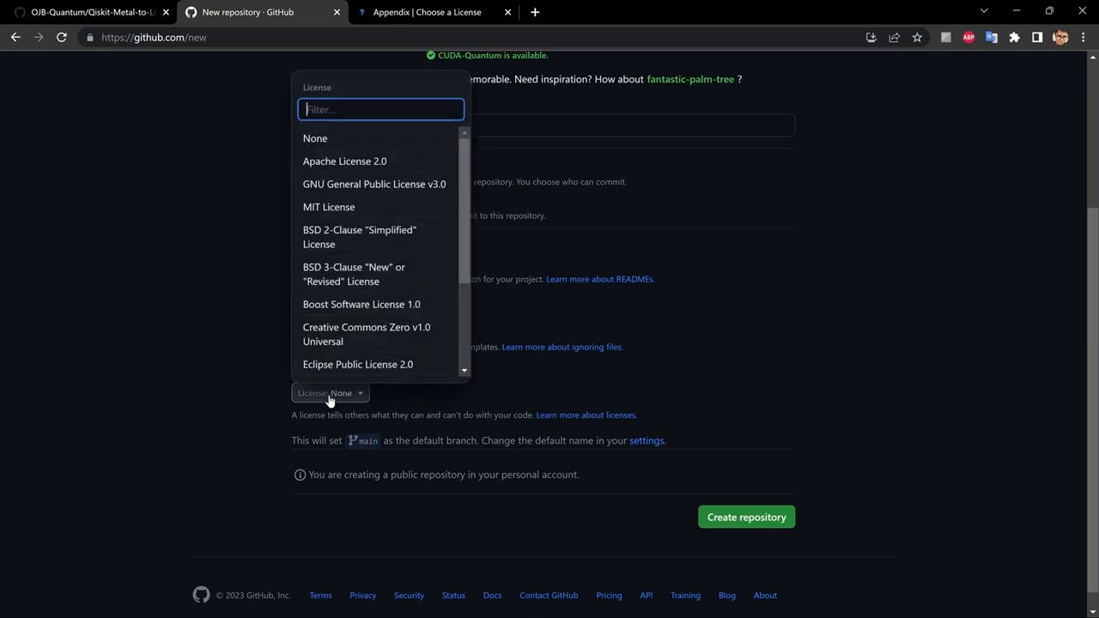
{"action": "scroll", "scroll_direction": "down", "scroll_amount": 3}
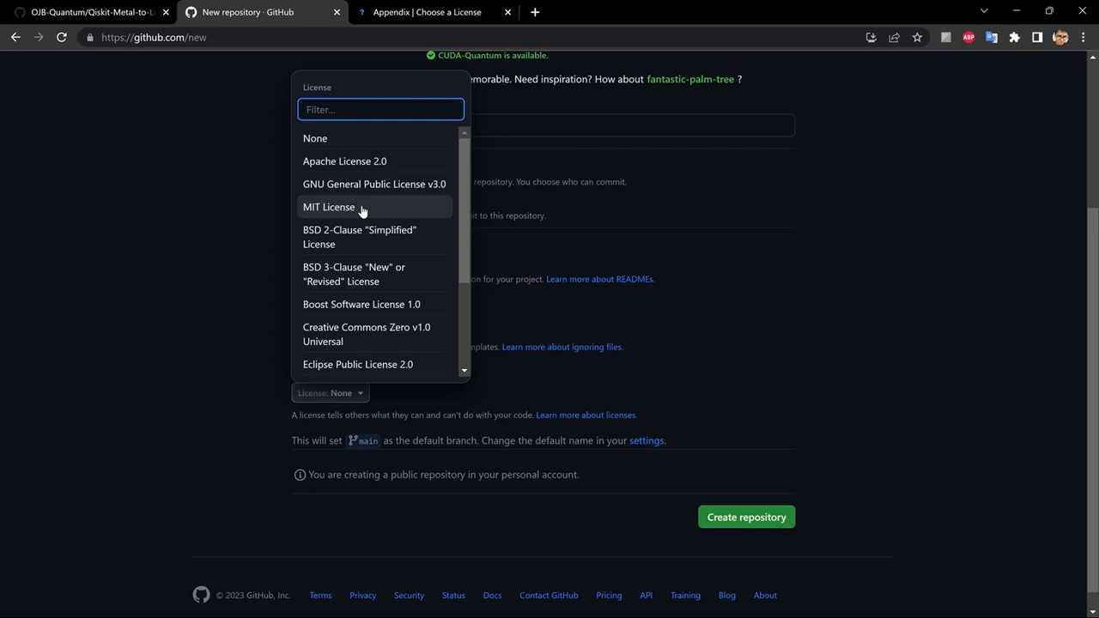
{"action": "left_click", "coordinate": [330, 206]}
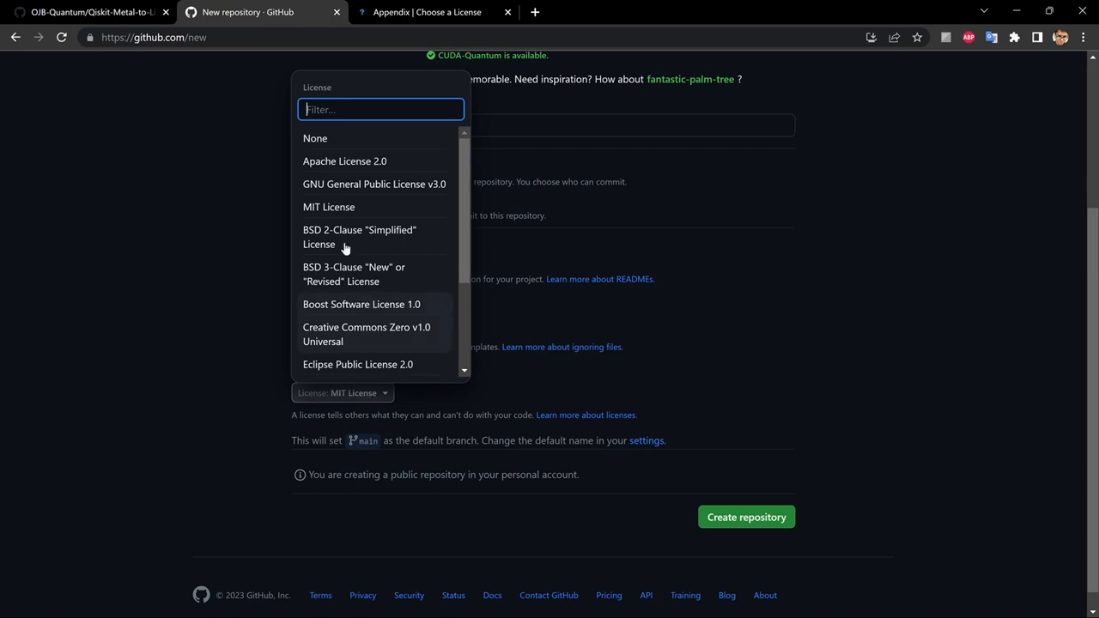
{"action": "scroll", "scroll_direction": "down", "scroll_amount": 3}
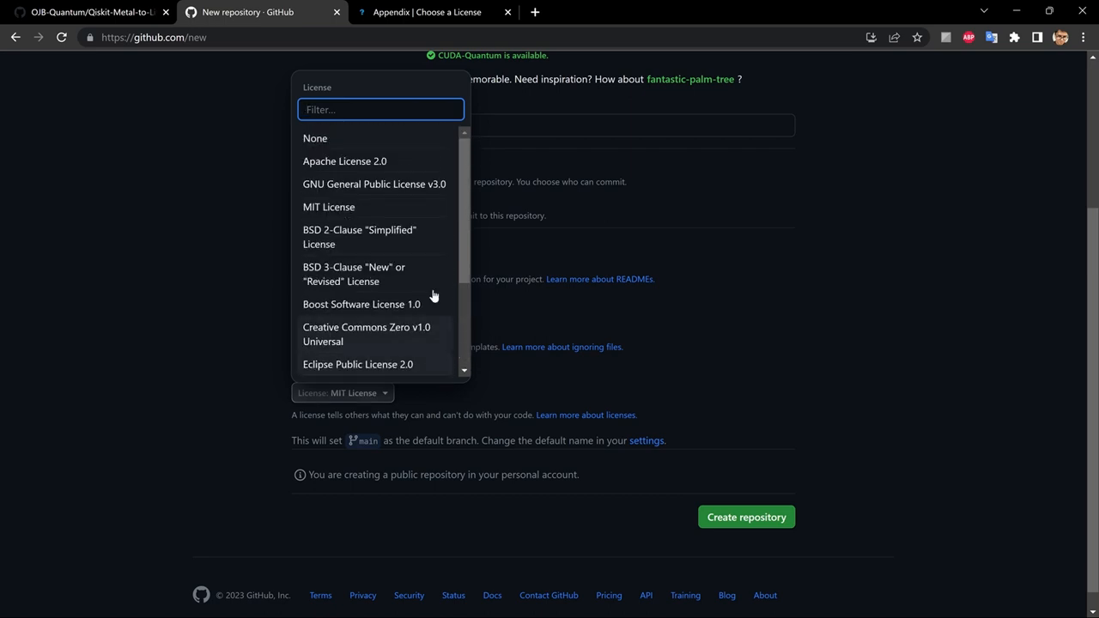
{"action": "scroll", "scroll_direction": "down", "scroll_amount": 3}
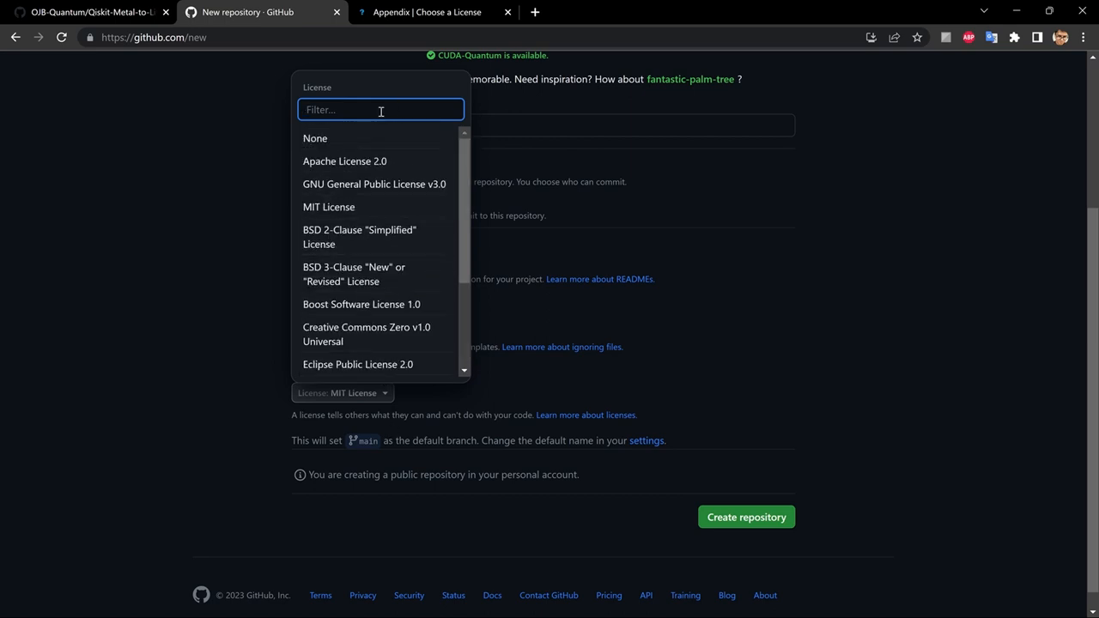
{"action": "left_click", "coordinate": [316, 137]}
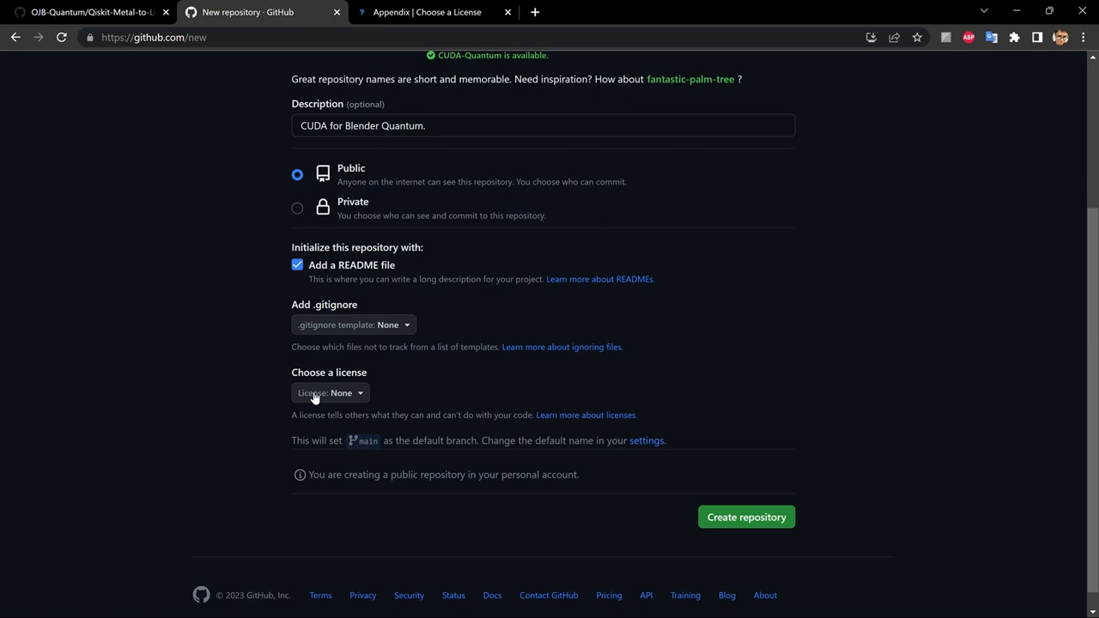
{"action": "mouse_move", "coordinate": [755, 526]}
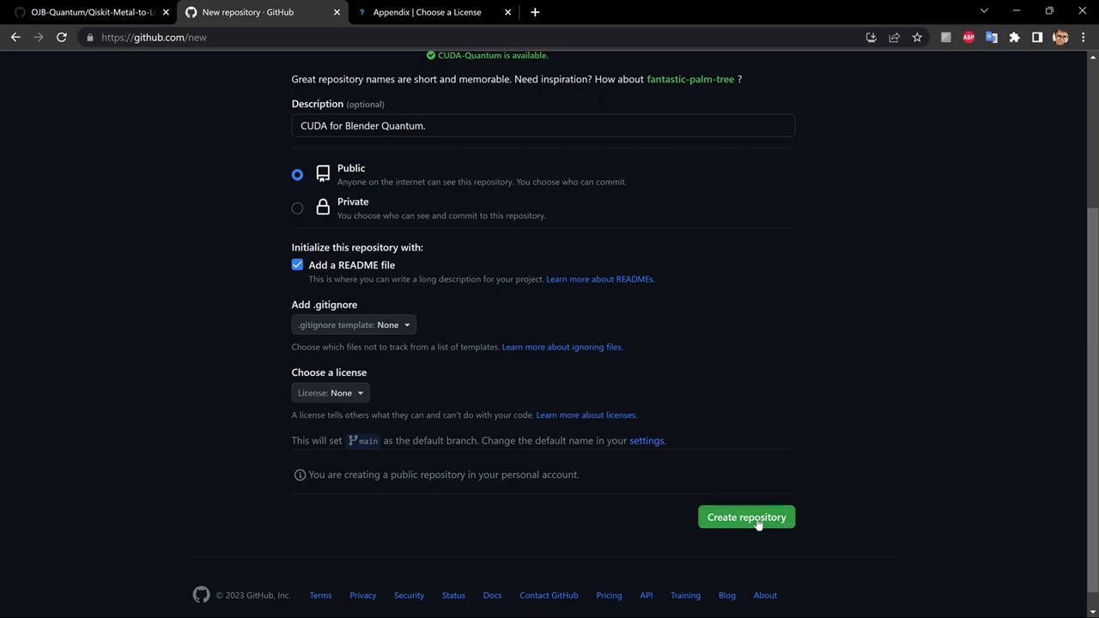
Create the CUDA-Quantum repository and land on its page with the initial README.
{"action": "left_click", "coordinate": [745, 516]}
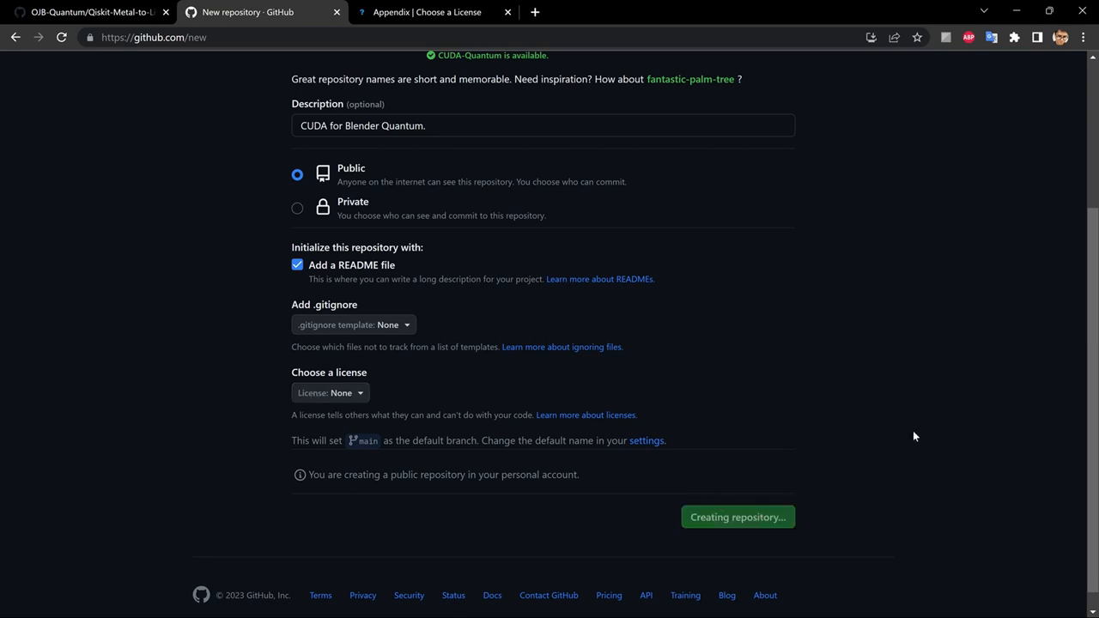
{"action": "left_click", "coordinate": [738, 517]}
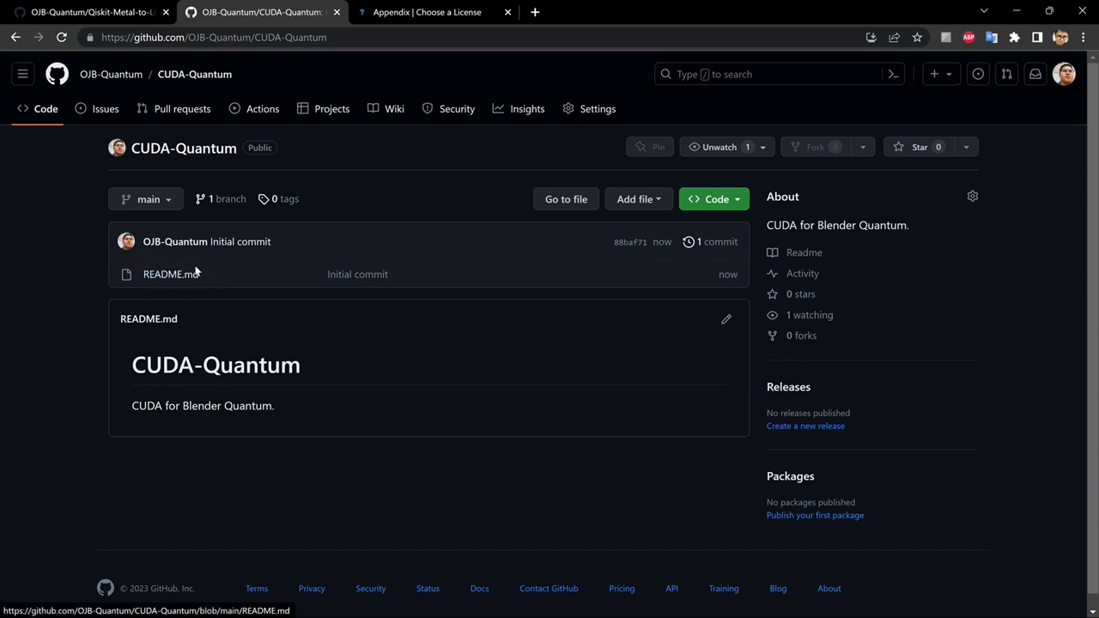
{"action": "mouse_move", "coordinate": [165, 406]}
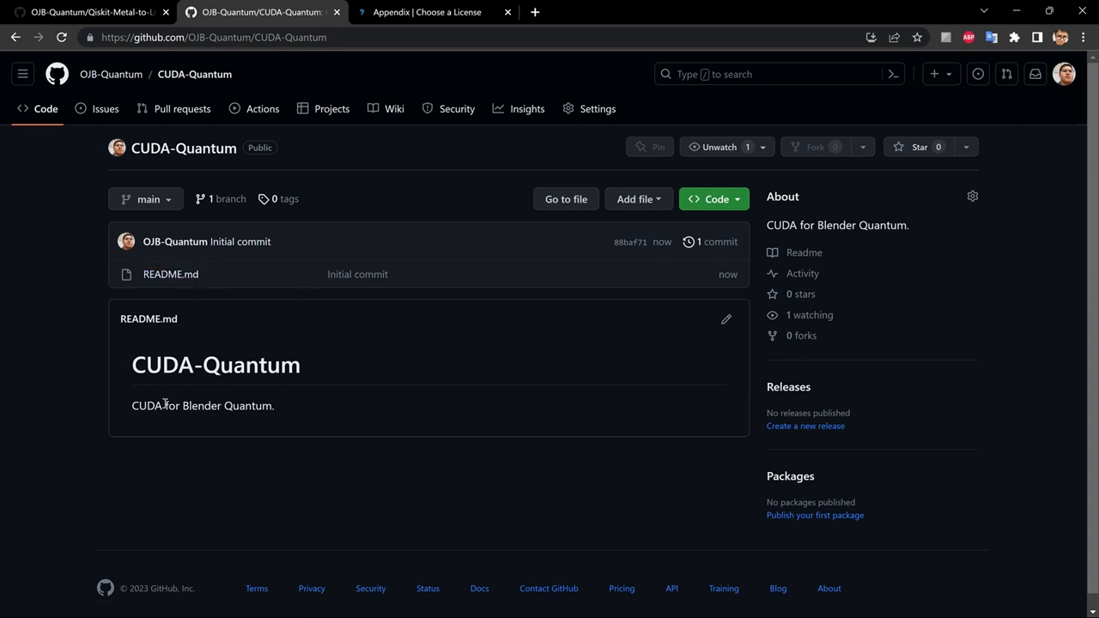
{"action": "mouse_move", "coordinate": [419, 371]}
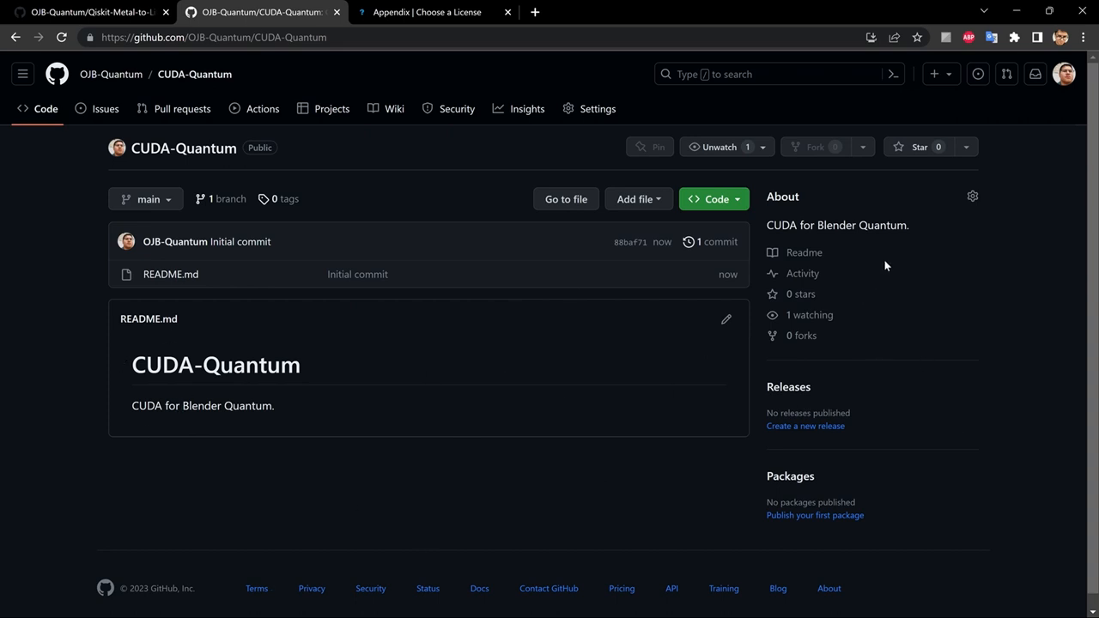
{"action": "mouse_move", "coordinate": [786, 285]}
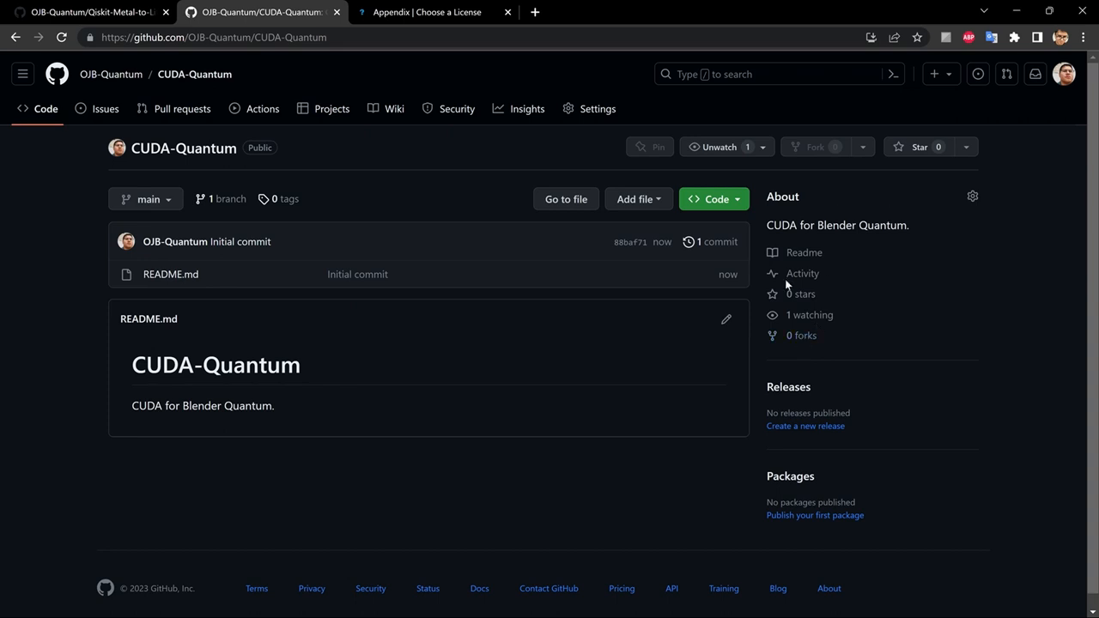
{"action": "mouse_move", "coordinate": [841, 381]}
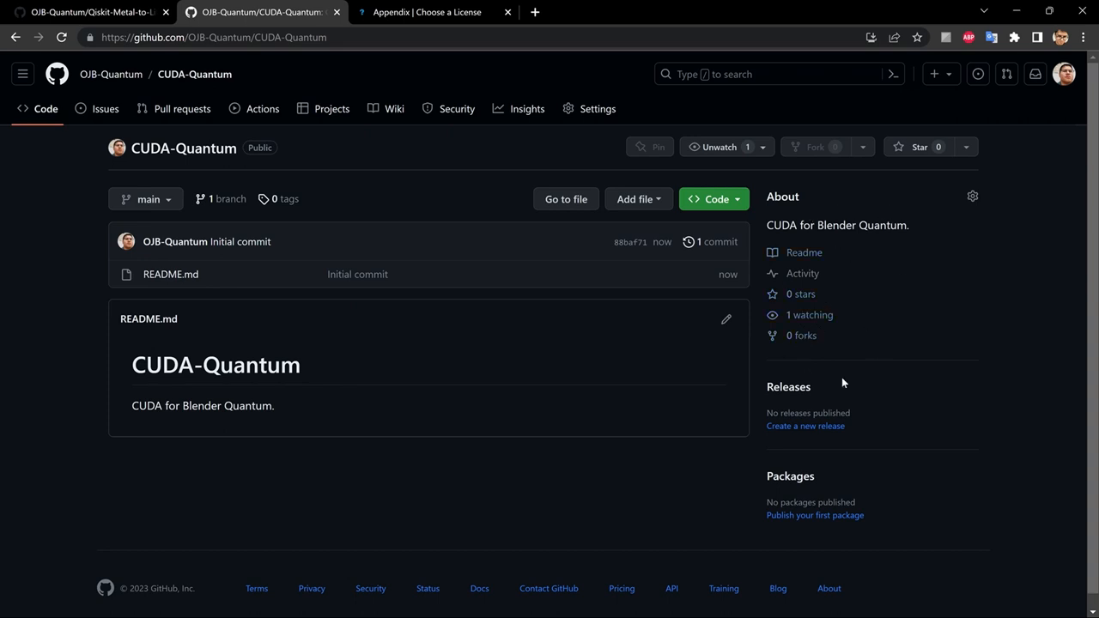
{"action": "mouse_move", "coordinate": [560, 418]}
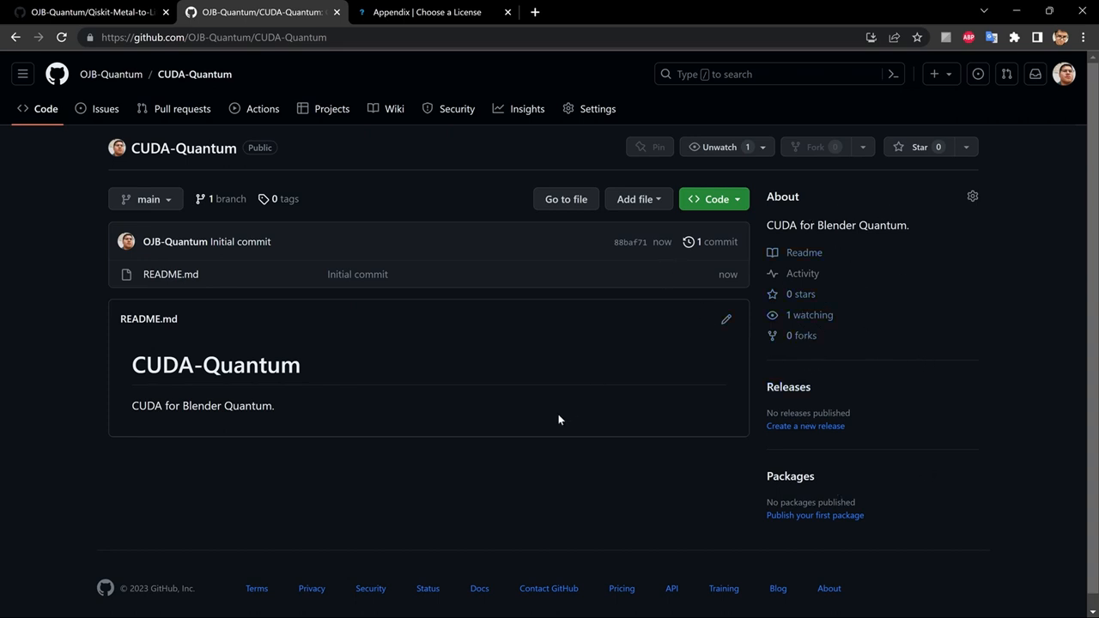
{"action": "mouse_move", "coordinate": [638, 199]}
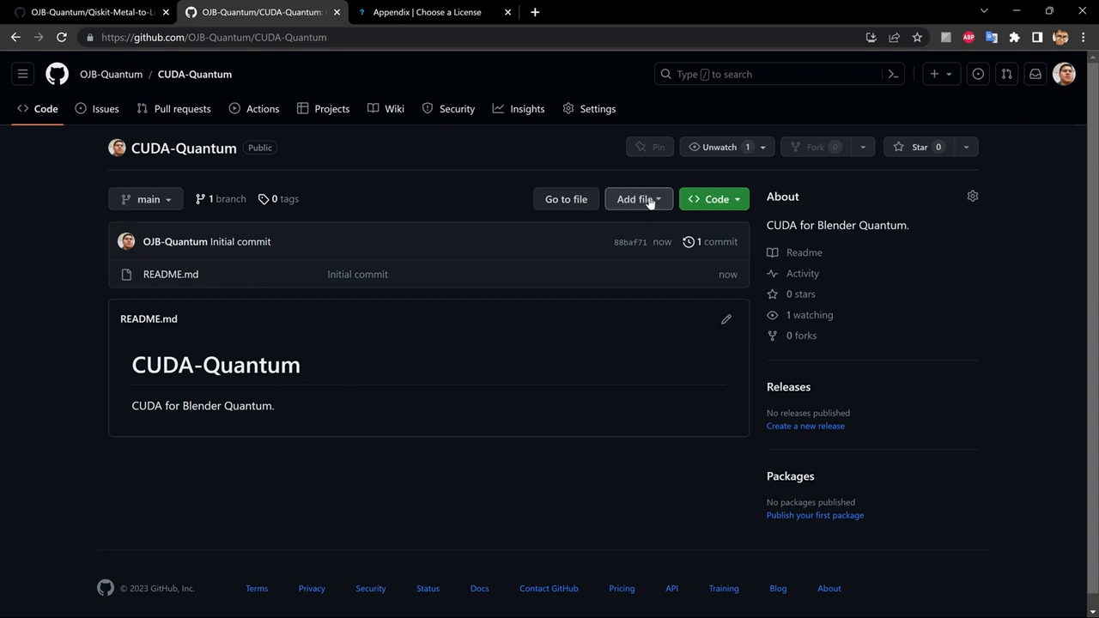
Start a new file in CUDA-Quantum and name it LICENSE.
{"action": "left_click", "coordinate": [638, 199]}
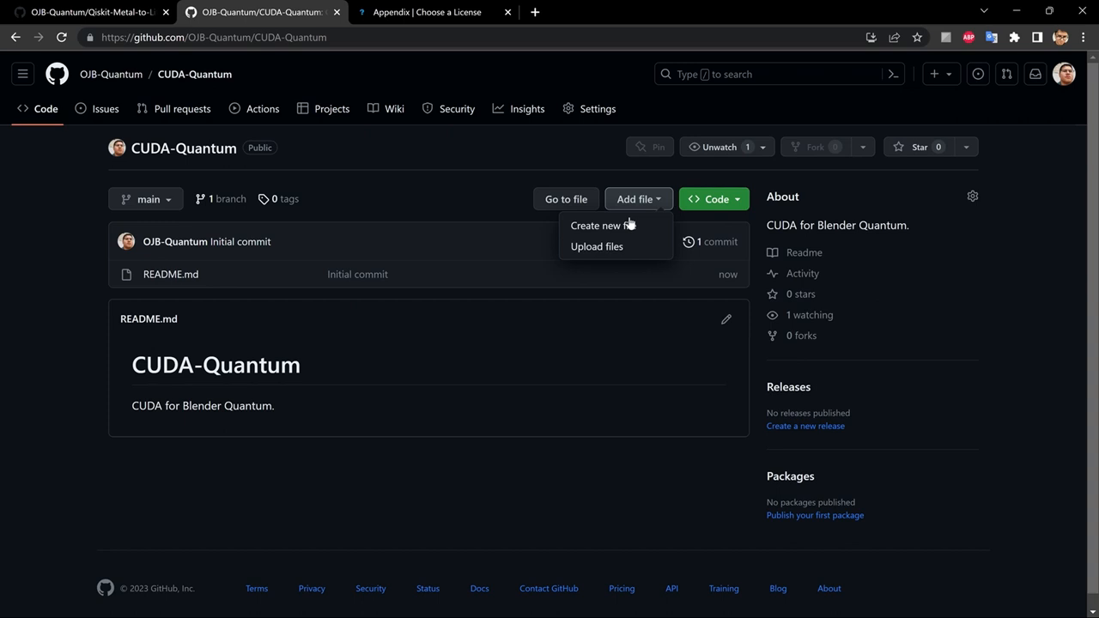
{"action": "mouse_move", "coordinate": [621, 226]}
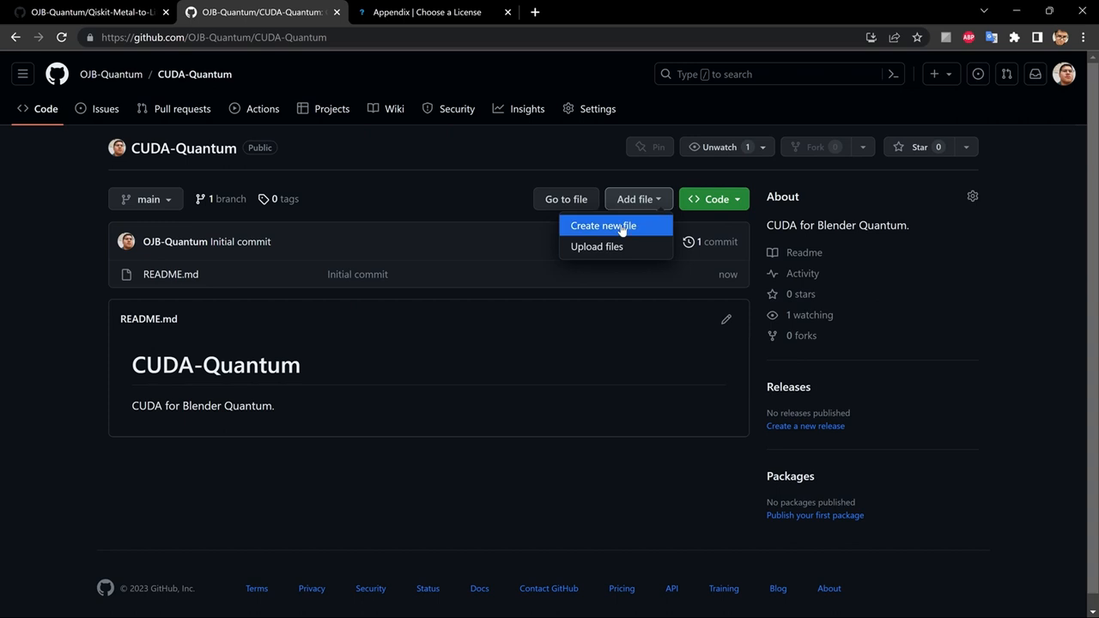
{"action": "left_click", "coordinate": [604, 225]}
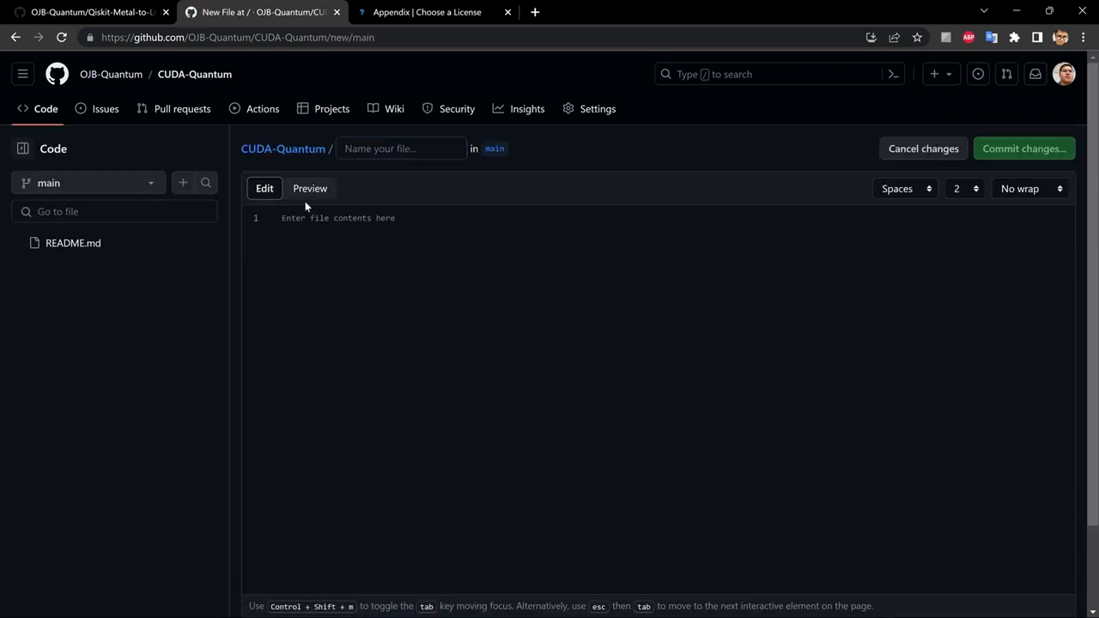
{"action": "type", "text": "LI"}
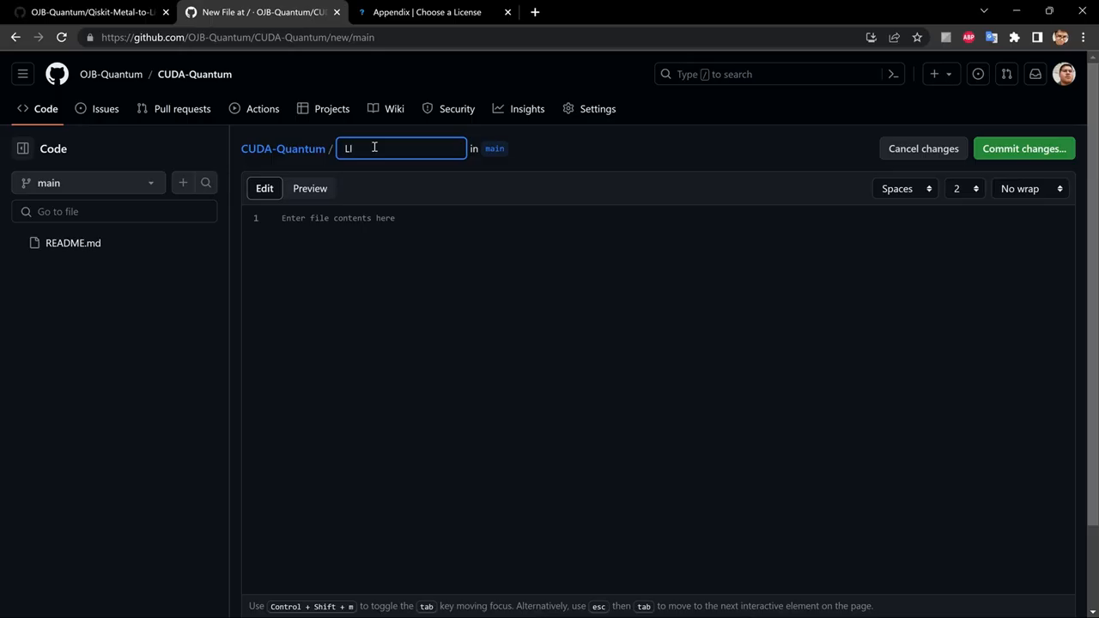
{"action": "type", "text": "CENSE"}
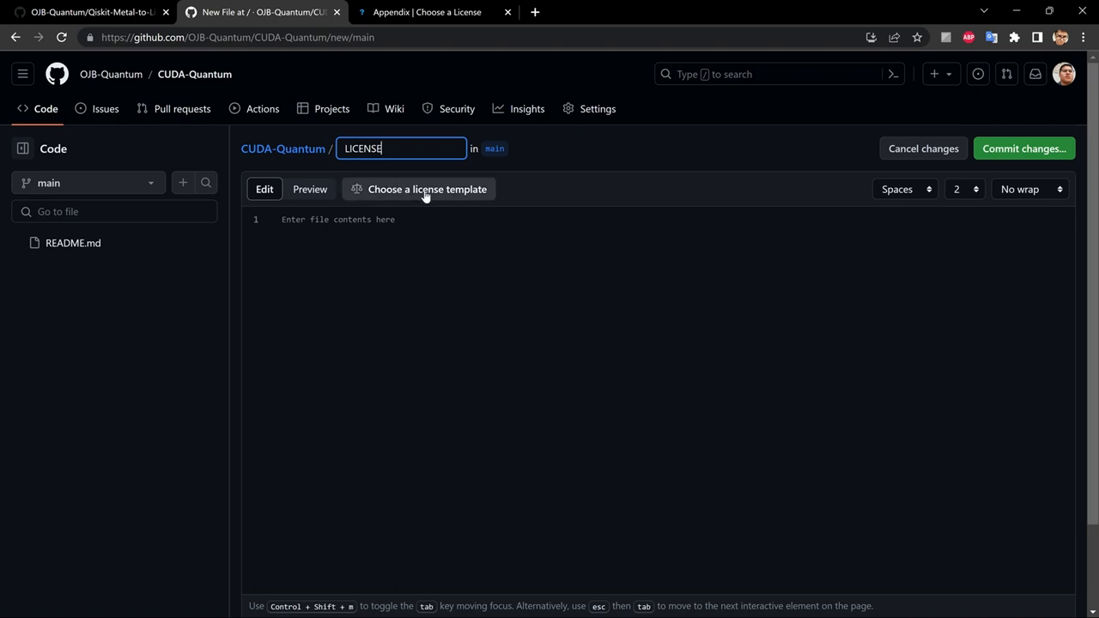
{"action": "mouse_move", "coordinate": [415, 194]}
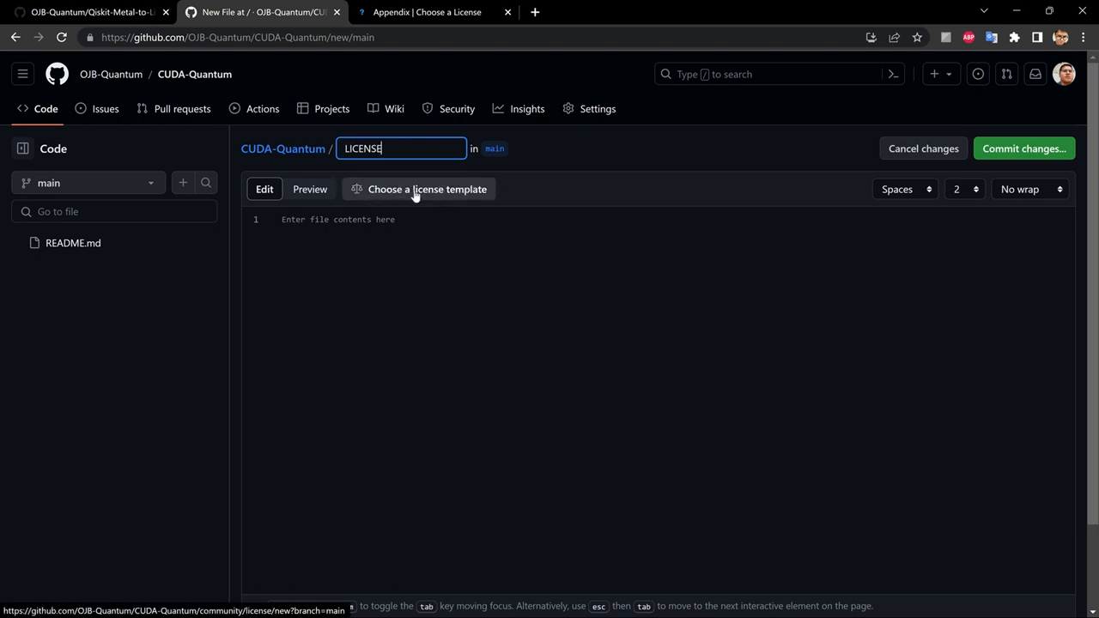
{"action": "mouse_move", "coordinate": [463, 188]}
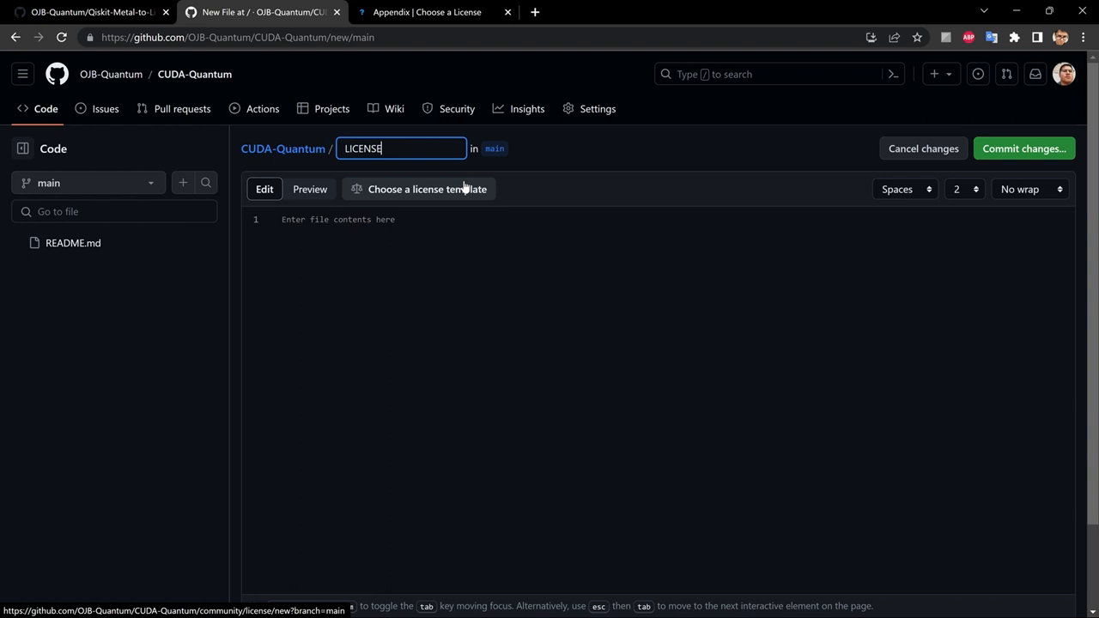
{"action": "mouse_move", "coordinate": [479, 192]}
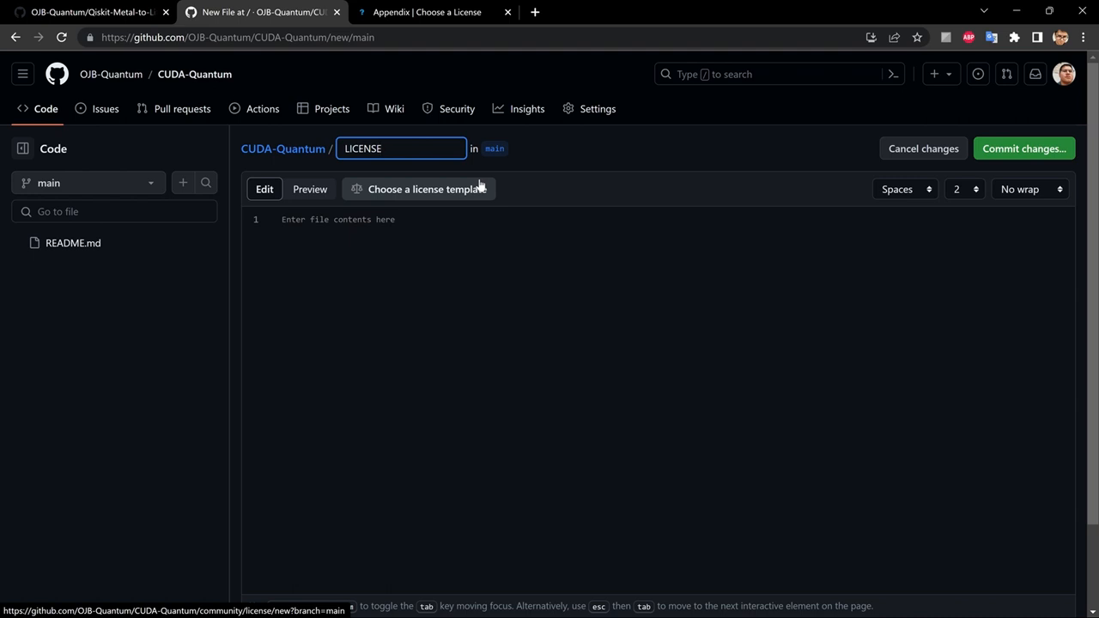
{"action": "mouse_move", "coordinate": [464, 202]}
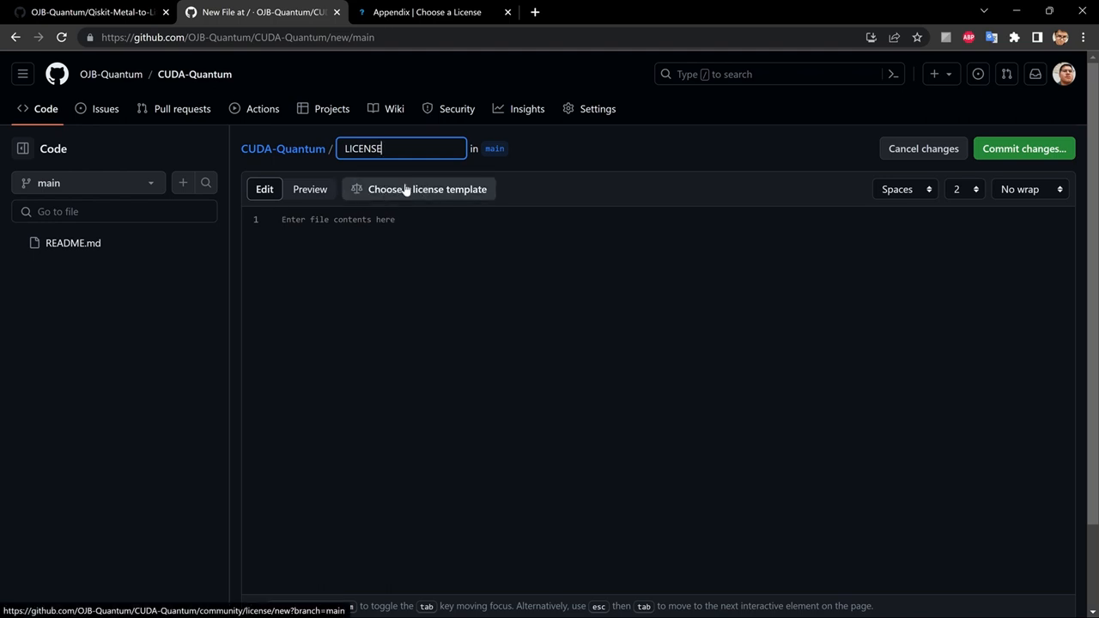
{"action": "mouse_move", "coordinate": [417, 190]}
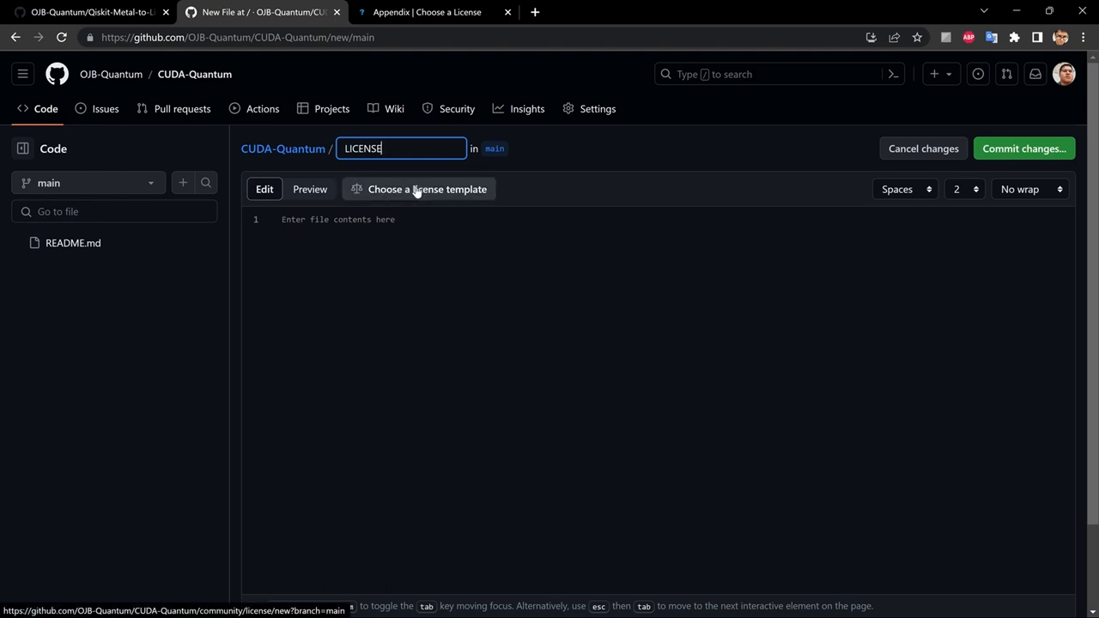
Browse the choosealicense.com appendix comparison table of licence permissions, conditions and limitations.
{"action": "left_click", "coordinate": [429, 12]}
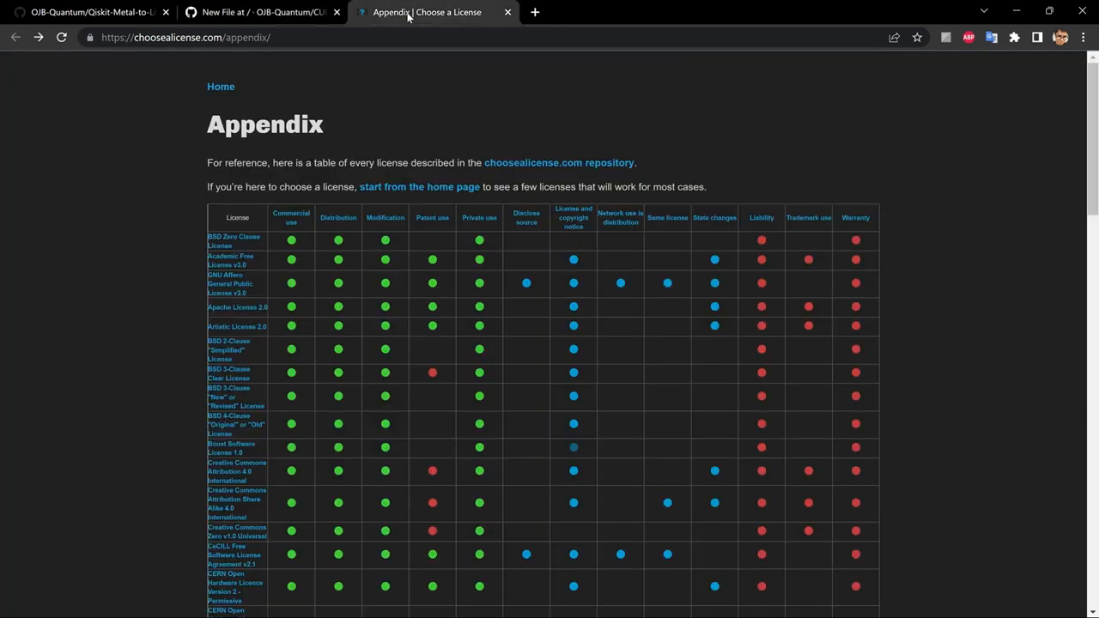
{"action": "mouse_move", "coordinate": [156, 58]}
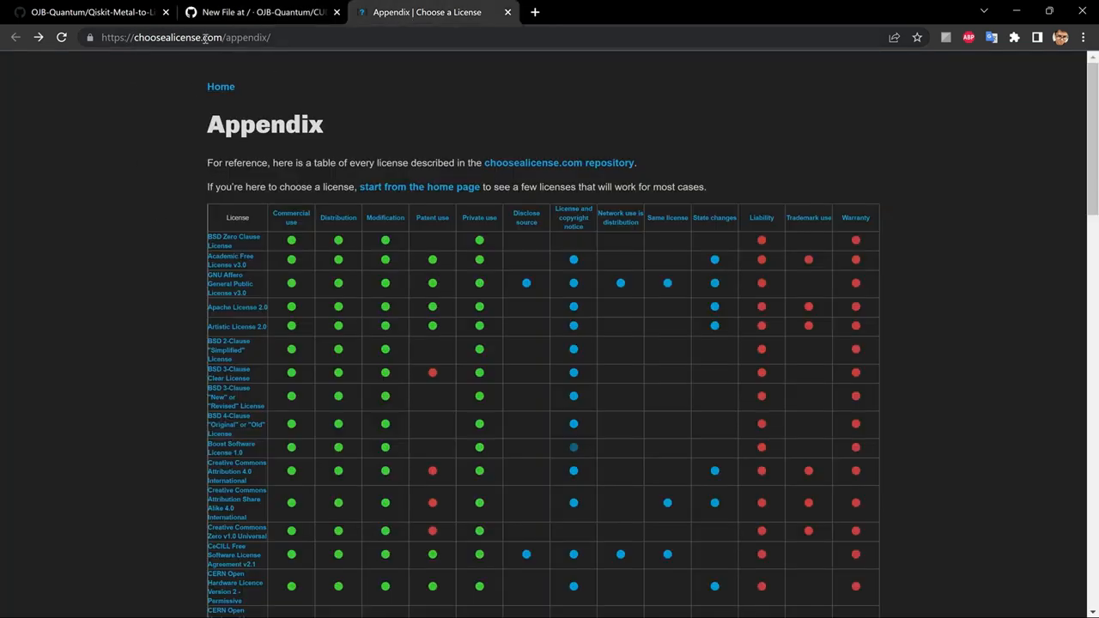
{"action": "left_click", "coordinate": [206, 38]}
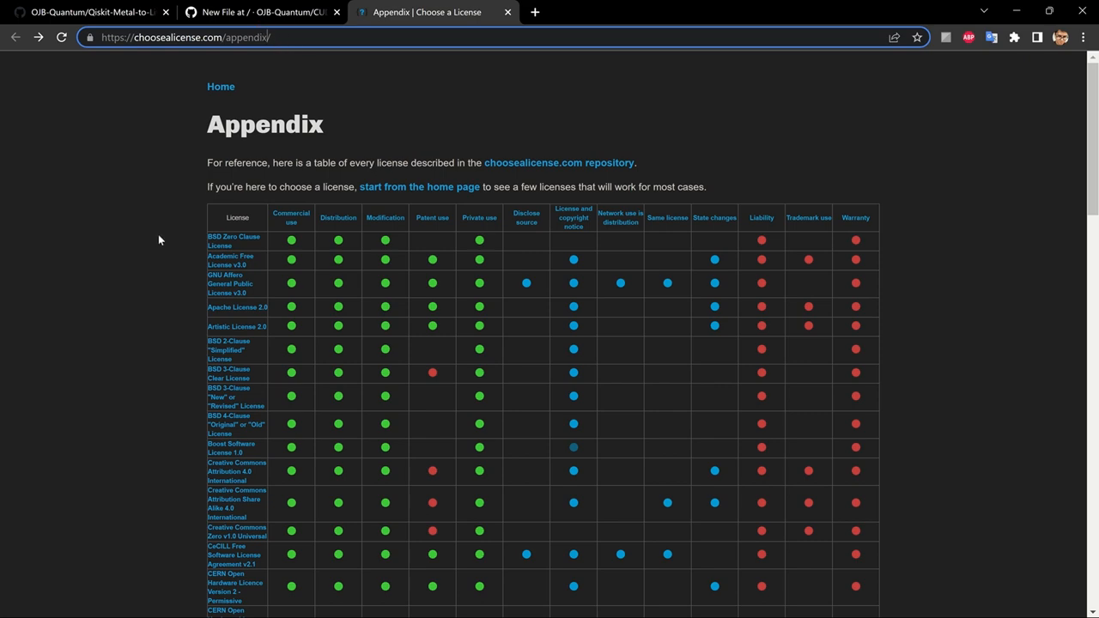
{"action": "scroll", "scroll_direction": "down", "scroll_amount": 3}
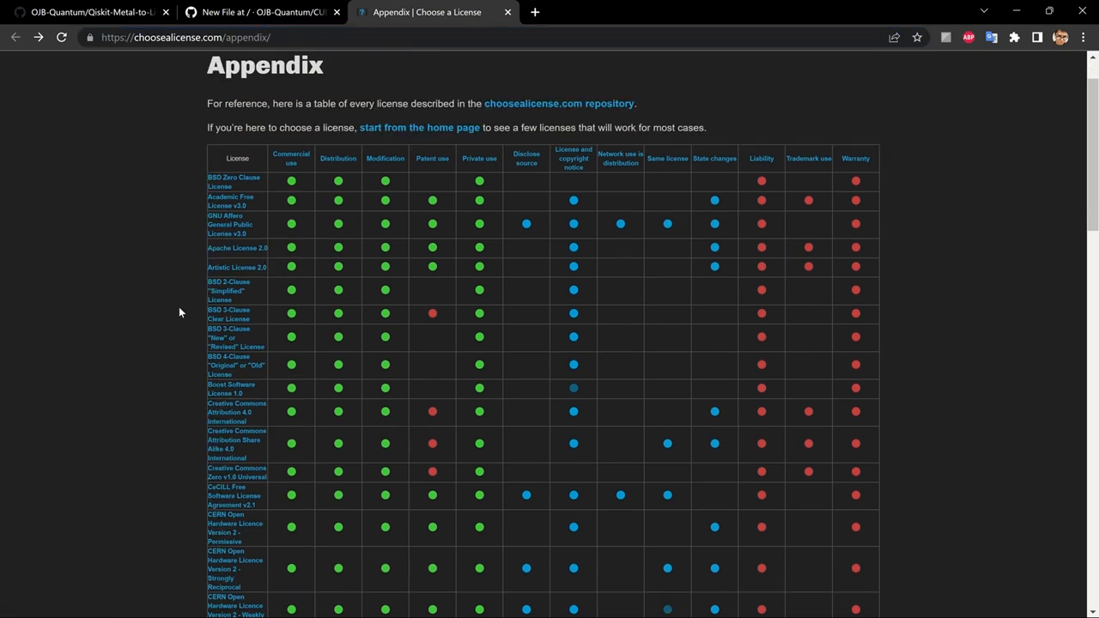
{"action": "scroll", "scroll_direction": "down", "scroll_amount": 3}
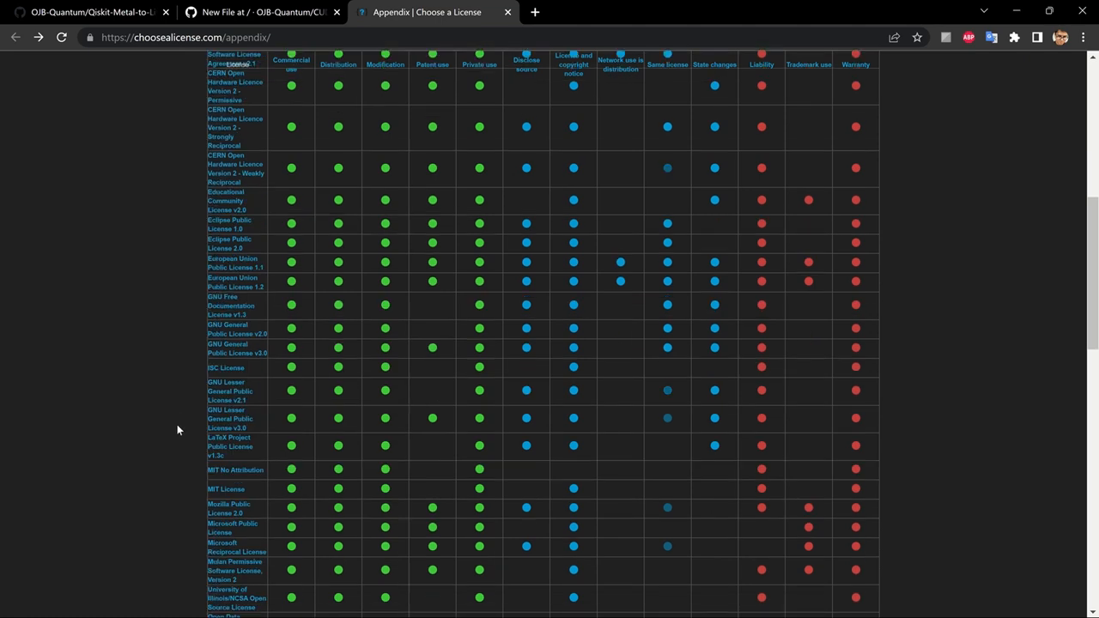
{"action": "scroll", "scroll_direction": "down", "scroll_amount": 3}
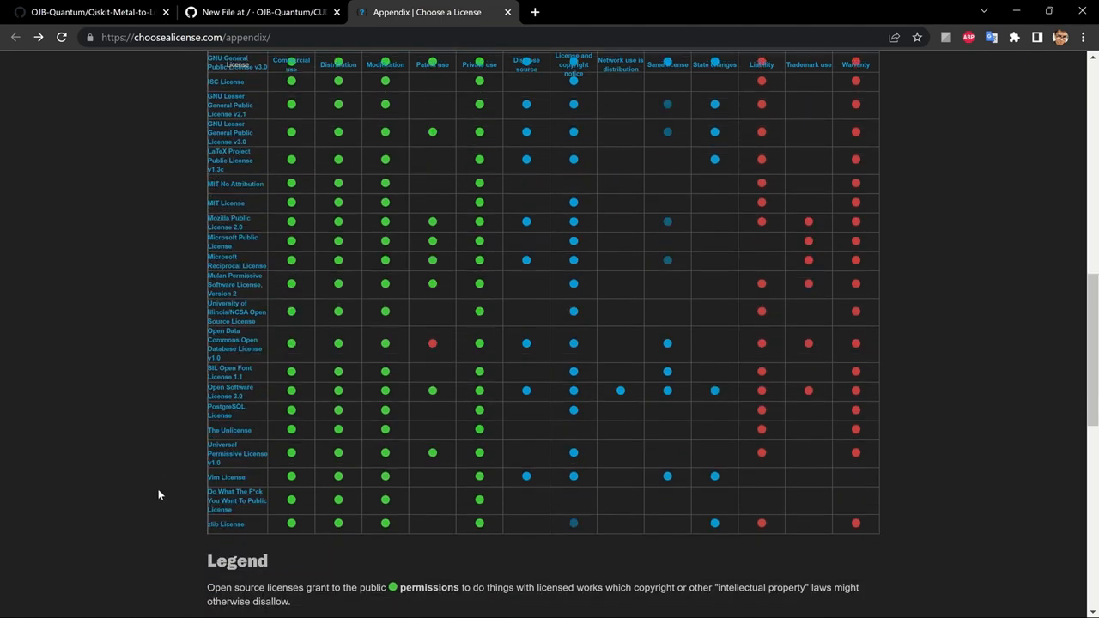
{"action": "scroll", "scroll_direction": "up", "scroll_amount": 3}
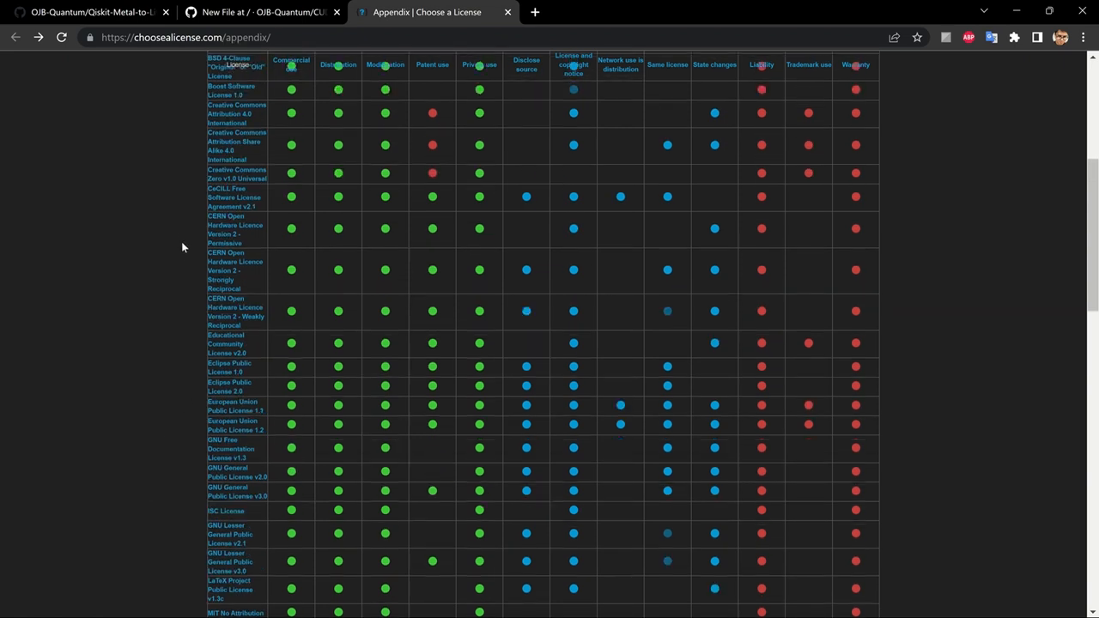
{"action": "scroll", "scroll_direction": "up", "scroll_amount": 3}
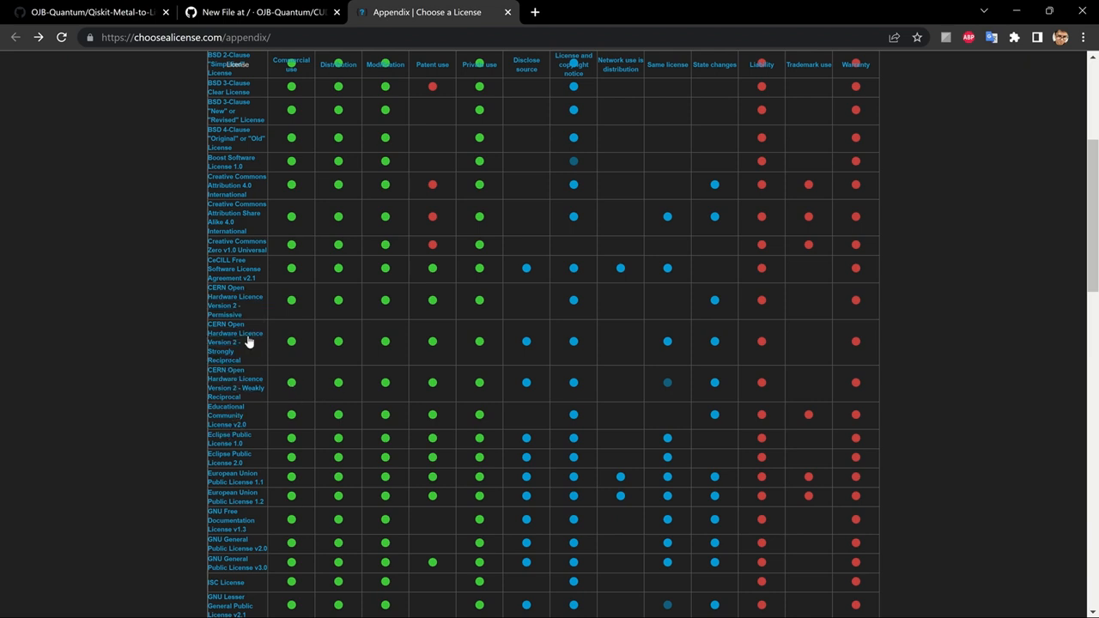
{"action": "mouse_move", "coordinate": [244, 300]}
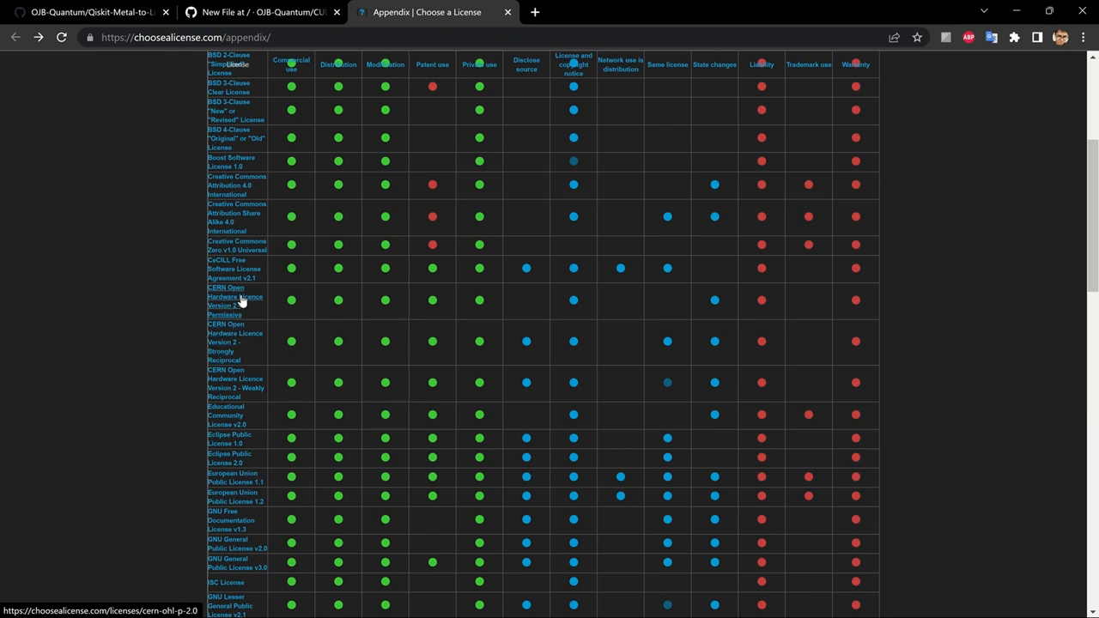
View the CERN OHL v2 Permissive licence and copy its full text to the clipboard.
{"action": "left_click", "coordinate": [233, 301]}
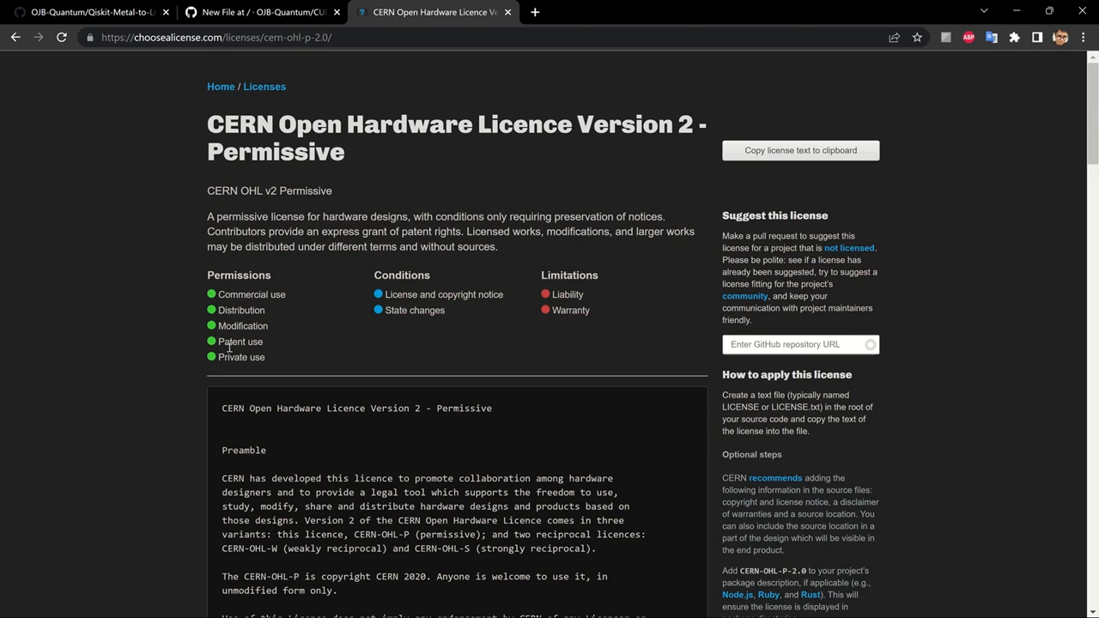
{"action": "scroll", "scroll_direction": "down", "scroll_amount": 3}
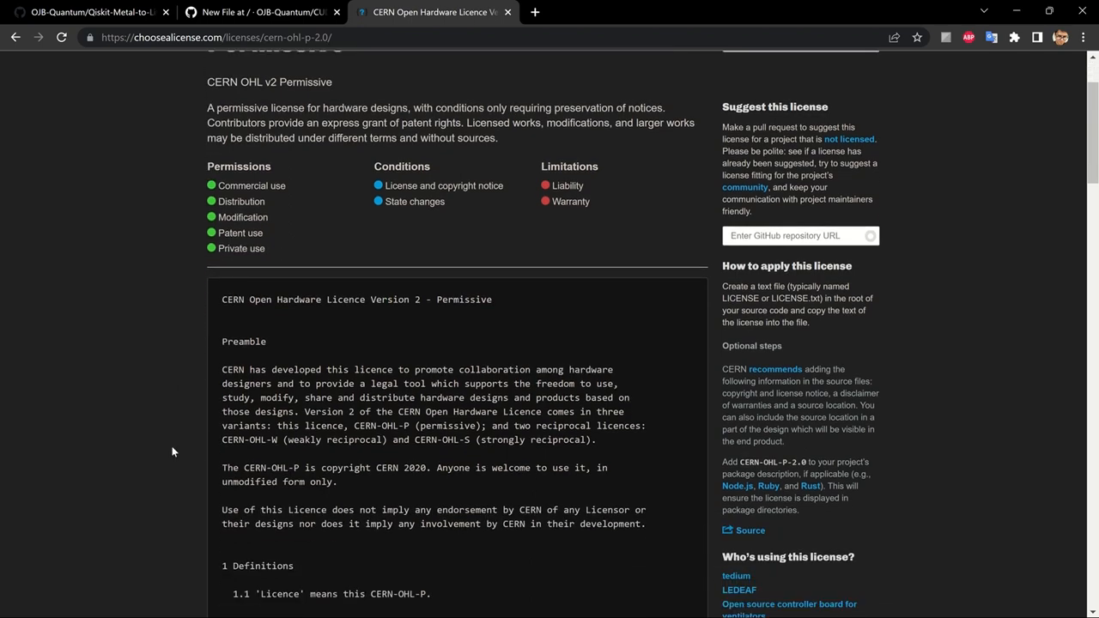
{"action": "scroll", "scroll_direction": "down", "scroll_amount": 3}
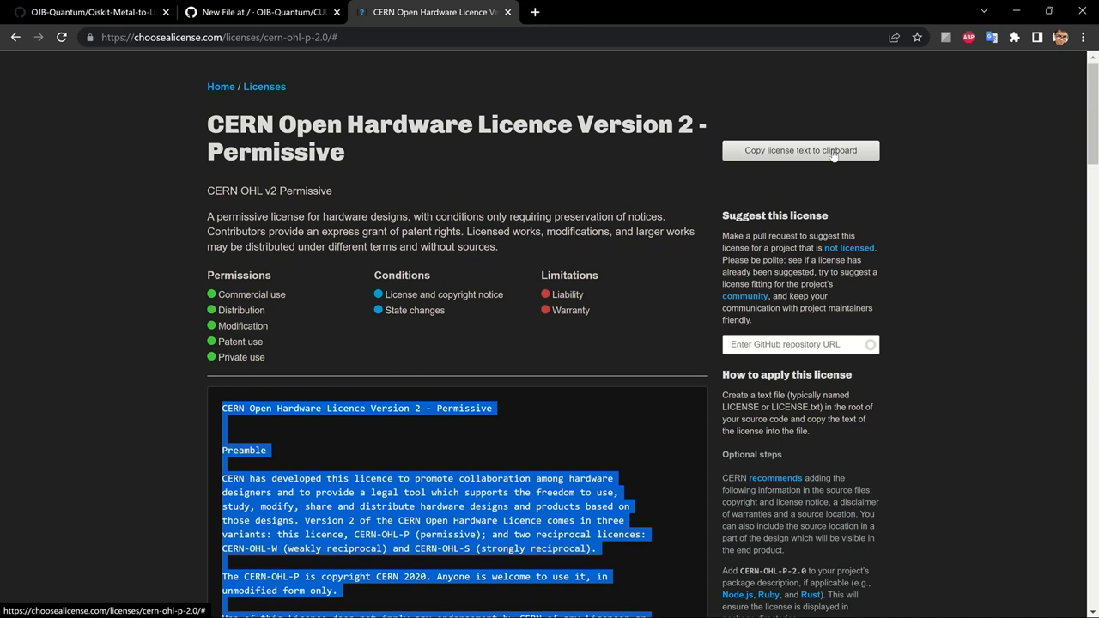
{"action": "mouse_move", "coordinate": [903, 241]}
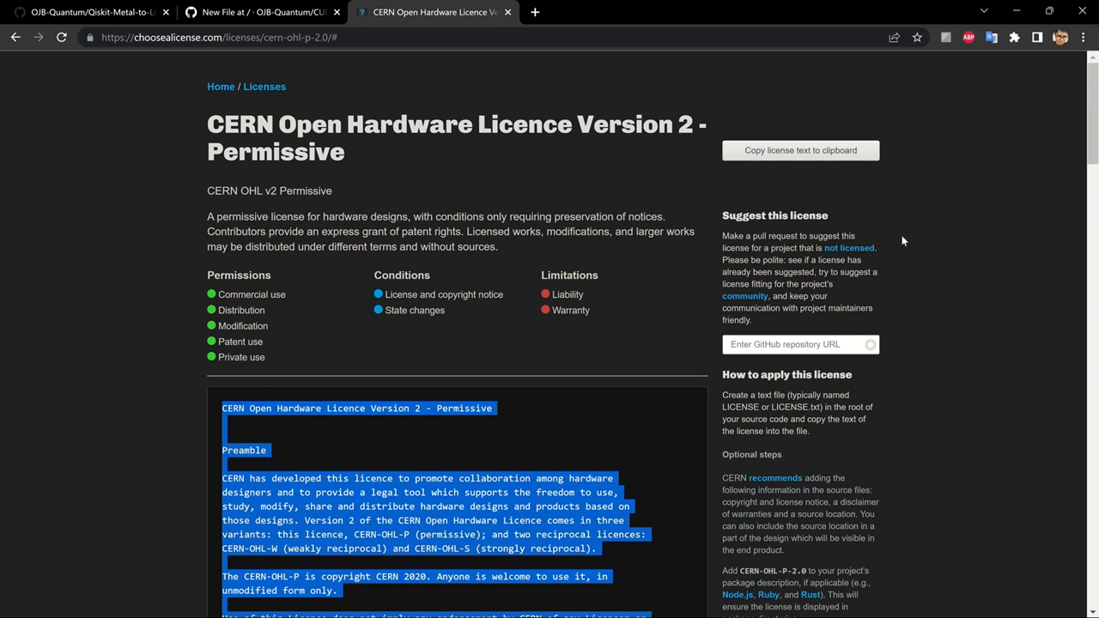
{"action": "left_click", "coordinate": [442, 108]}
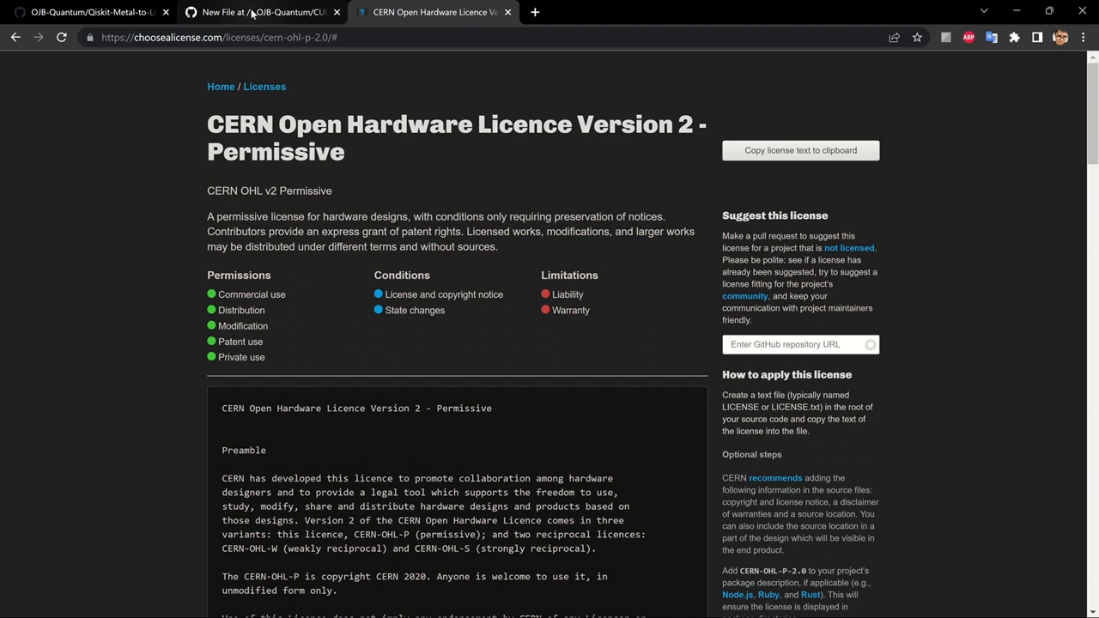
Paste the CERN licence text into the LICENSE file and begin committing it.
{"action": "left_click", "coordinate": [249, 12]}
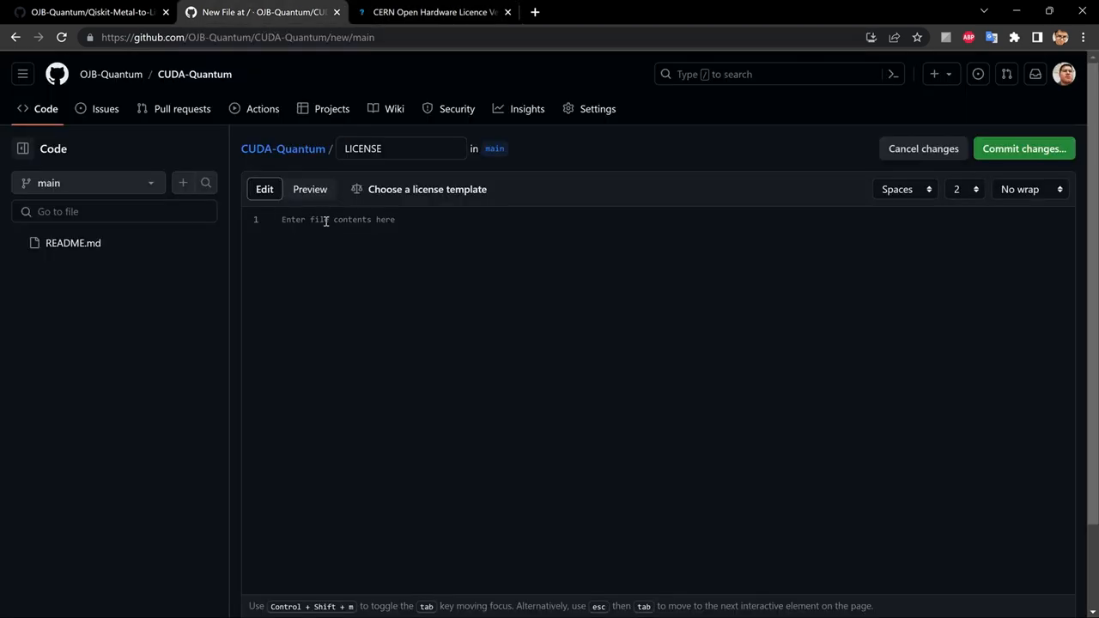
{"action": "right_click", "coordinate": [326, 219]}
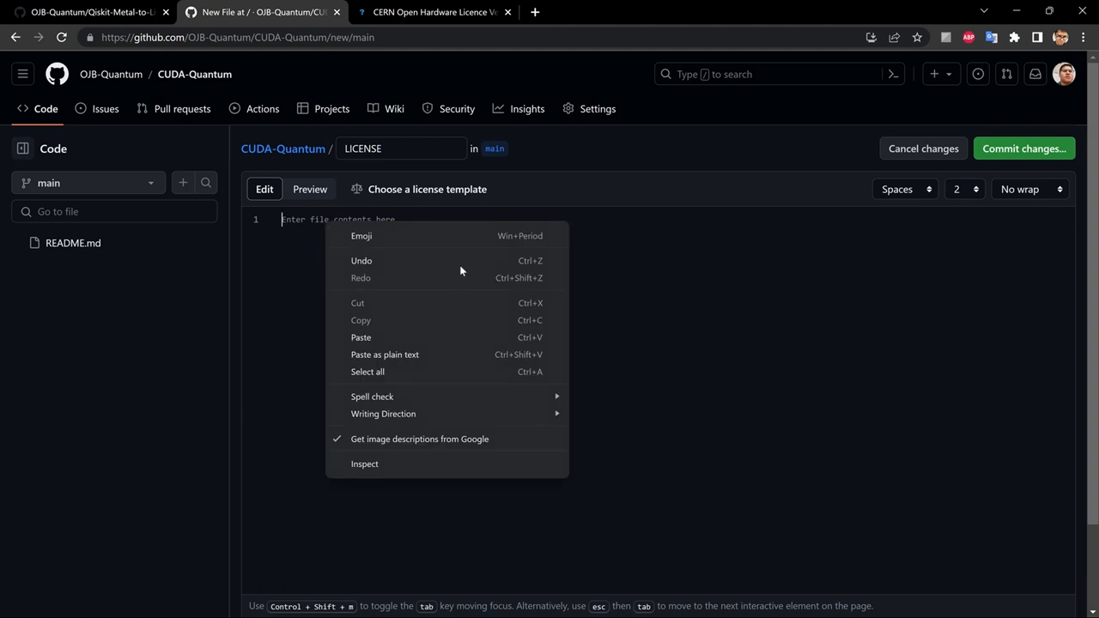
{"action": "mouse_move", "coordinate": [378, 344]}
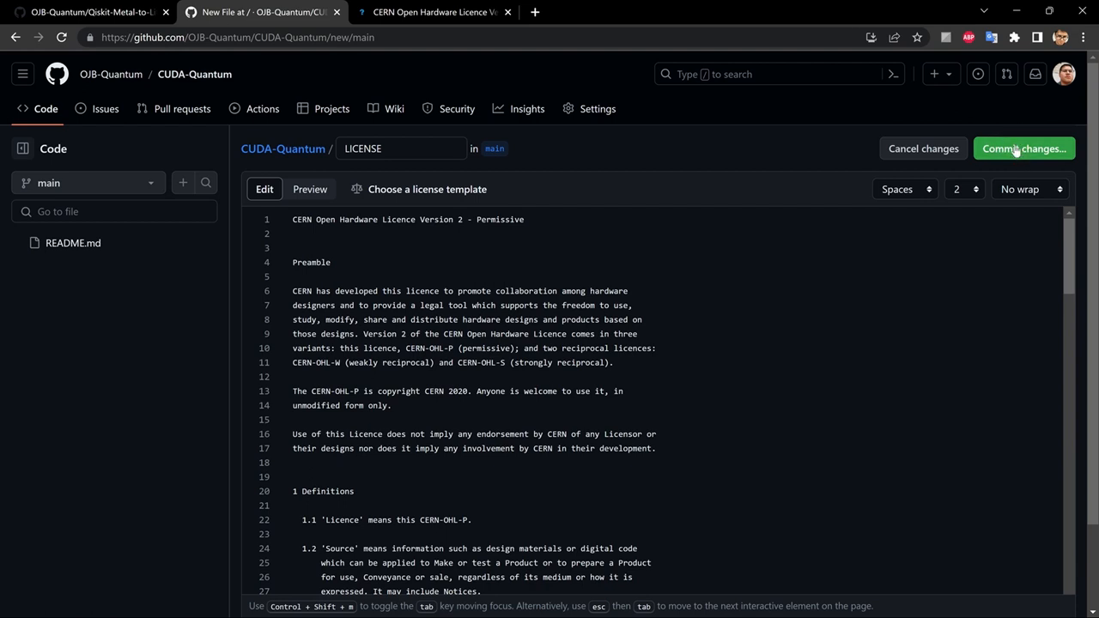
{"action": "left_click", "coordinate": [1023, 148]}
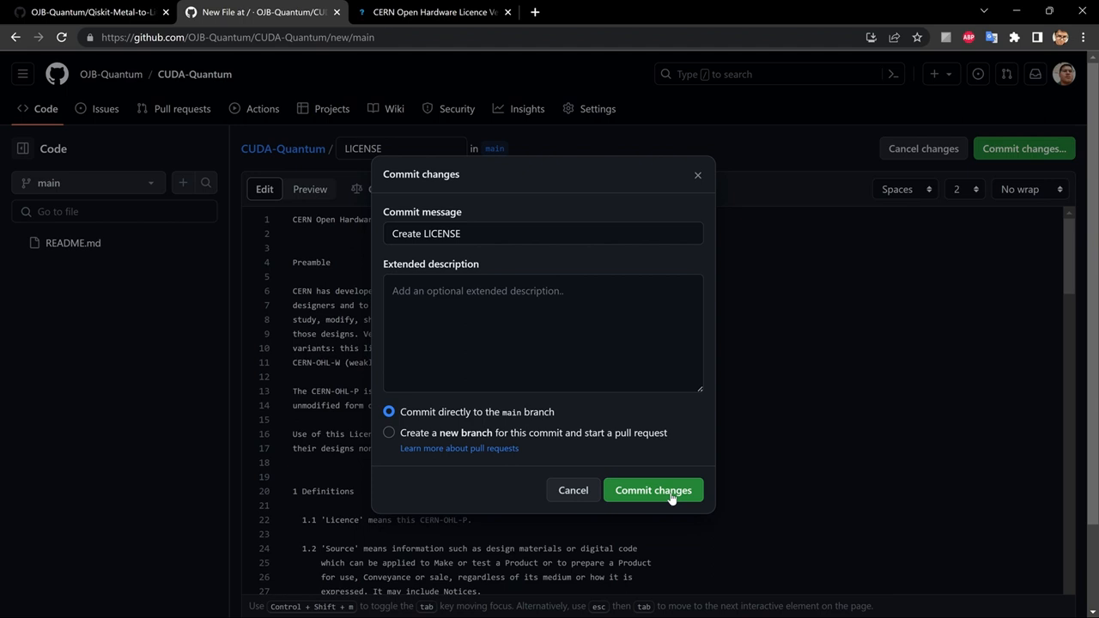
Commit LICENSE directly to the main branch of CUDA-Quantum.
{"action": "left_click", "coordinate": [652, 490]}
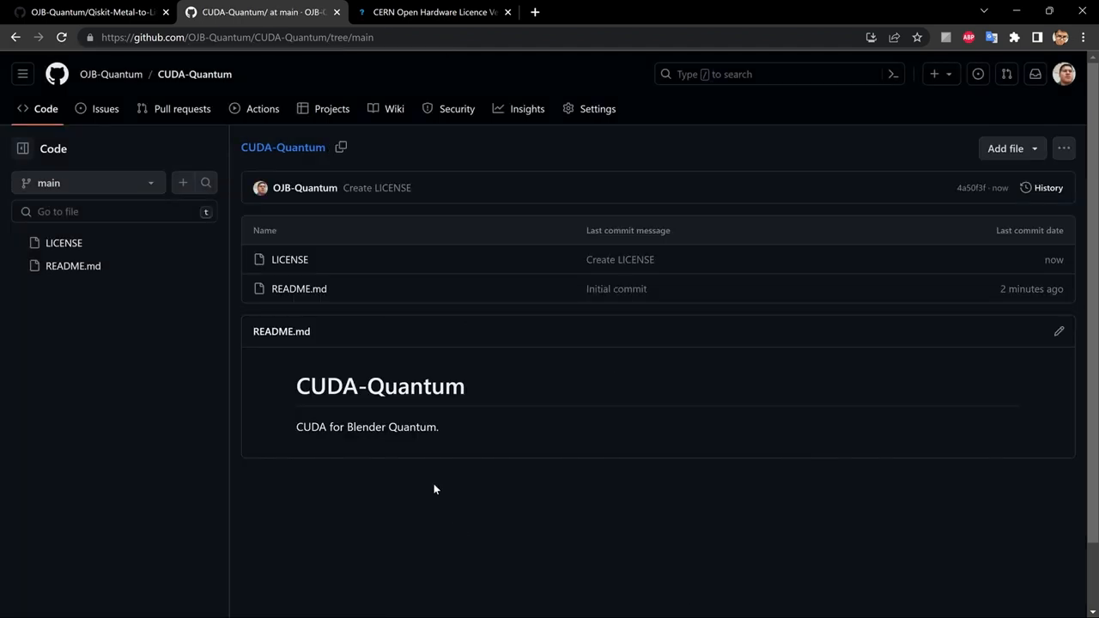
{"action": "mouse_move", "coordinate": [291, 273]}
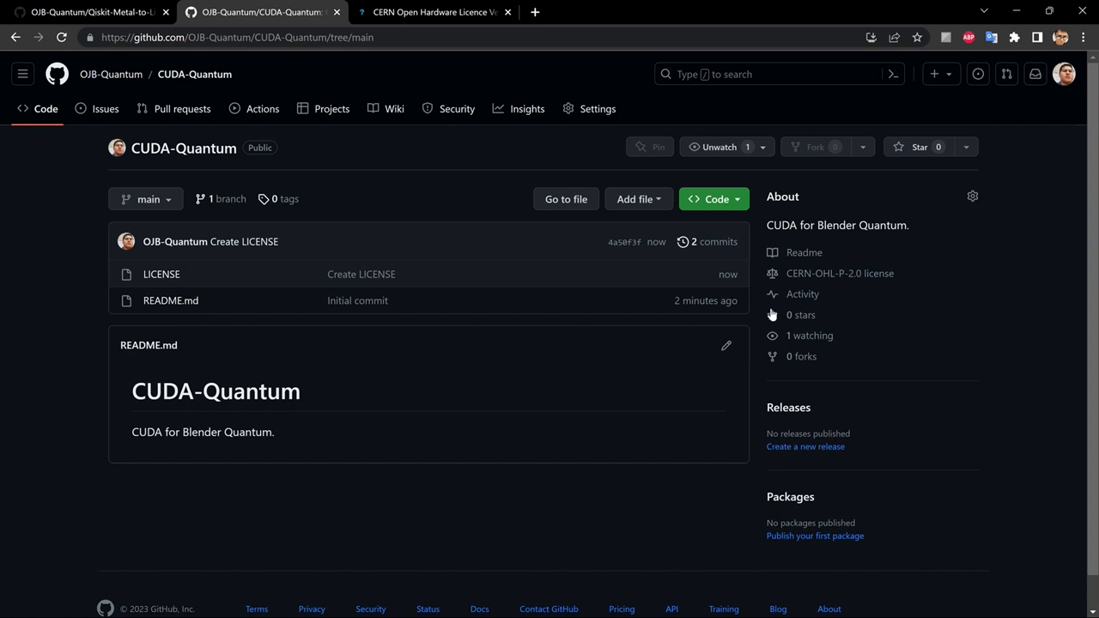
{"action": "mouse_move", "coordinate": [840, 275]}
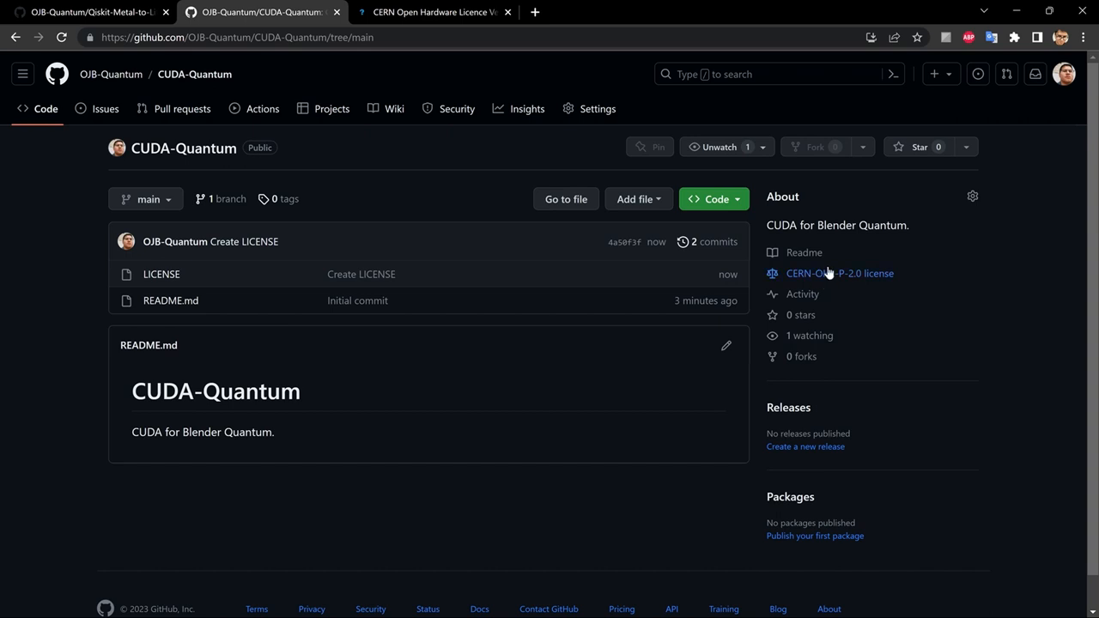
{"action": "mouse_move", "coordinate": [855, 283]}
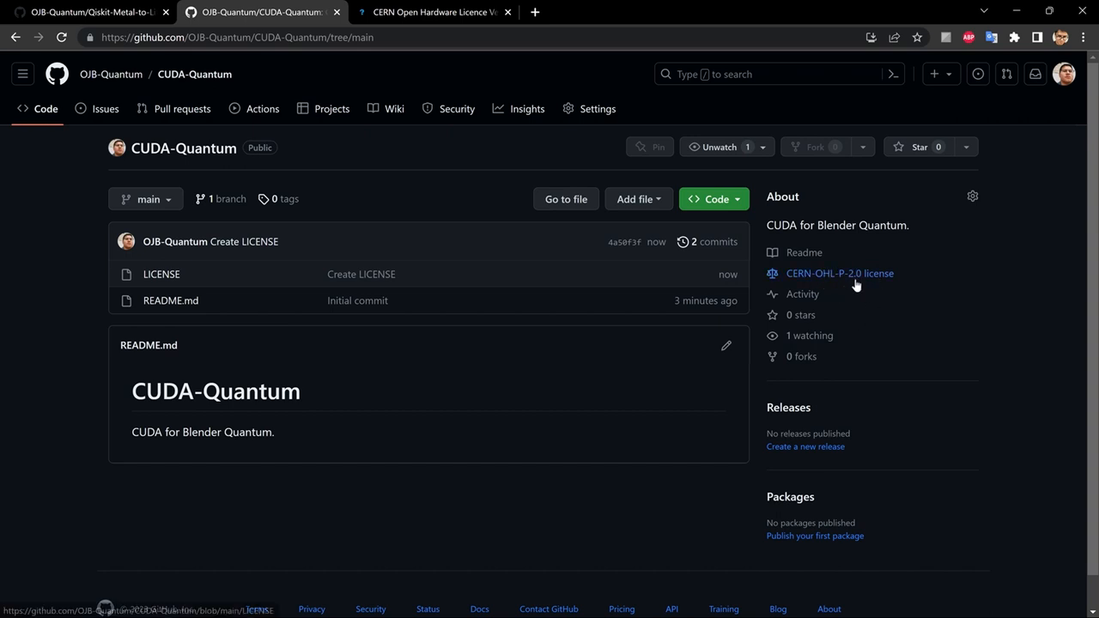
{"action": "mouse_move", "coordinate": [832, 281]}
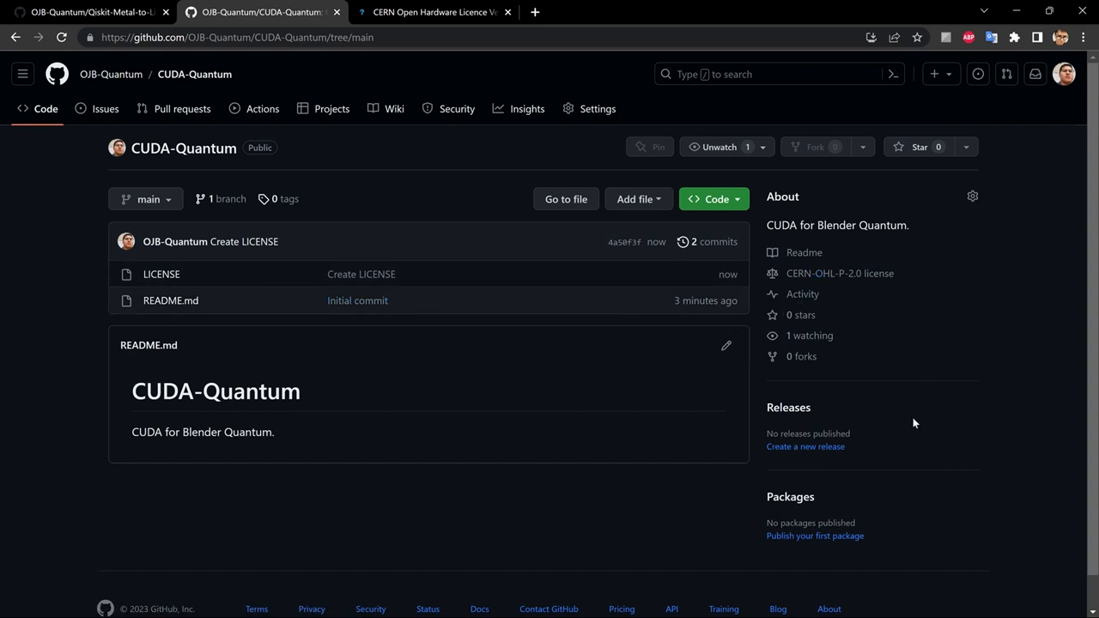
{"action": "mouse_move", "coordinate": [55, 492]}
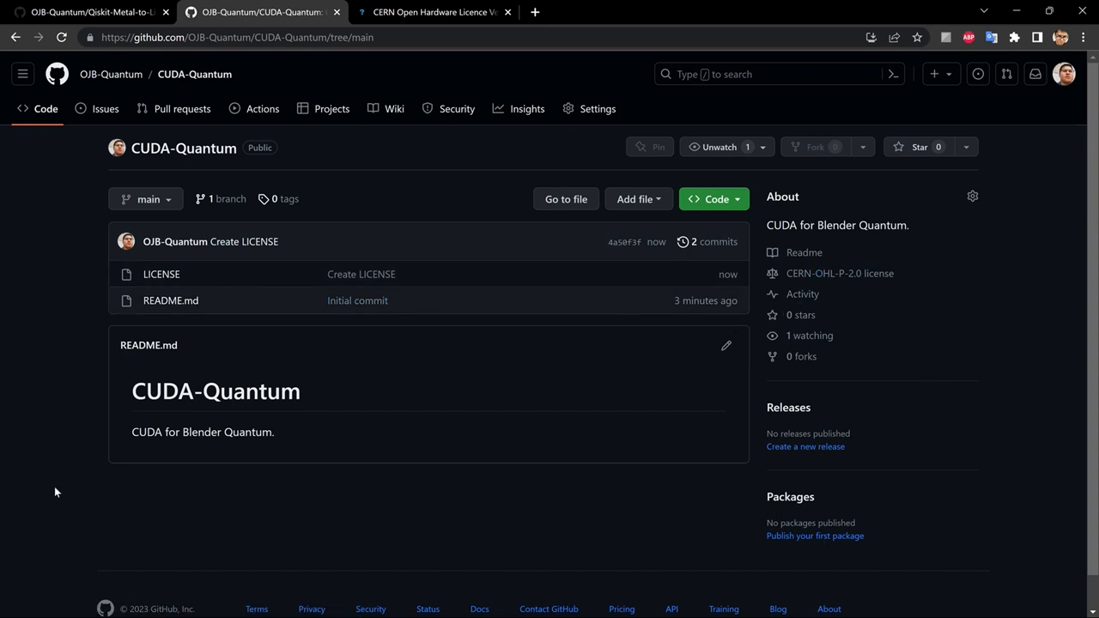
{"action": "mouse_move", "coordinate": [307, 323]}
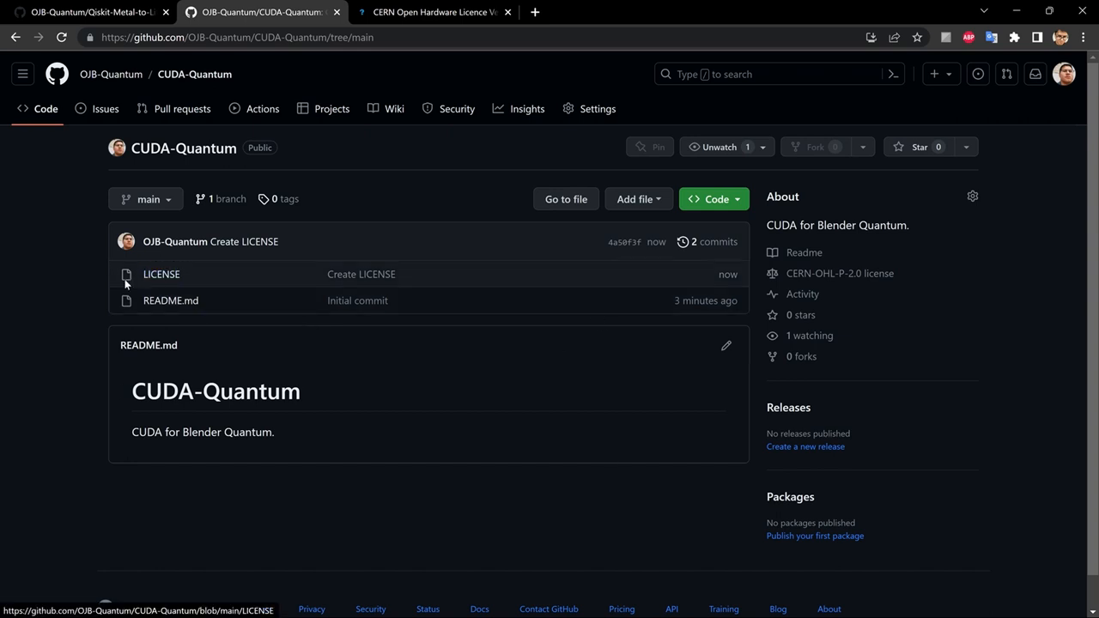
{"action": "mouse_move", "coordinate": [127, 301]}
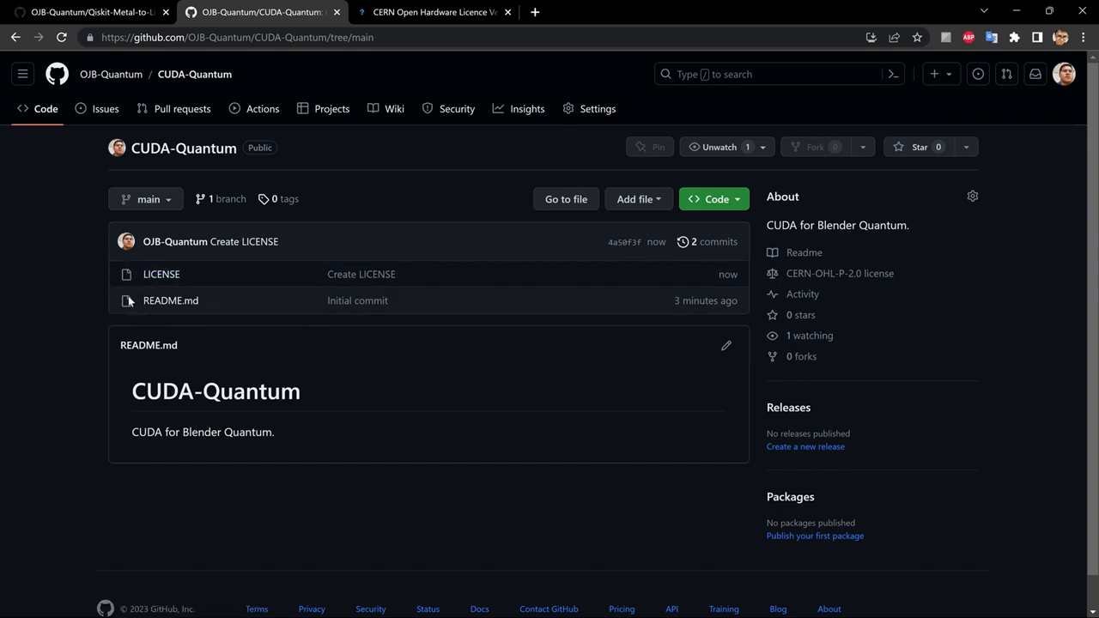
{"action": "mouse_move", "coordinate": [247, 347]}
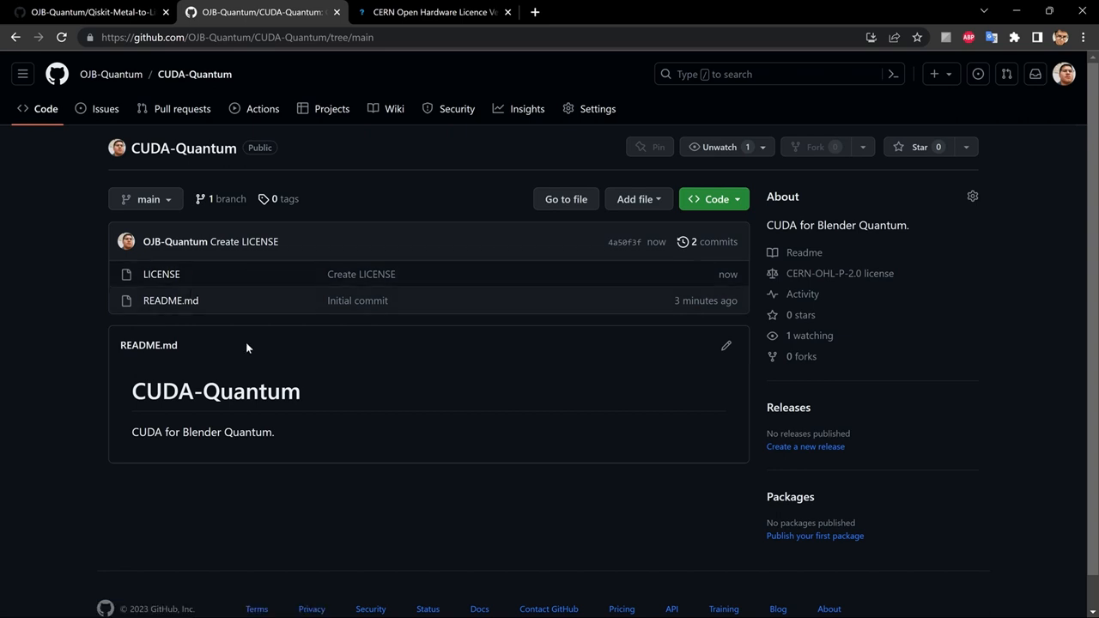
{"action": "mouse_move", "coordinate": [169, 288]}
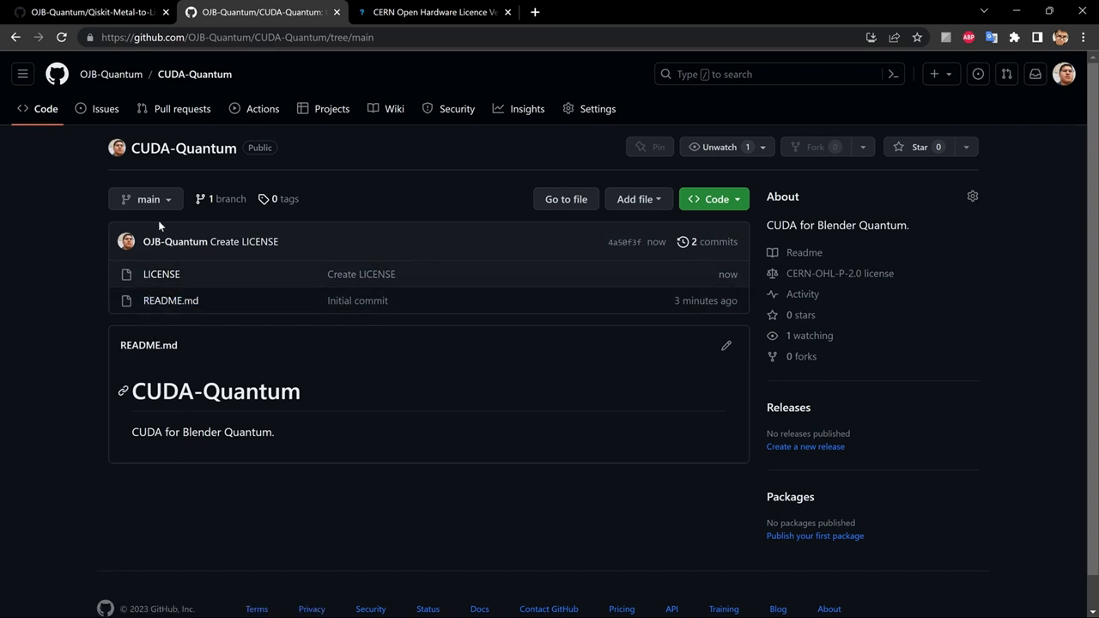
{"action": "mouse_move", "coordinate": [242, 295]}
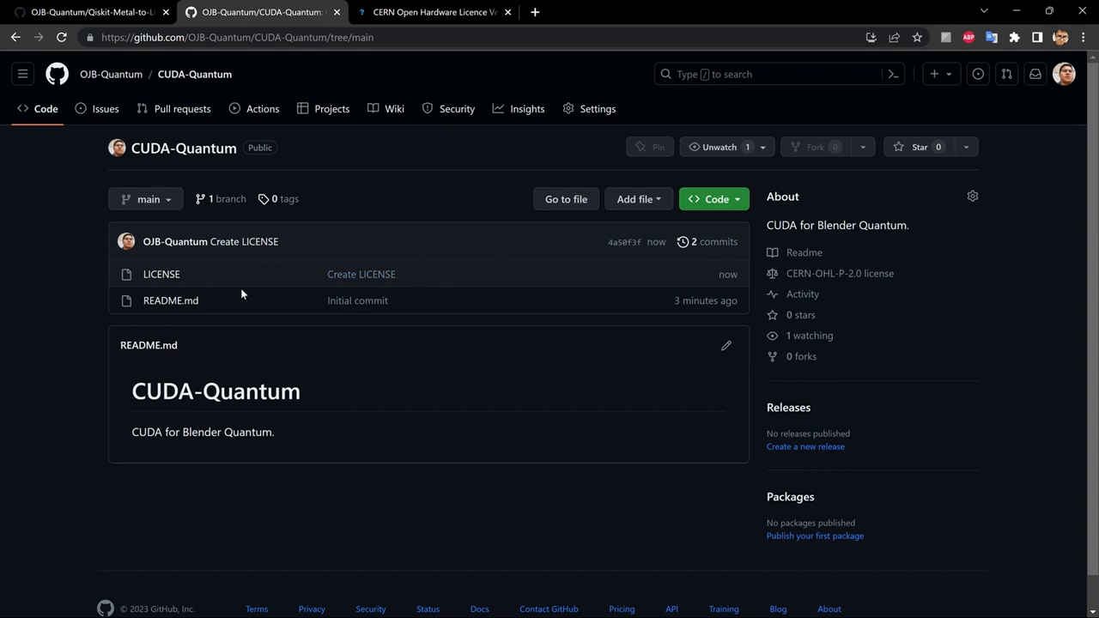
{"action": "mouse_move", "coordinate": [625, 244]}
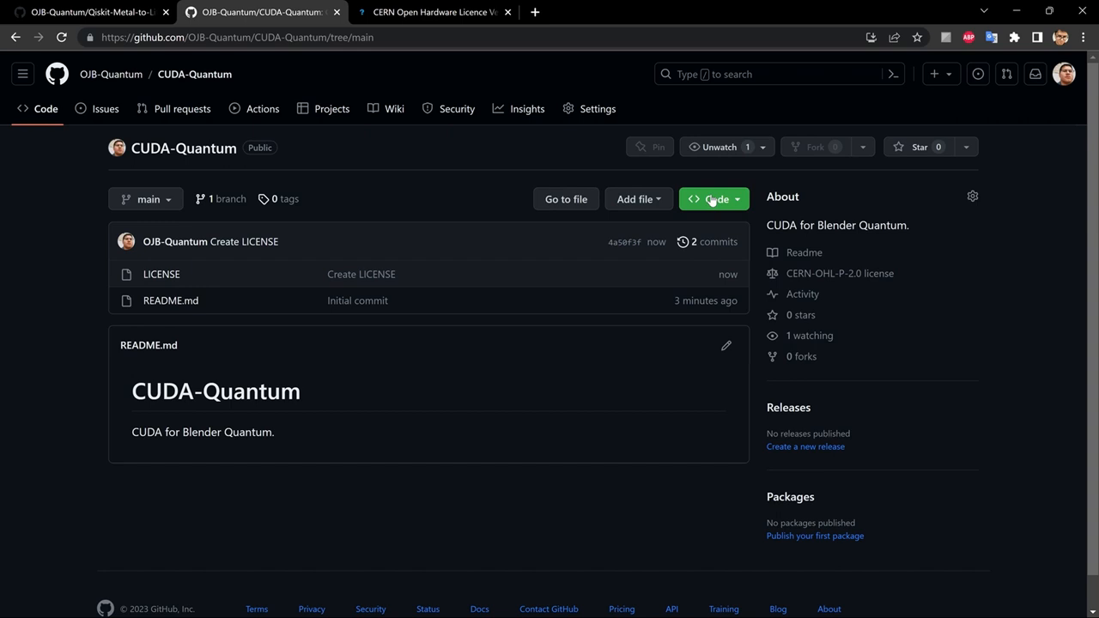
Start a new file and enter the folder path Quantum-GDS/ for it.
{"action": "left_click", "coordinate": [639, 199]}
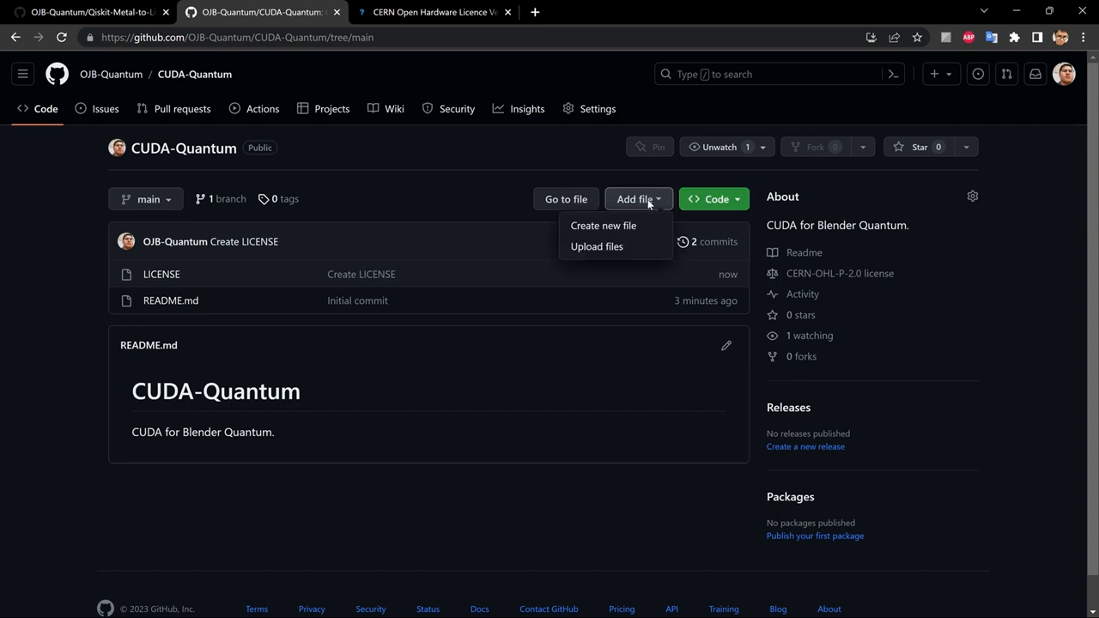
{"action": "left_click", "coordinate": [604, 225]}
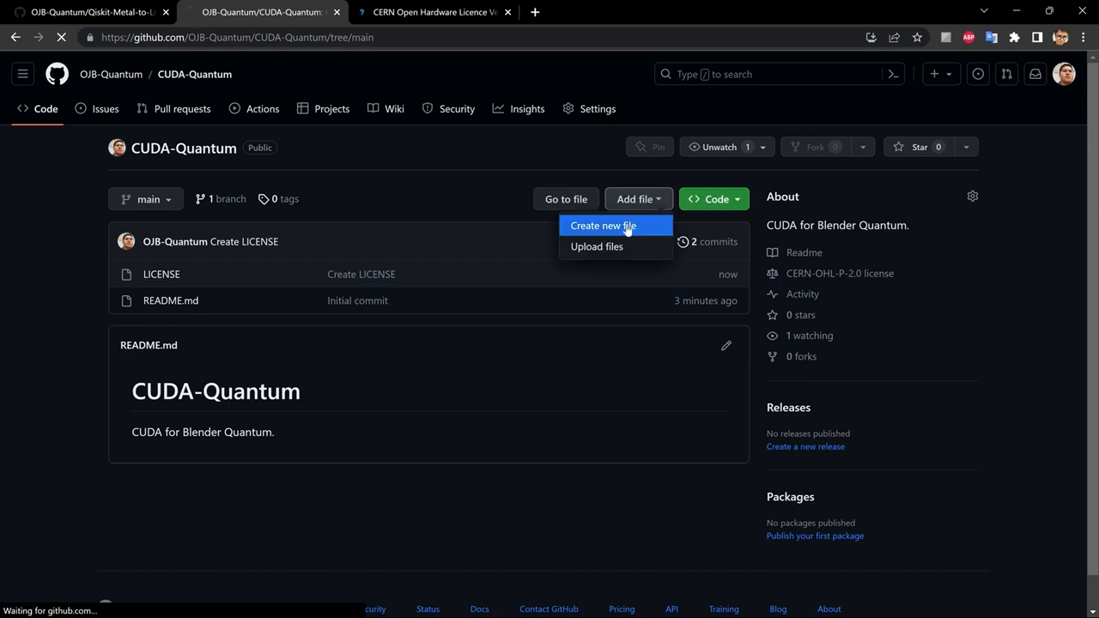
{"action": "left_click", "coordinate": [604, 225]}
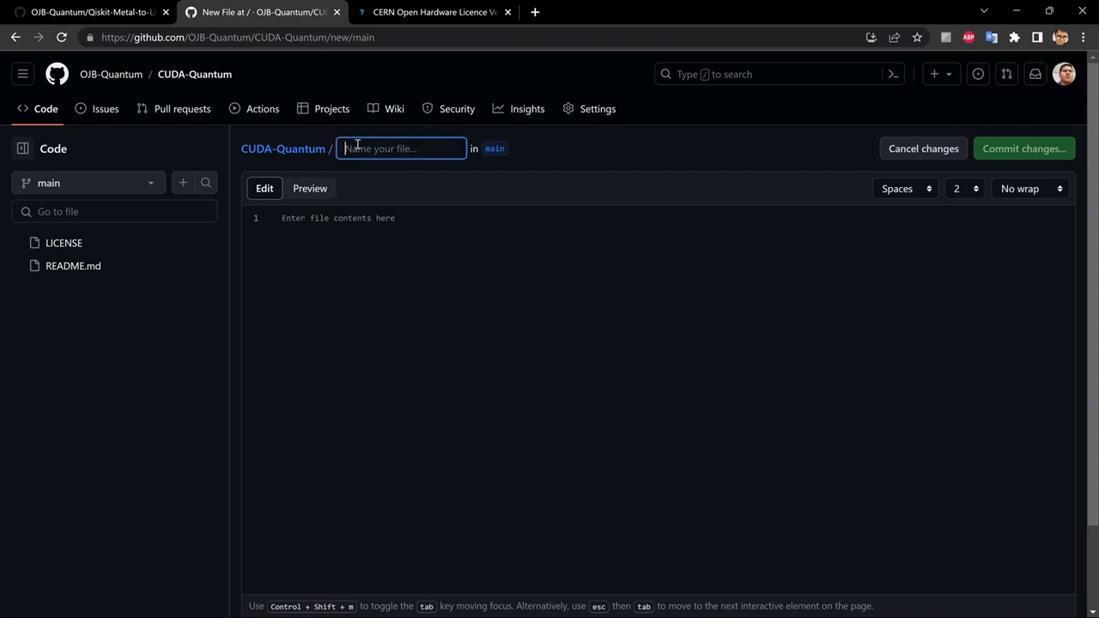
{"action": "type", "text": "Quantum-"}
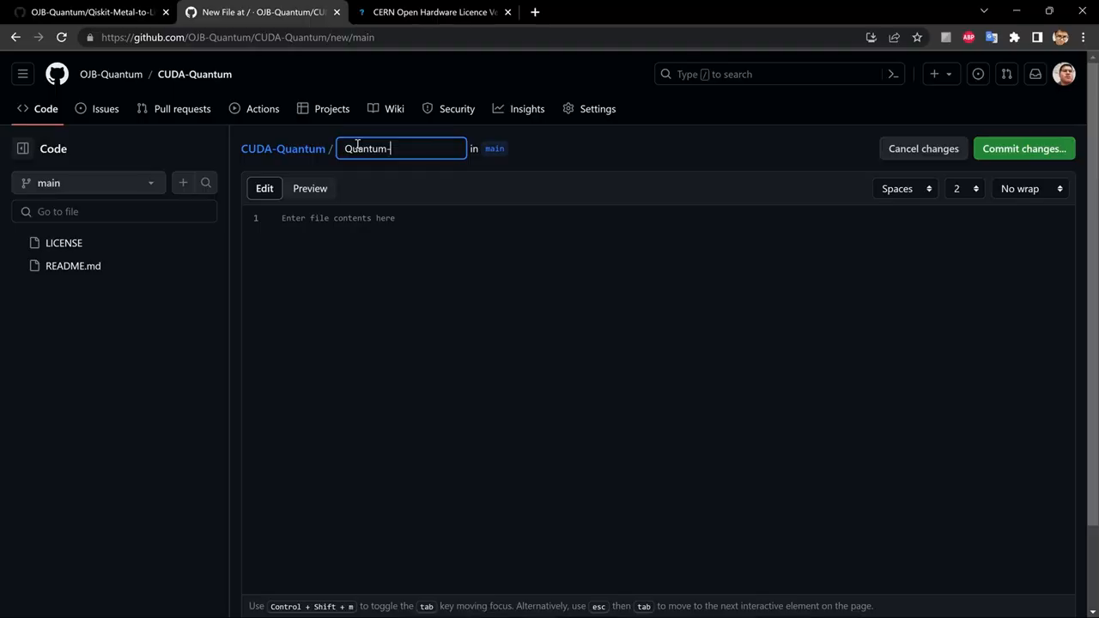
{"action": "type", "text": "GDS"}
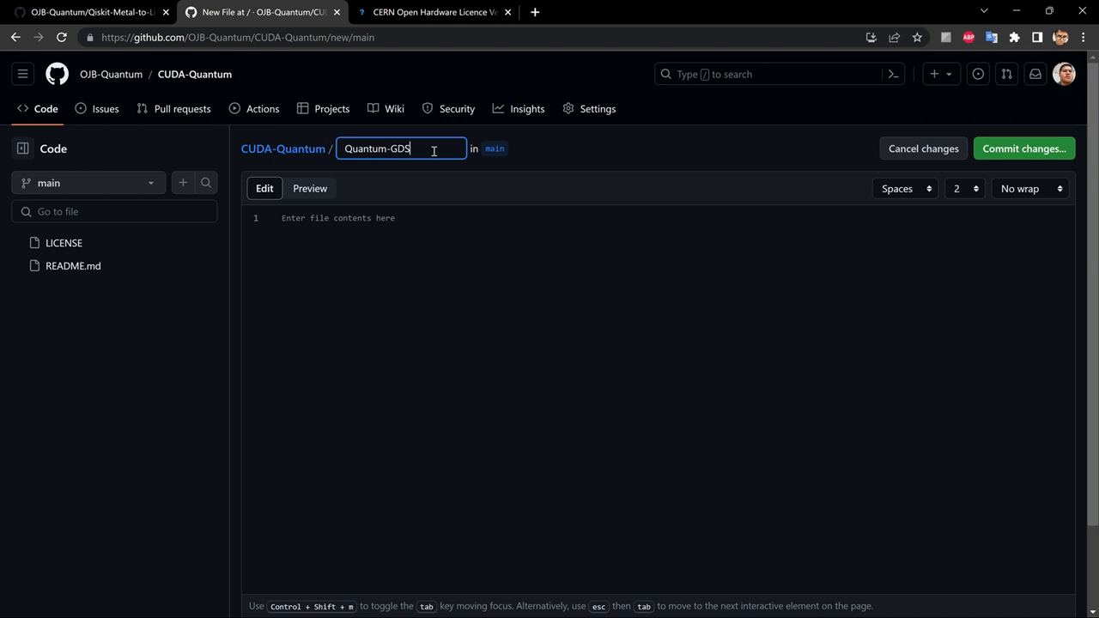
{"action": "type", "text": "/"}
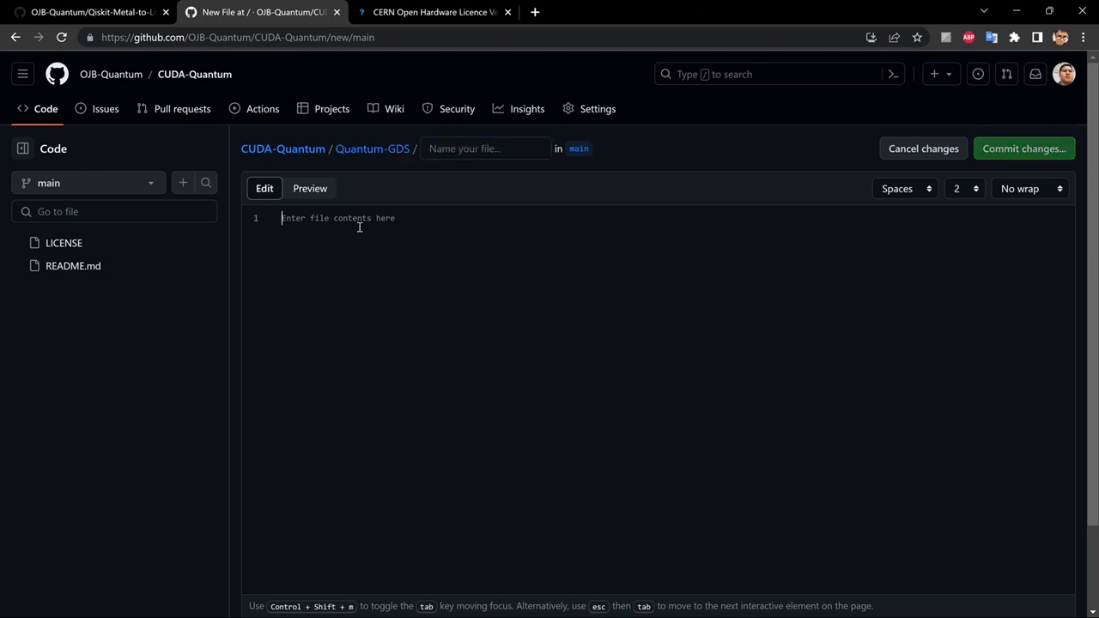
{"action": "type", "text": "Quant"}
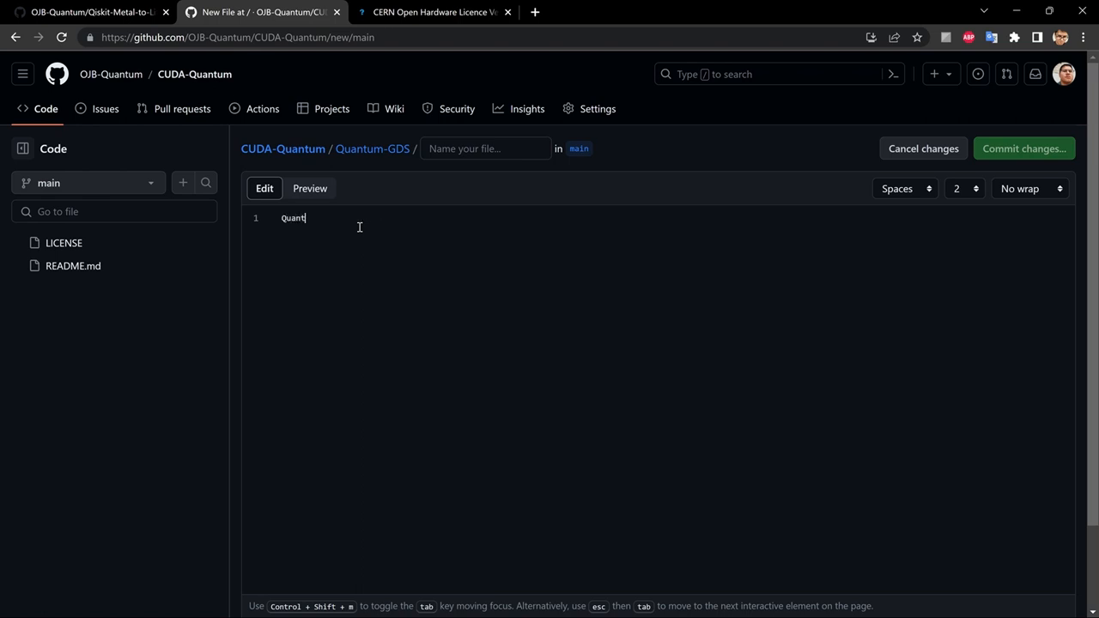
{"action": "type", "text": "um-"}
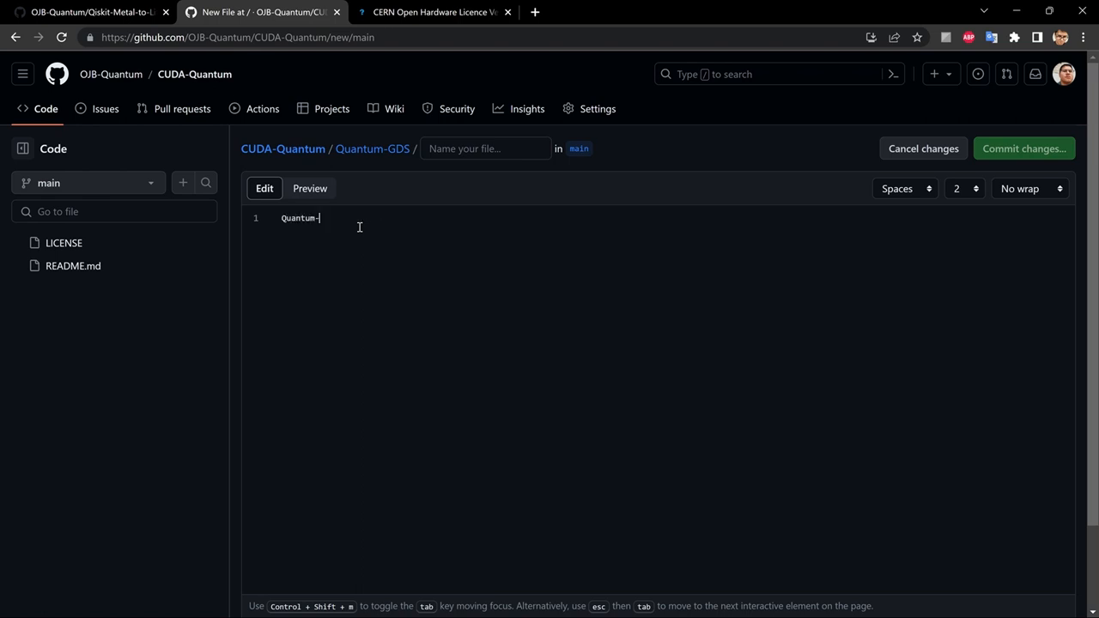
{"action": "type", "text": "GDS"}
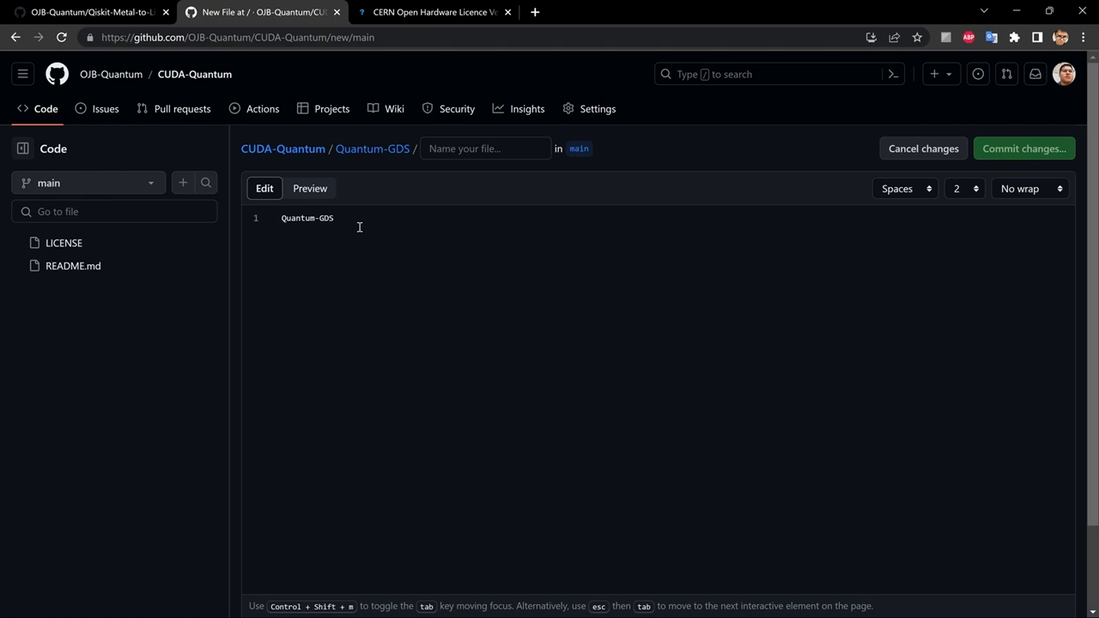
{"action": "type", "text": "/"}
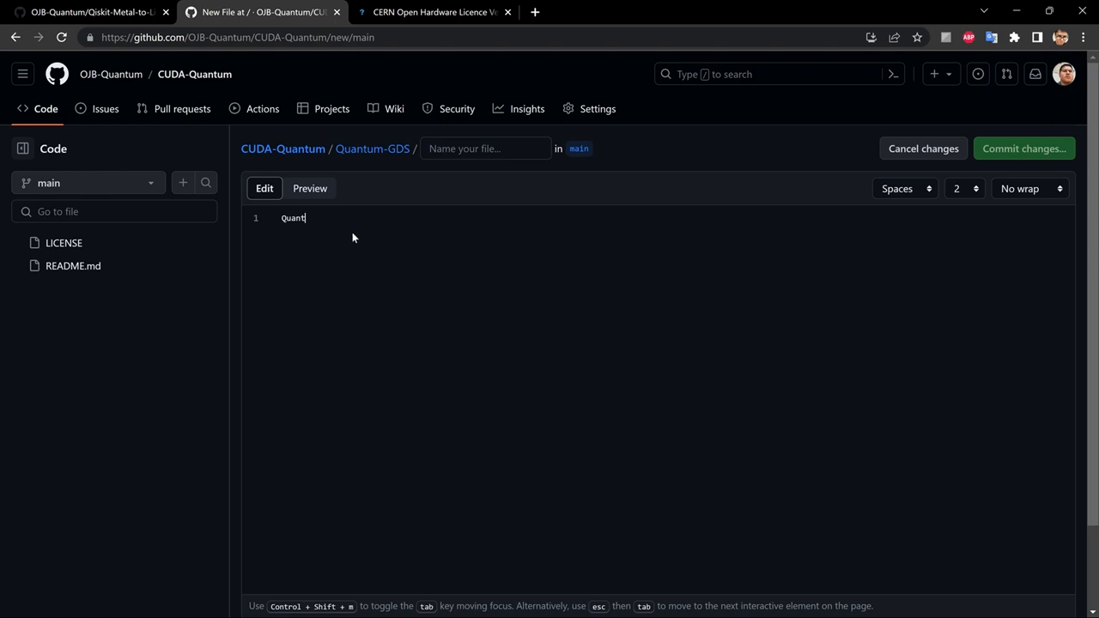
Nest a Subfolder/ under Quantum-GDS and name the empty file 001.
{"action": "left_click", "coordinate": [484, 148]}
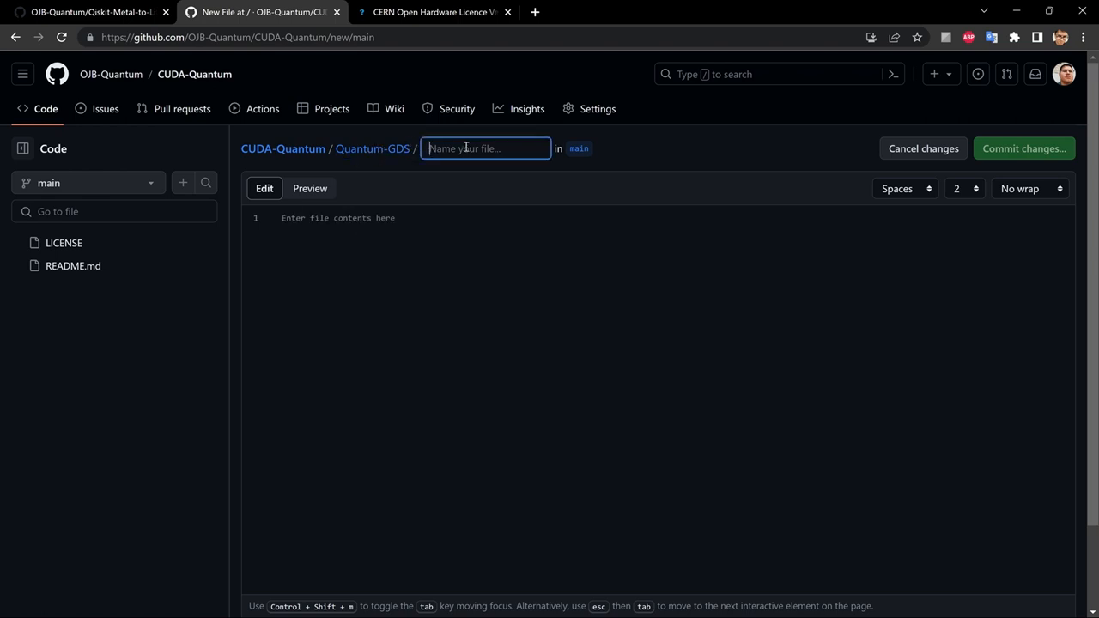
{"action": "type", "text": "Sub"}
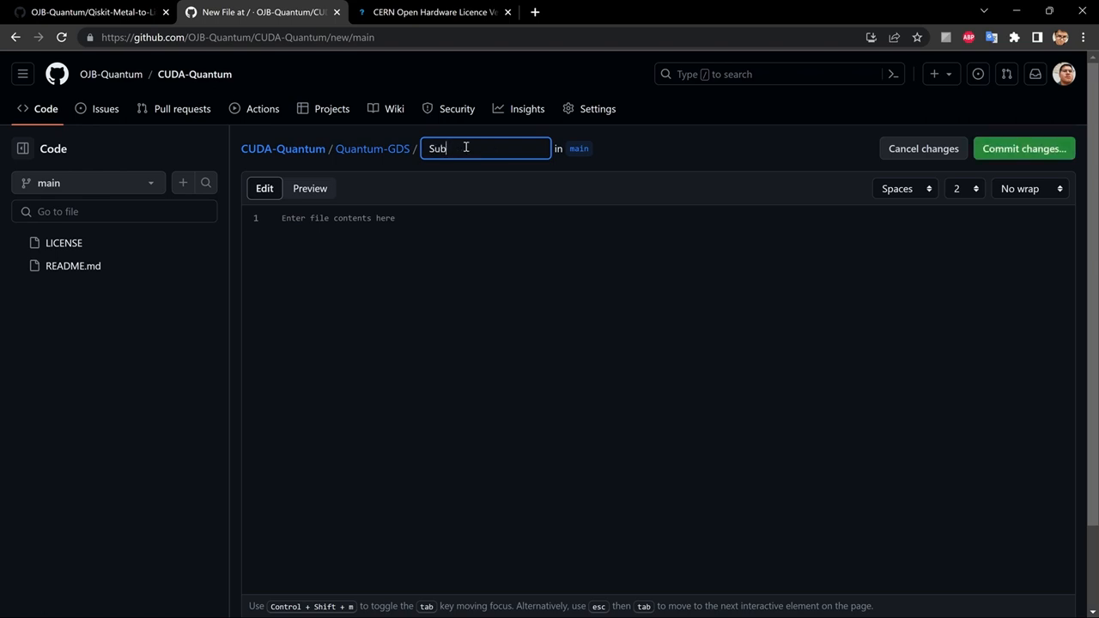
{"action": "type", "text": "folder"}
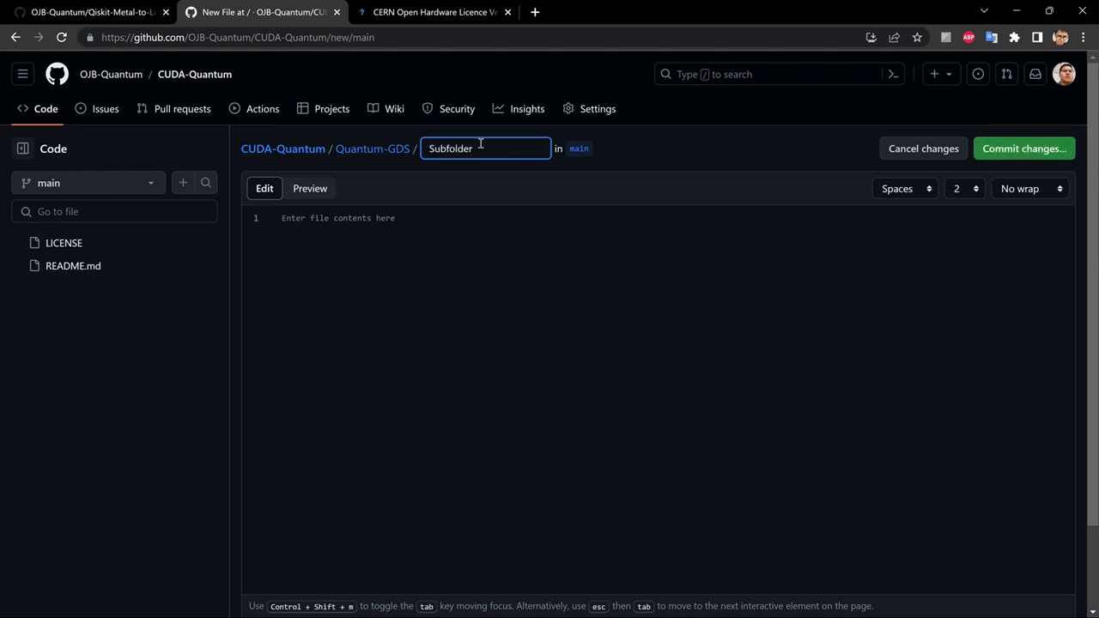
{"action": "mouse_move", "coordinate": [495, 151]}
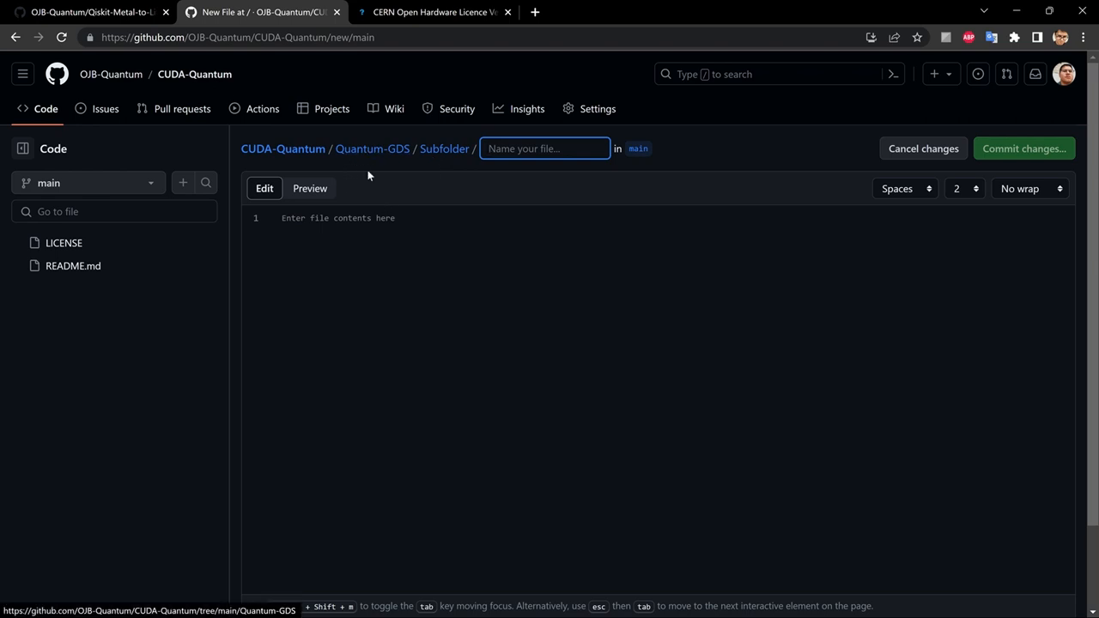
{"action": "left_click", "coordinate": [570, 148]}
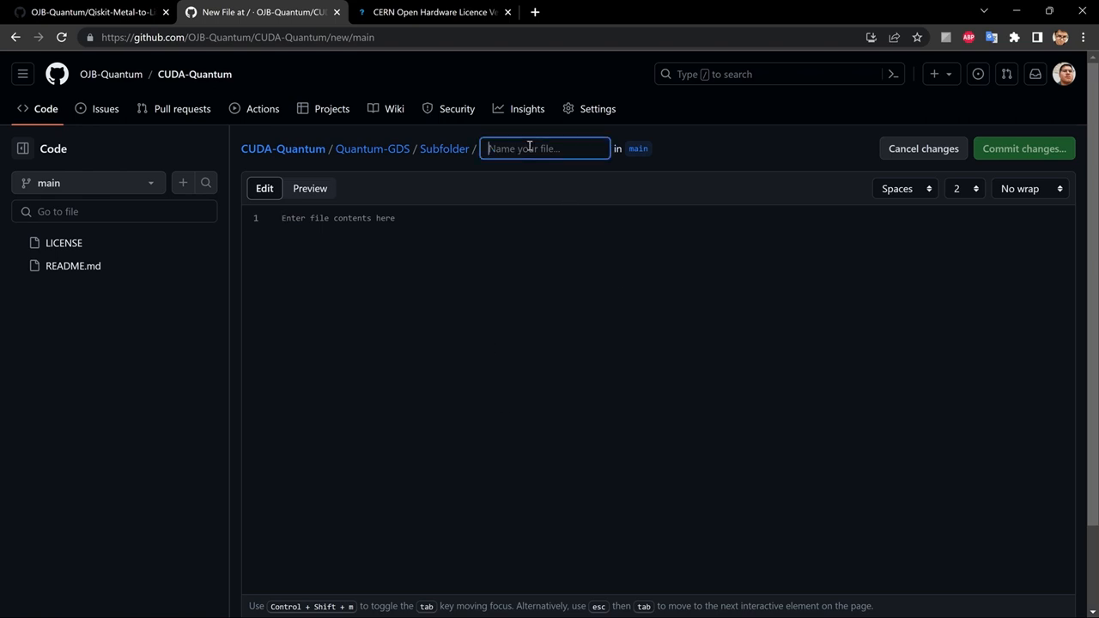
{"action": "type", "text": "001"}
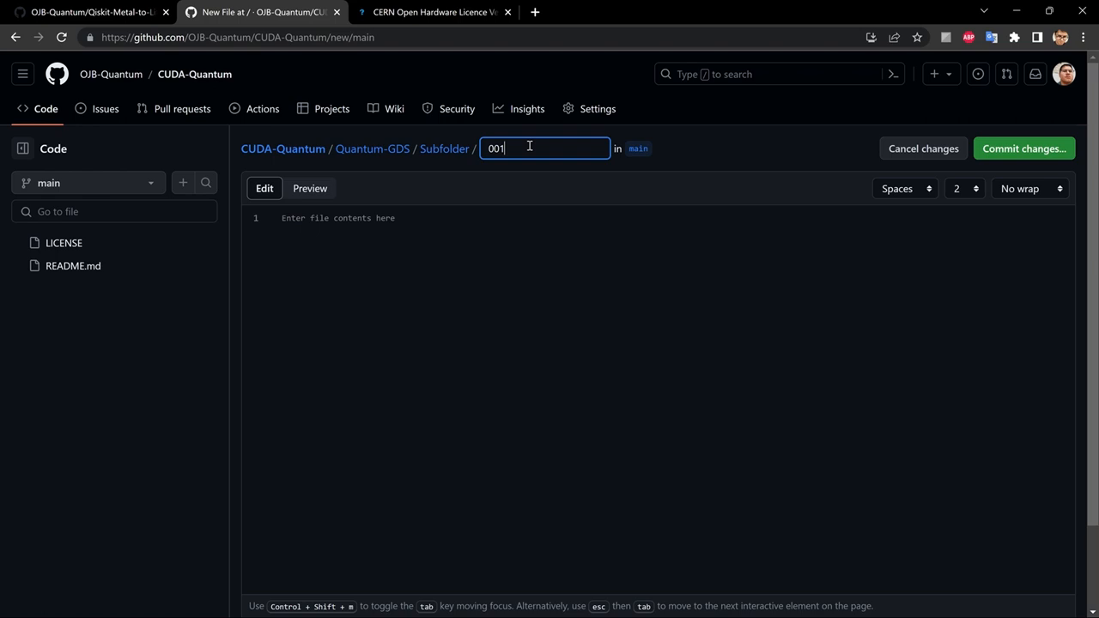
{"action": "scroll", "scroll_direction": "down", "scroll_amount": 3}
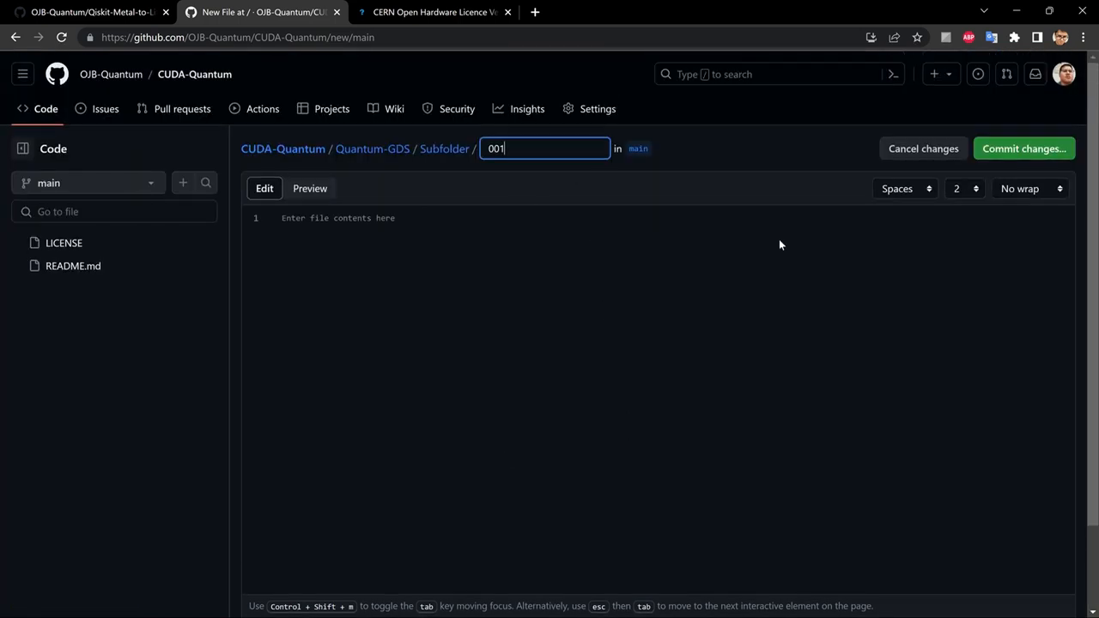
{"action": "mouse_move", "coordinate": [758, 223]}
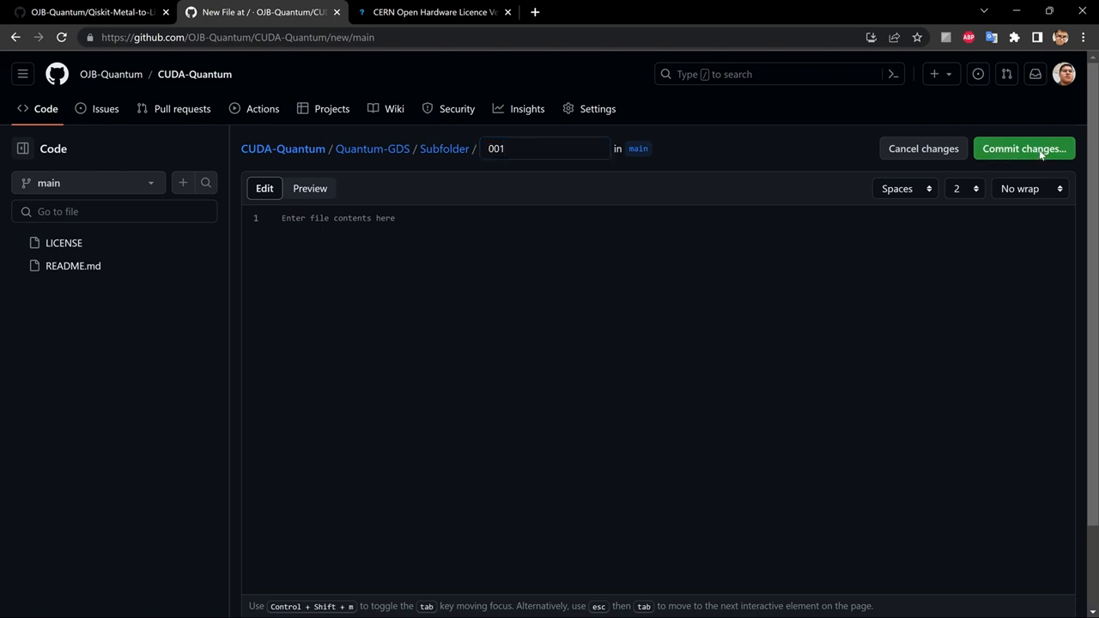
Commit the new 001 file directly to the main branch in Quantum-GDS/Subfolder.
{"action": "left_click", "coordinate": [1023, 147]}
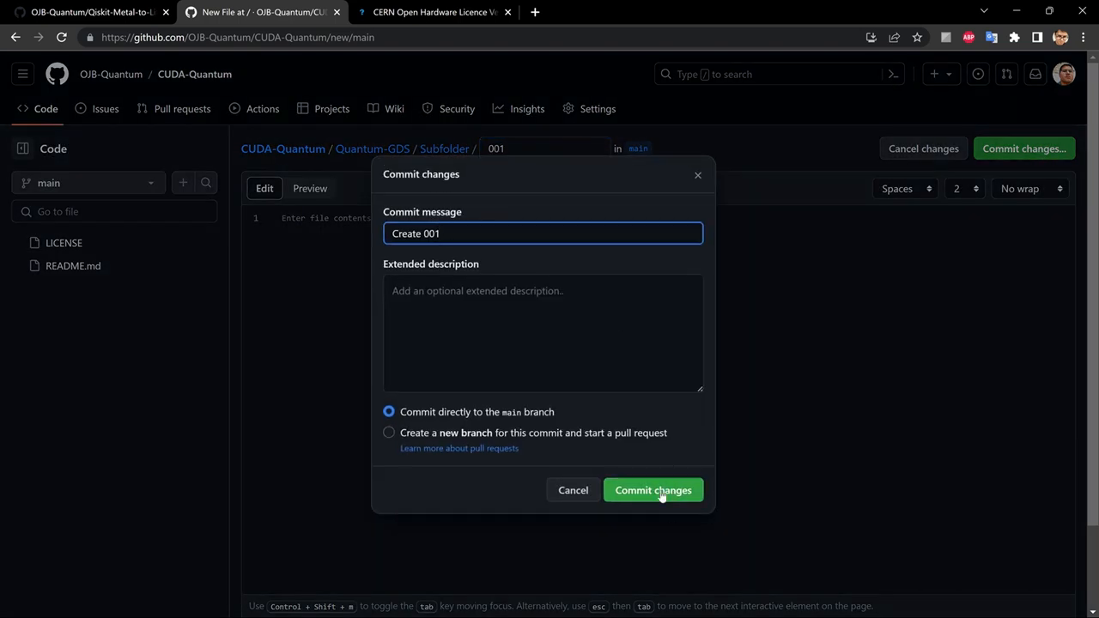
{"action": "left_click", "coordinate": [653, 489]}
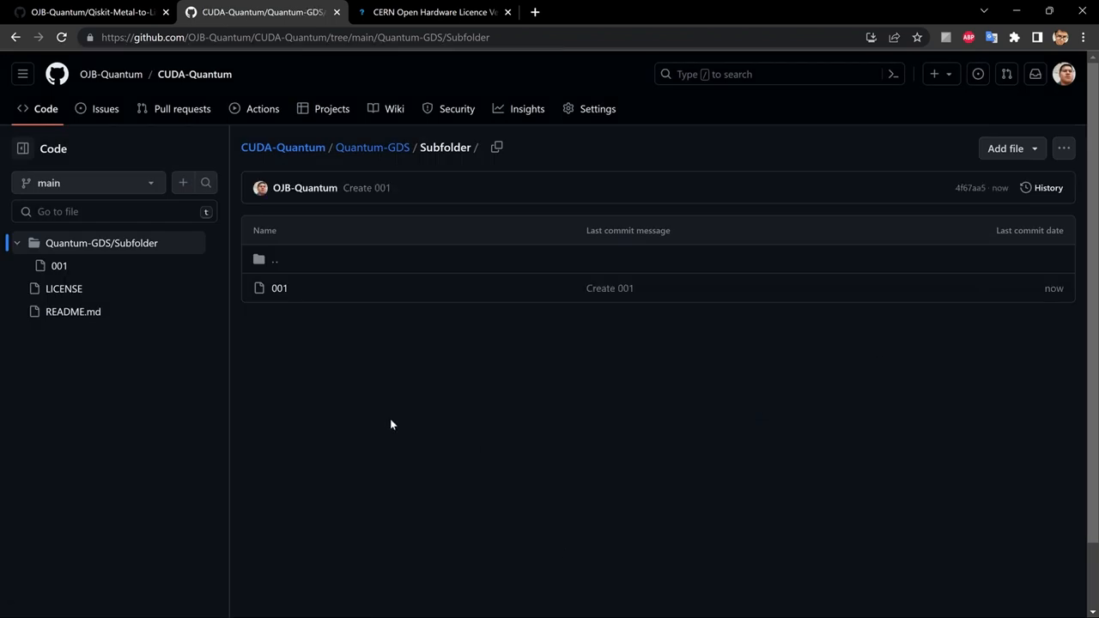
{"action": "mouse_move", "coordinate": [268, 257]}
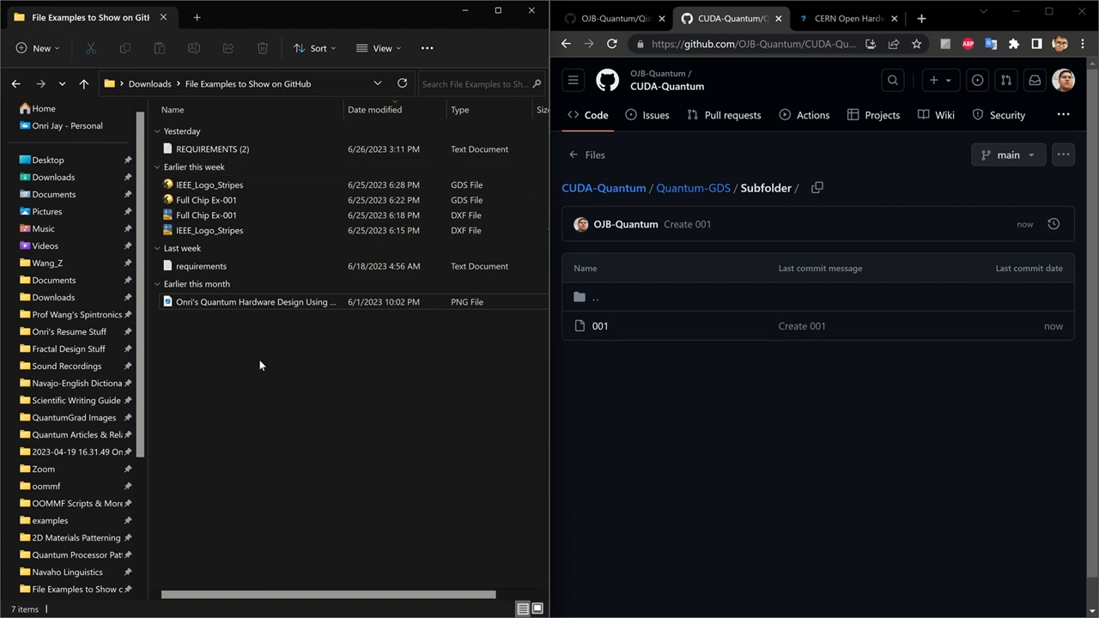
{"action": "mouse_move", "coordinate": [321, 481]}
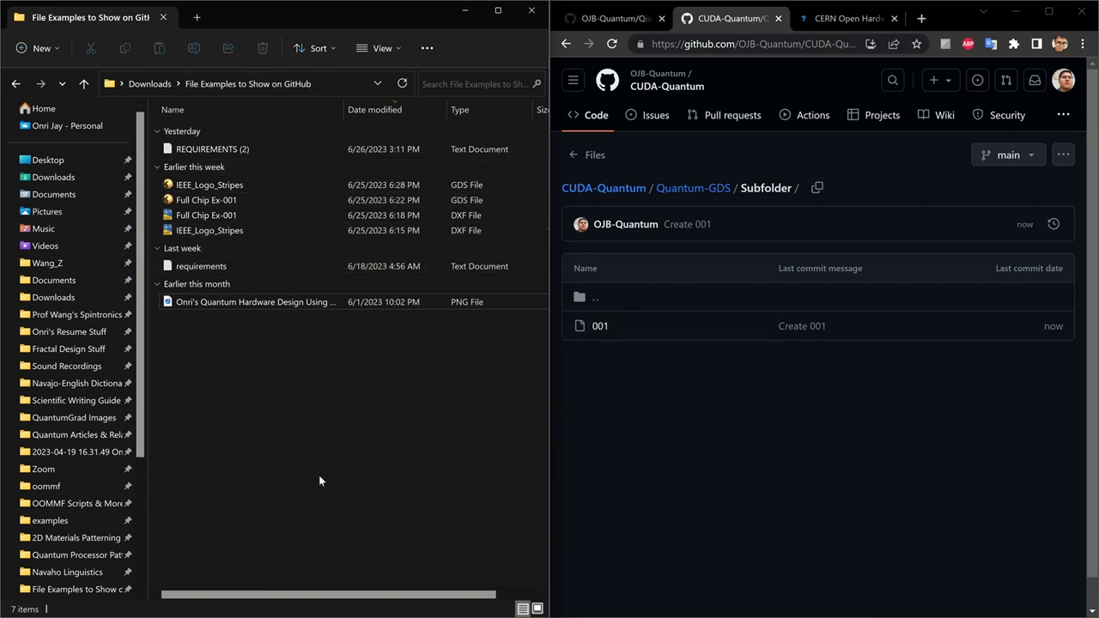
{"action": "mouse_move", "coordinate": [264, 302]}
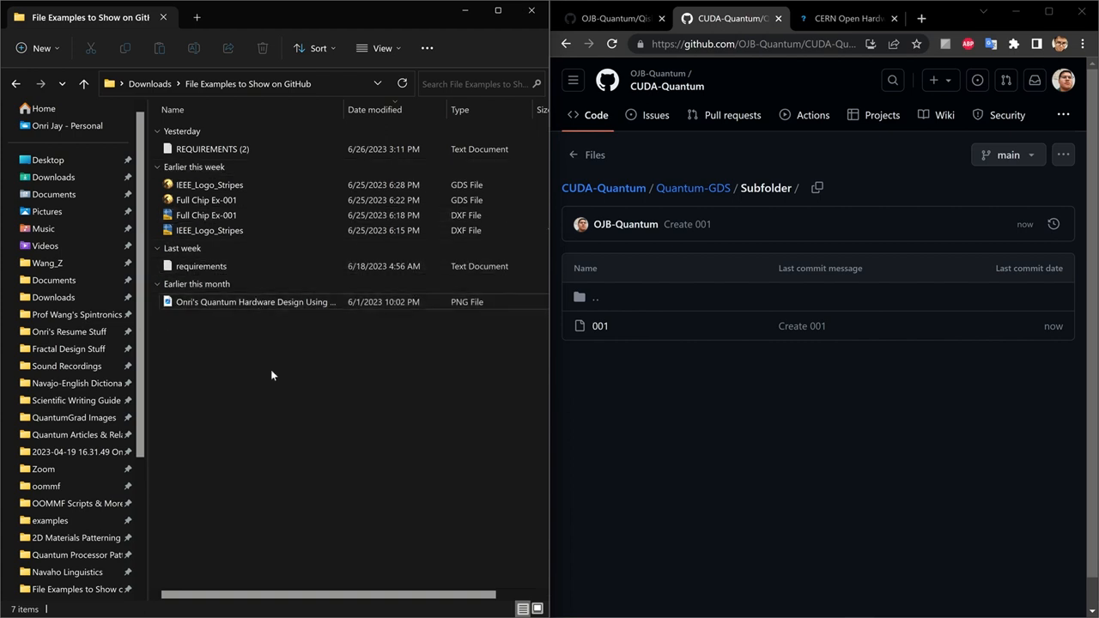
{"action": "mouse_move", "coordinate": [406, 390]}
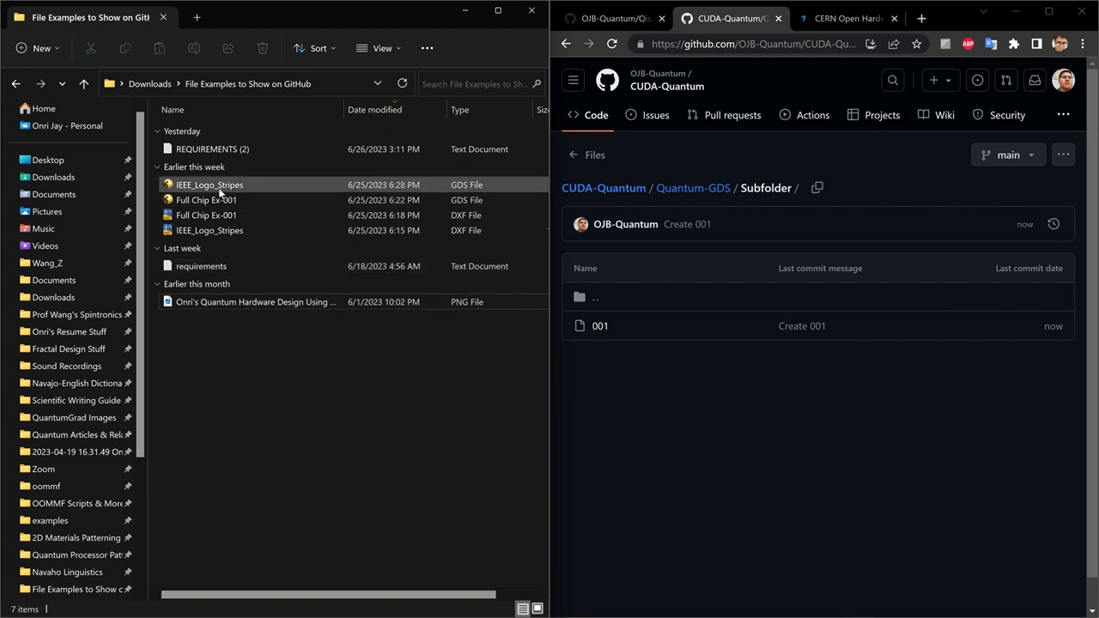
Drag IEEE_Logo_Stripes.GDS and Full Chip Ex-001.GDS from File Explorer into the Subfolder upload form.
{"action": "left_click", "coordinate": [209, 186]}
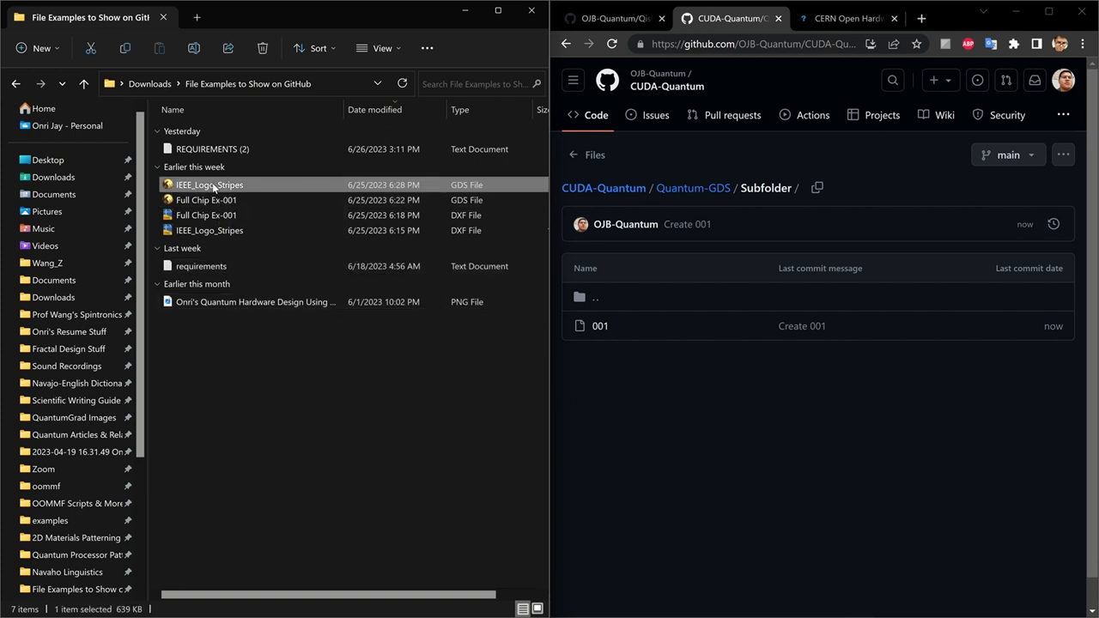
{"action": "left_click", "coordinate": [206, 199]}
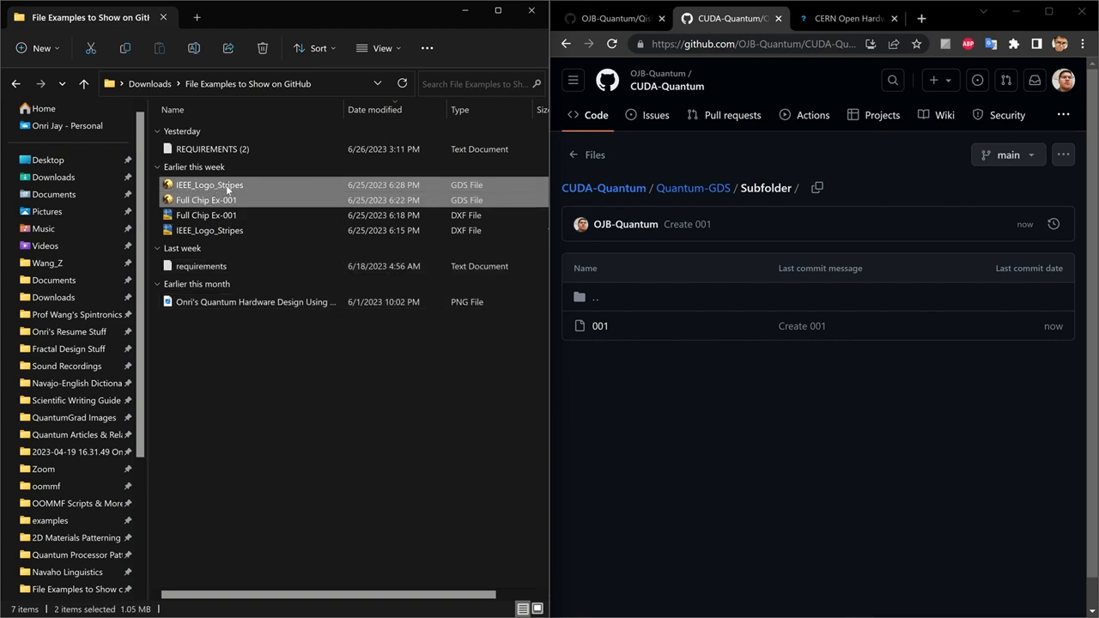
{"action": "mouse_move", "coordinate": [210, 186]}
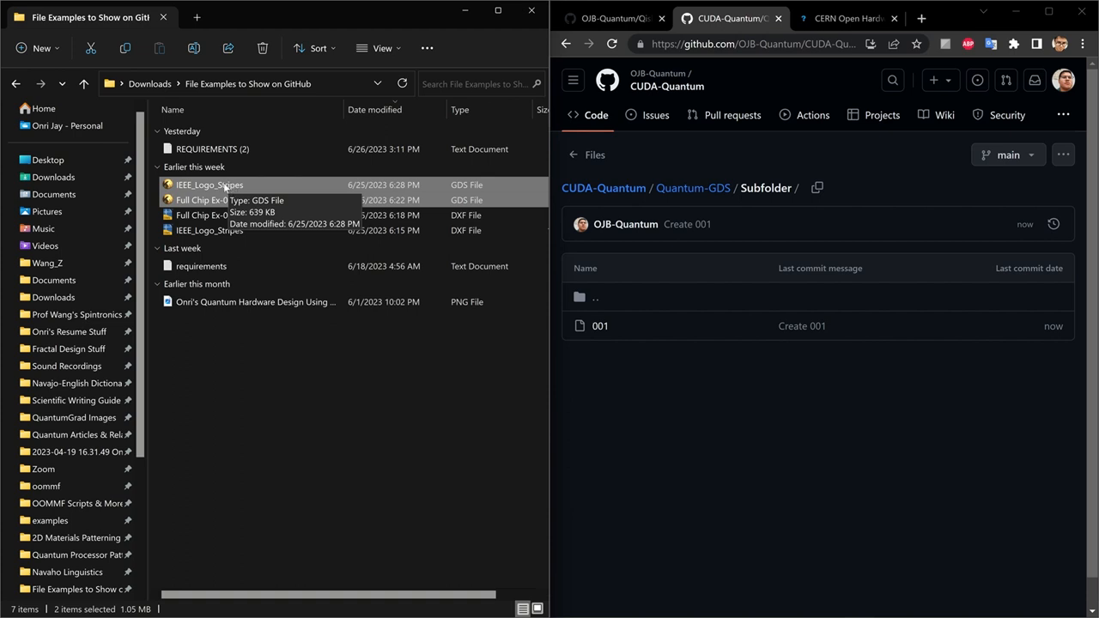
{"action": "left_click_drag", "start_coordinate": [209, 185], "coordinate": [592, 266]}
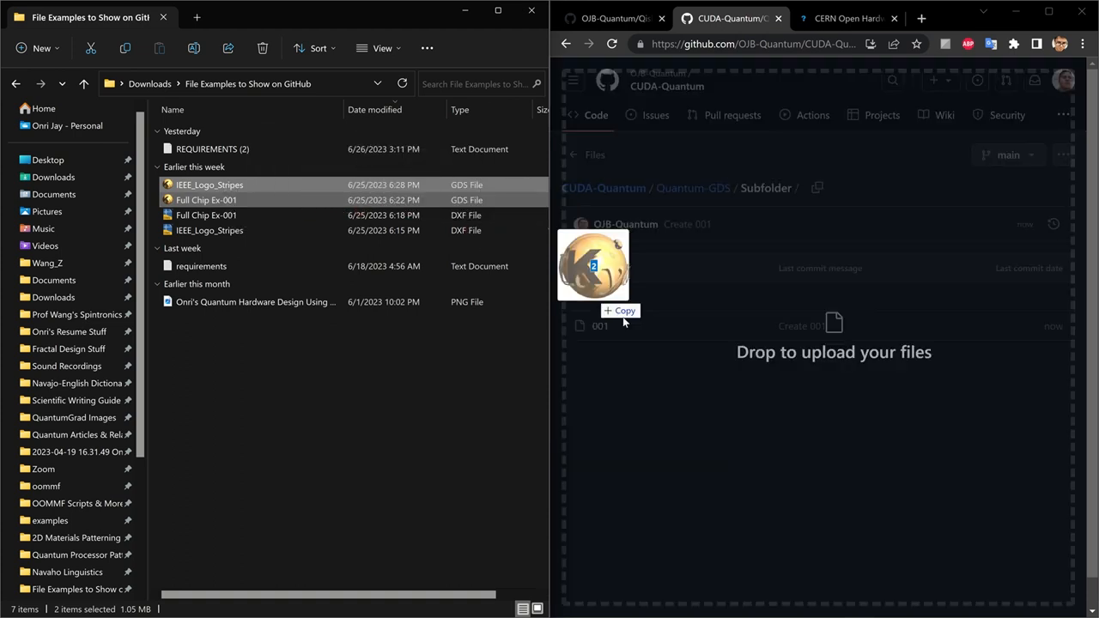
{"action": "left_click_drag", "start_coordinate": [592, 264], "coordinate": [841, 352]}
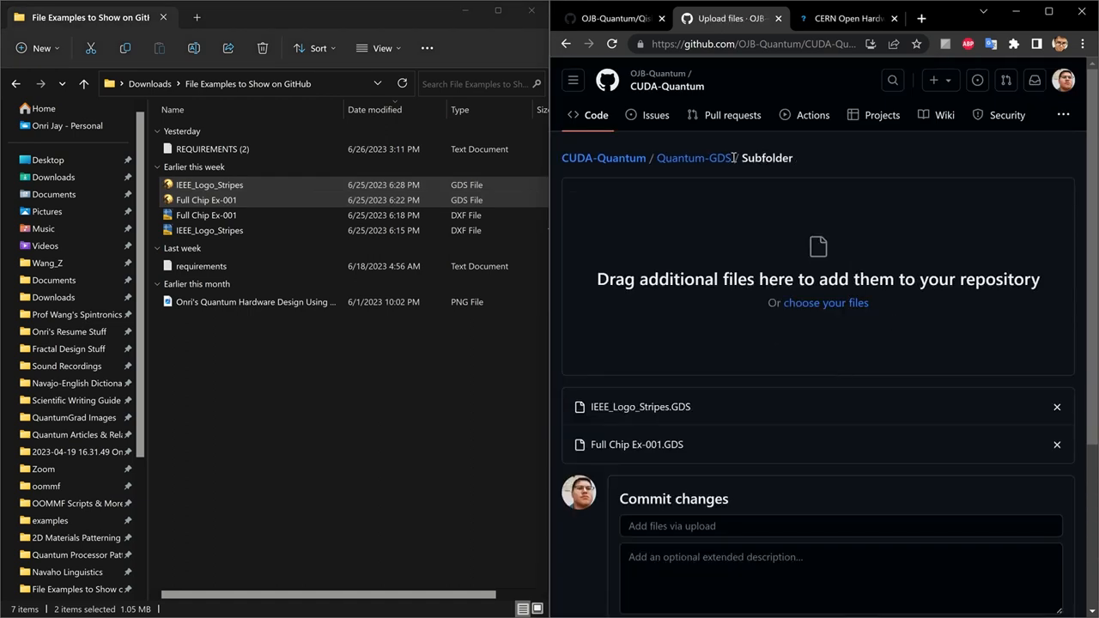
{"action": "scroll", "scroll_direction": "down", "scroll_amount": 3}
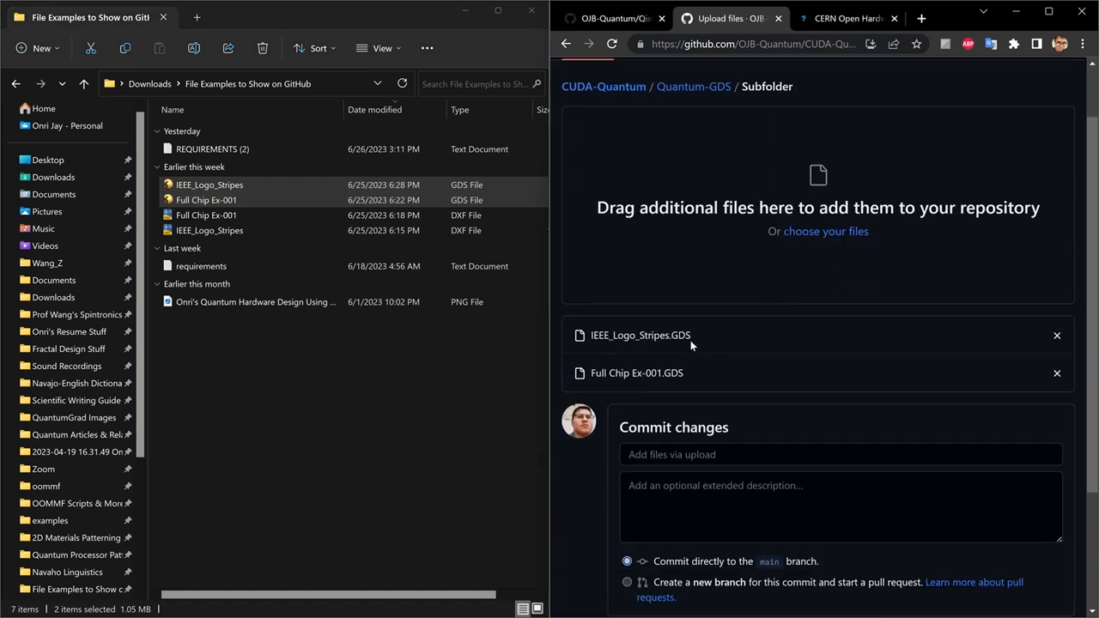
{"action": "scroll", "scroll_direction": "down", "scroll_amount": 3}
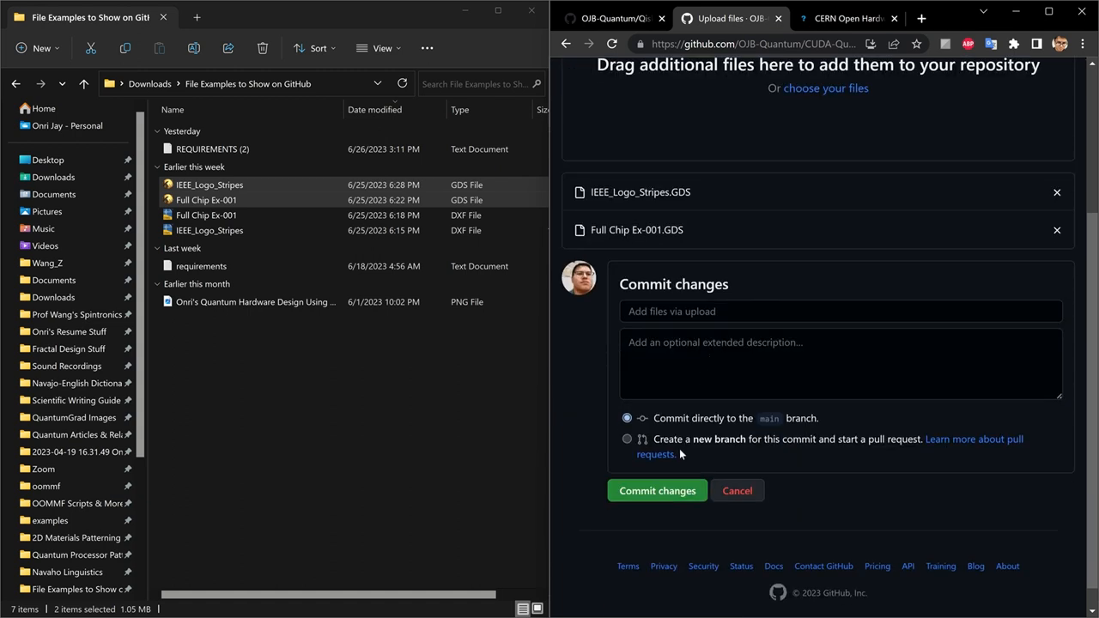
{"action": "mouse_move", "coordinate": [660, 494]}
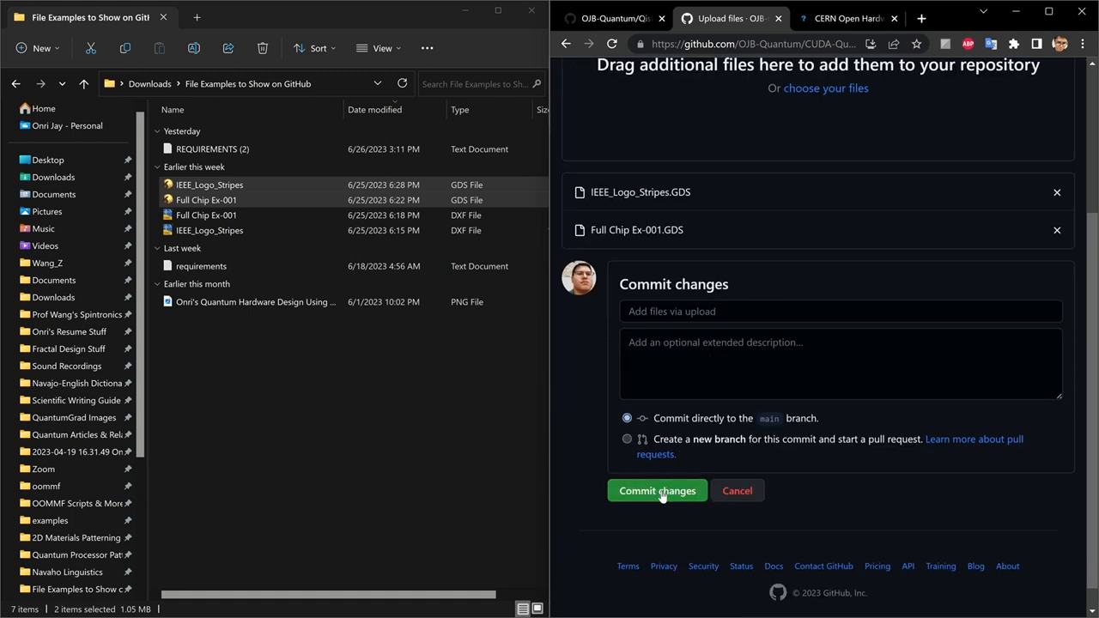
{"action": "left_click", "coordinate": [655, 491]}
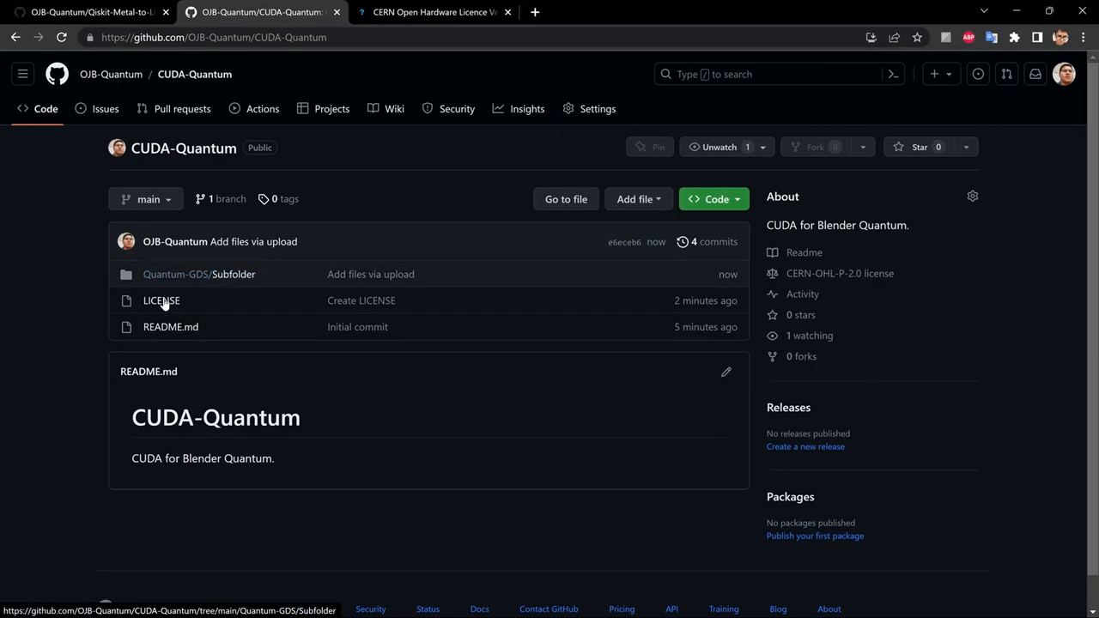
{"action": "mouse_move", "coordinate": [343, 361]}
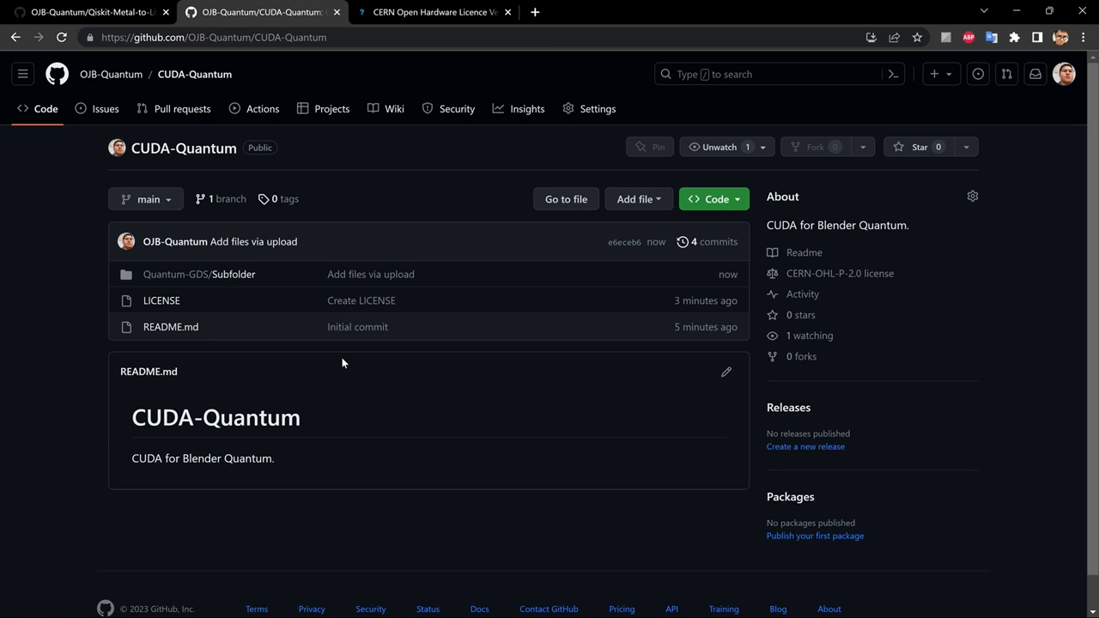
{"action": "mouse_move", "coordinate": [130, 300]}
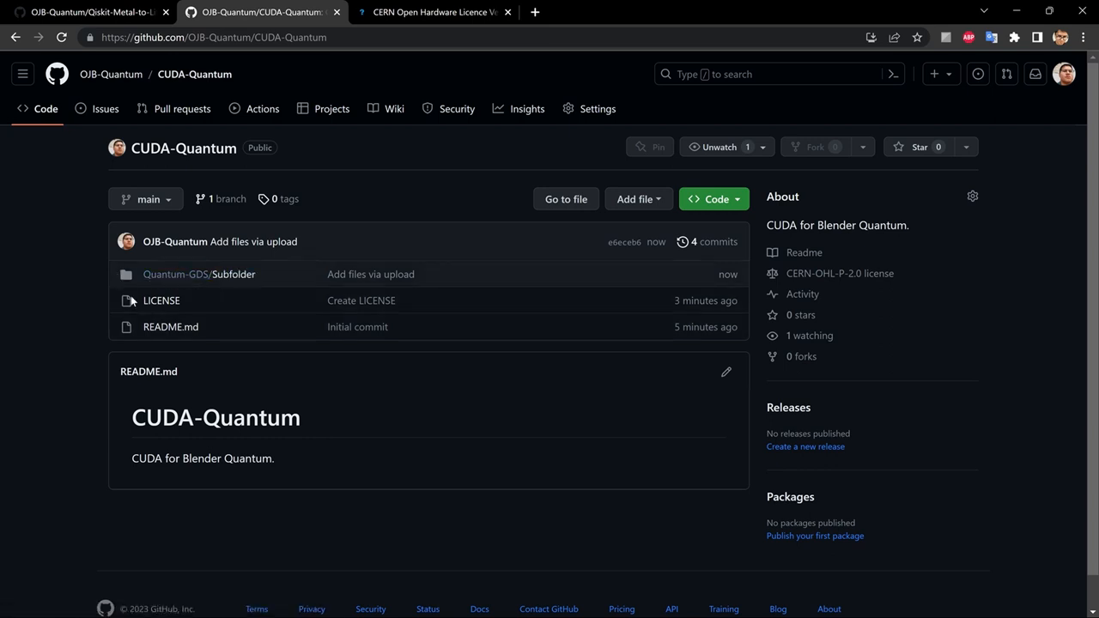
{"action": "mouse_move", "coordinate": [196, 279]}
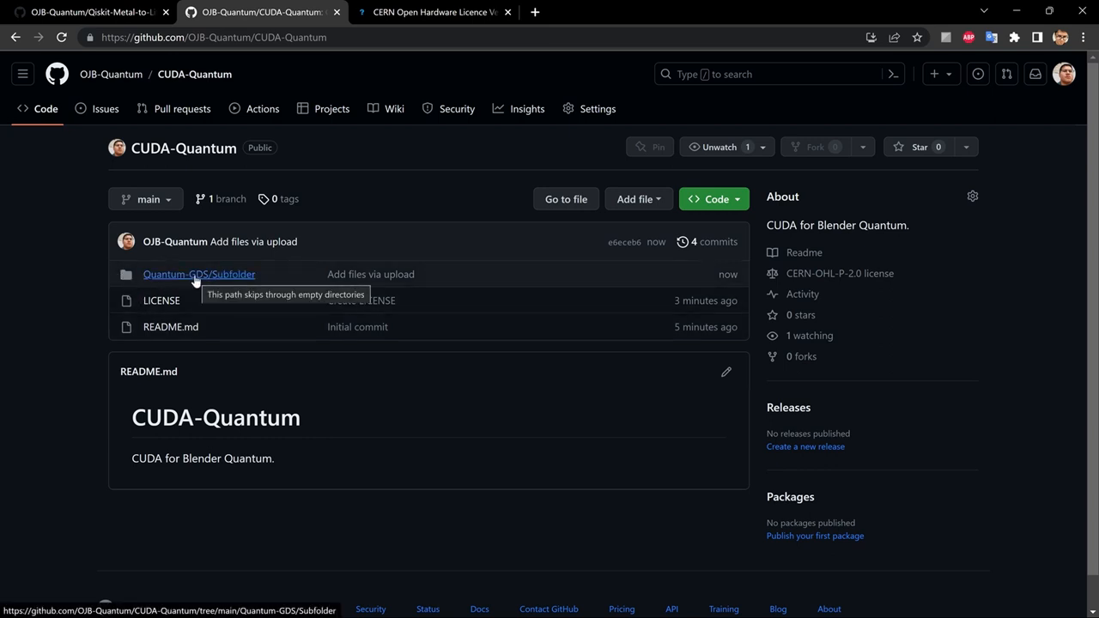
{"action": "left_click", "coordinate": [199, 275]}
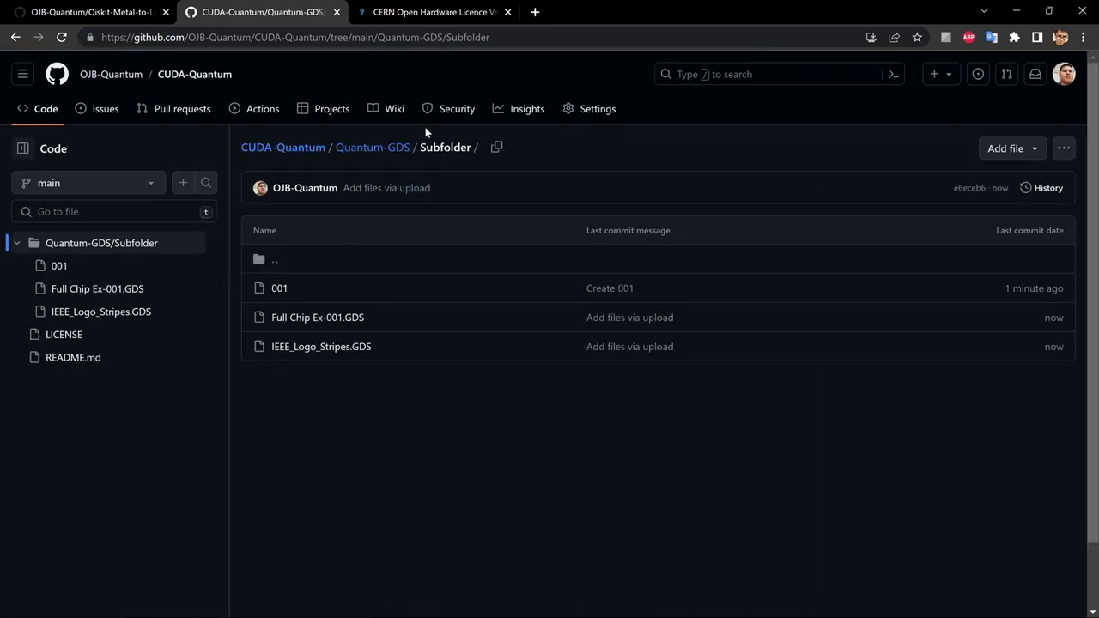
{"action": "mouse_move", "coordinate": [457, 161]}
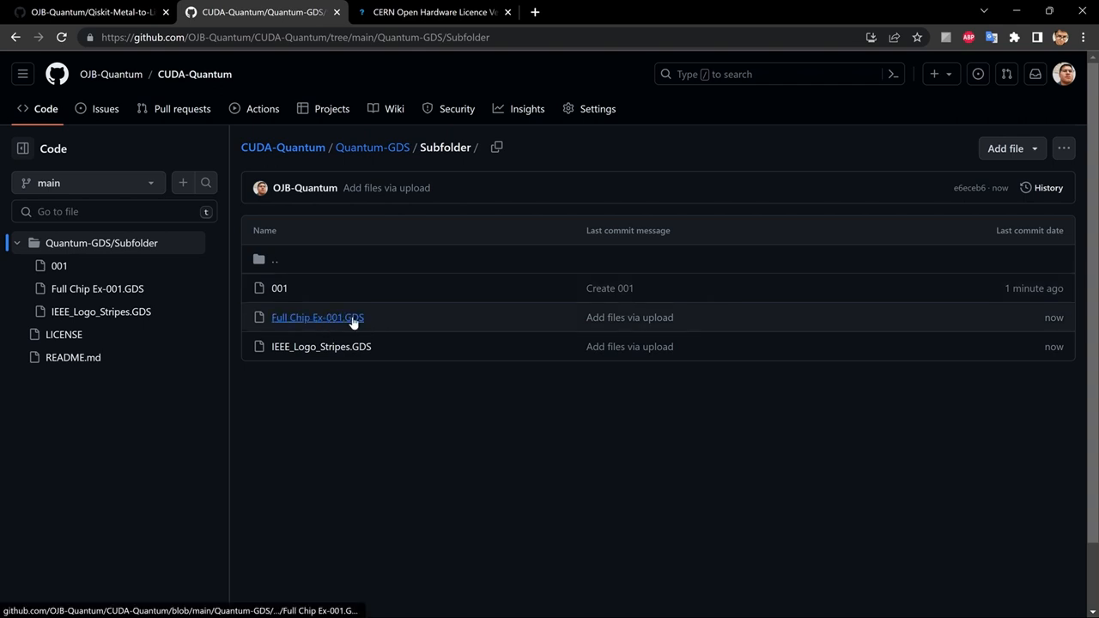
{"action": "mouse_move", "coordinate": [414, 318]}
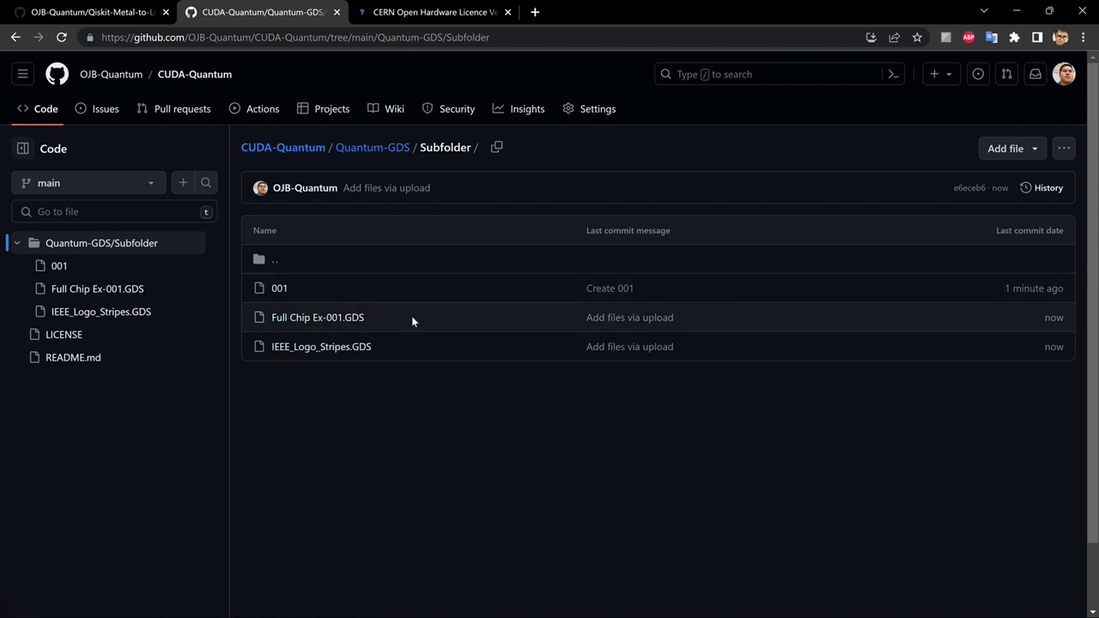
{"action": "mouse_move", "coordinate": [273, 153]}
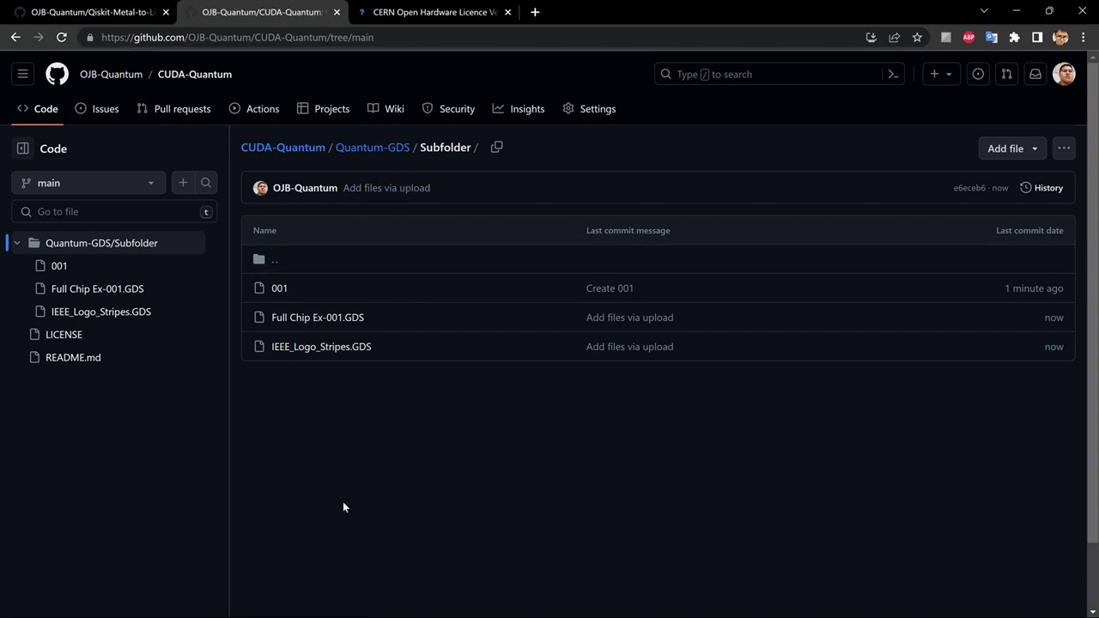
{"action": "left_click", "coordinate": [281, 148]}
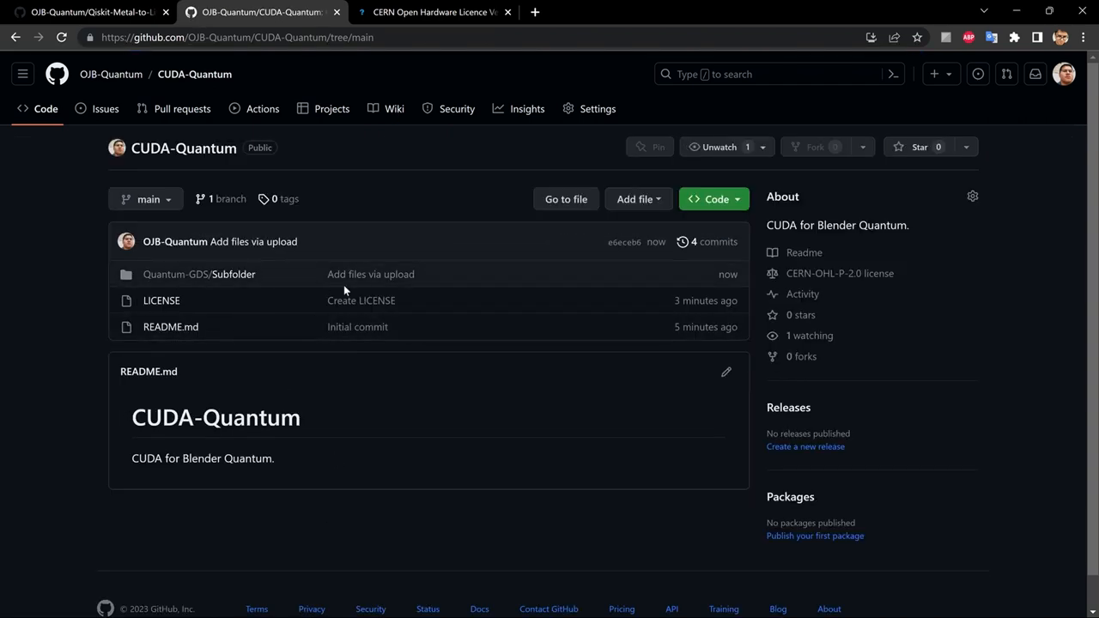
{"action": "mouse_move", "coordinate": [221, 276]}
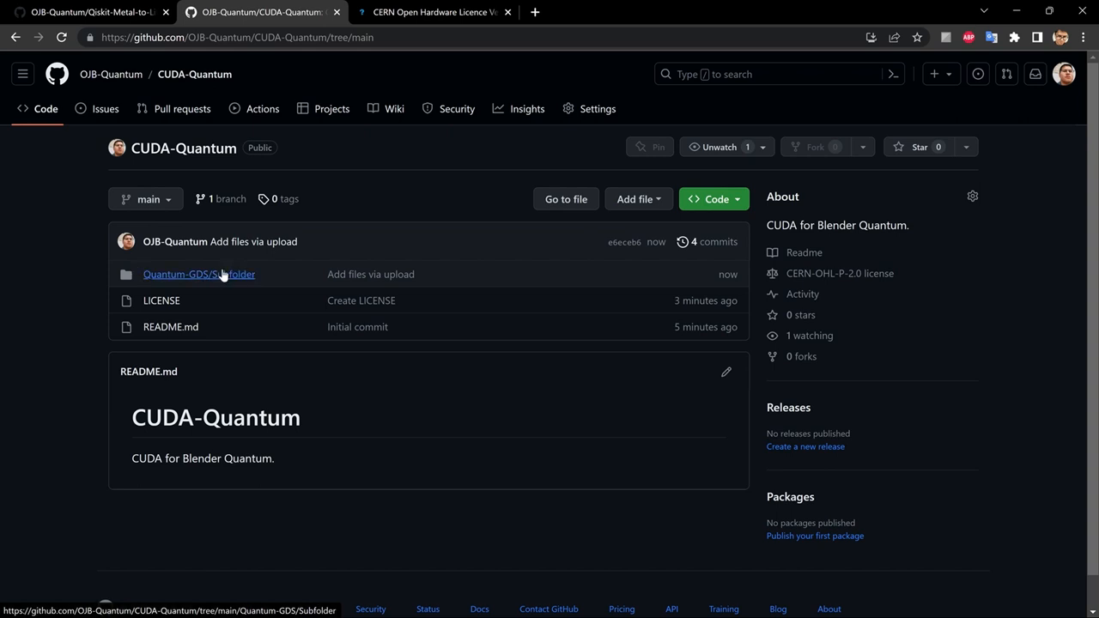
{"action": "mouse_move", "coordinate": [85, 353]}
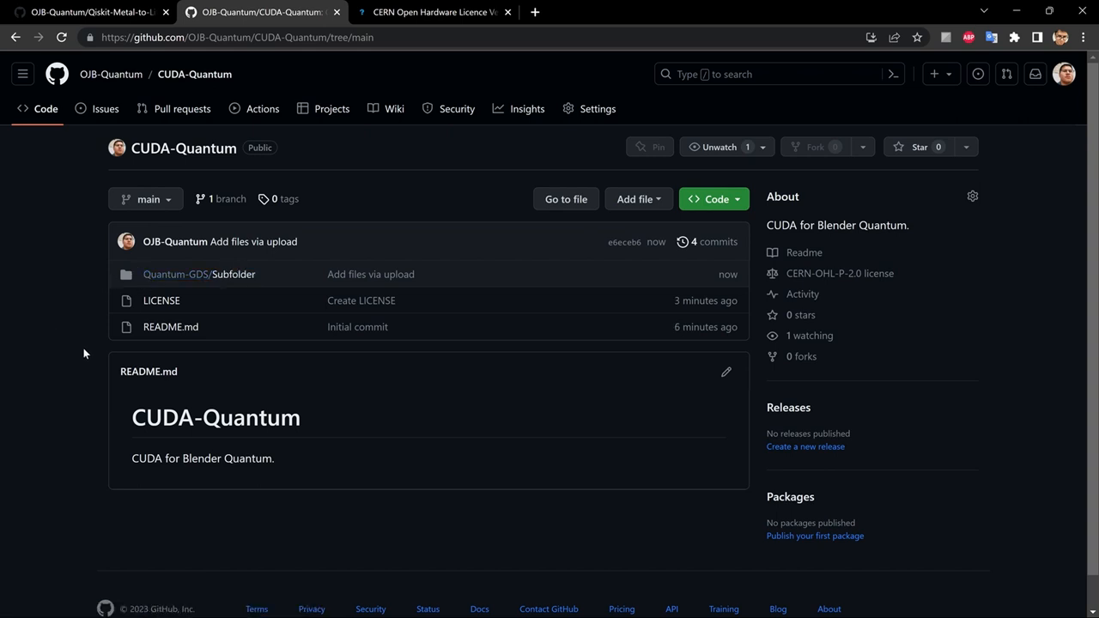
{"action": "mouse_move", "coordinate": [31, 438]}
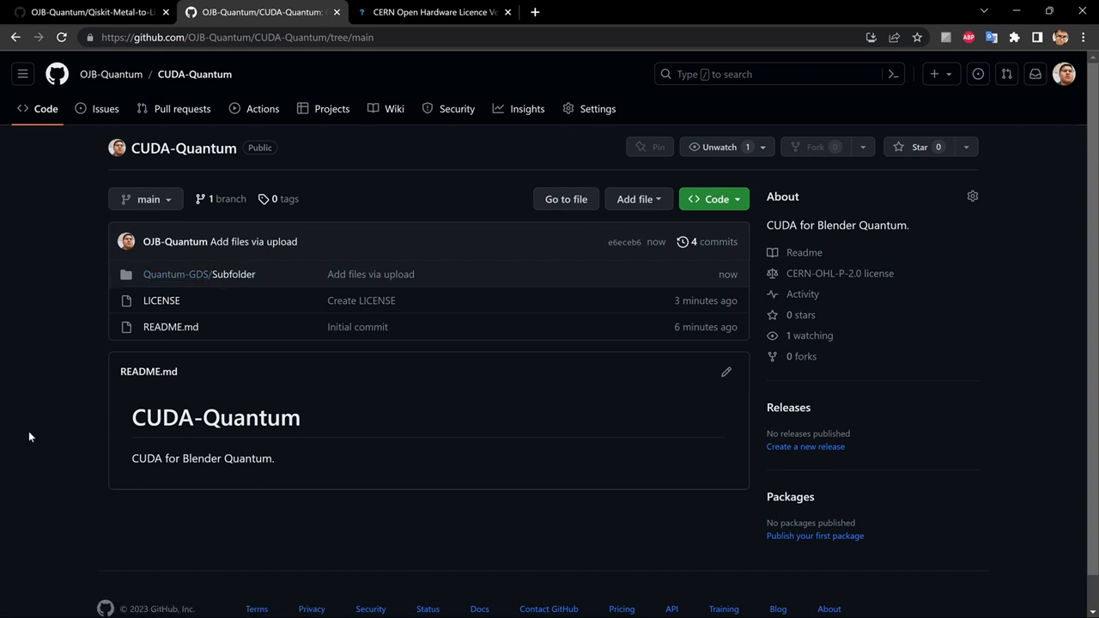
{"action": "mouse_move", "coordinate": [352, 487]}
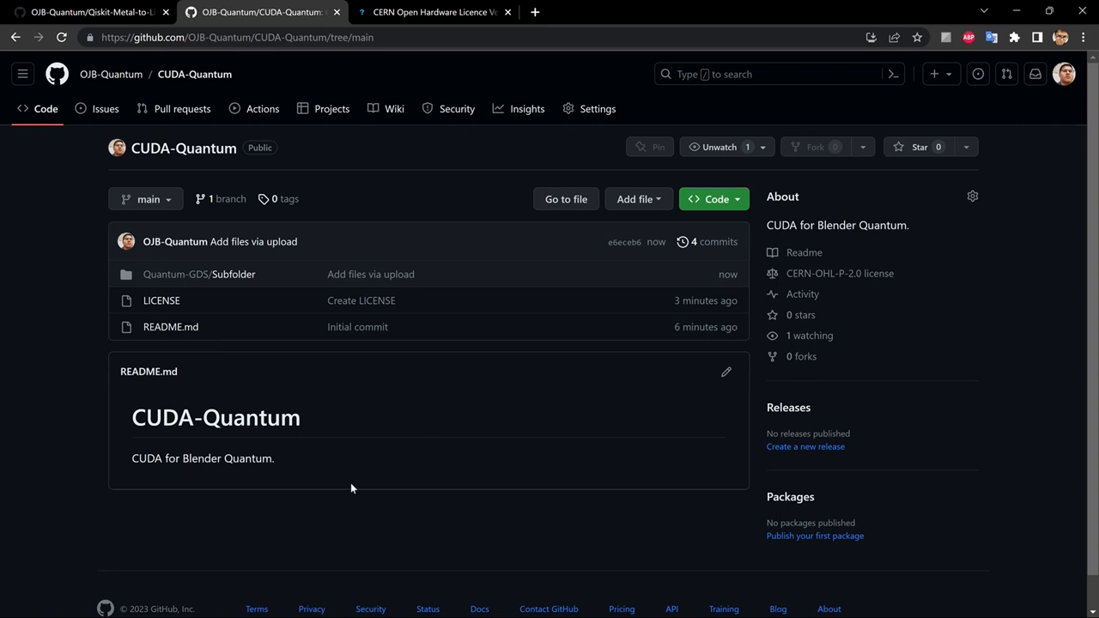
{"action": "mouse_move", "coordinate": [517, 450]}
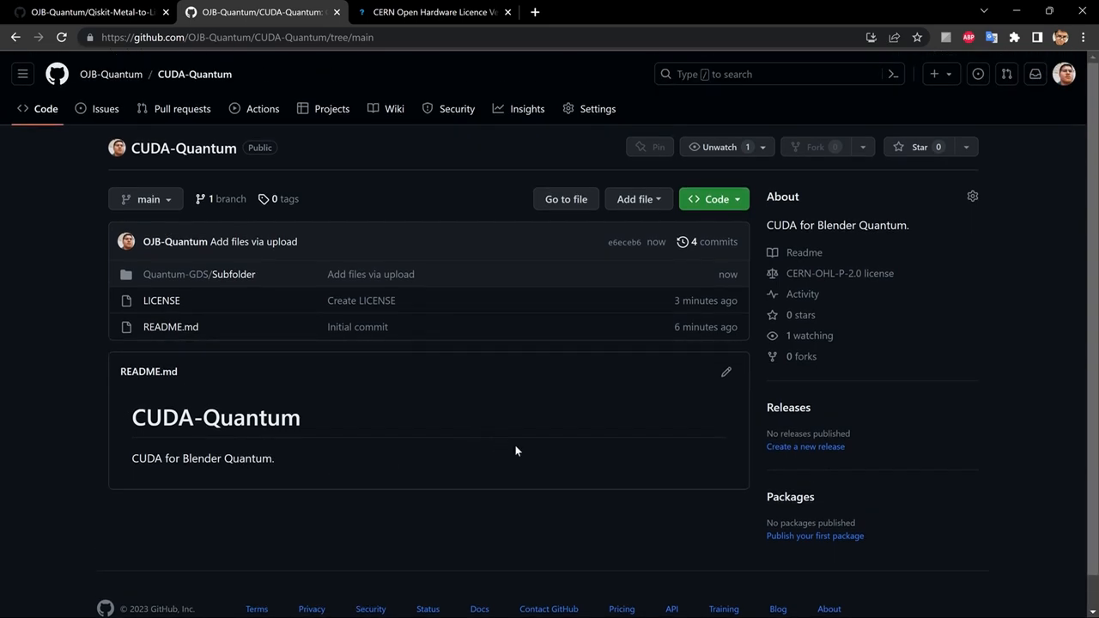
{"action": "mouse_move", "coordinate": [123, 499]}
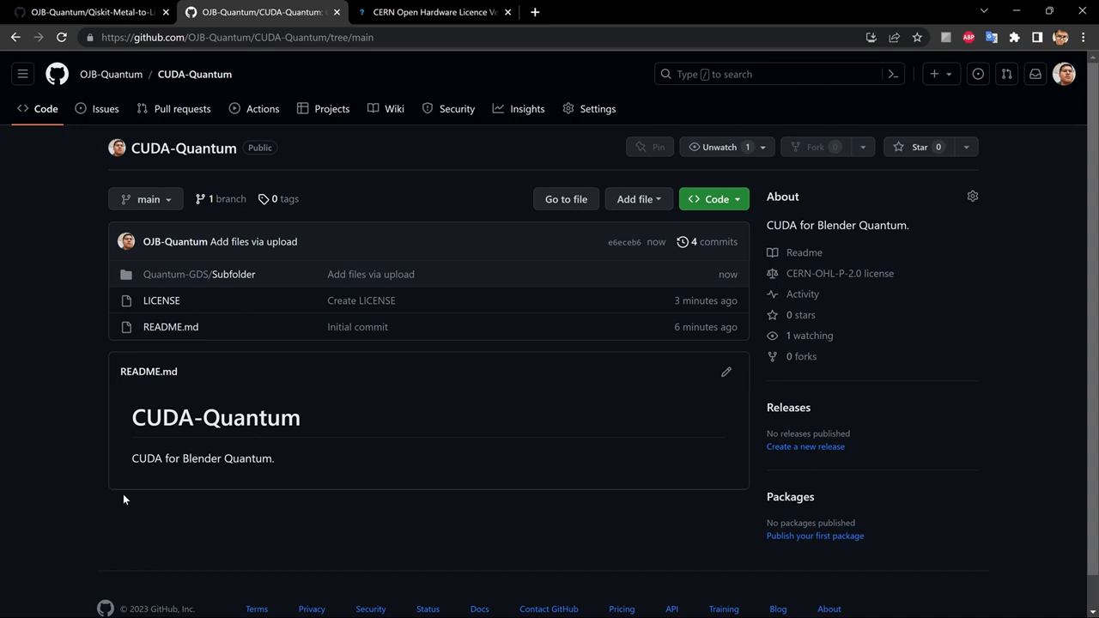
{"action": "mouse_move", "coordinate": [158, 424]}
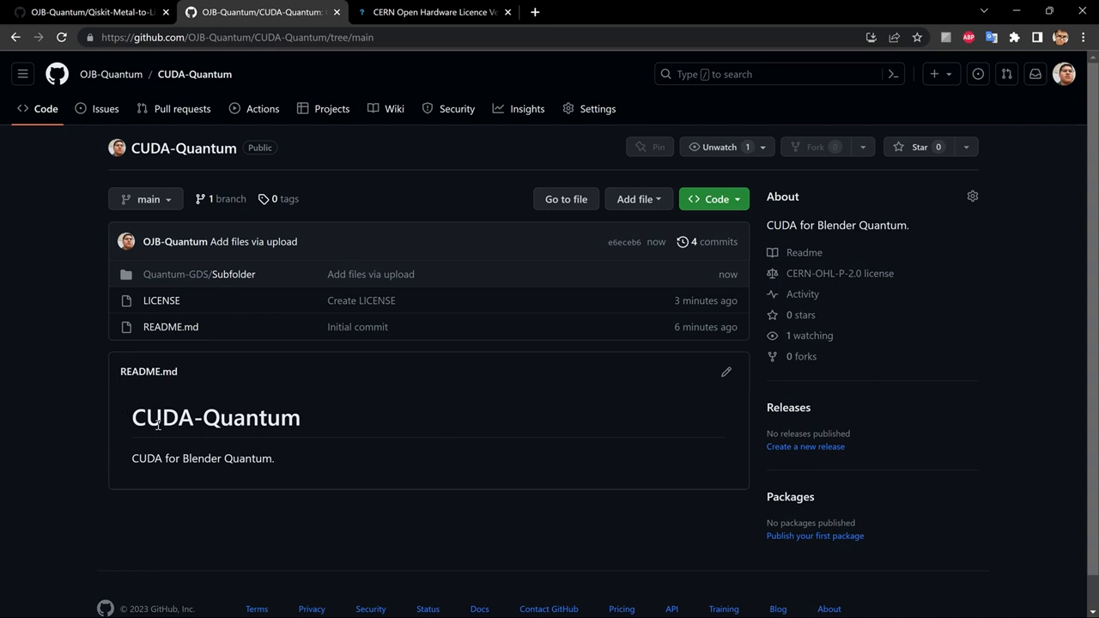
{"action": "mouse_move", "coordinate": [370, 408]}
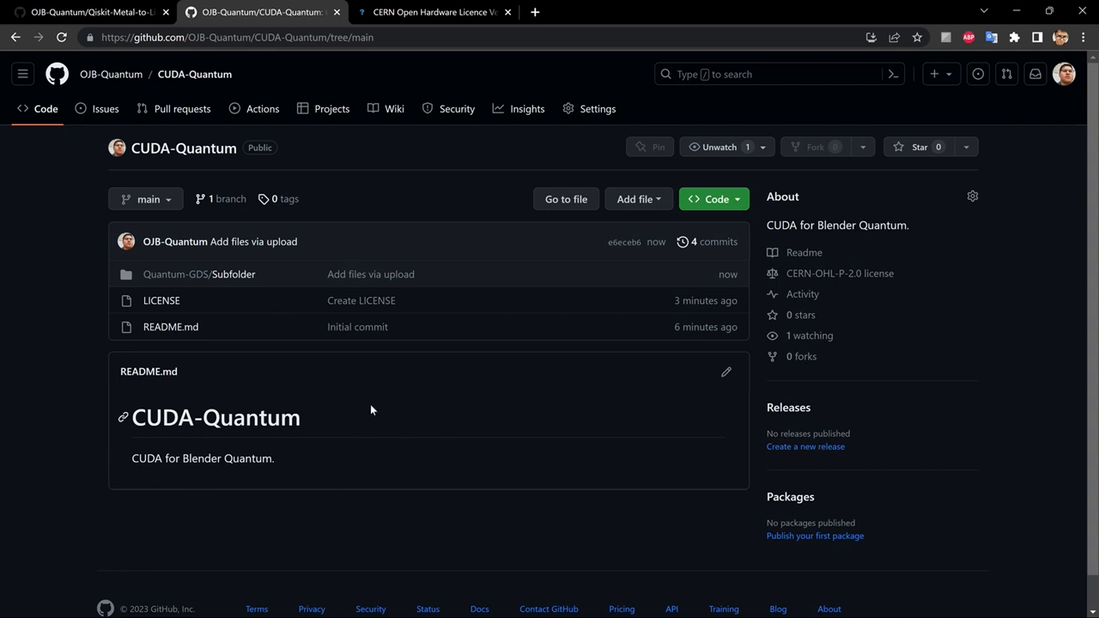
{"action": "mouse_move", "coordinate": [117, 481]}
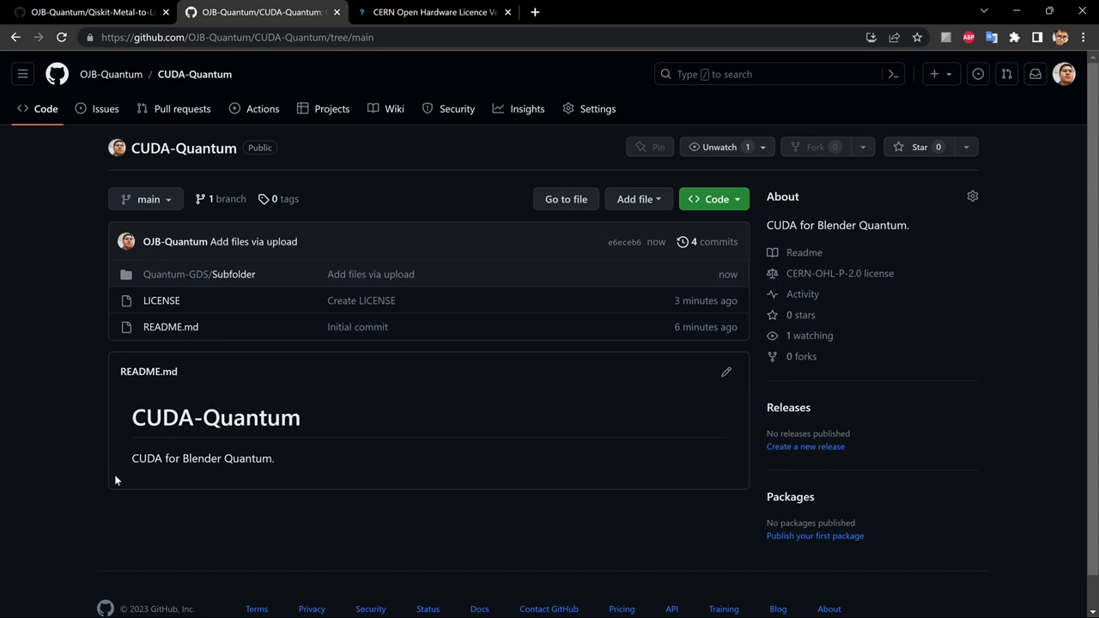
{"action": "mouse_move", "coordinate": [322, 436]}
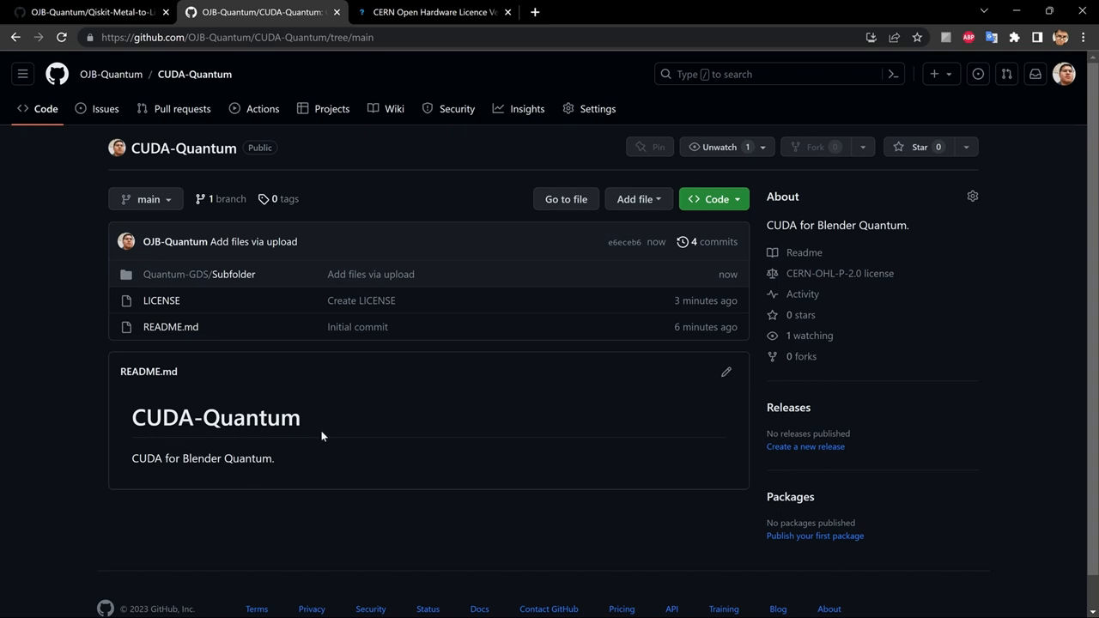
{"action": "mouse_move", "coordinate": [410, 455]}
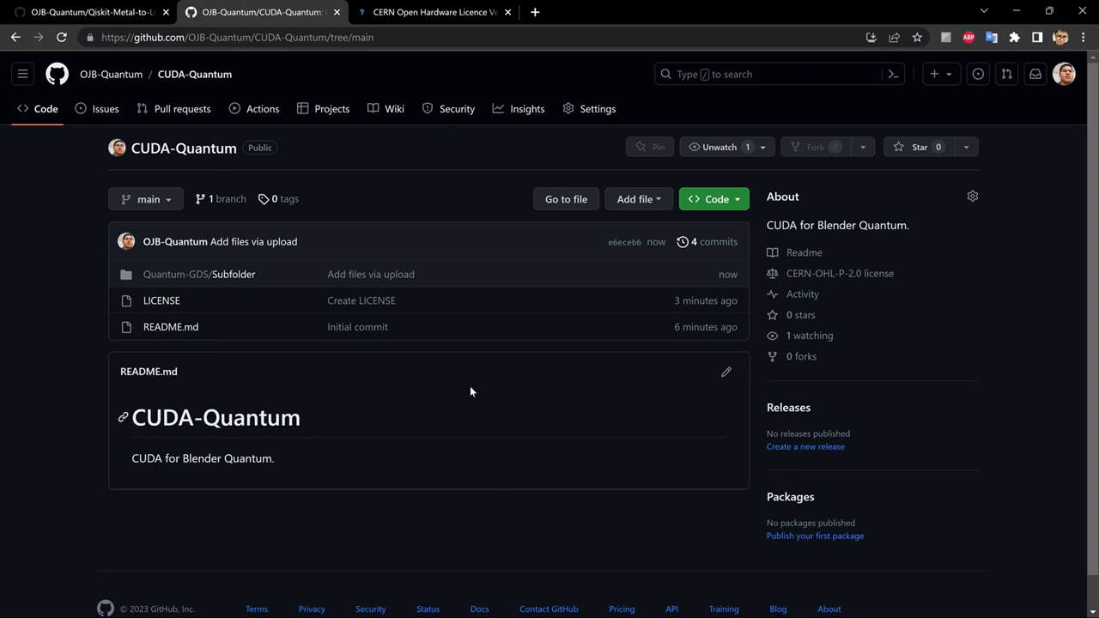
{"action": "mouse_move", "coordinate": [597, 110]}
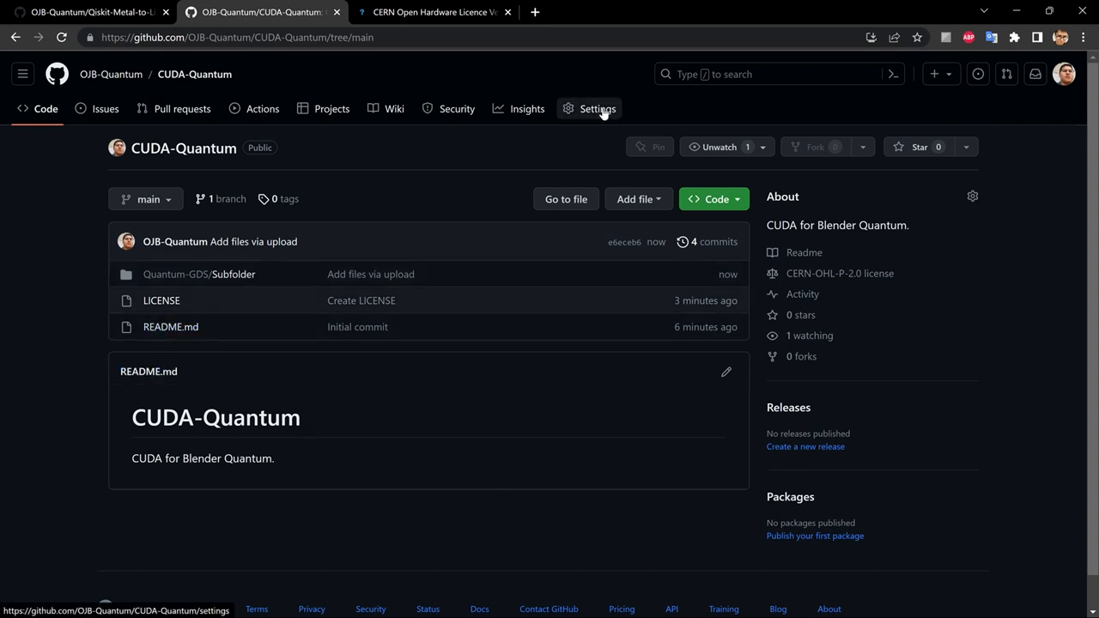
{"action": "mouse_move", "coordinate": [601, 117]}
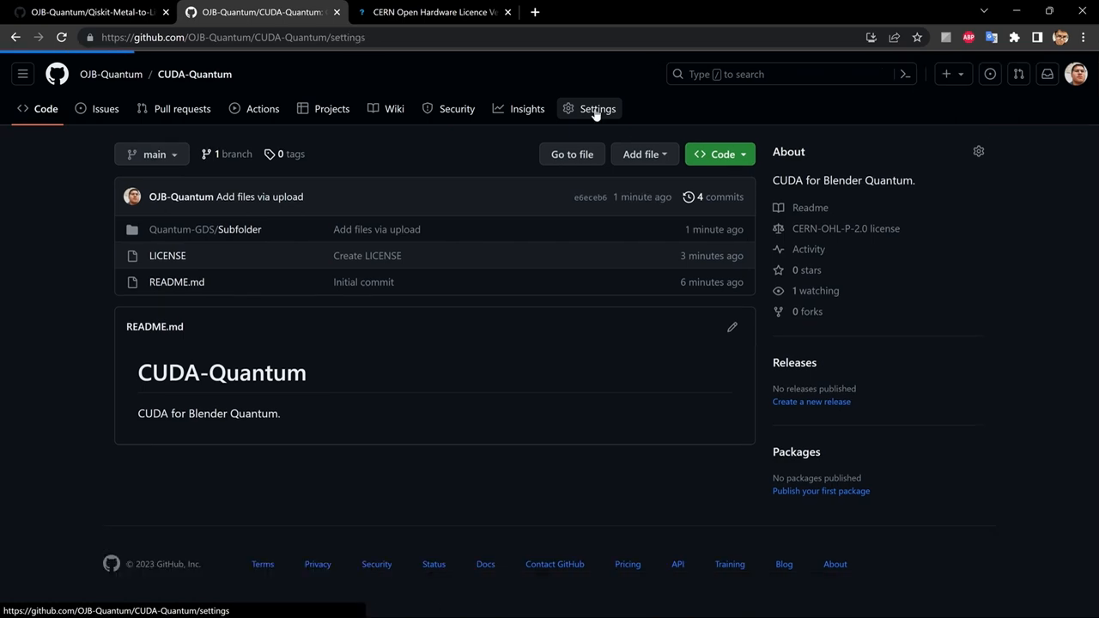
Go to the CUDA-Quantum repository's Settings and its Collaborators access page.
{"action": "left_click", "coordinate": [598, 108]}
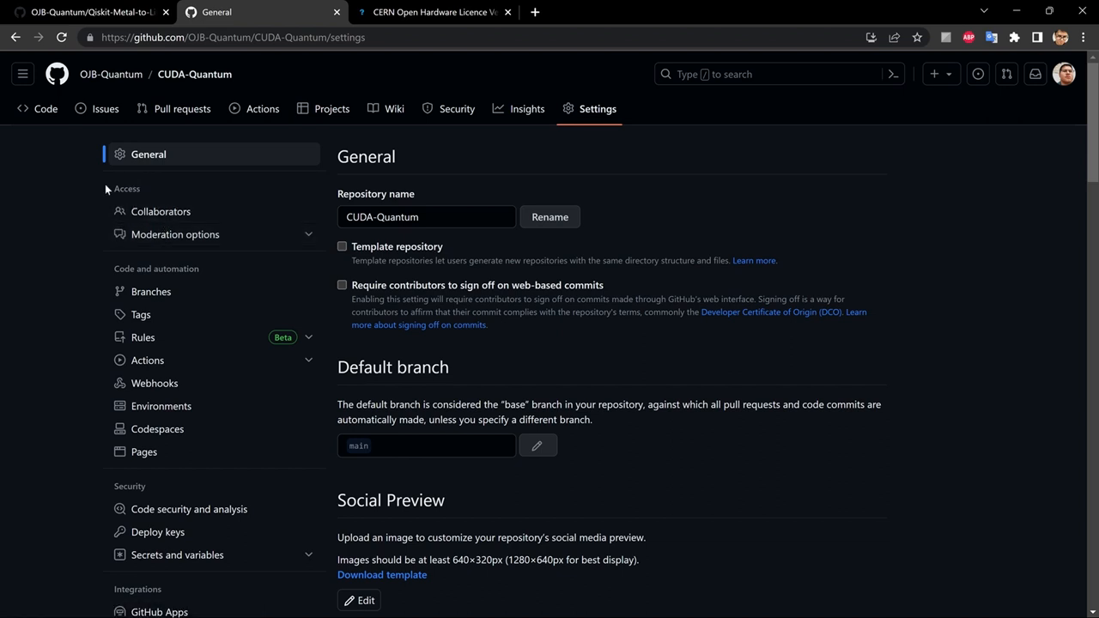
{"action": "mouse_move", "coordinate": [144, 196]}
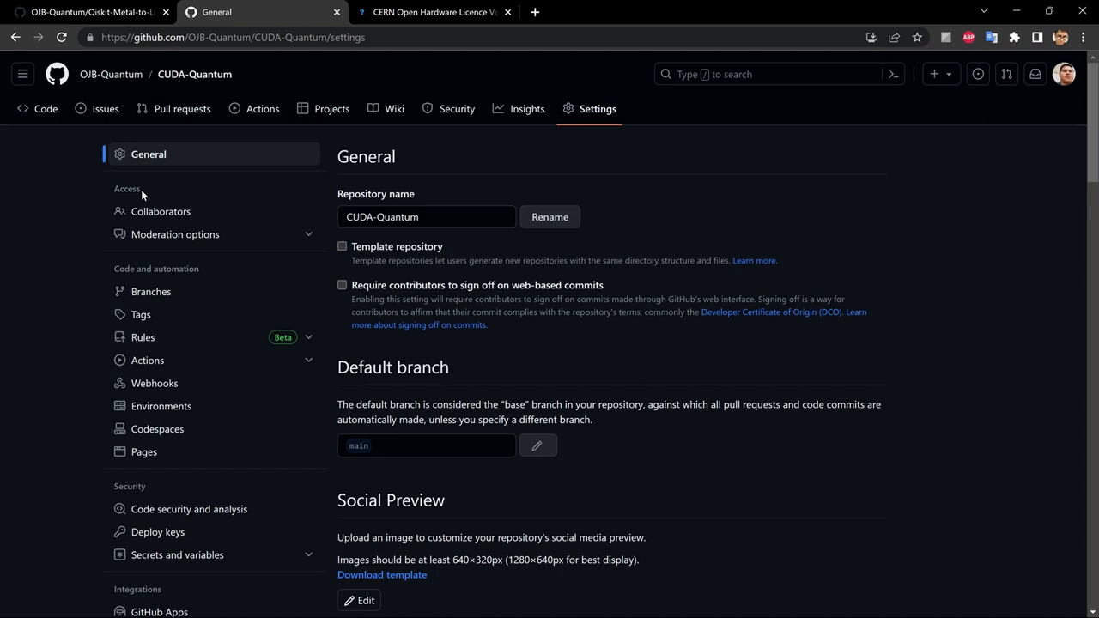
{"action": "mouse_move", "coordinate": [175, 220]}
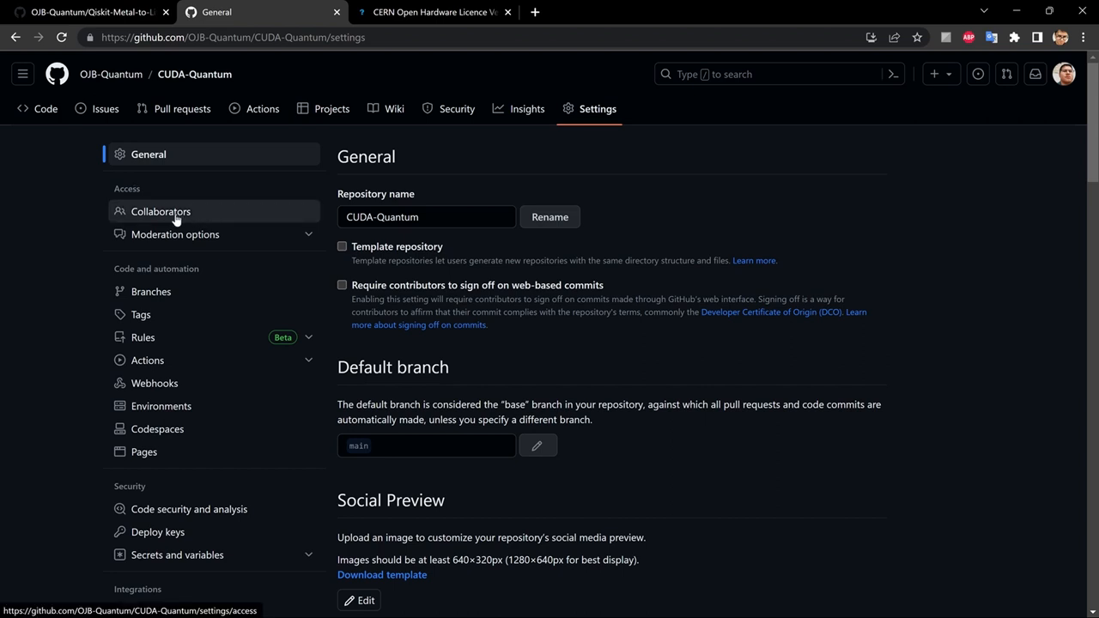
{"action": "left_click", "coordinate": [160, 211]}
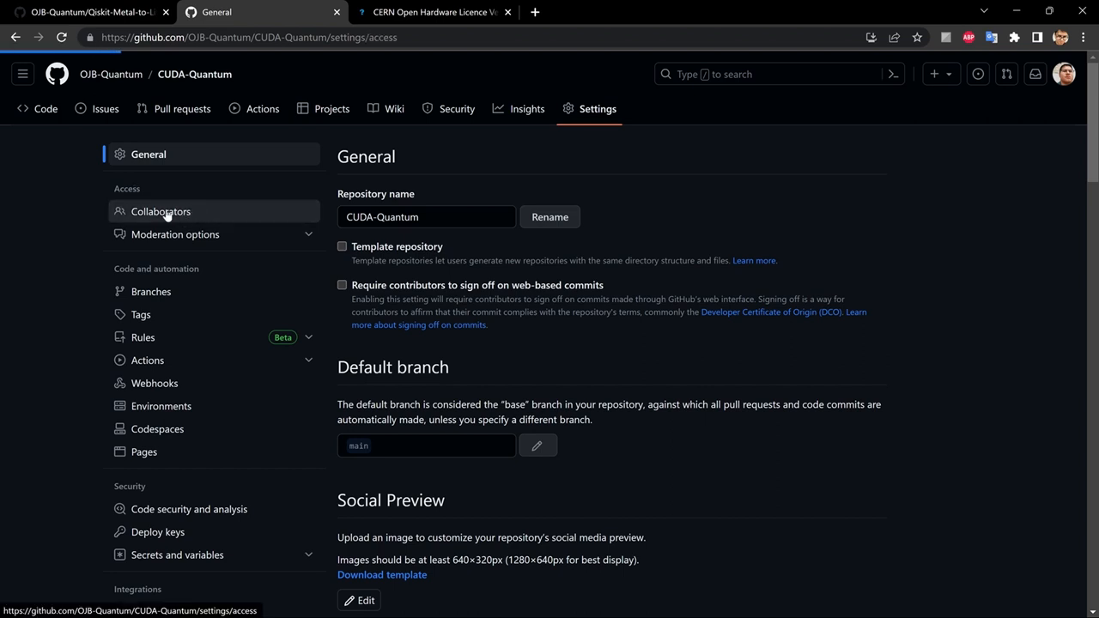
{"action": "left_click", "coordinate": [162, 211]}
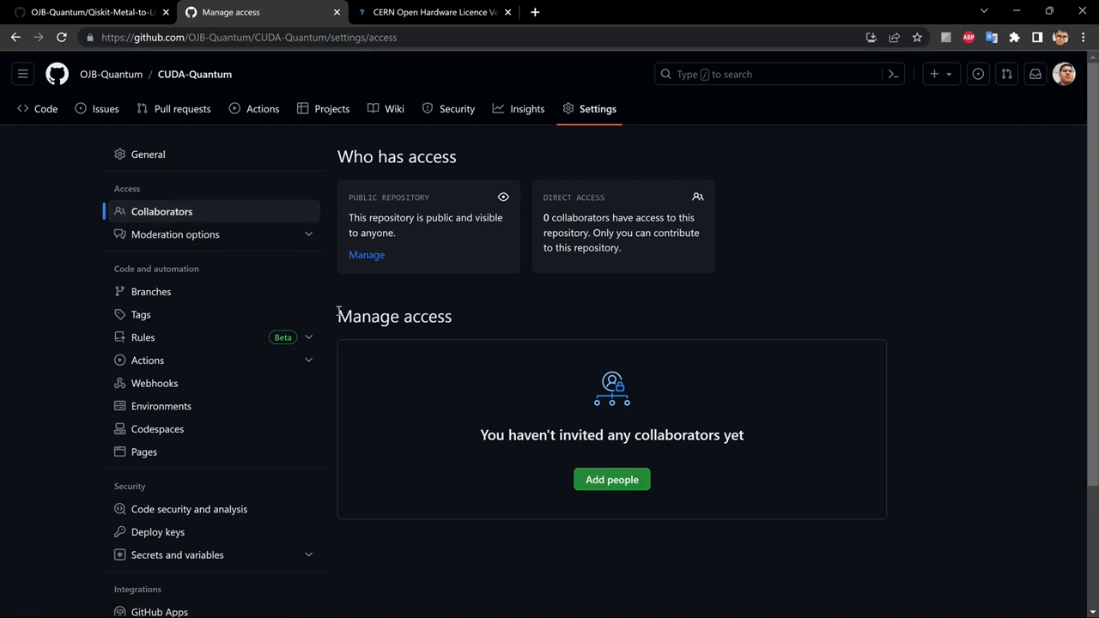
{"action": "mouse_move", "coordinate": [586, 387]}
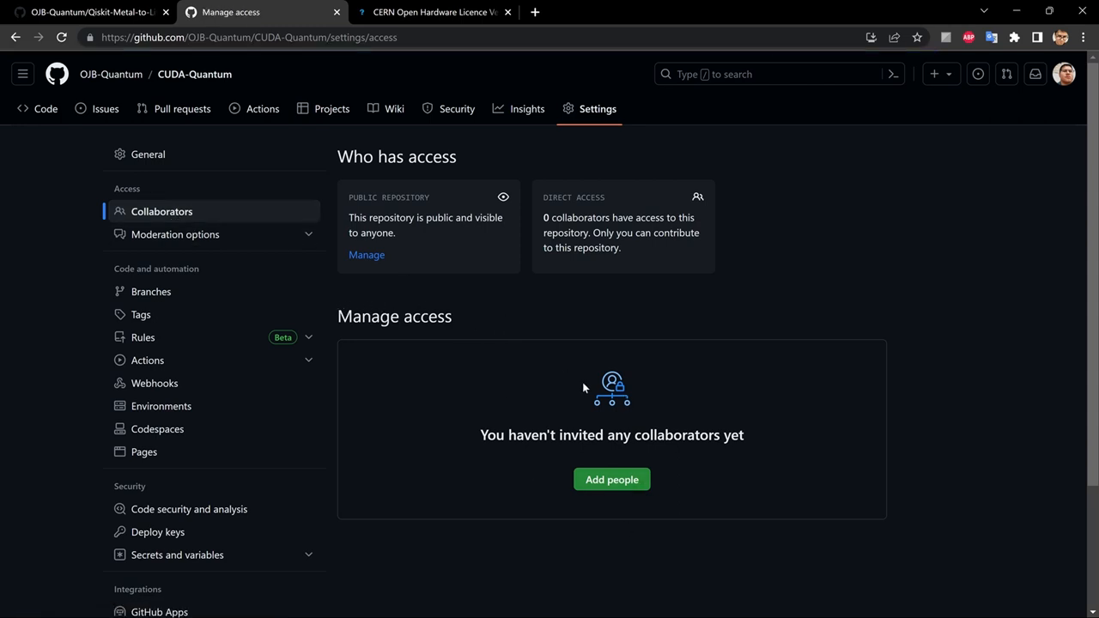
{"action": "mouse_move", "coordinate": [612, 313]}
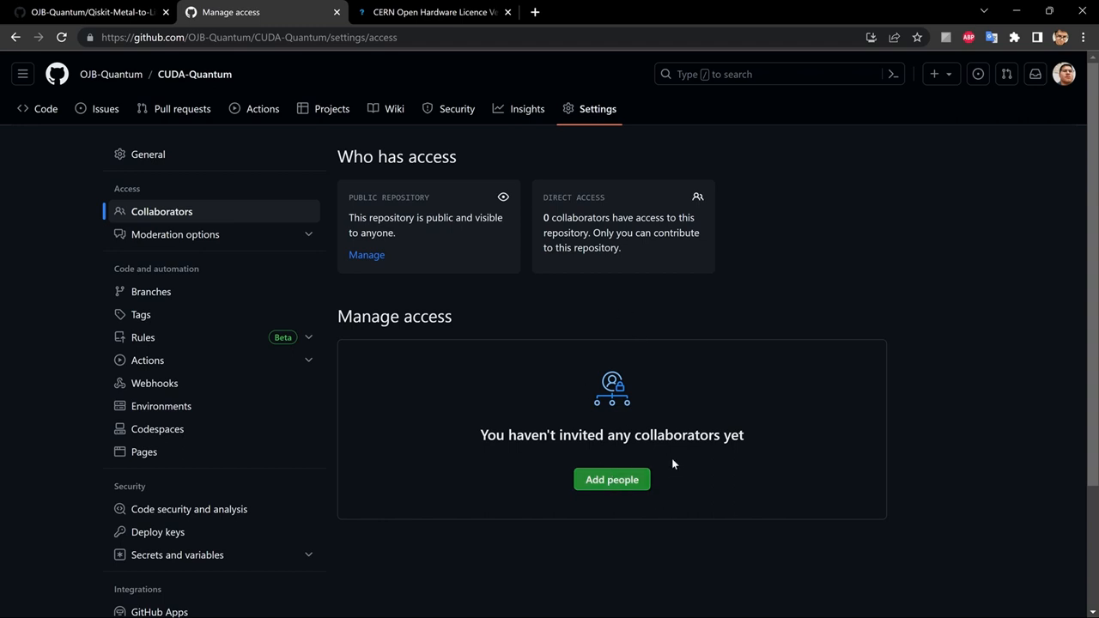
{"action": "mouse_move", "coordinate": [669, 464]}
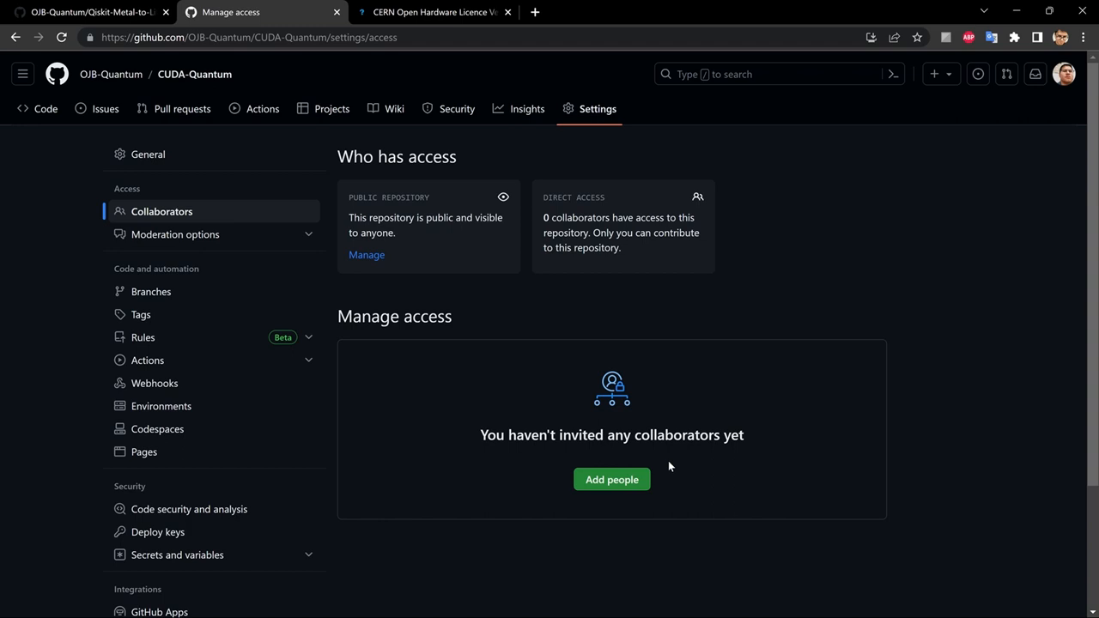
{"action": "mouse_move", "coordinate": [629, 490]}
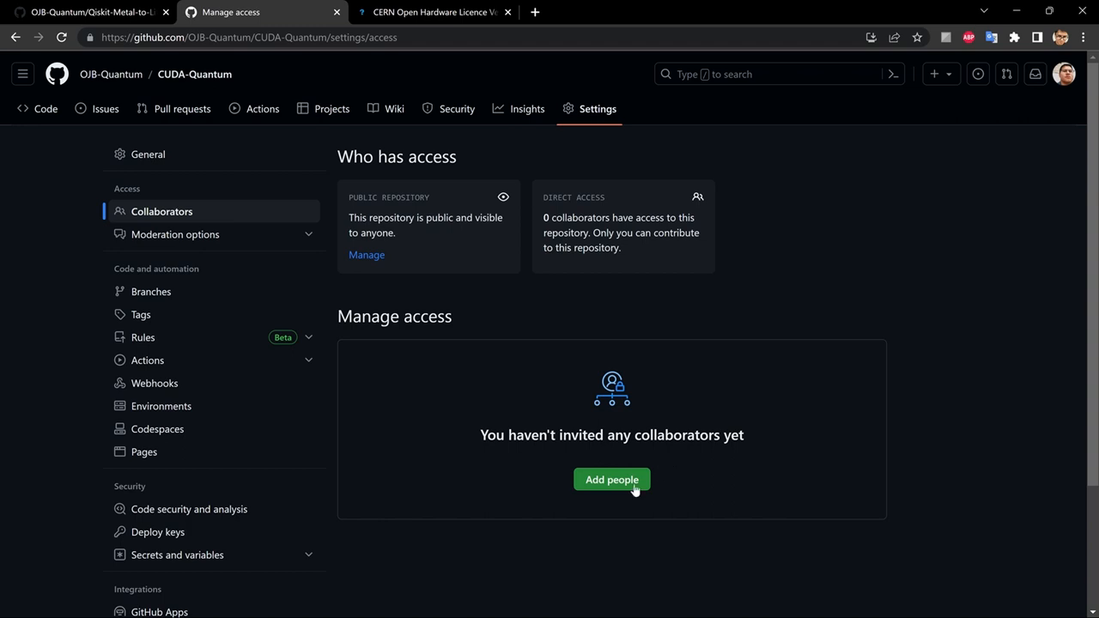
Start an Add people invite, search 'user', then dismiss it without adding anyone.
{"action": "left_click", "coordinate": [611, 479]}
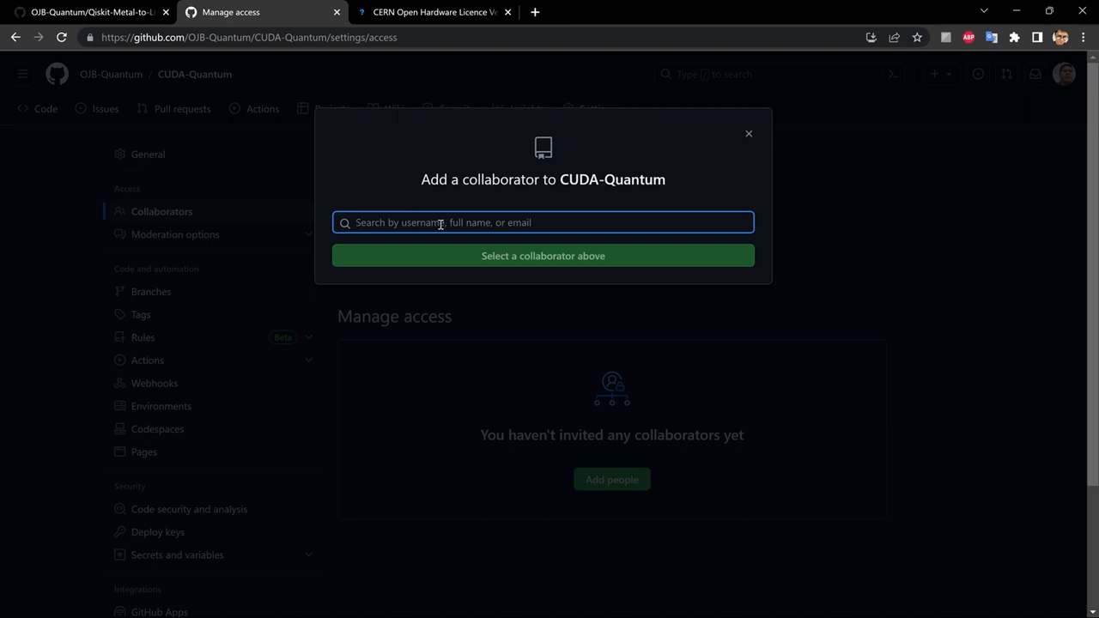
{"action": "type", "text": "user"}
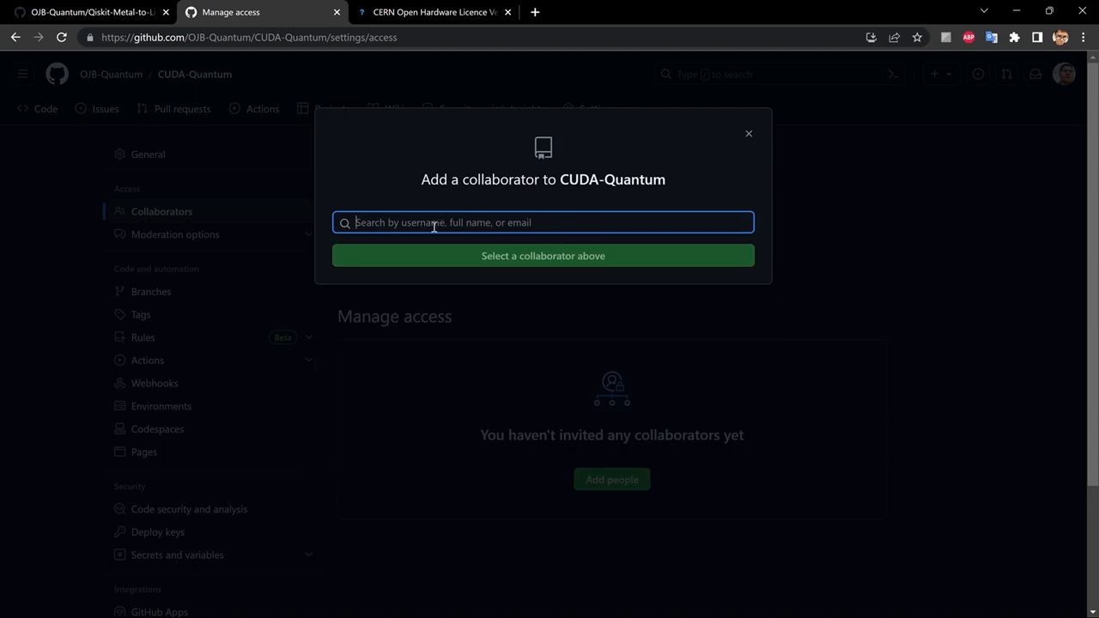
{"action": "mouse_move", "coordinate": [536, 222]}
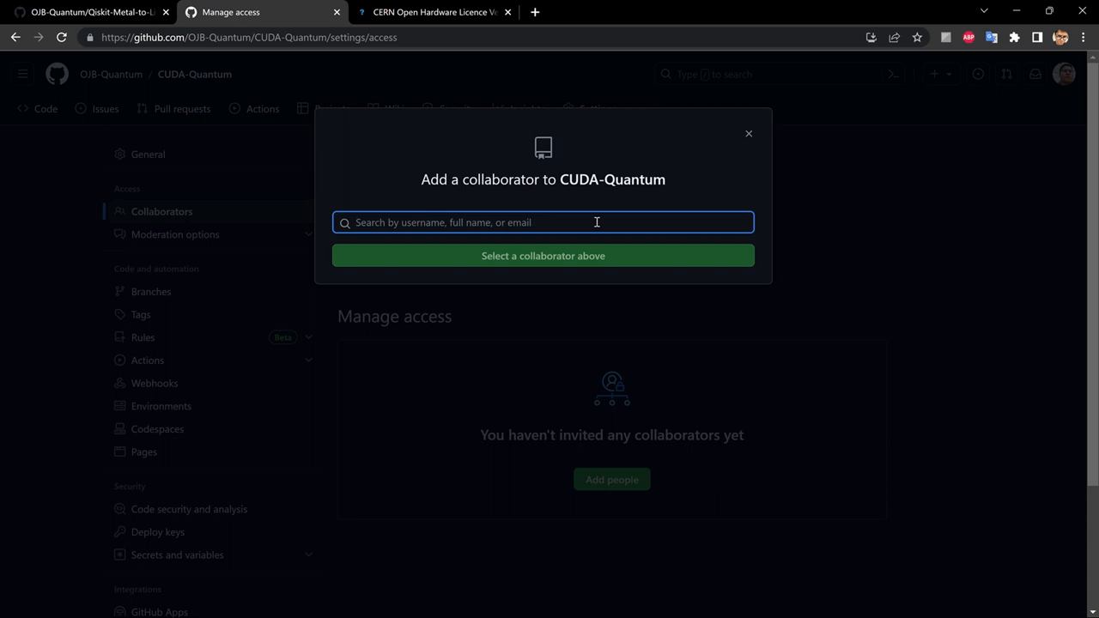
{"action": "mouse_move", "coordinate": [687, 196]}
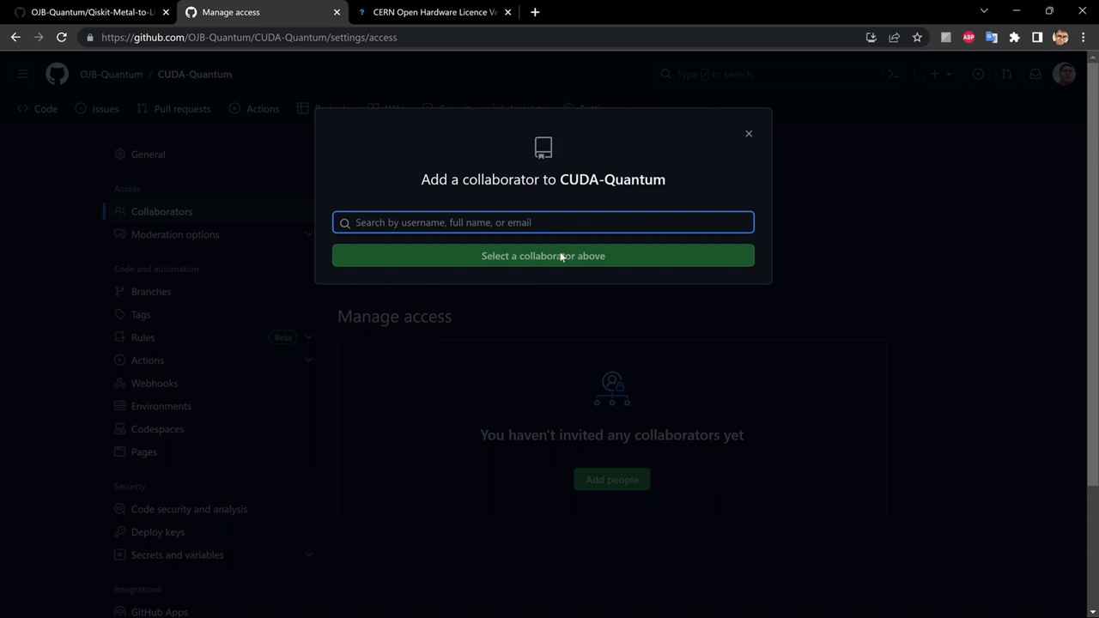
{"action": "left_click", "coordinate": [749, 134]}
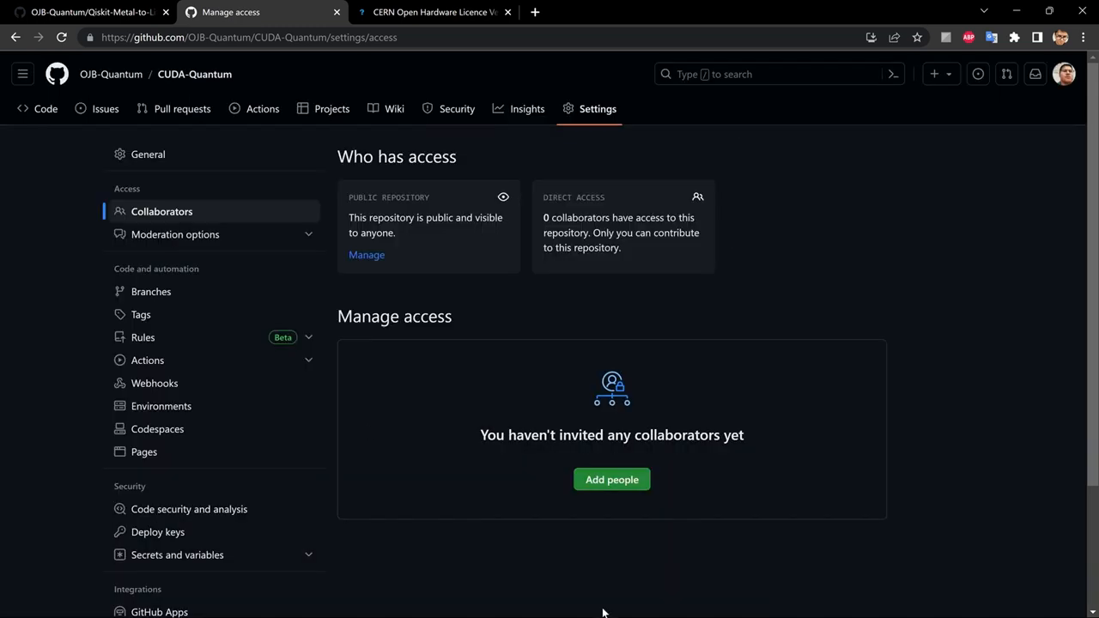
{"action": "mouse_move", "coordinate": [769, 419]}
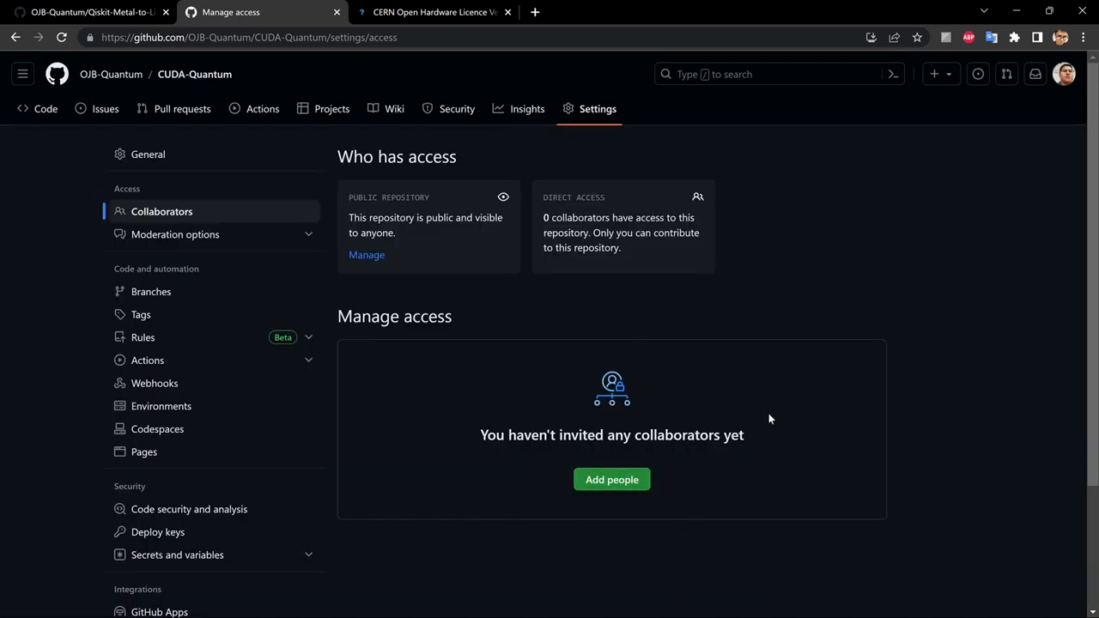
{"action": "mouse_move", "coordinate": [141, 199]}
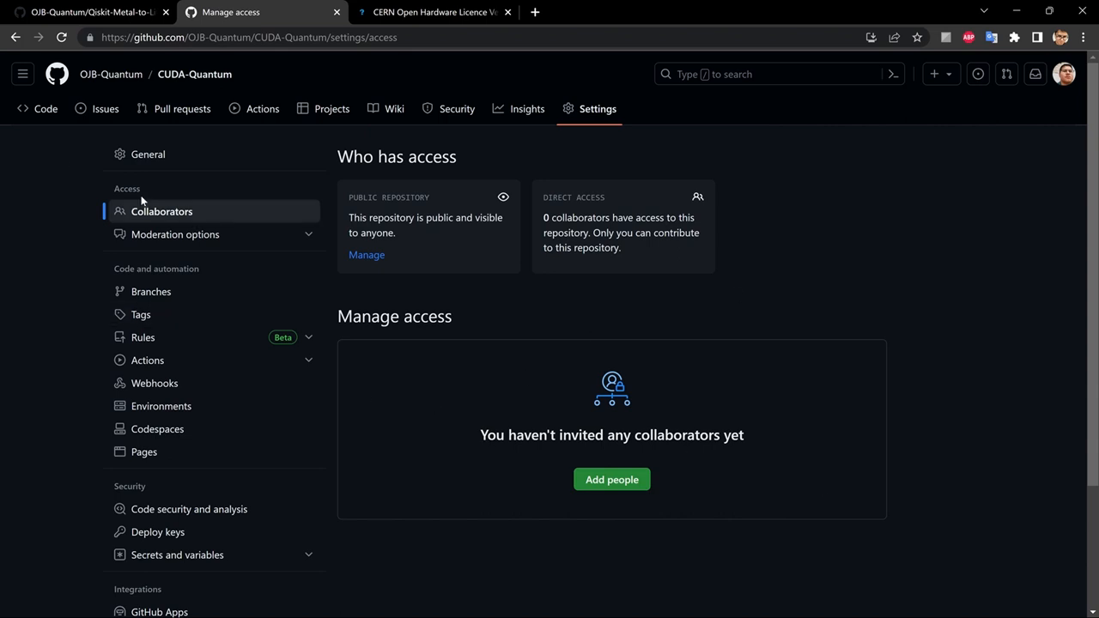
{"action": "mouse_move", "coordinate": [45, 108]}
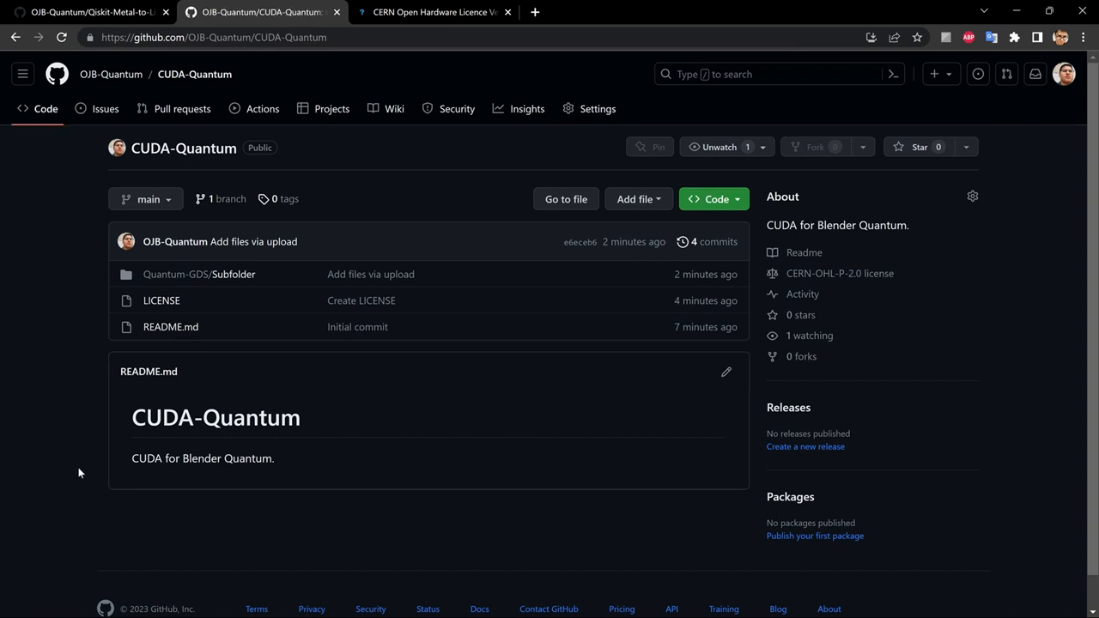
{"action": "mouse_move", "coordinate": [225, 426]}
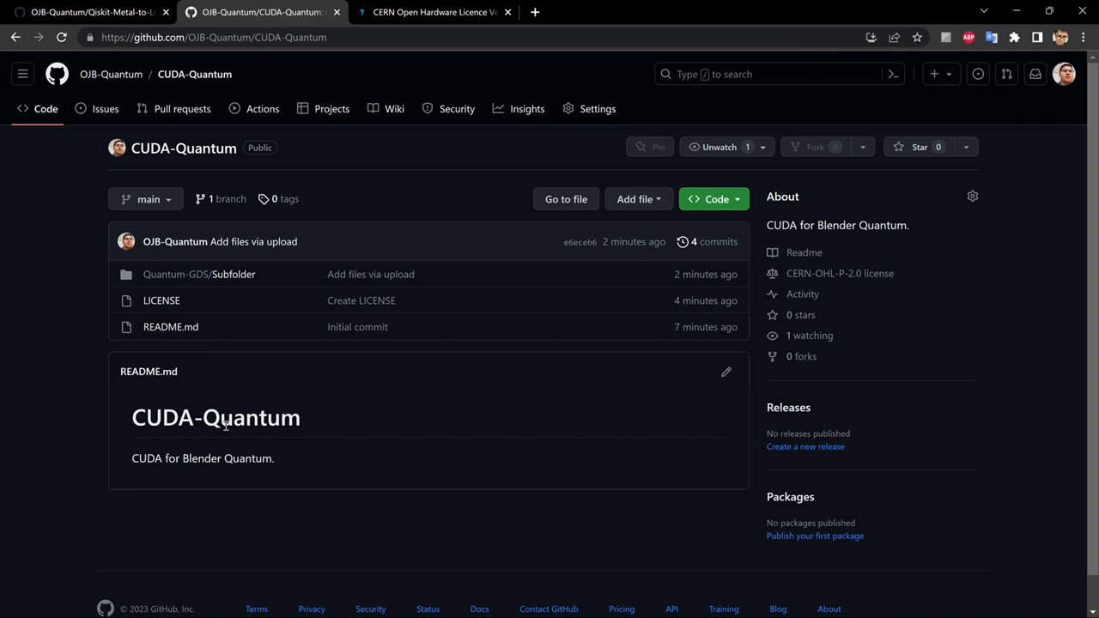
{"action": "mouse_move", "coordinate": [726, 371]}
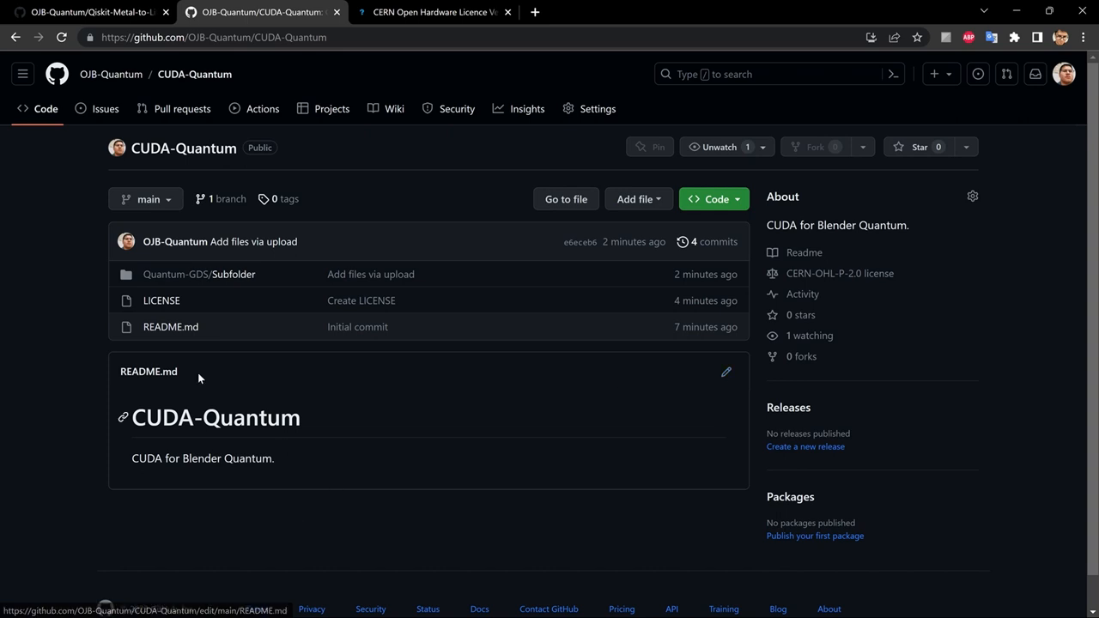
Edit README.md and add an '# Install Qiskit Metal' heading below the description.
{"action": "scroll", "scroll_direction": "down", "scroll_amount": 3}
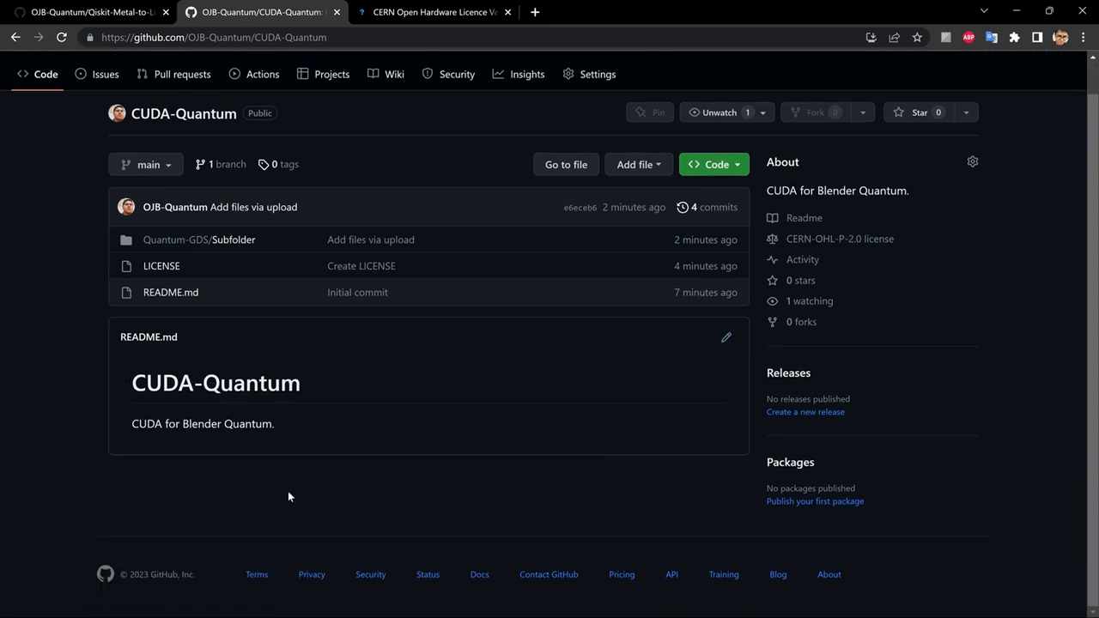
{"action": "mouse_move", "coordinate": [725, 336]}
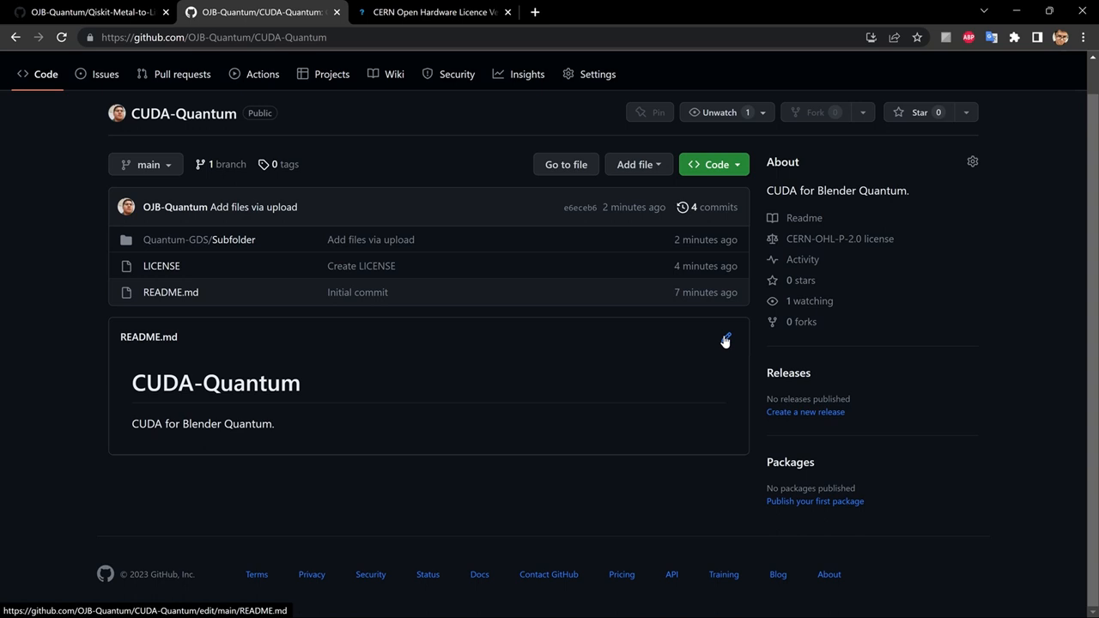
{"action": "mouse_move", "coordinate": [727, 342]}
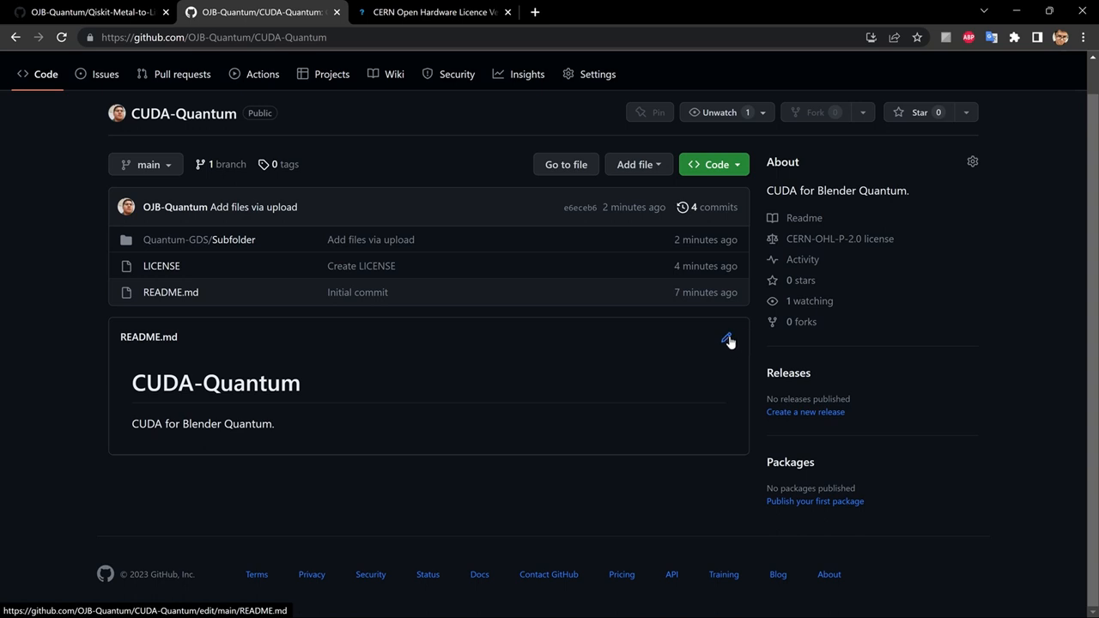
{"action": "mouse_move", "coordinate": [728, 340]}
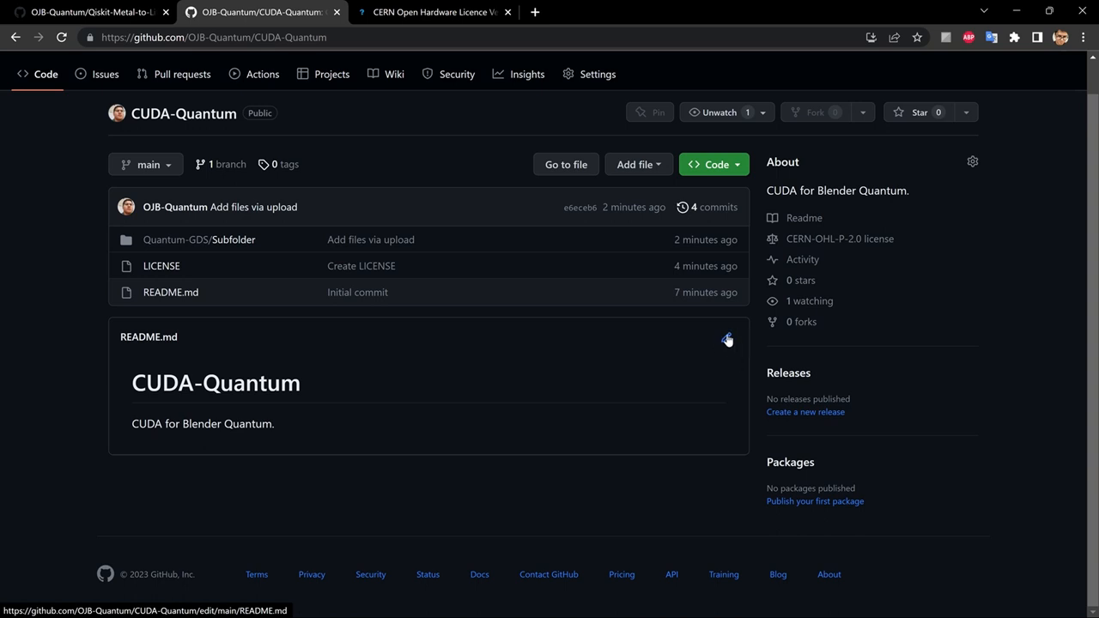
{"action": "left_click", "coordinate": [726, 339]}
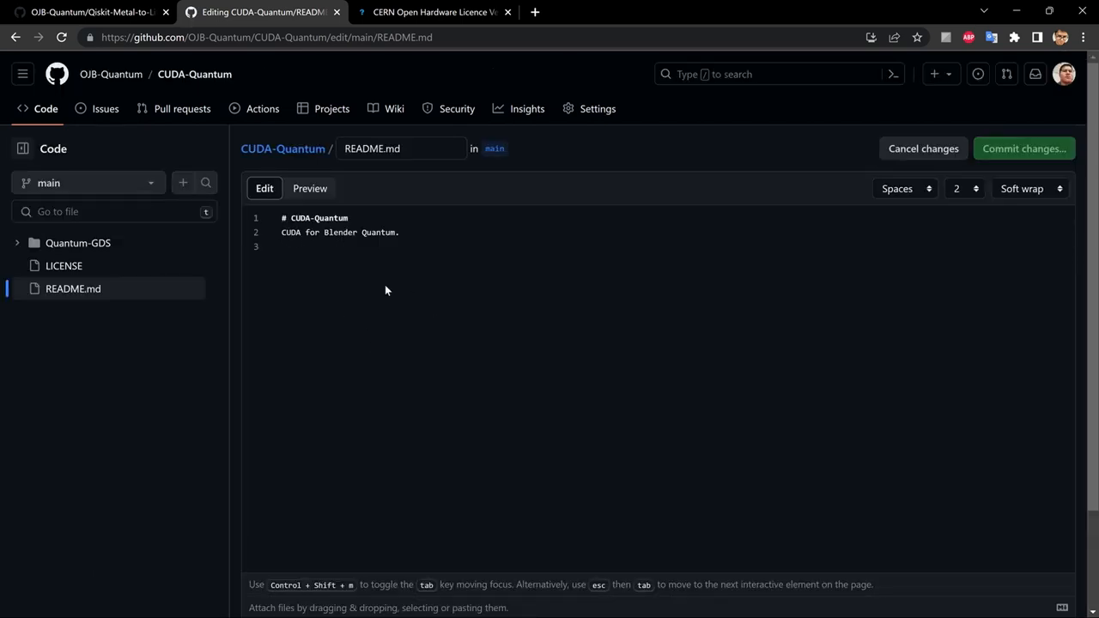
{"action": "key", "text": "Enter"}
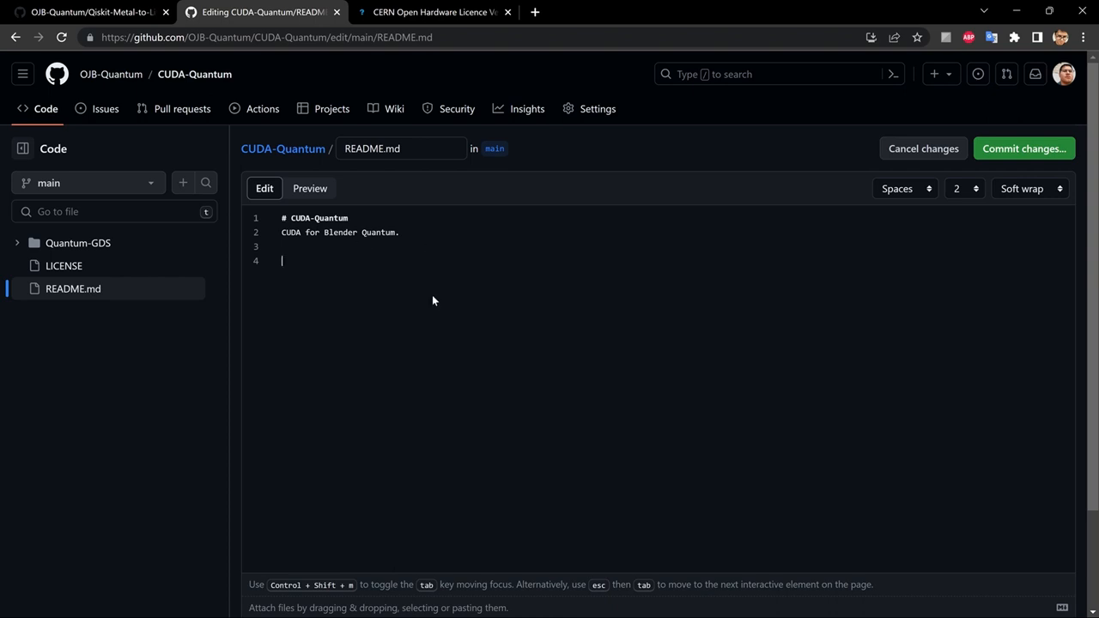
{"action": "mouse_move", "coordinate": [381, 264]}
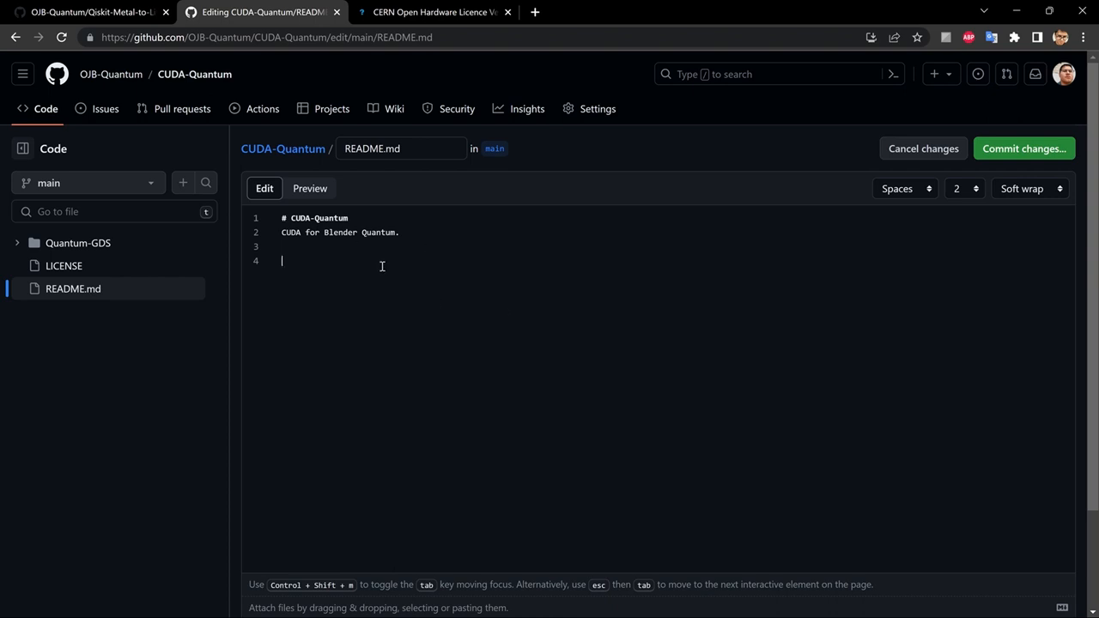
{"action": "mouse_move", "coordinate": [383, 252]}
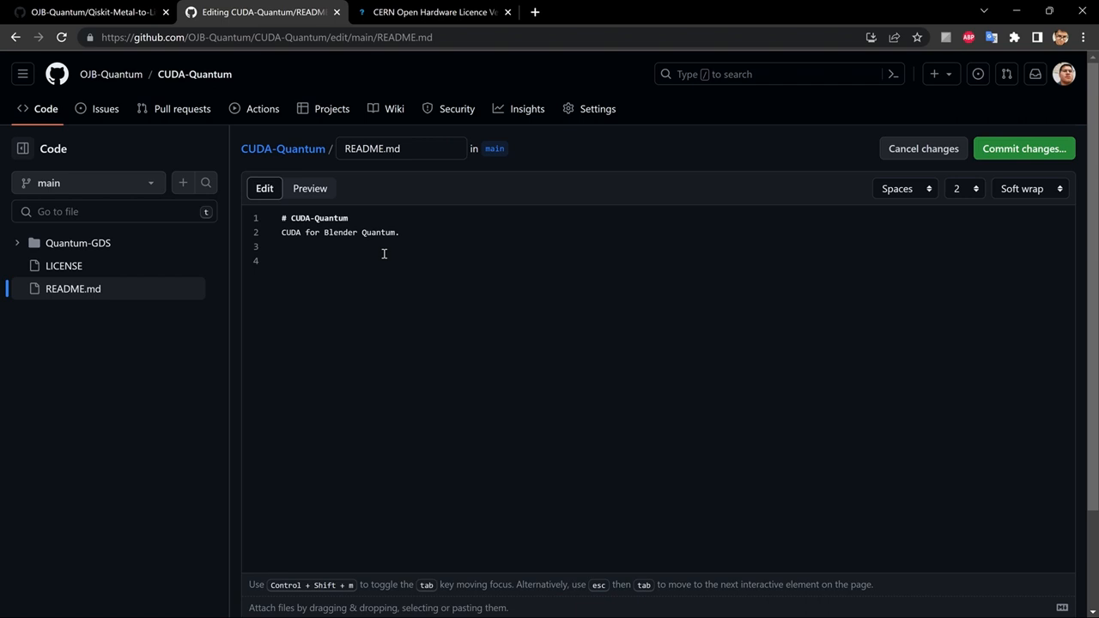
{"action": "type", "text": "#"}
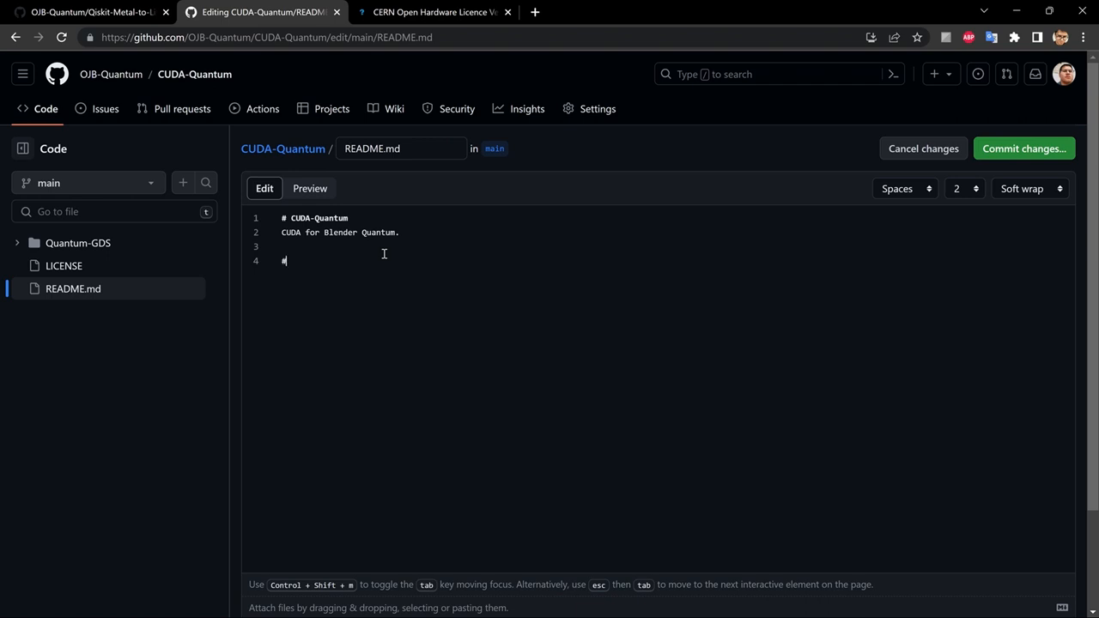
{"action": "type", "text": "\" \""}
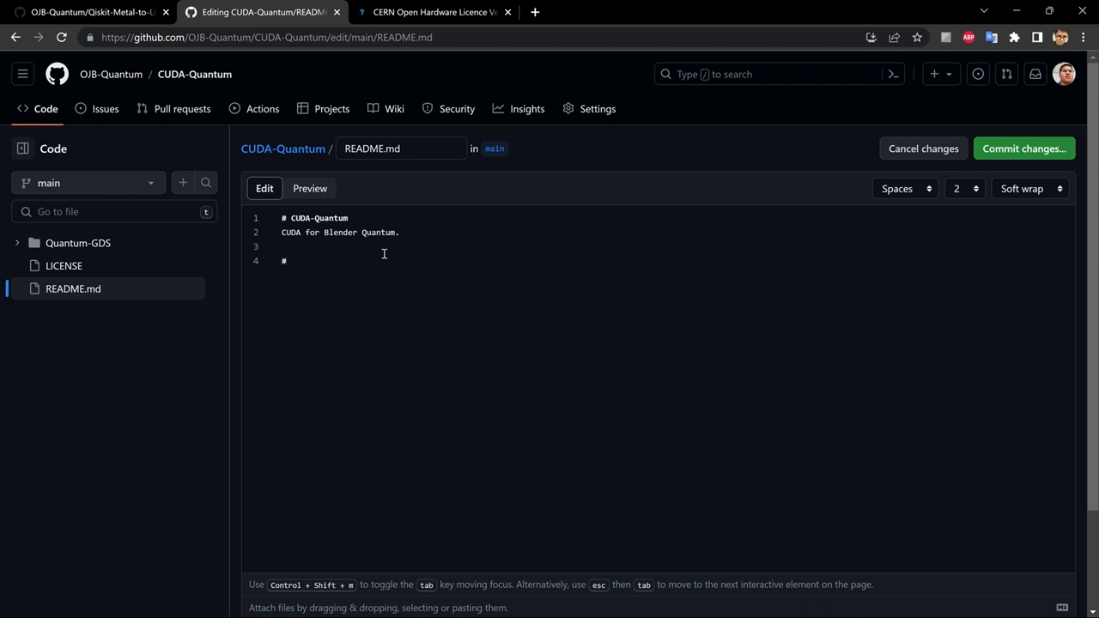
{"action": "type", "text": "Inst"}
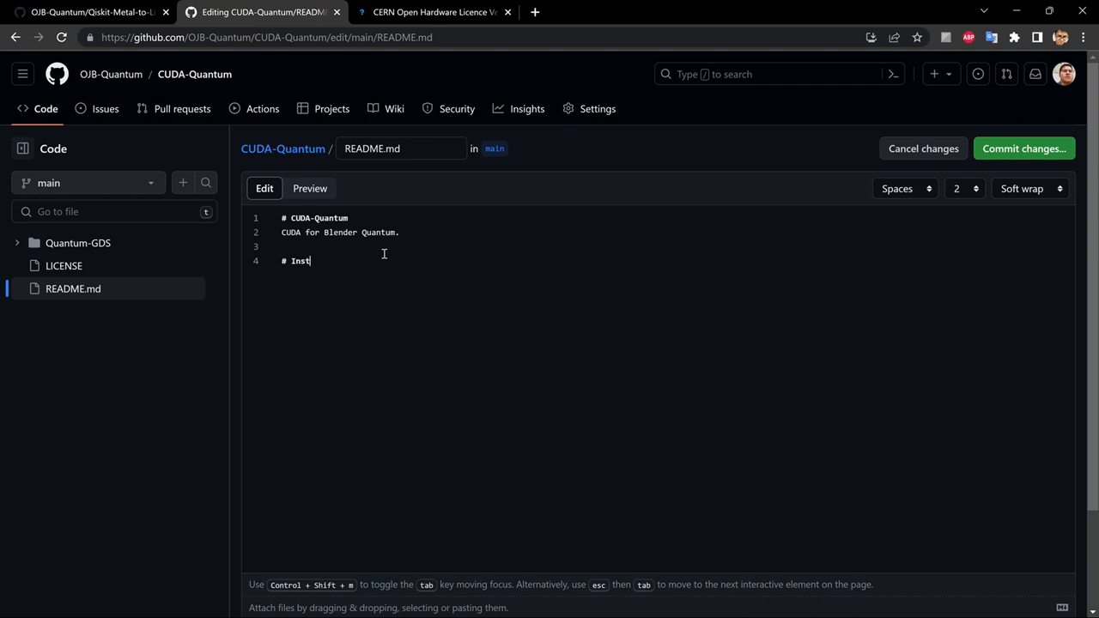
{"action": "type", "text": "all Qiskit"}
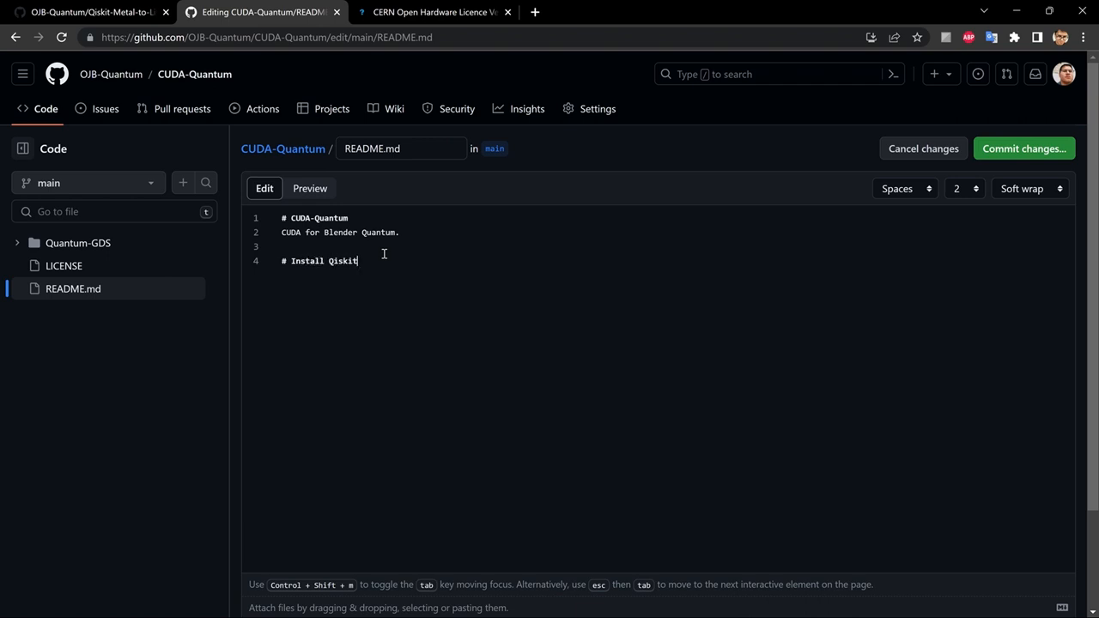
{"action": "type", "text": "Metal"}
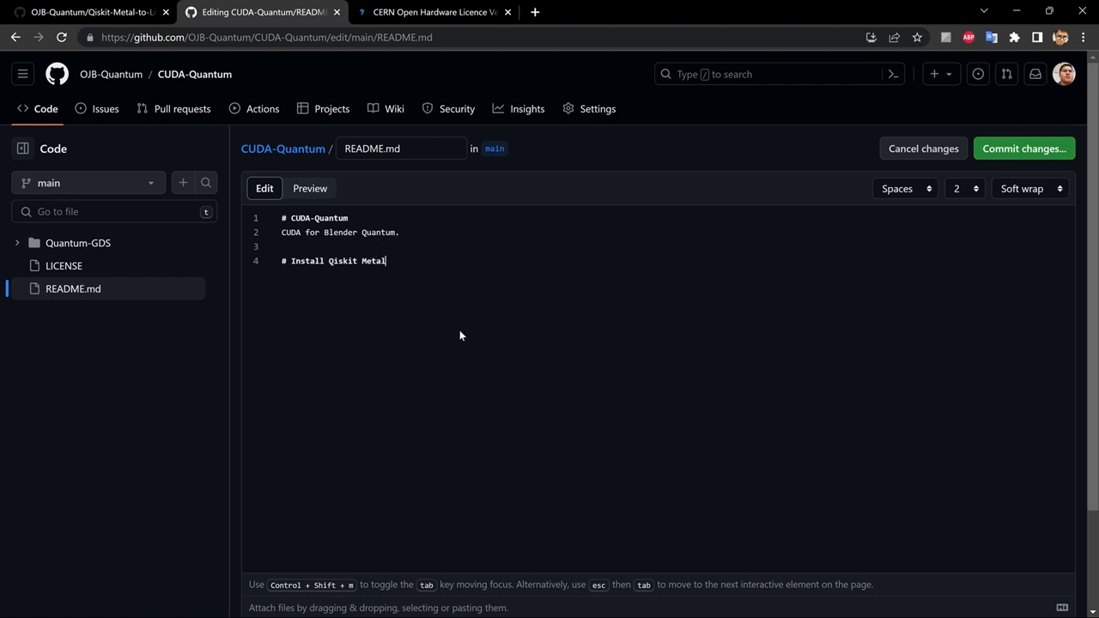
{"action": "key", "text": "Enter"}
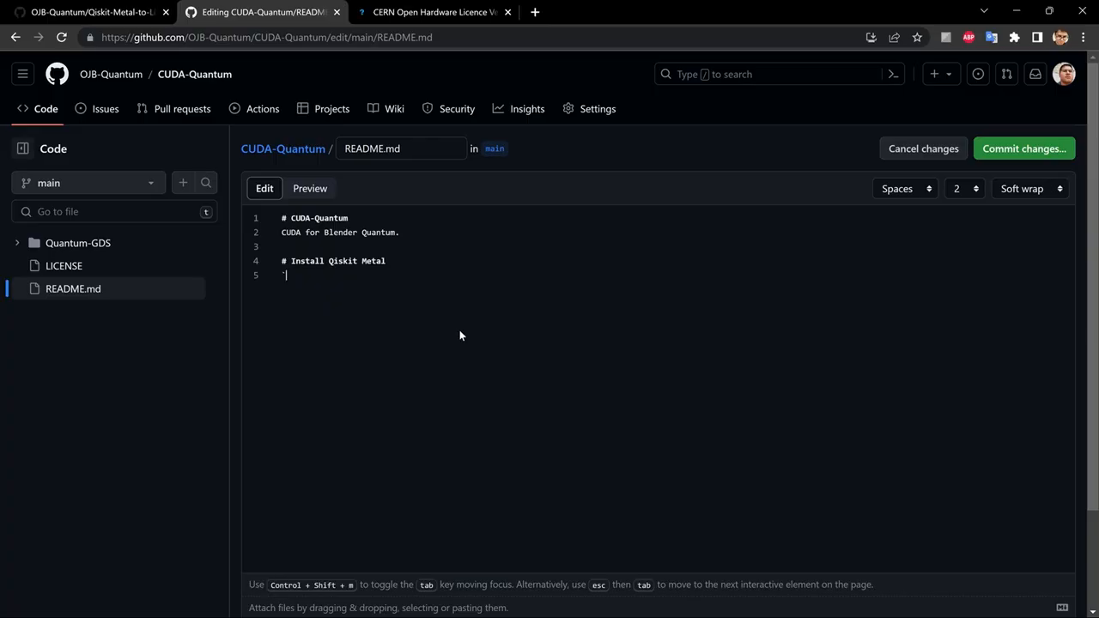
Add a ``` fenced code block containing pip install qiskit-metal.
{"action": "type", "text": "``"}
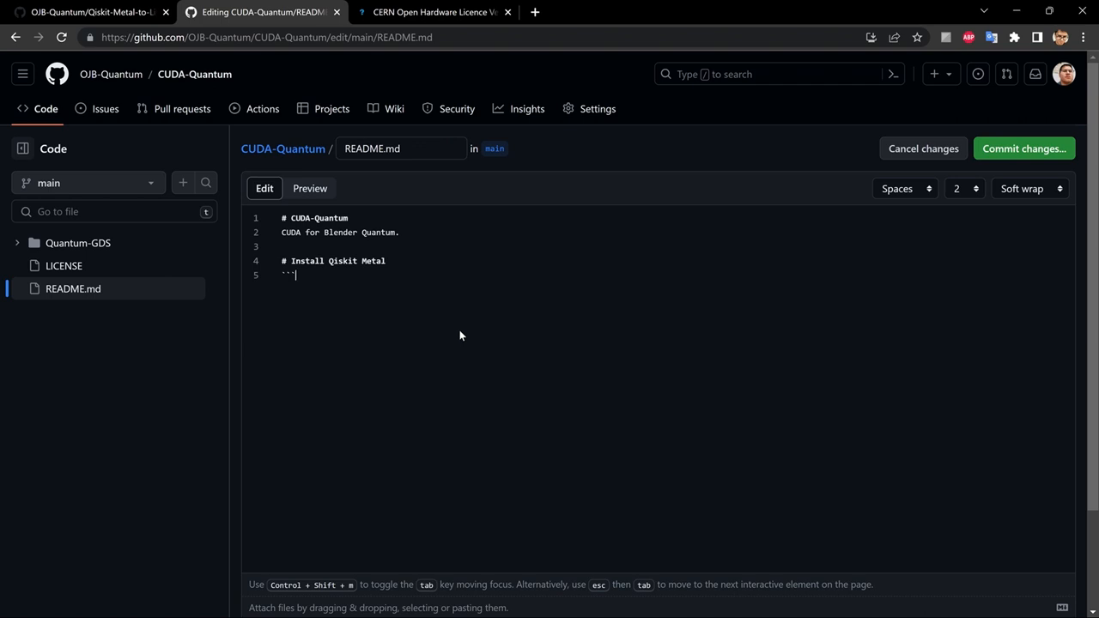
{"action": "key", "text": "Enter"}
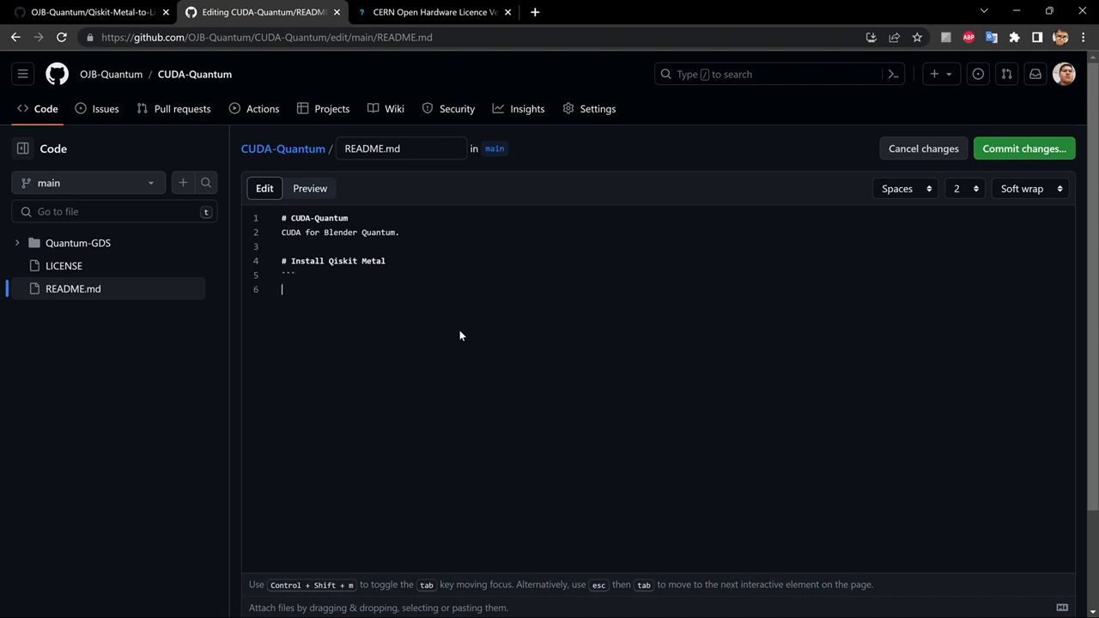
{"action": "type", "text": "p"}
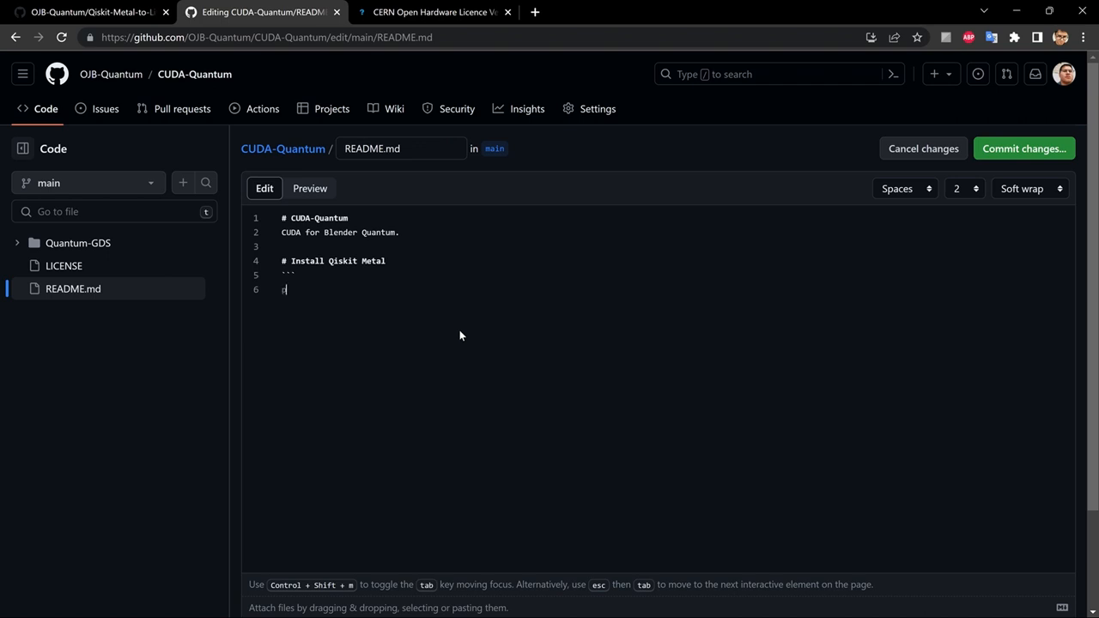
{"action": "type", "text": "ip install"}
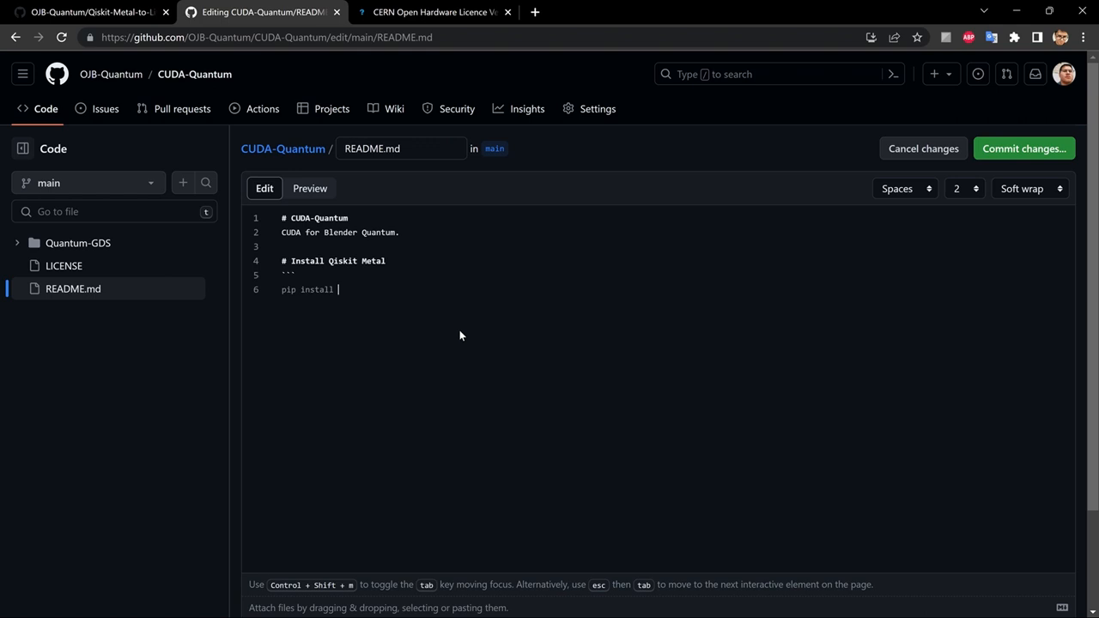
{"action": "type", "text": "qiski"}
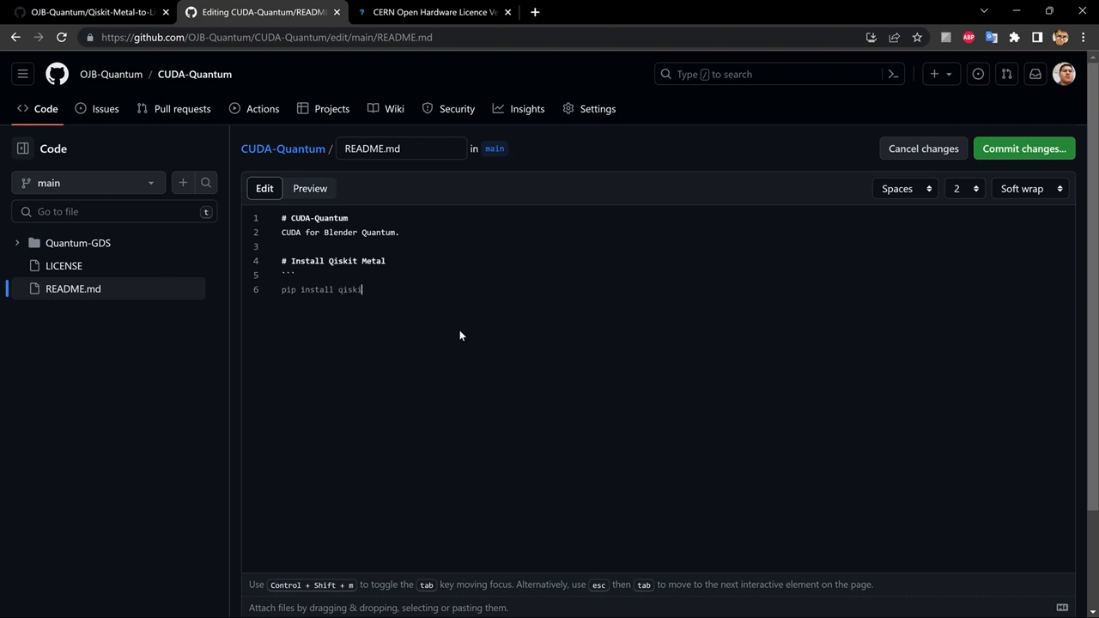
{"action": "type", "text": "t-metal"}
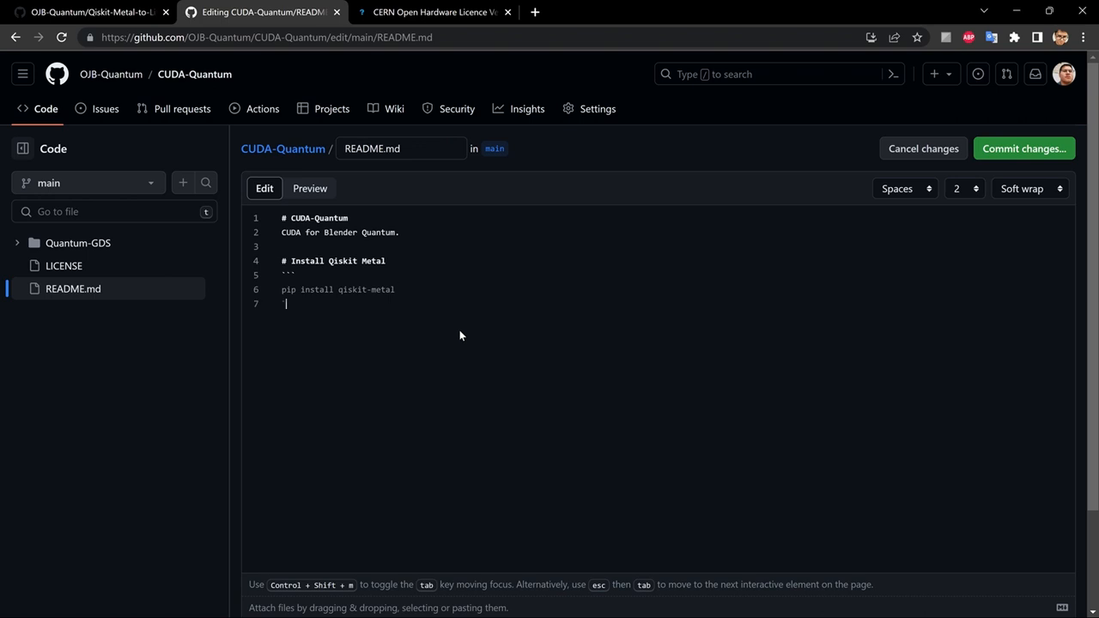
{"action": "type", "text": "```"}
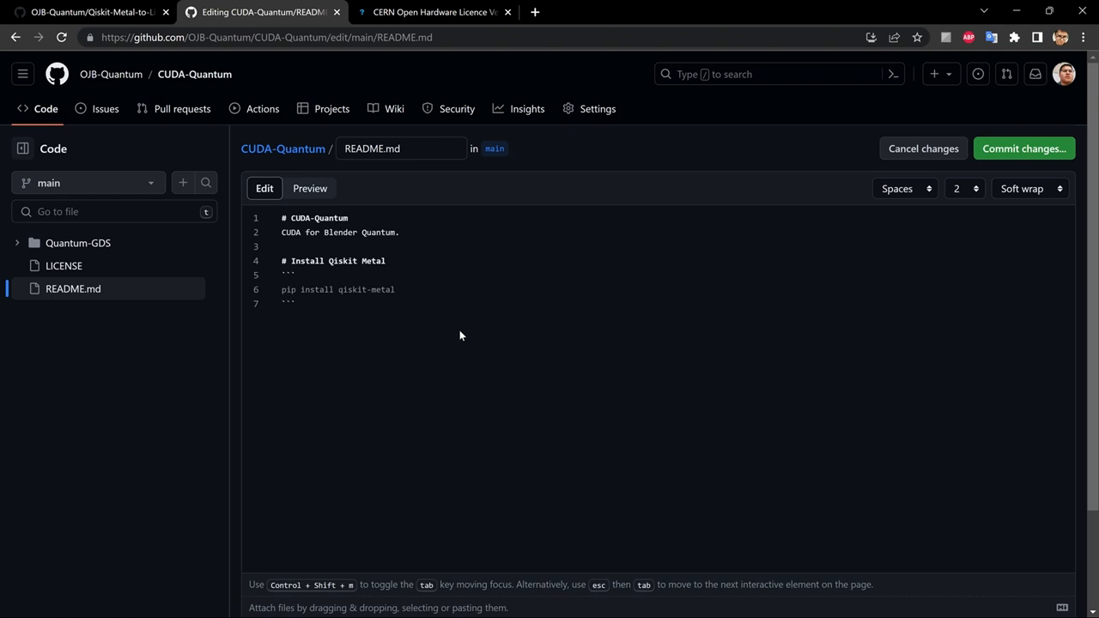
{"action": "key", "text": "Enter"}
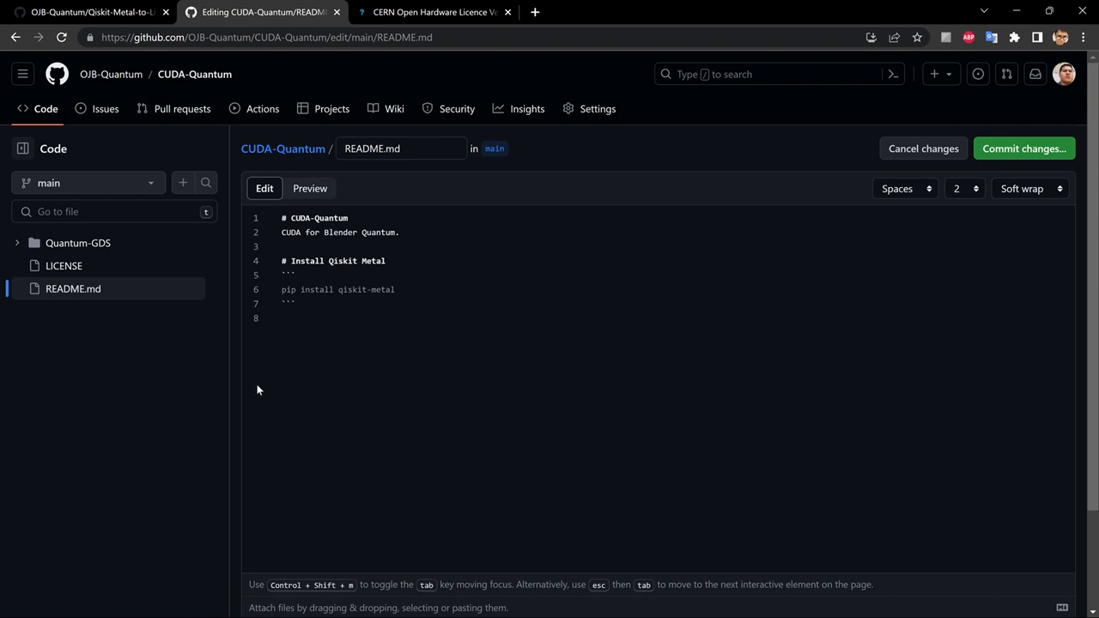
{"action": "mouse_move", "coordinate": [279, 374]}
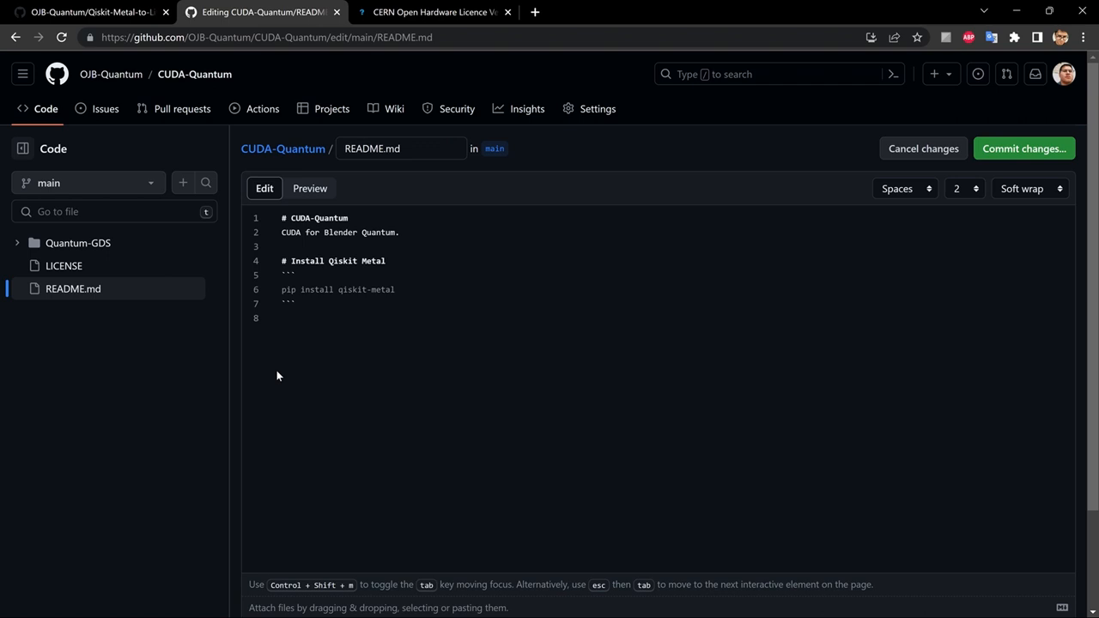
Add a second fenced code block containing pip install geopandas.
{"action": "left_click_drag", "start_coordinate": [299, 288], "coordinate": [295, 303]}
{"action": "type", "text": "pip install qiskit"}
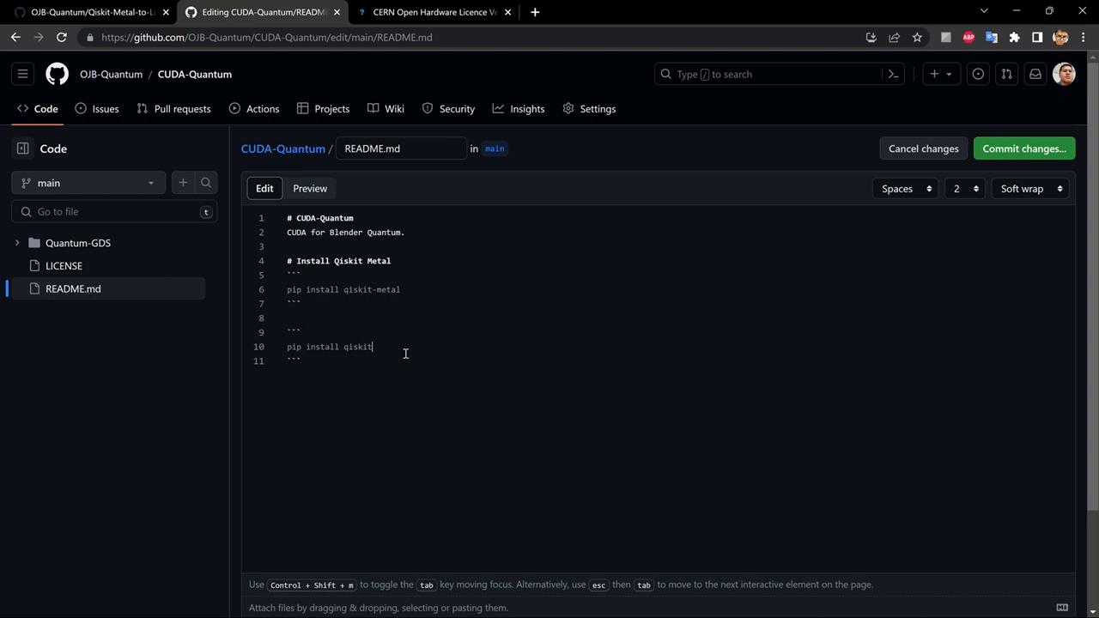
{"action": "key", "text": "Backspace"}
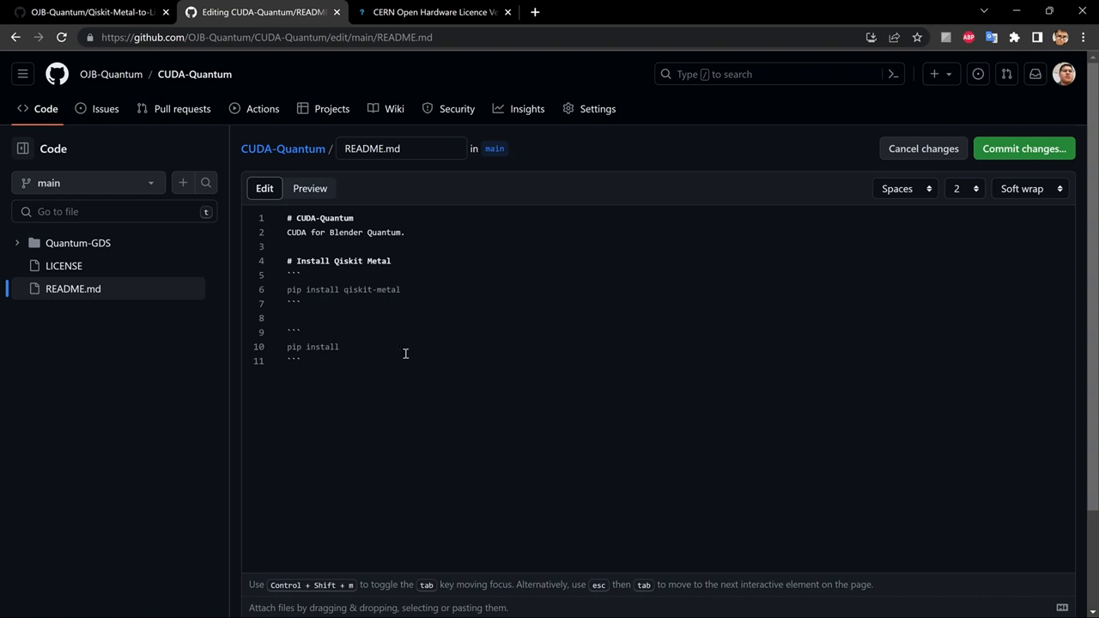
{"action": "type", "text": "geop"}
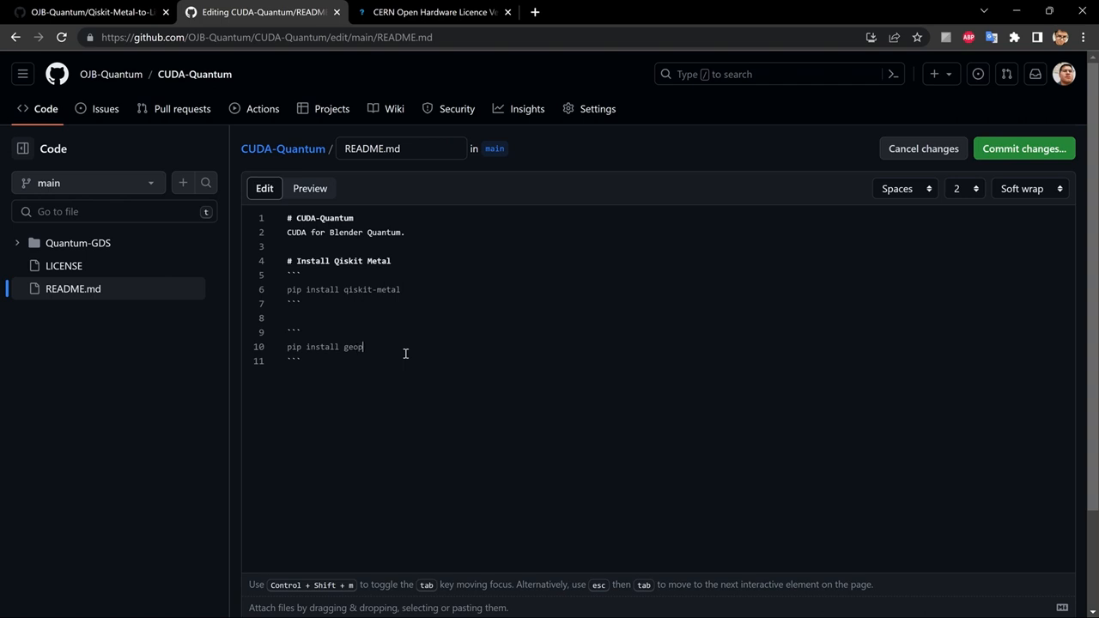
{"action": "type", "text": "andas"}
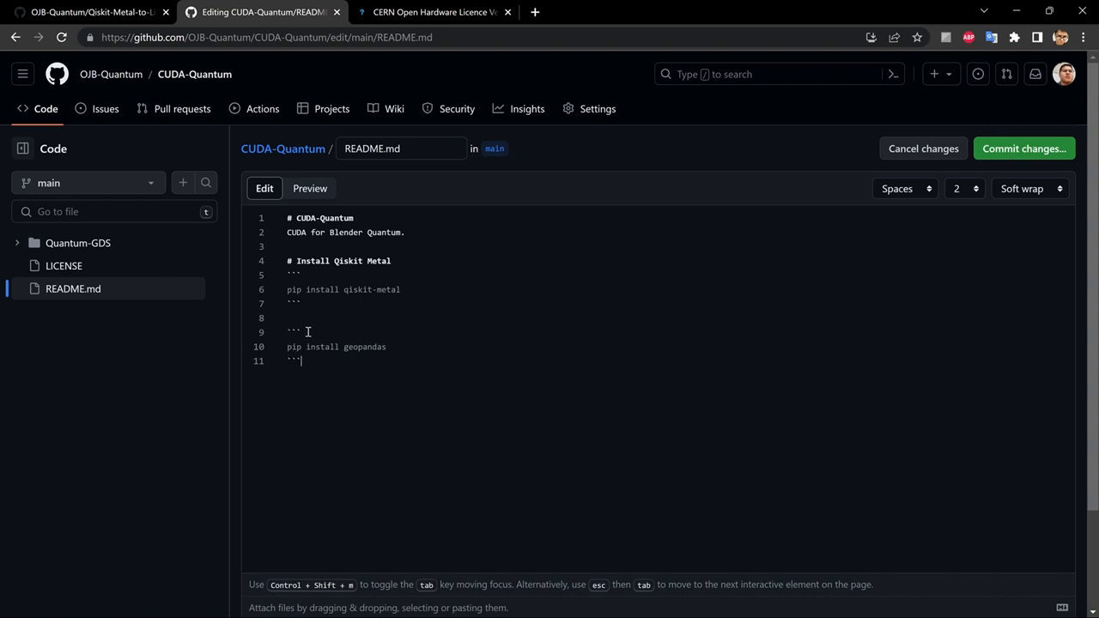
{"action": "key", "text": "Enter"}
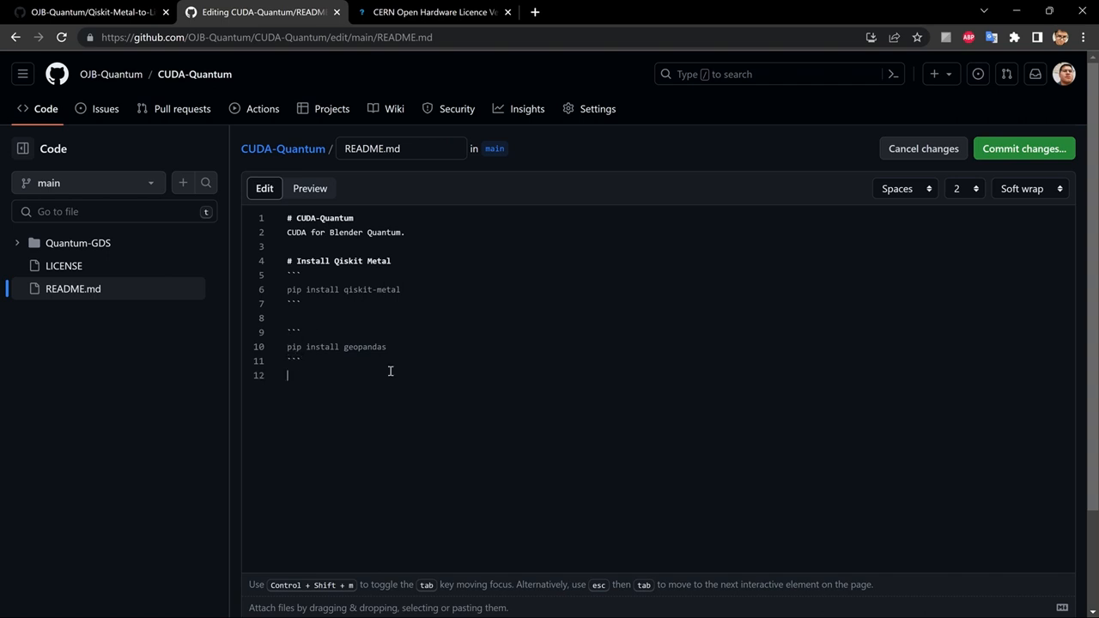
{"action": "mouse_move", "coordinate": [1025, 148]}
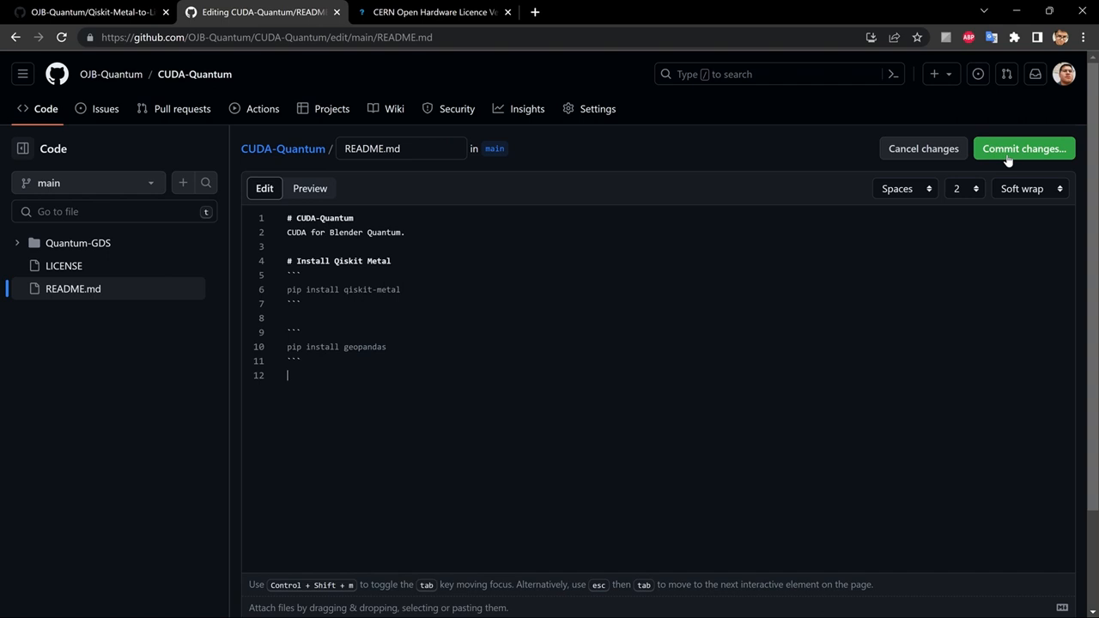
Commit the README edits to main, return to the repo page and copy the qiskit-metal install command.
{"action": "left_click", "coordinate": [1023, 147]}
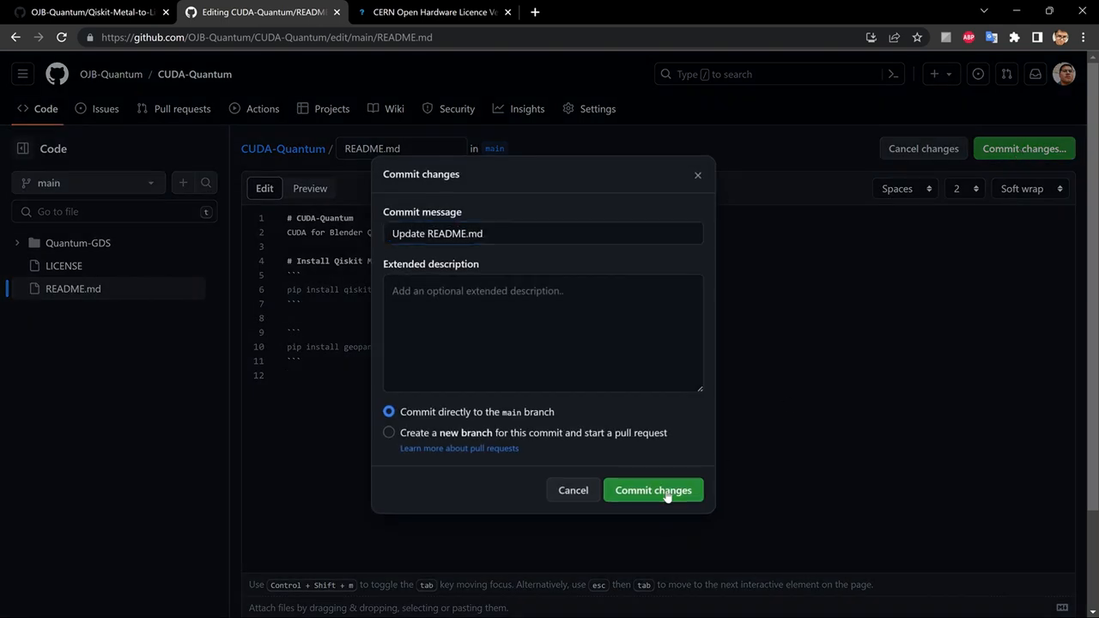
{"action": "left_click", "coordinate": [653, 489]}
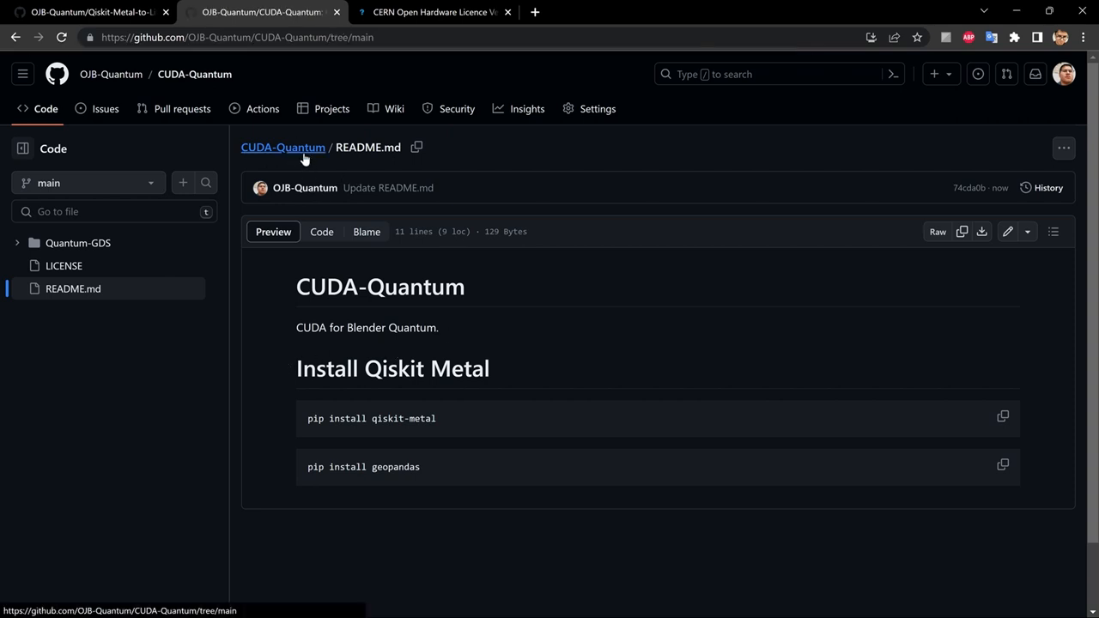
{"action": "left_click", "coordinate": [281, 147]}
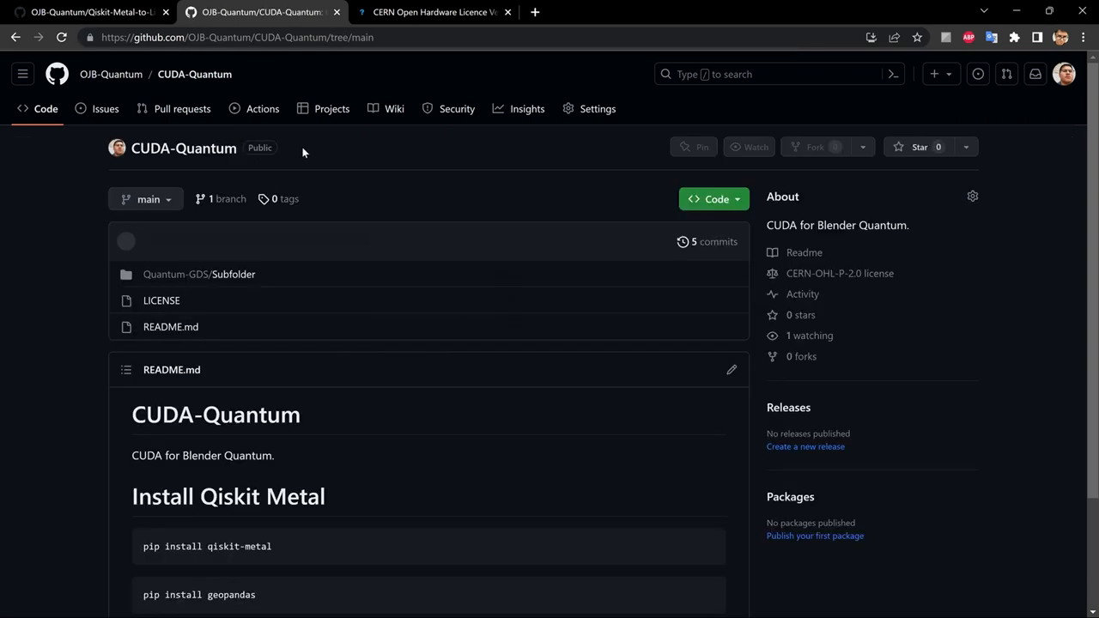
{"action": "scroll", "scroll_direction": "down", "scroll_amount": 3}
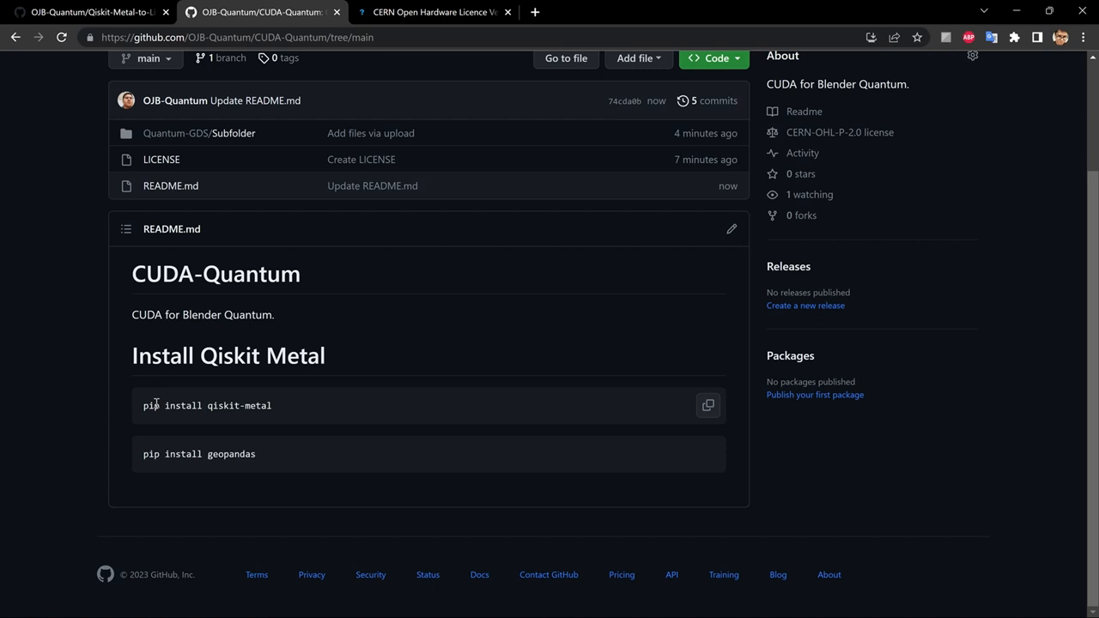
{"action": "mouse_move", "coordinate": [707, 406]}
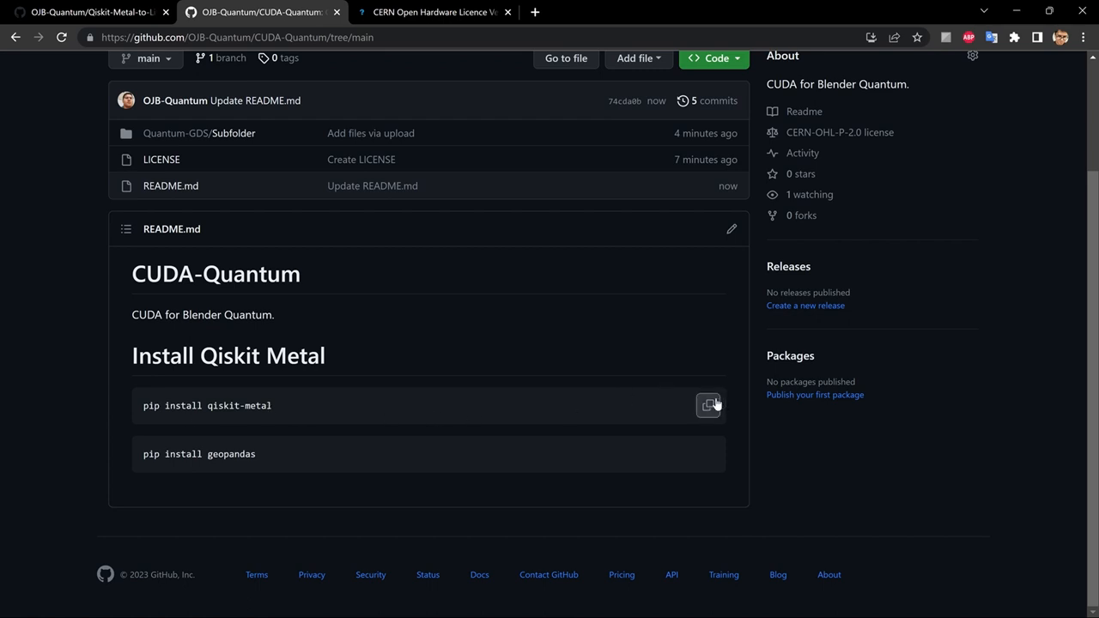
{"action": "left_click", "coordinate": [707, 406]}
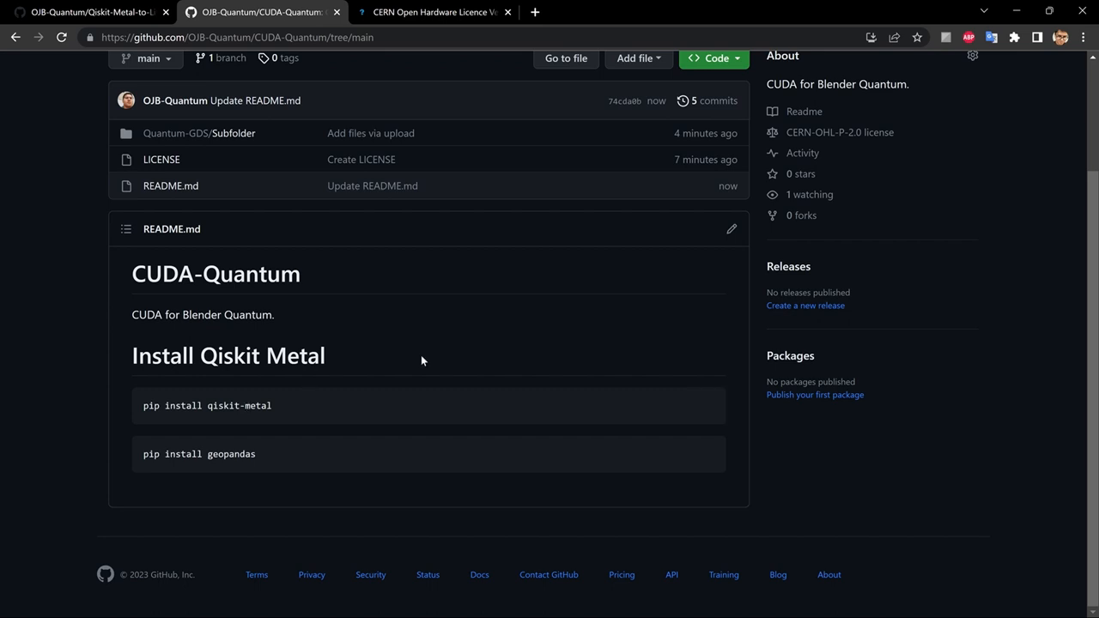
{"action": "mouse_move", "coordinate": [350, 208]}
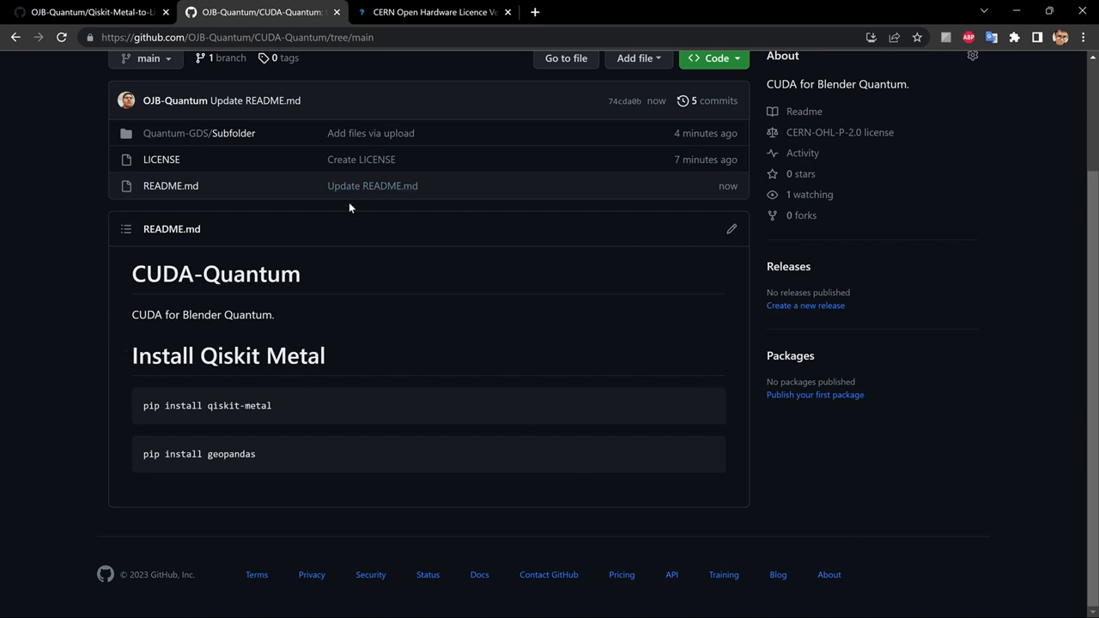
{"action": "mouse_move", "coordinate": [422, 422]}
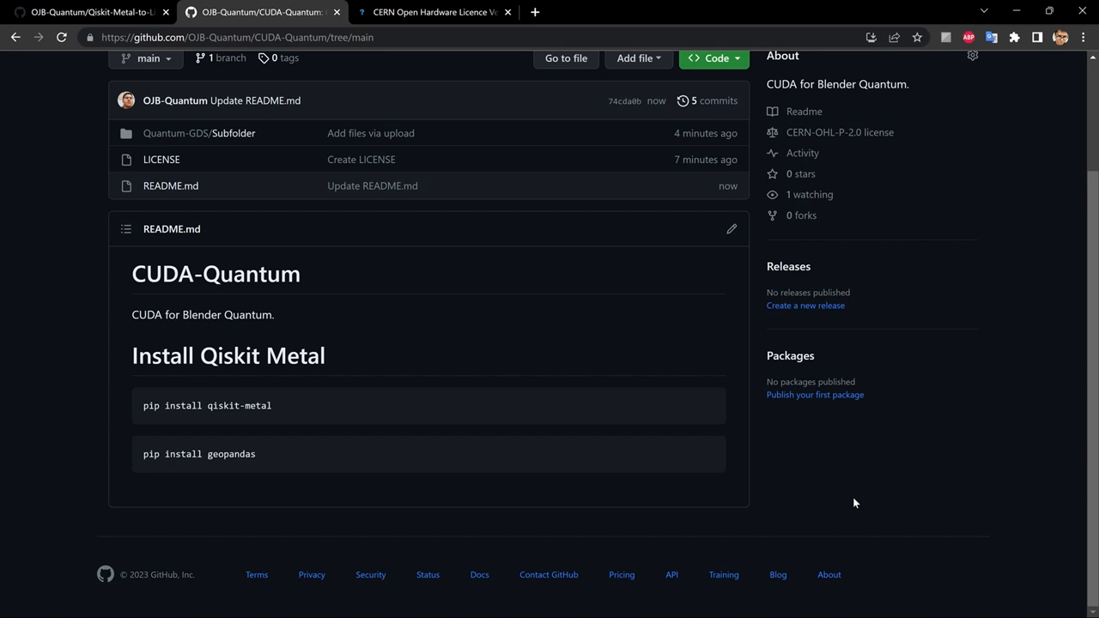
{"action": "mouse_move", "coordinate": [281, 402]}
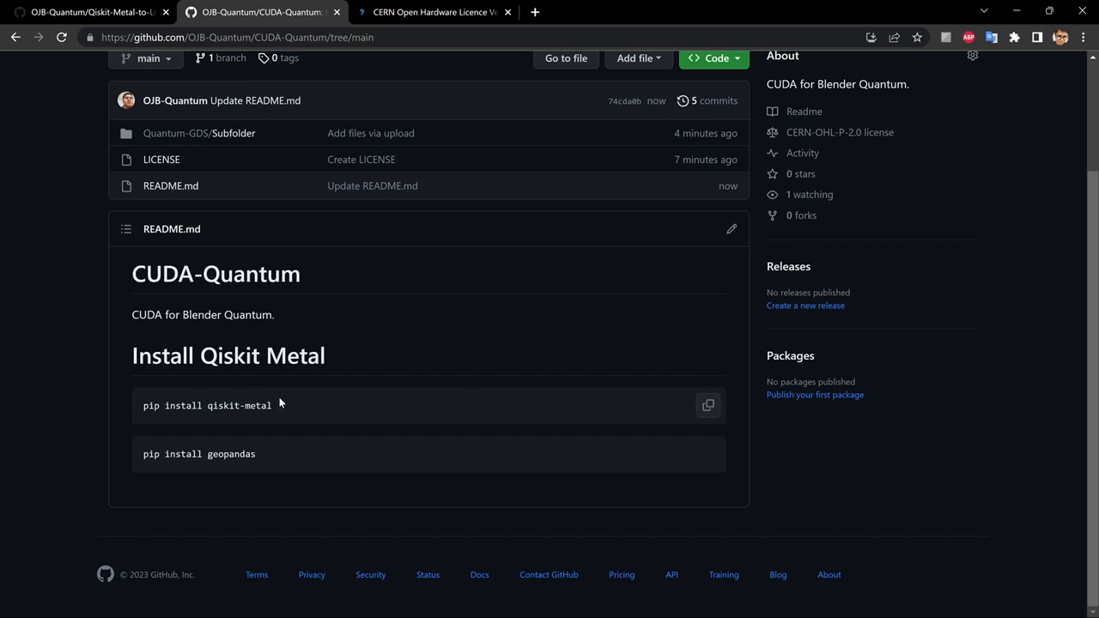
{"action": "mouse_move", "coordinate": [190, 460]}
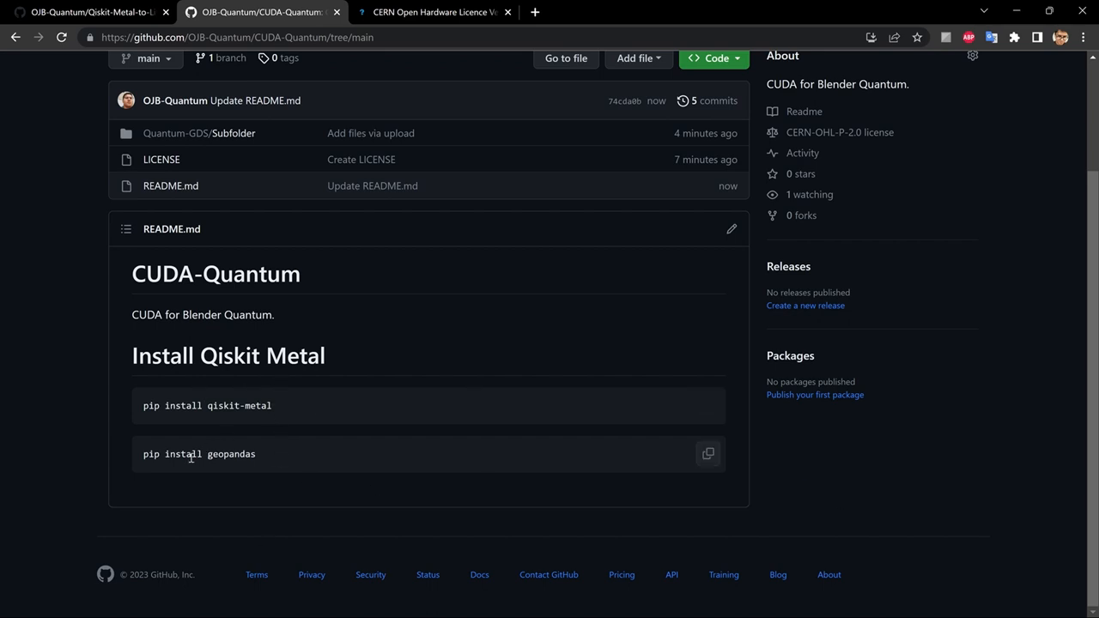
{"action": "mouse_move", "coordinate": [731, 230]}
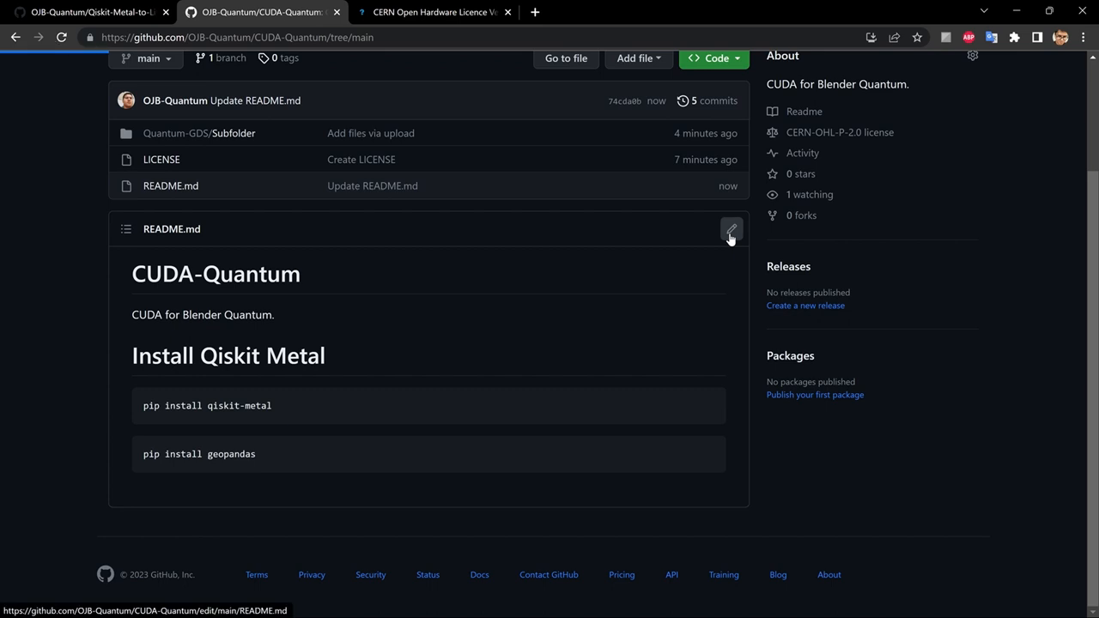
Reopen the README editor, review the pip install geopandas block, and bring the Downloads folder alongside.
{"action": "left_click", "coordinate": [731, 230]}
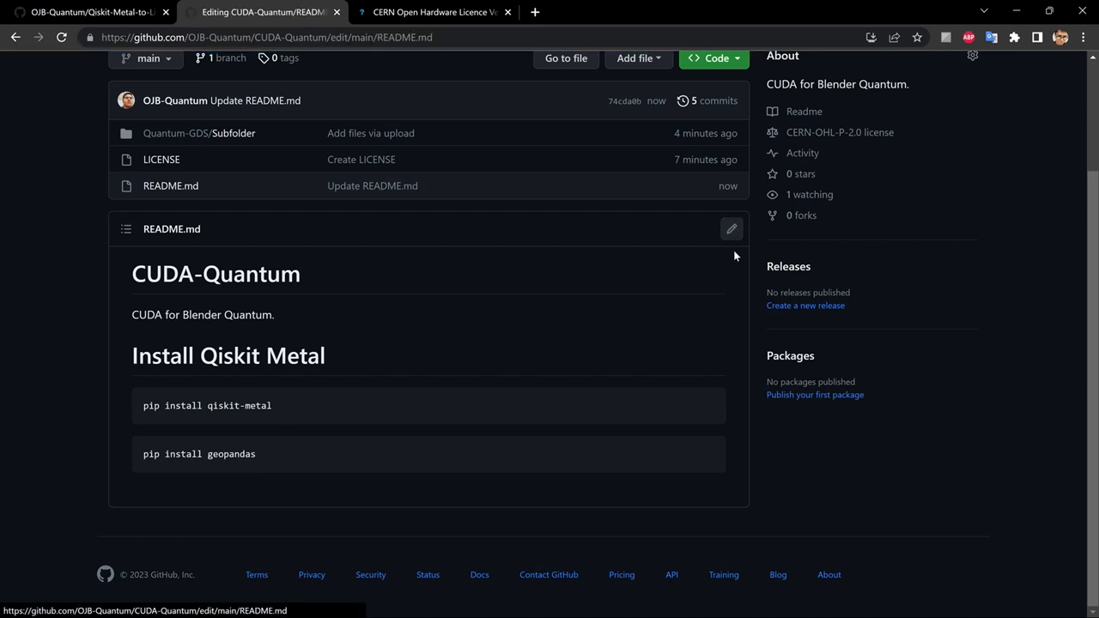
{"action": "left_click", "coordinate": [732, 229]}
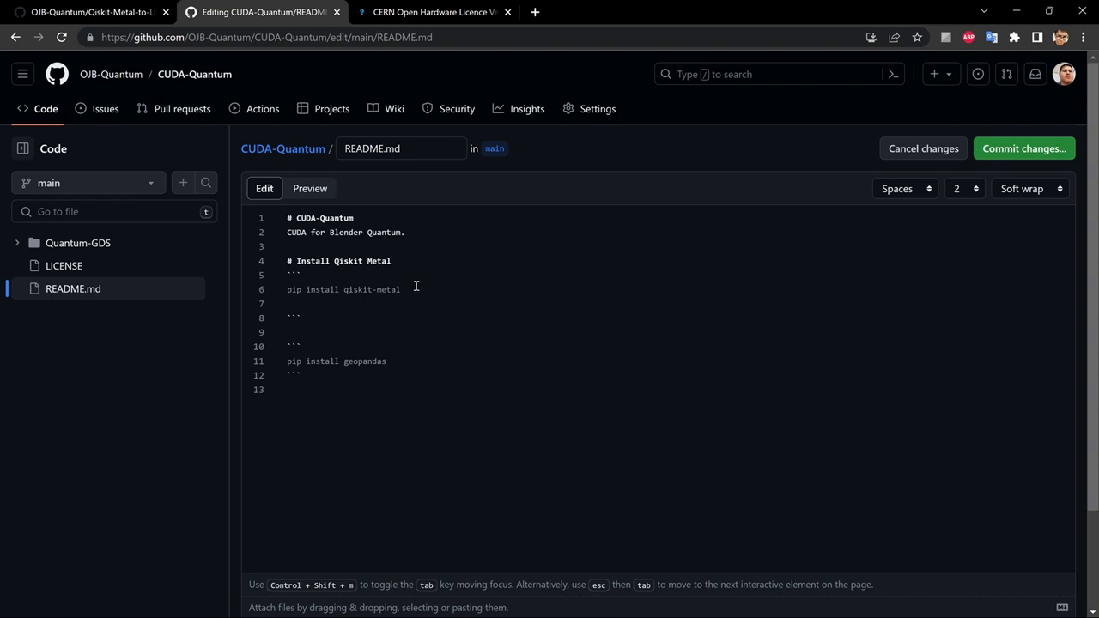
{"action": "type", "text": "pip install geopandas"}
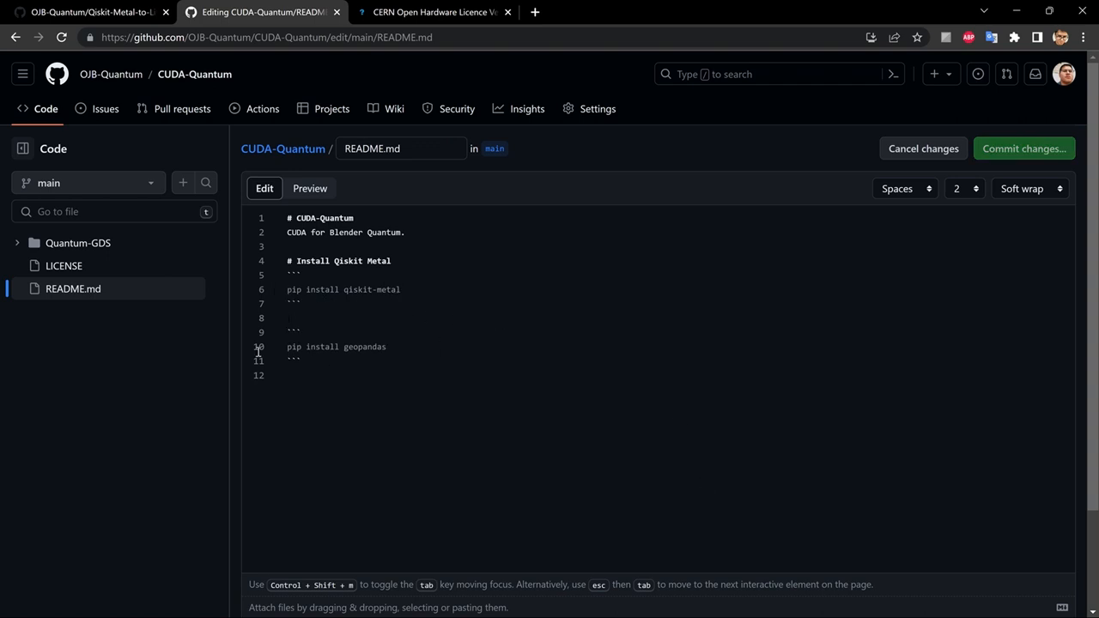
{"action": "left_click", "coordinate": [376, 379]}
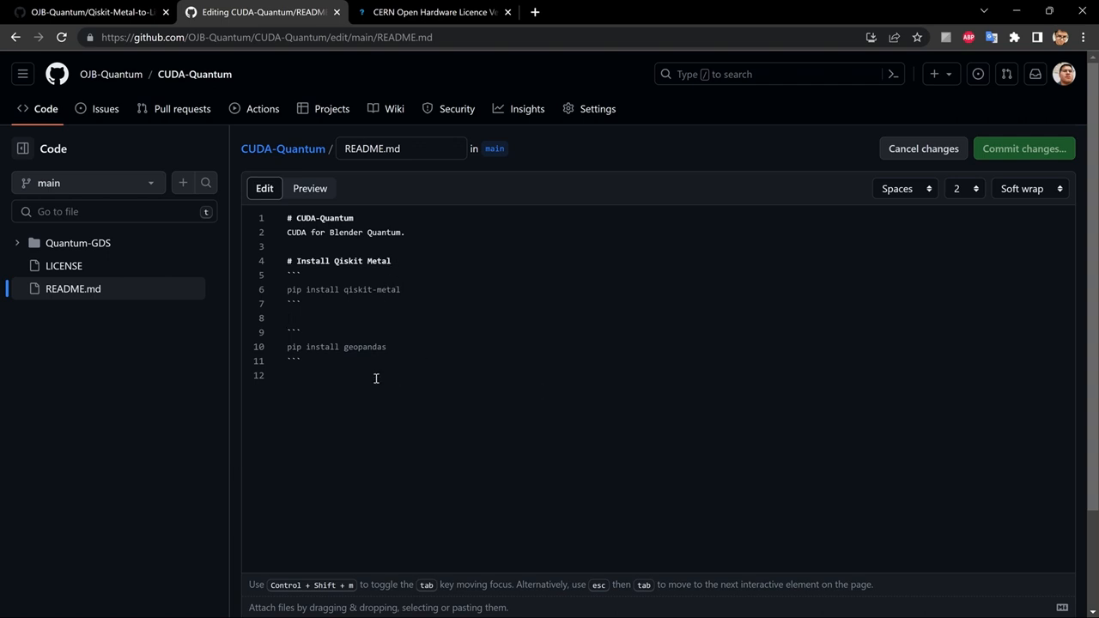
{"action": "left_click", "coordinate": [402, 288]}
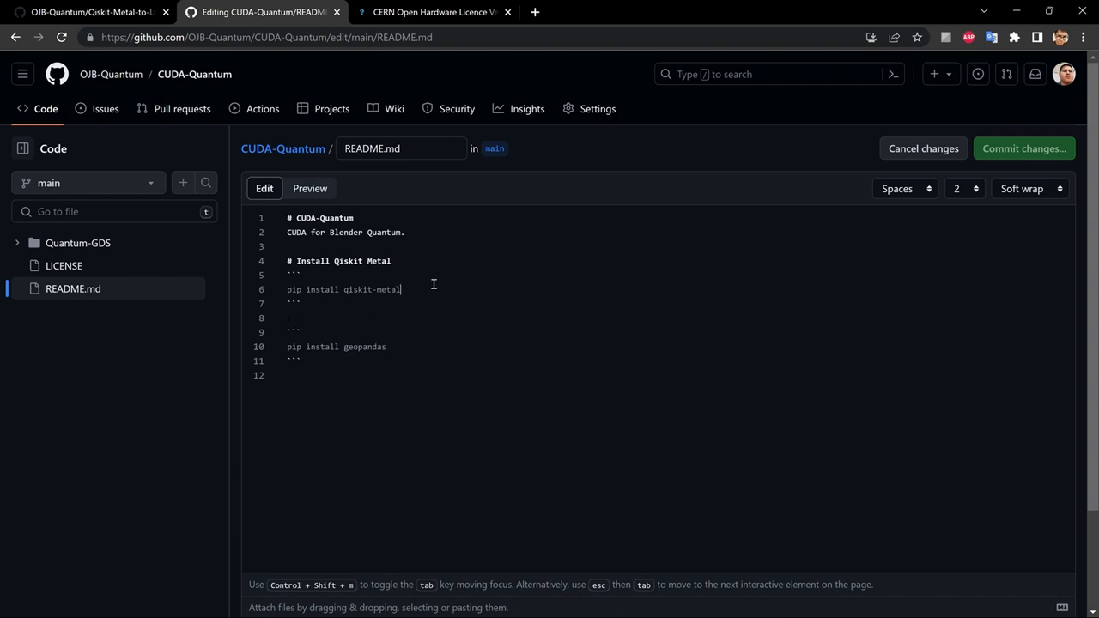
{"action": "mouse_move", "coordinate": [522, 287]}
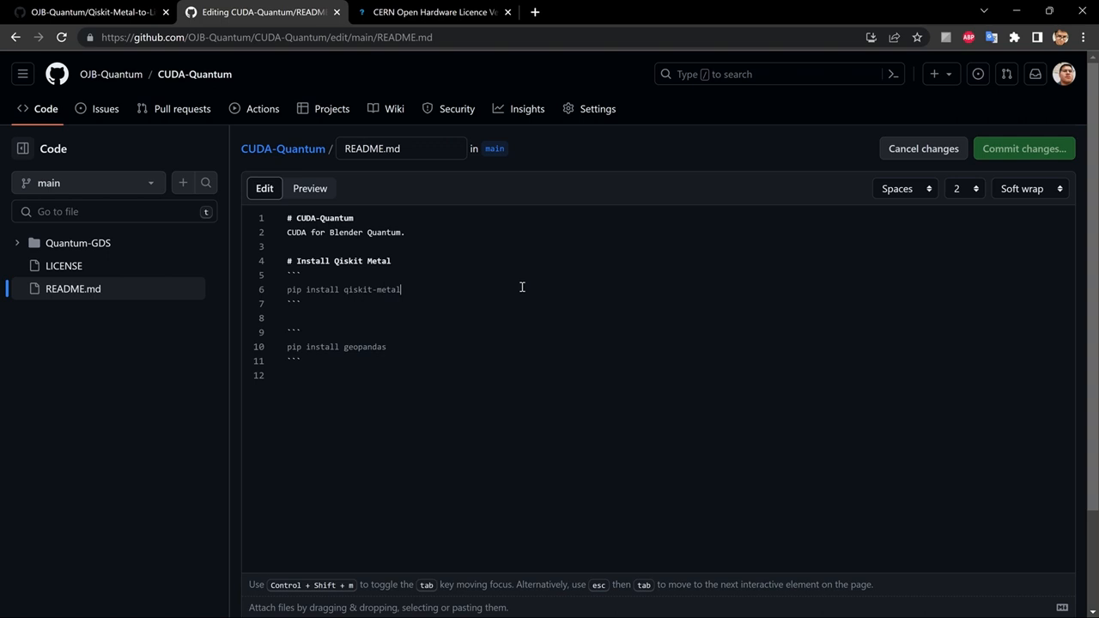
{"action": "mouse_move", "coordinate": [599, 417]}
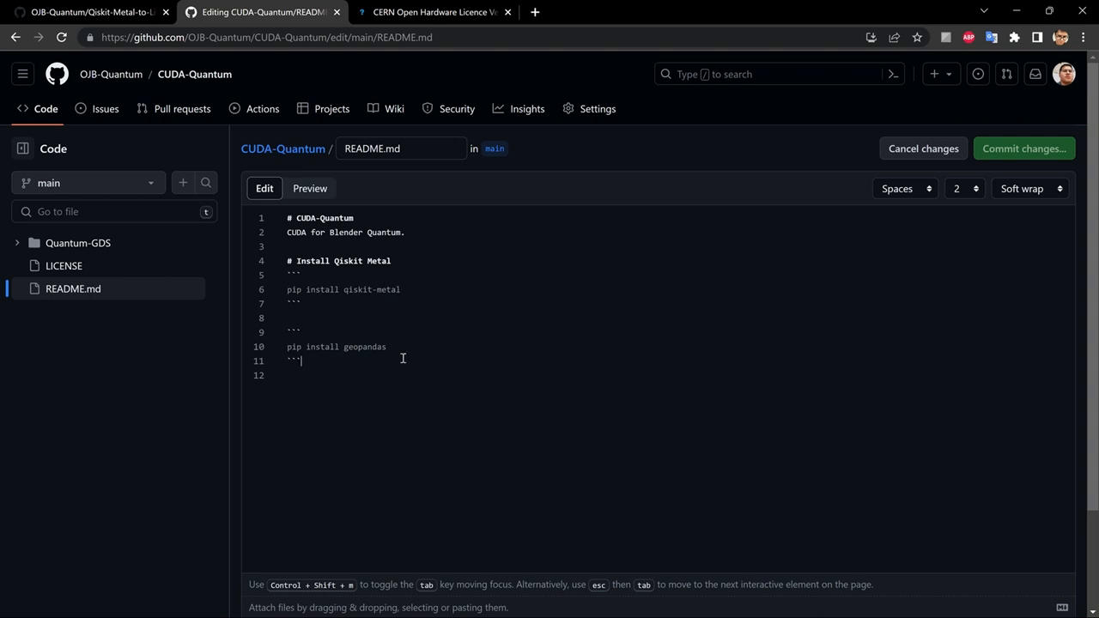
{"action": "key", "text": "Enter"}
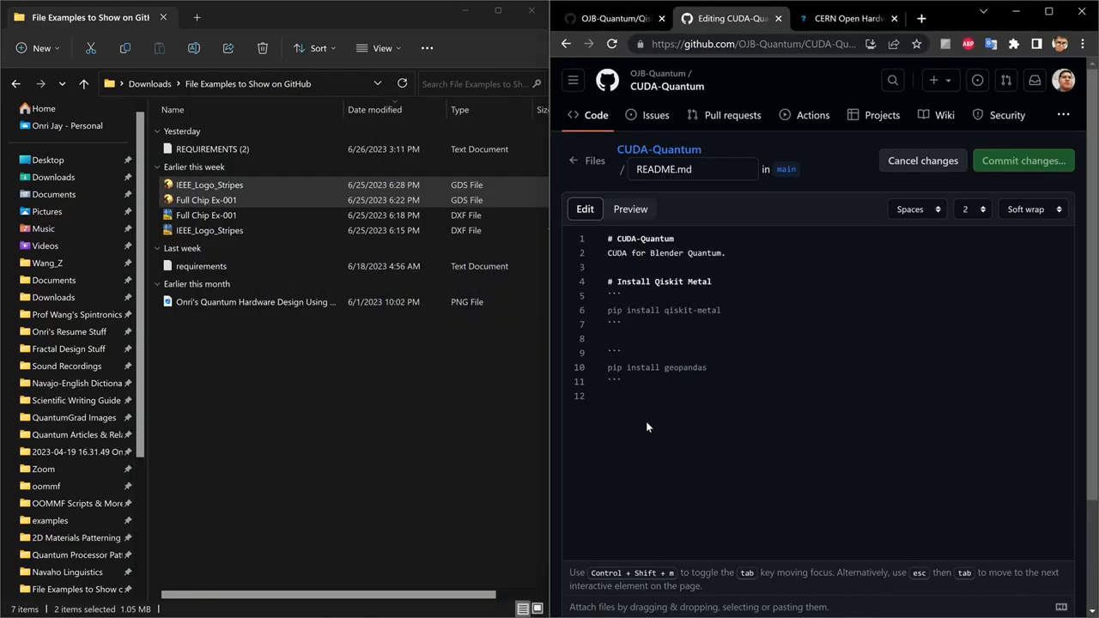
Drag the PNG image from File Explorer into the end of the README as an embedded image.
{"action": "left_click", "coordinate": [244, 316]}
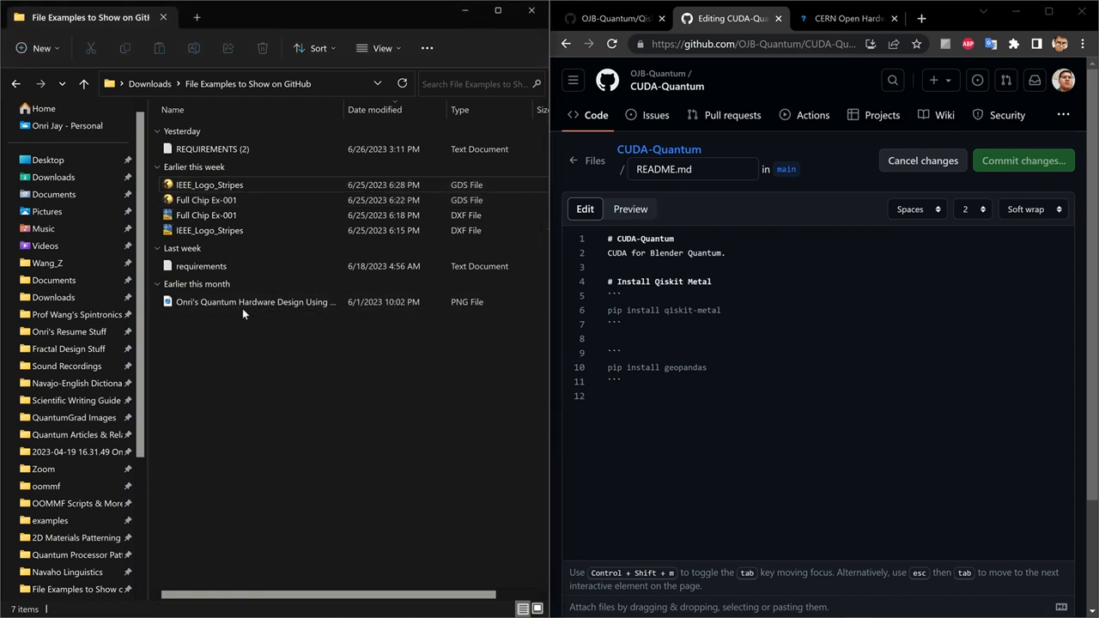
{"action": "left_click", "coordinate": [254, 302]}
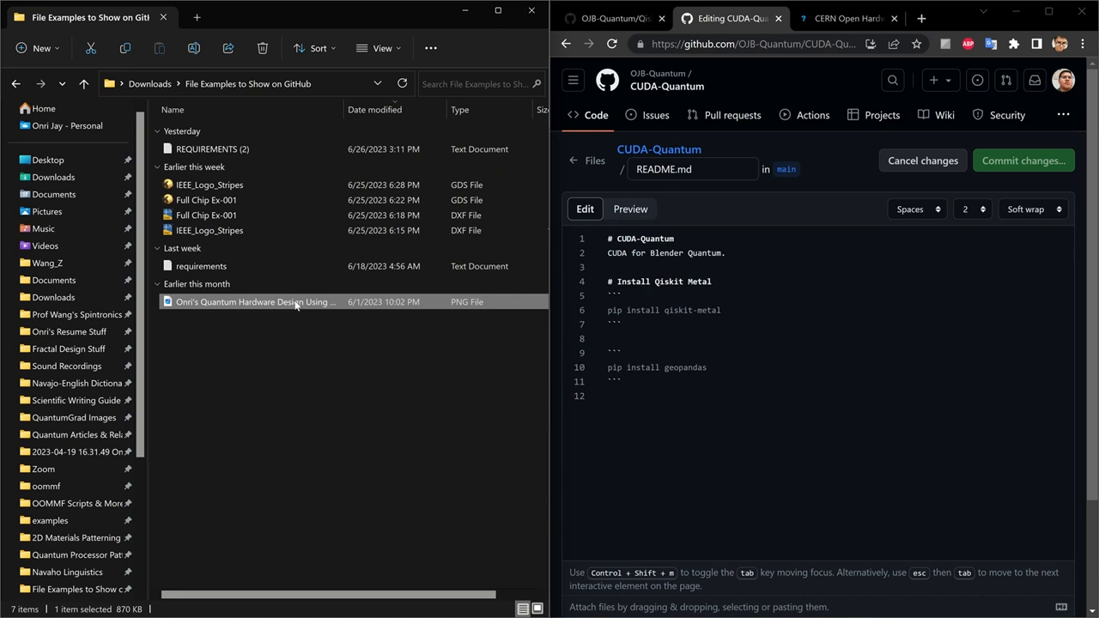
{"action": "mouse_move", "coordinate": [279, 311]}
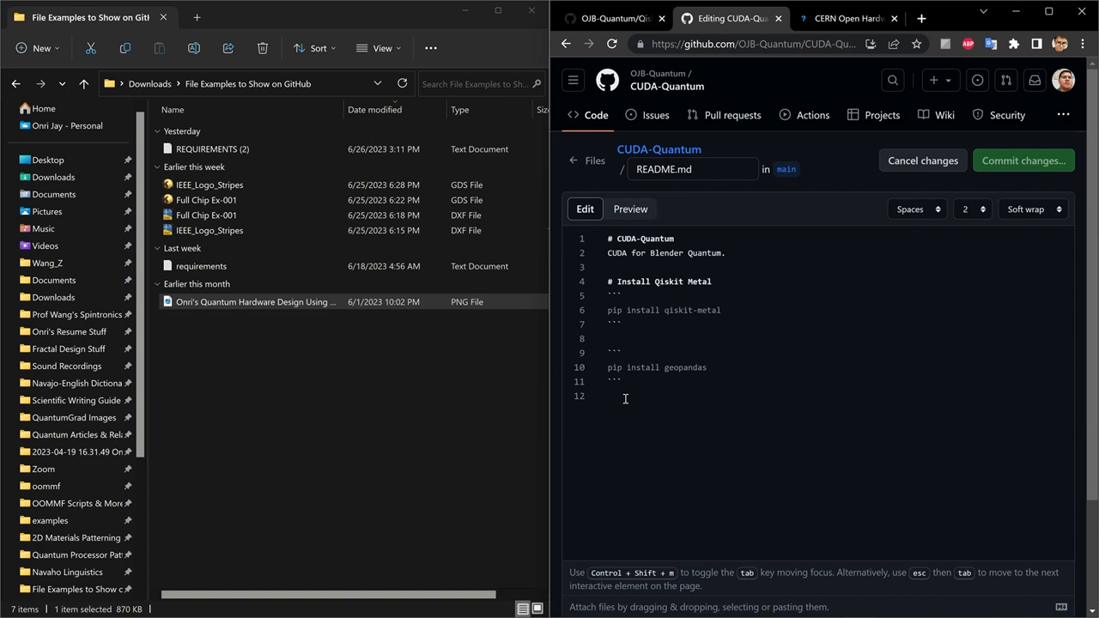
{"action": "left_click", "coordinate": [254, 302]}
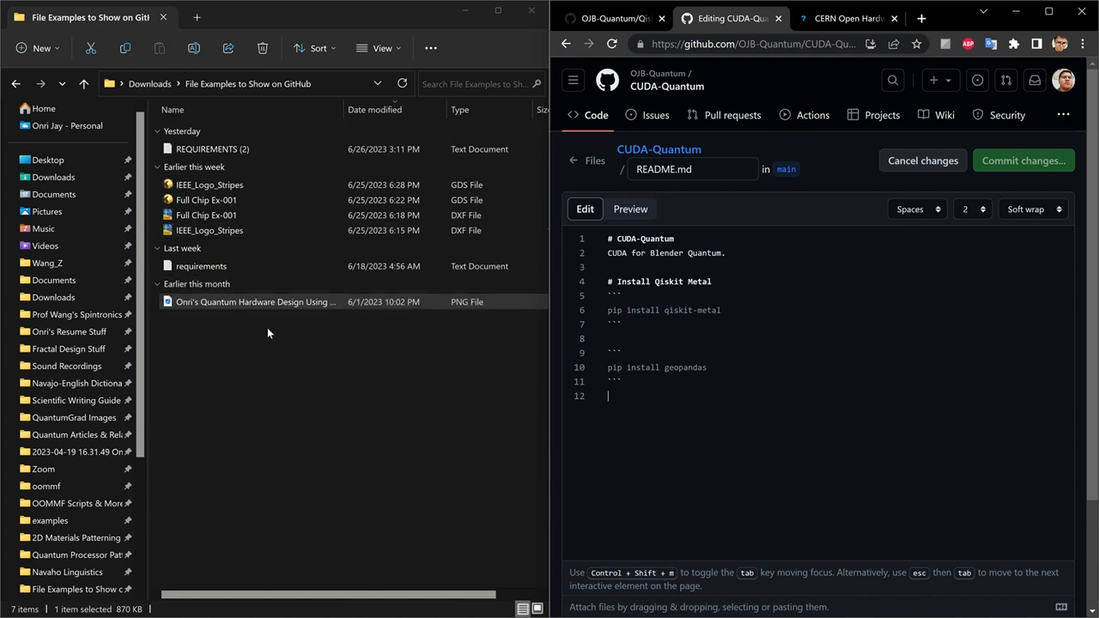
{"action": "left_click", "coordinate": [254, 302]}
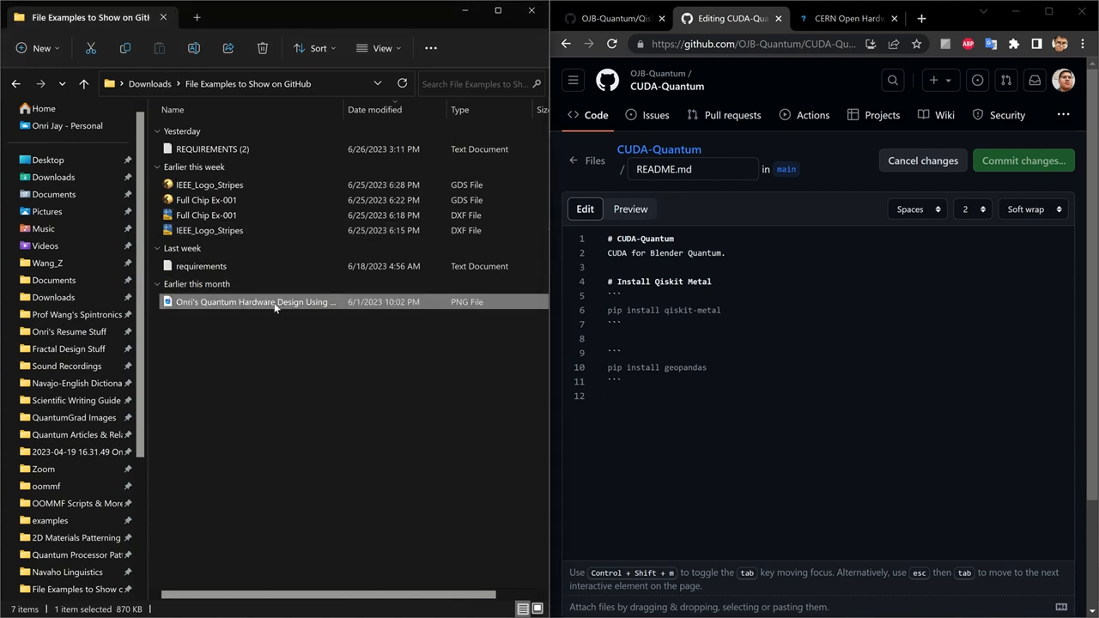
{"action": "left_click_drag", "start_coordinate": [254, 302], "coordinate": [398, 323]}
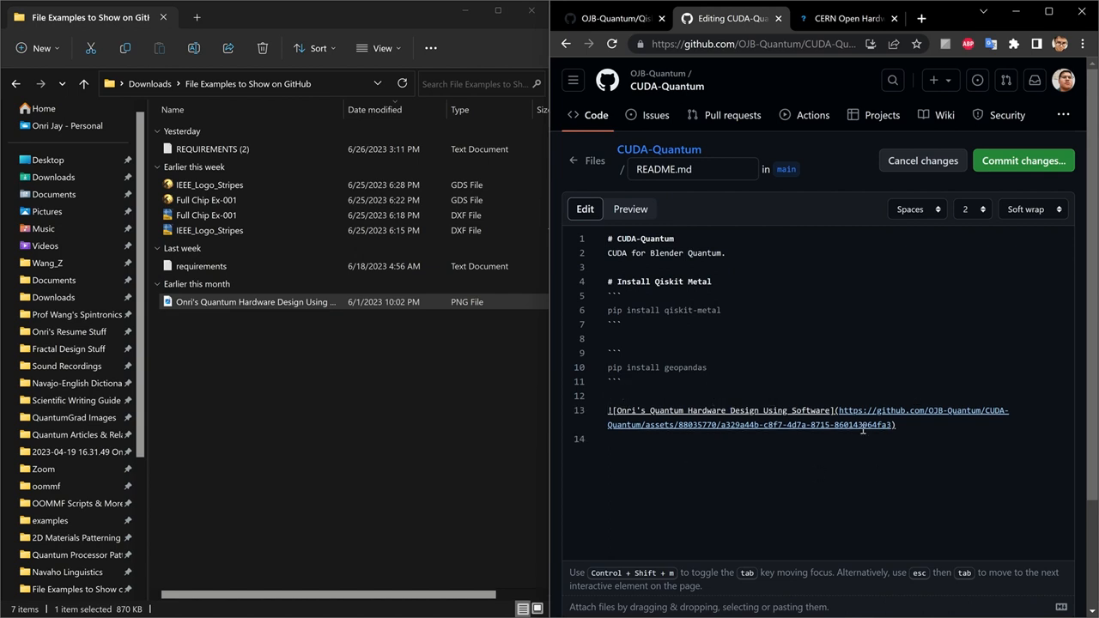
{"action": "mouse_move", "coordinate": [686, 271]}
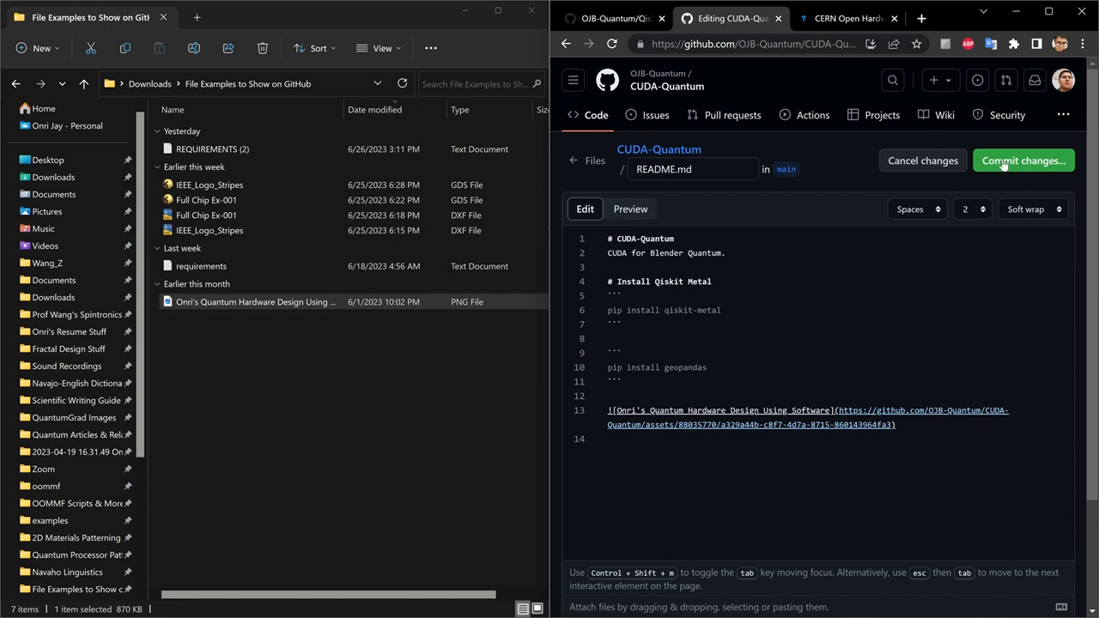
Commit the README update with the embedded image to the main branch.
{"action": "left_click", "coordinate": [1023, 161]}
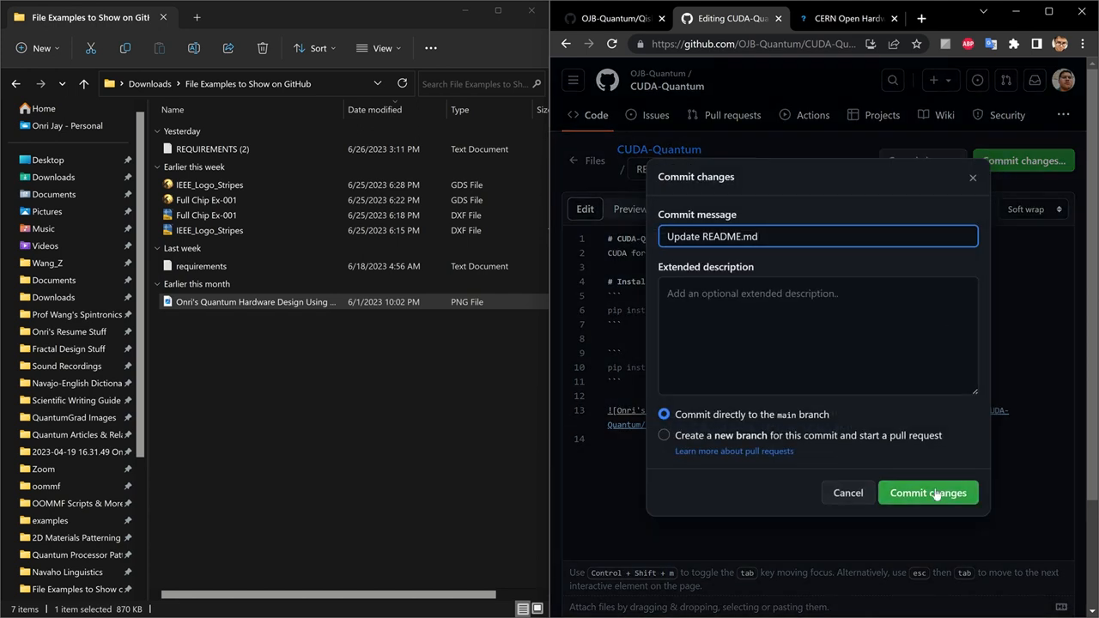
{"action": "left_click", "coordinate": [927, 491]}
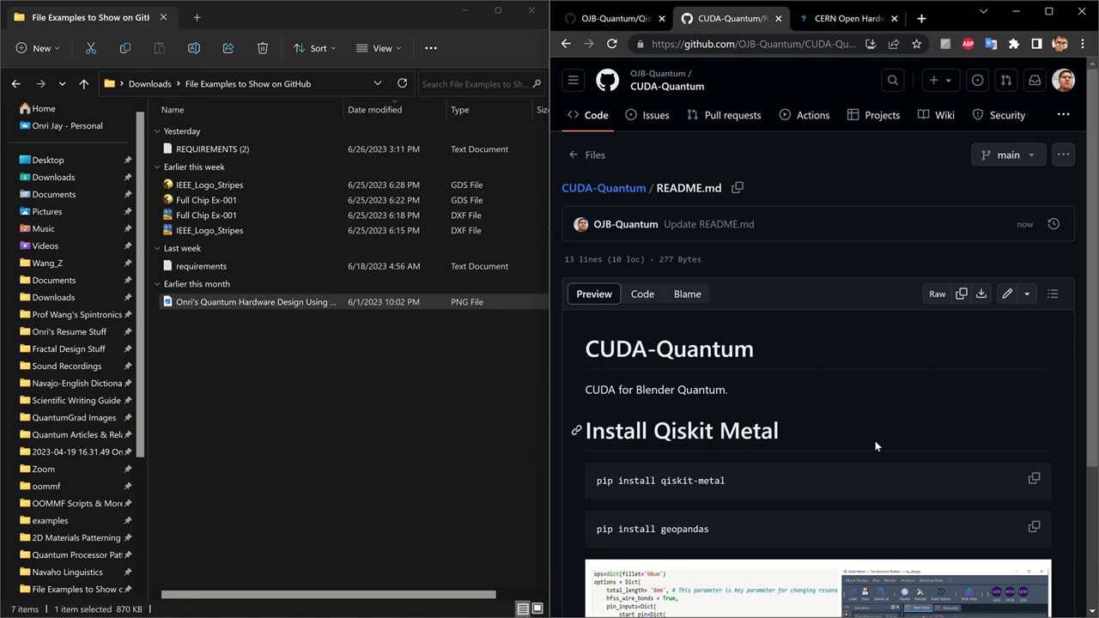
{"action": "scroll", "scroll_direction": "down", "scroll_amount": 3}
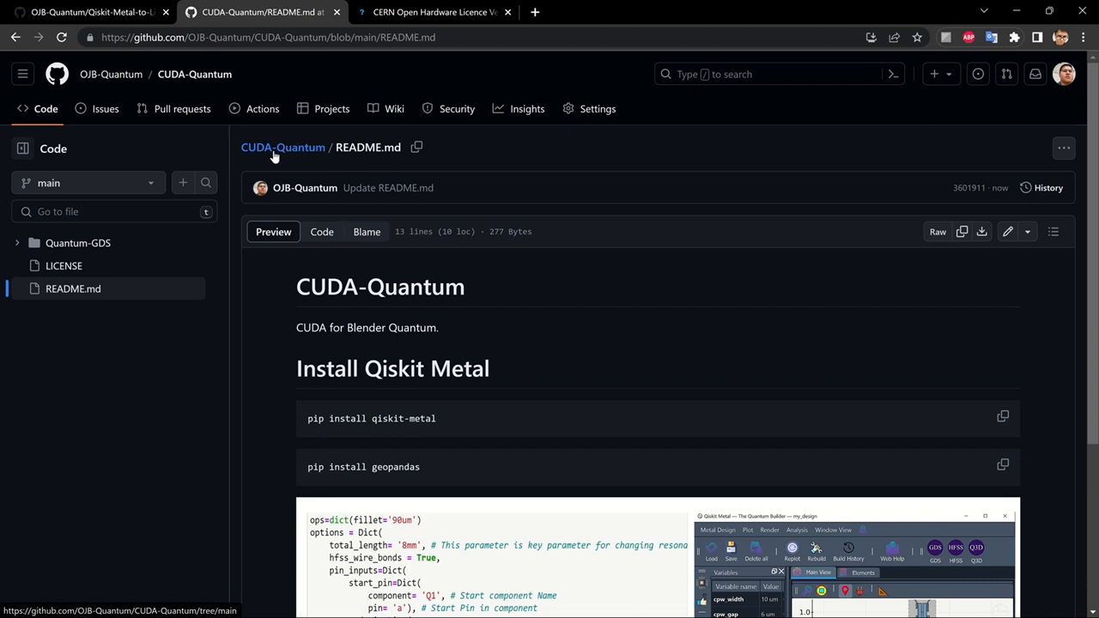
Return to the CUDA-Quantum main page, review the rendered README, and bring up the Add file choices.
{"action": "left_click", "coordinate": [282, 148]}
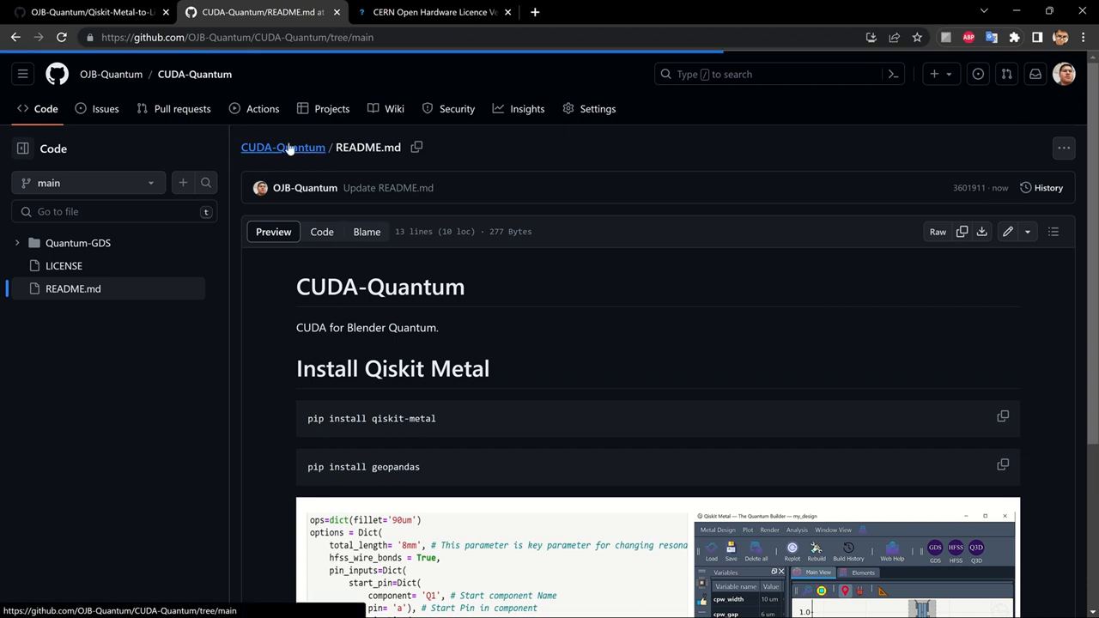
{"action": "left_click", "coordinate": [282, 148]}
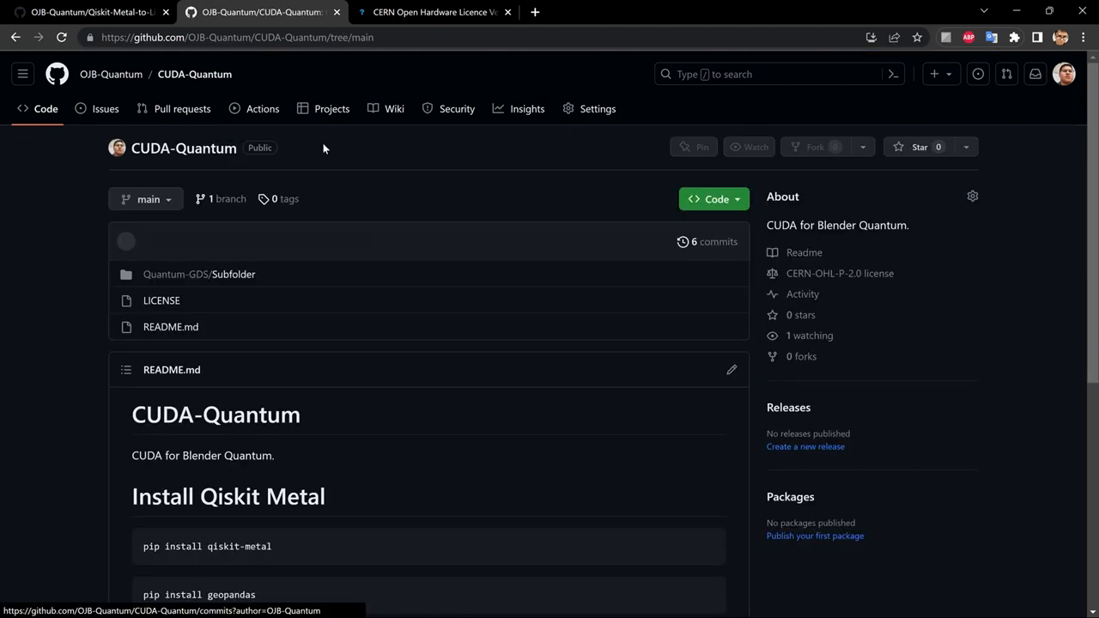
{"action": "scroll", "scroll_direction": "down", "scroll_amount": 3}
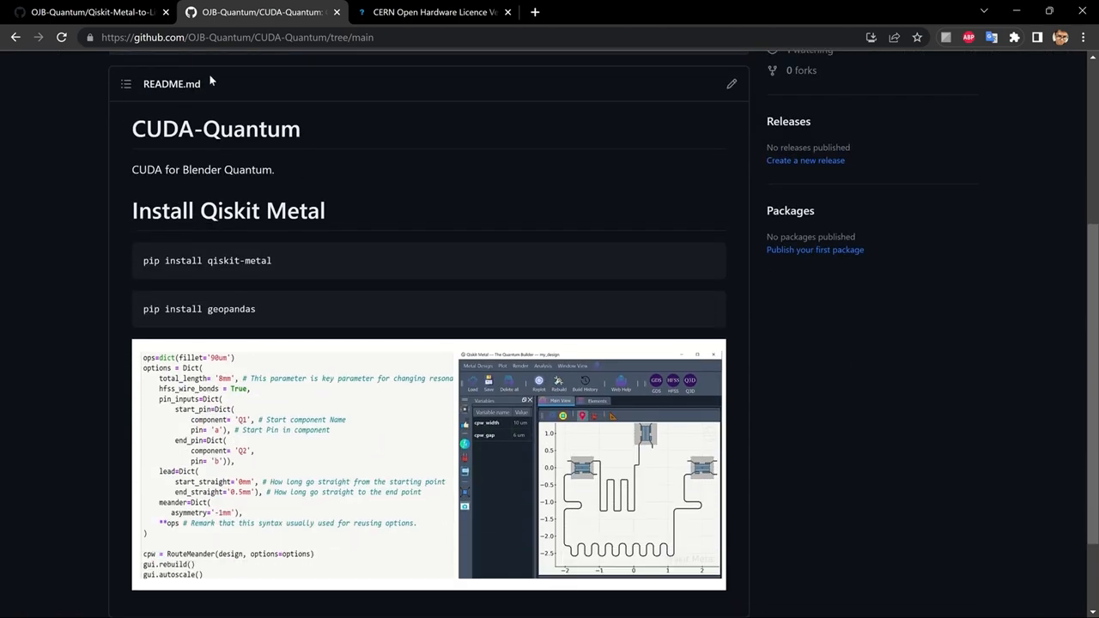
{"action": "scroll", "scroll_direction": "down", "scroll_amount": 3}
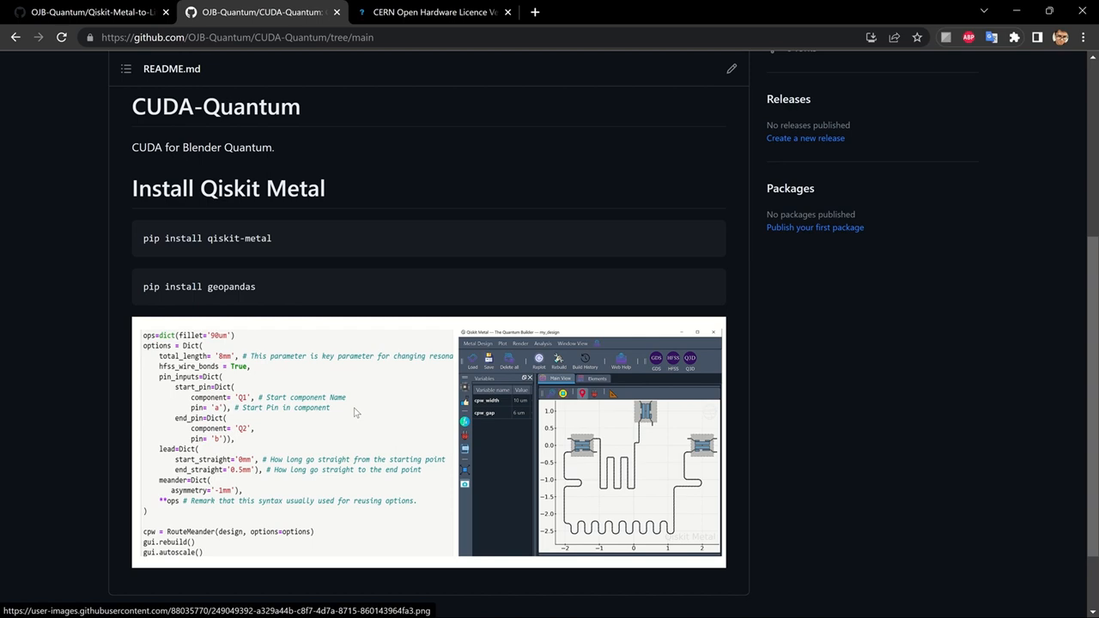
{"action": "scroll", "scroll_direction": "up", "scroll_amount": 3}
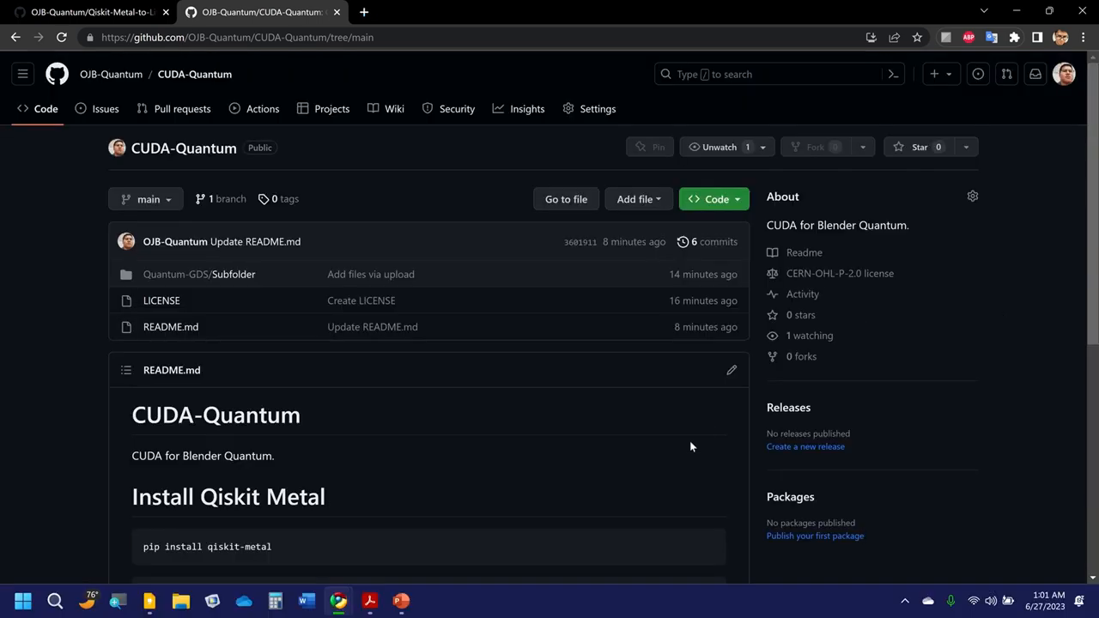
{"action": "scroll", "scroll_direction": "down", "scroll_amount": 3}
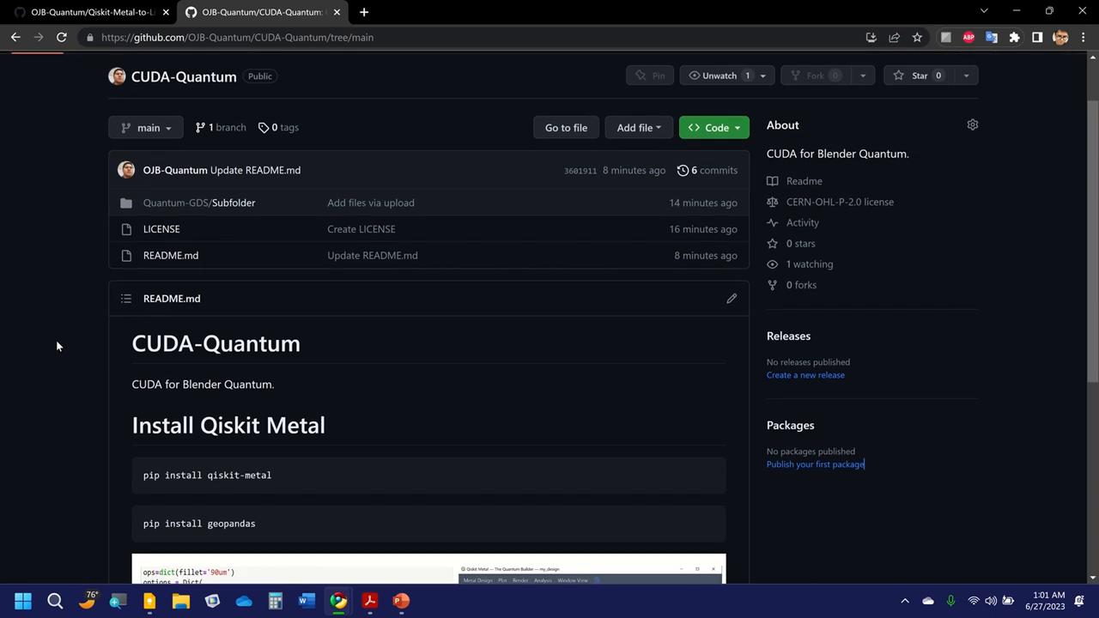
{"action": "mouse_move", "coordinate": [655, 240]}
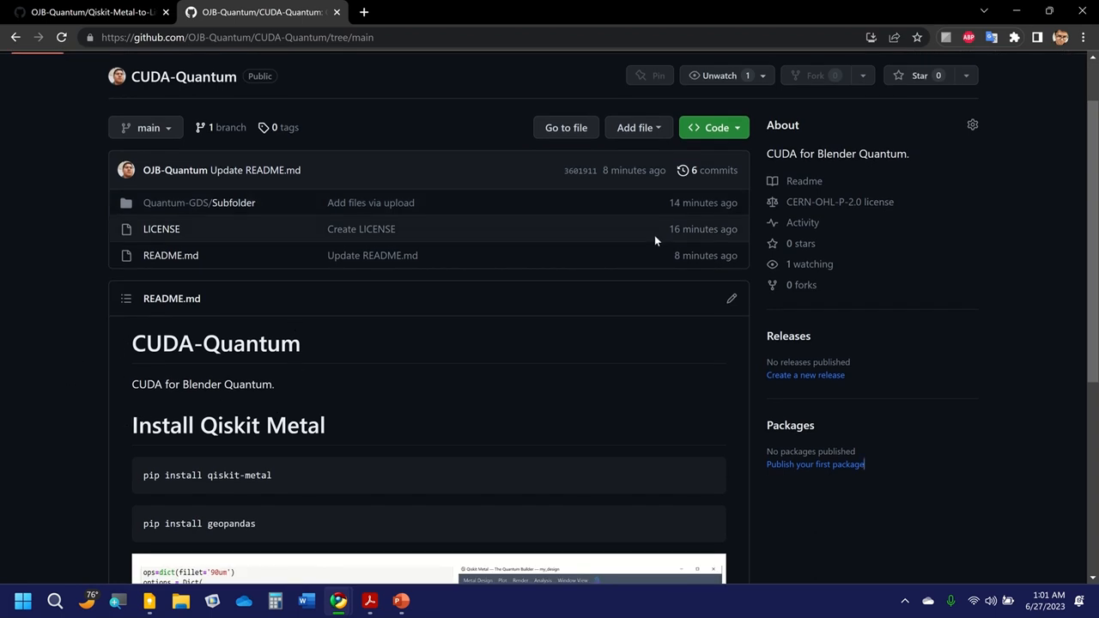
{"action": "scroll", "scroll_direction": "down", "scroll_amount": 3}
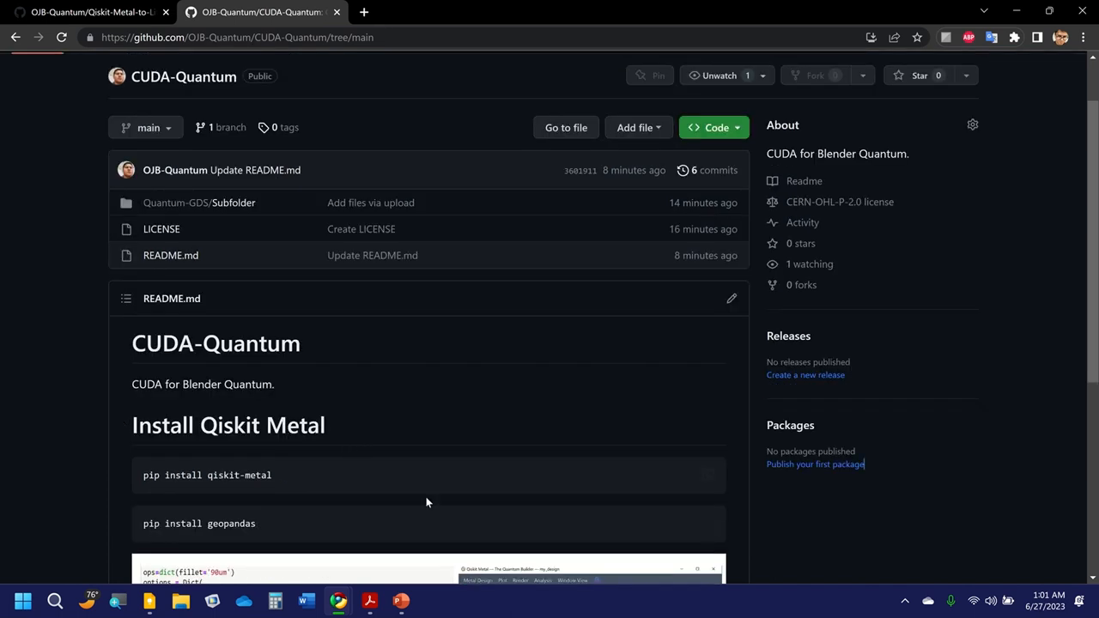
{"action": "mouse_move", "coordinate": [639, 127]}
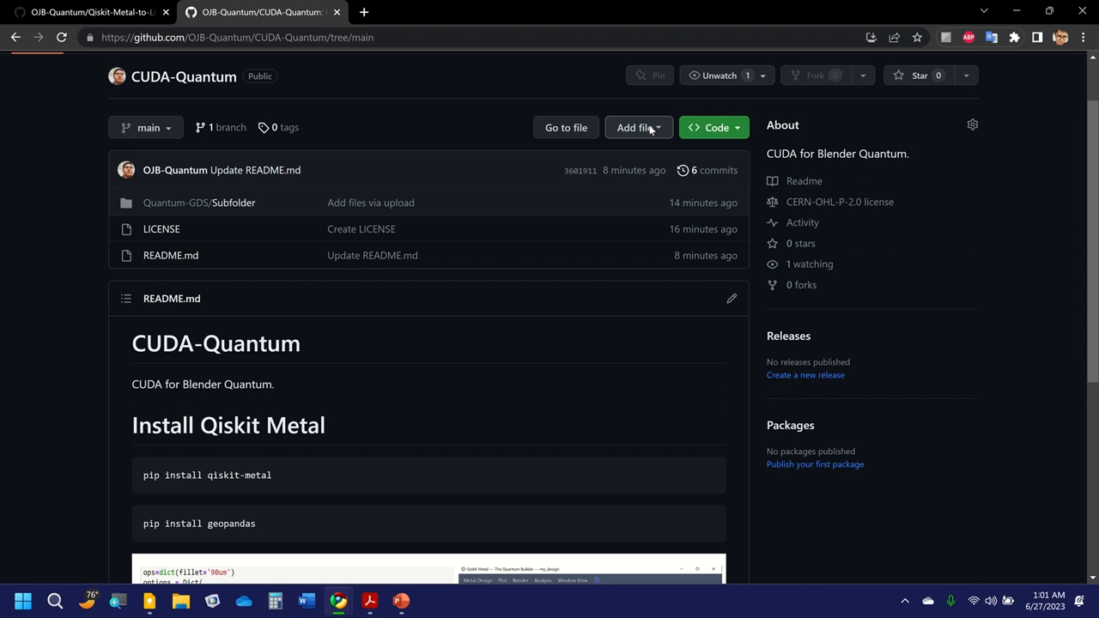
{"action": "left_click", "coordinate": [638, 128]}
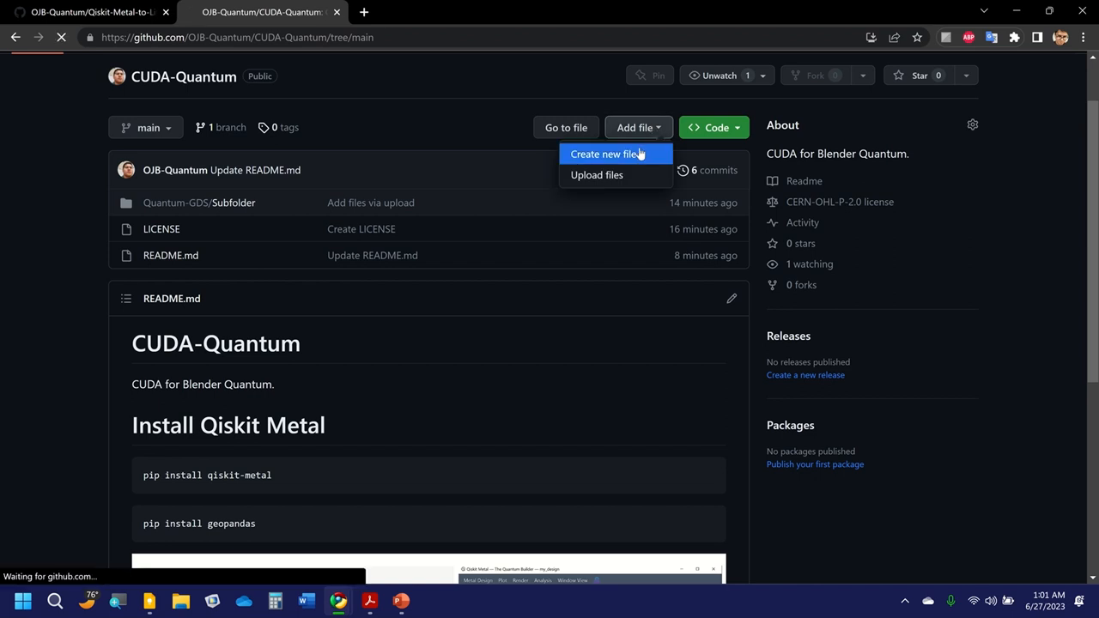
Create a new file named Requirements listing qiskit-metal and geopandas on separate lines.
{"action": "left_click", "coordinate": [611, 154]}
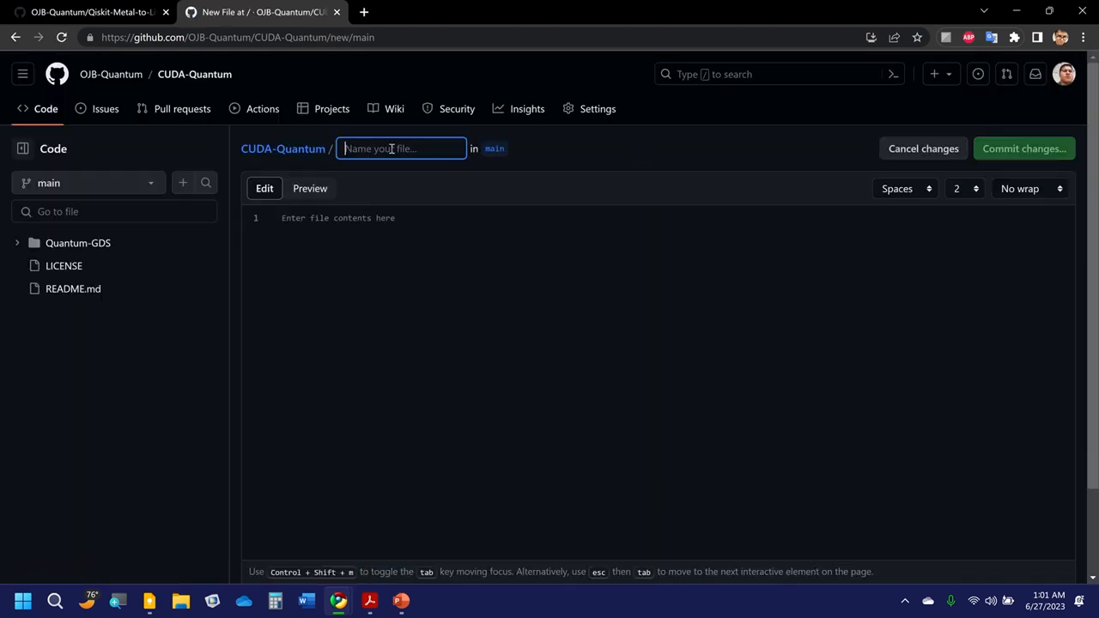
{"action": "type", "text": "R"}
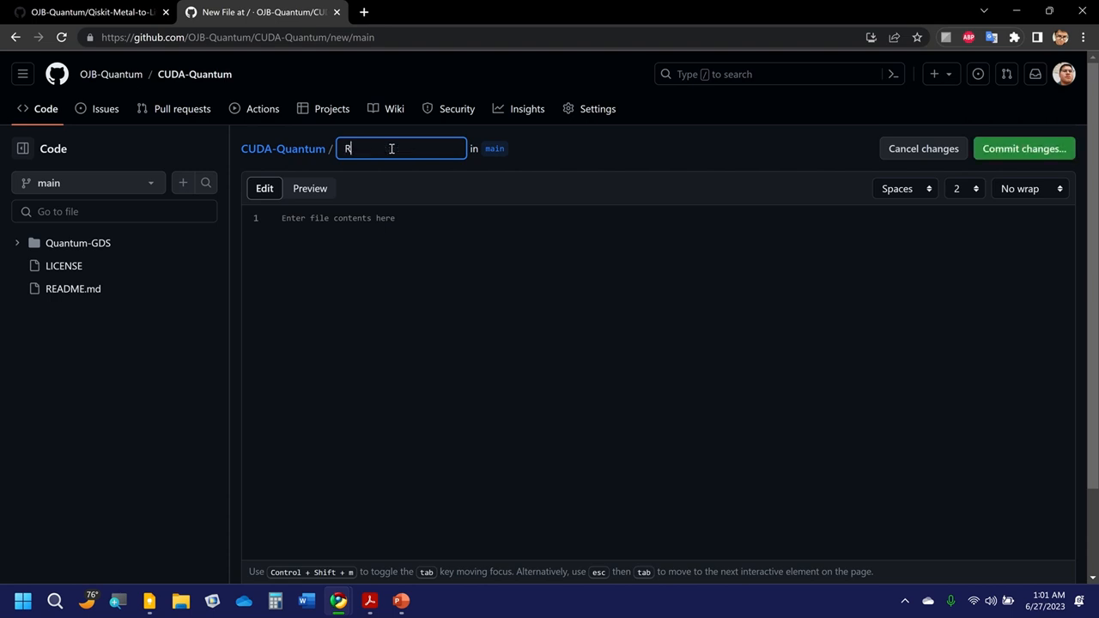
{"action": "type", "text": "equirements"}
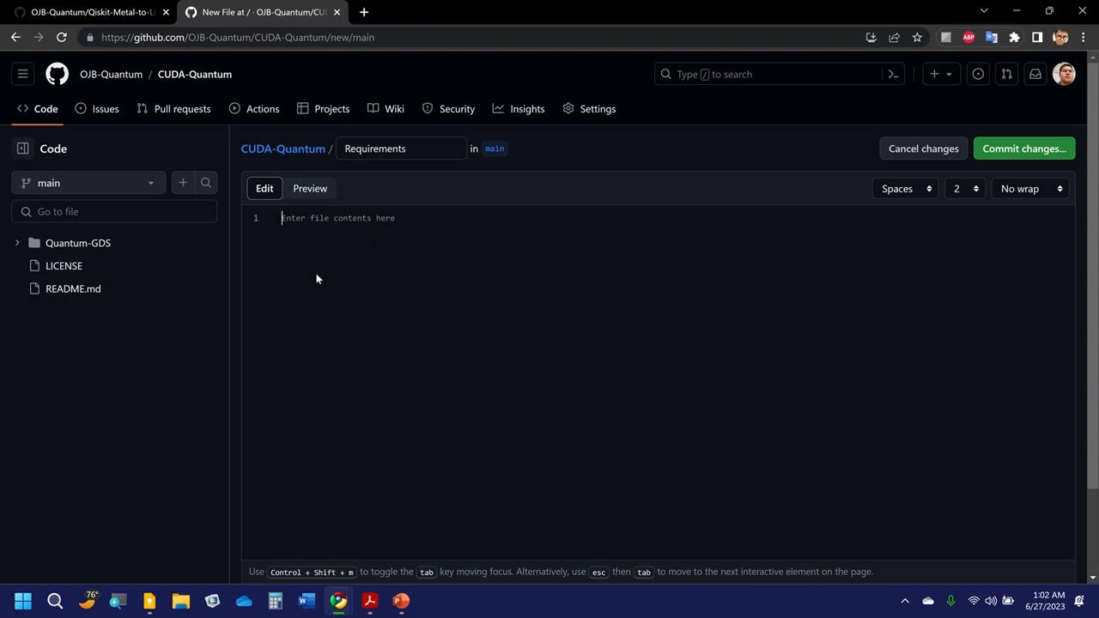
{"action": "mouse_move", "coordinate": [458, 371]}
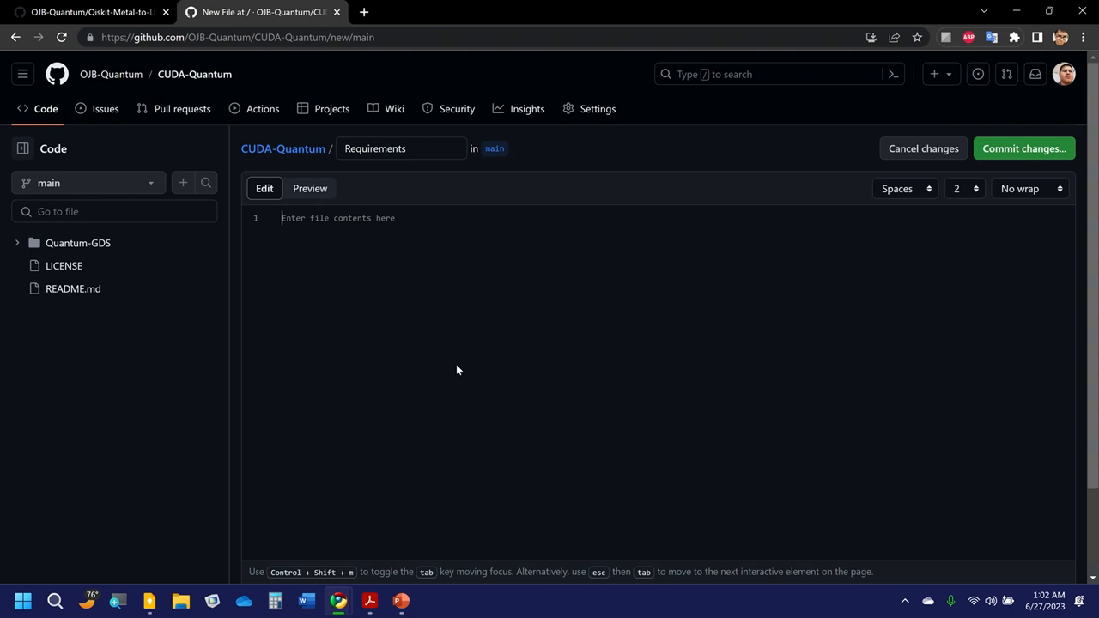
{"action": "type", "text": "qiskit"}
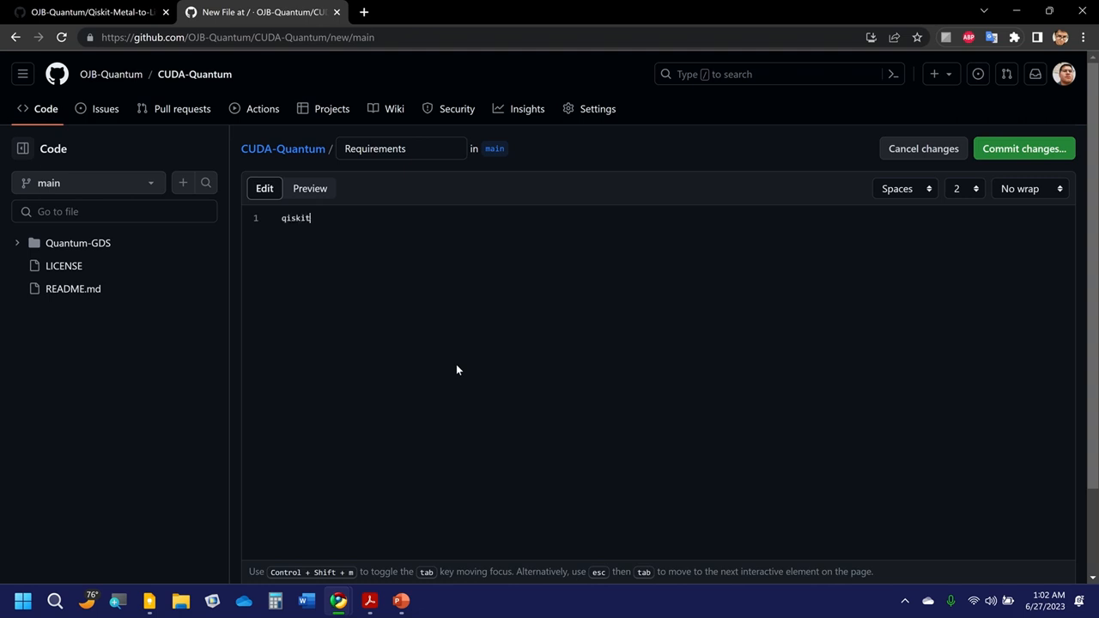
{"action": "type", "text": "-meta"}
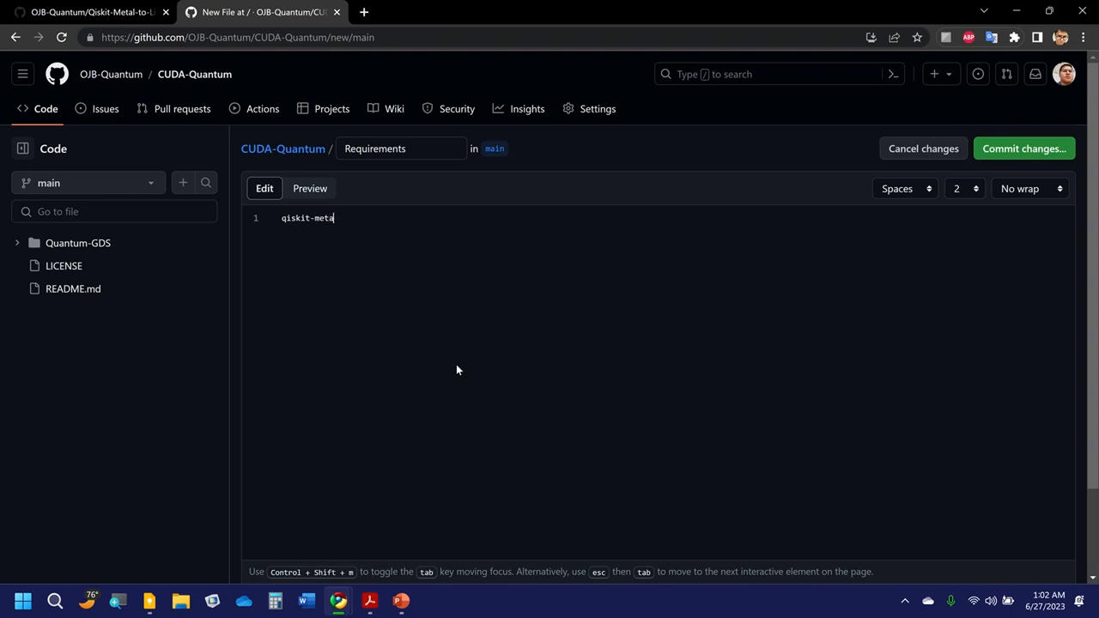
{"action": "key", "text": "Enter"}
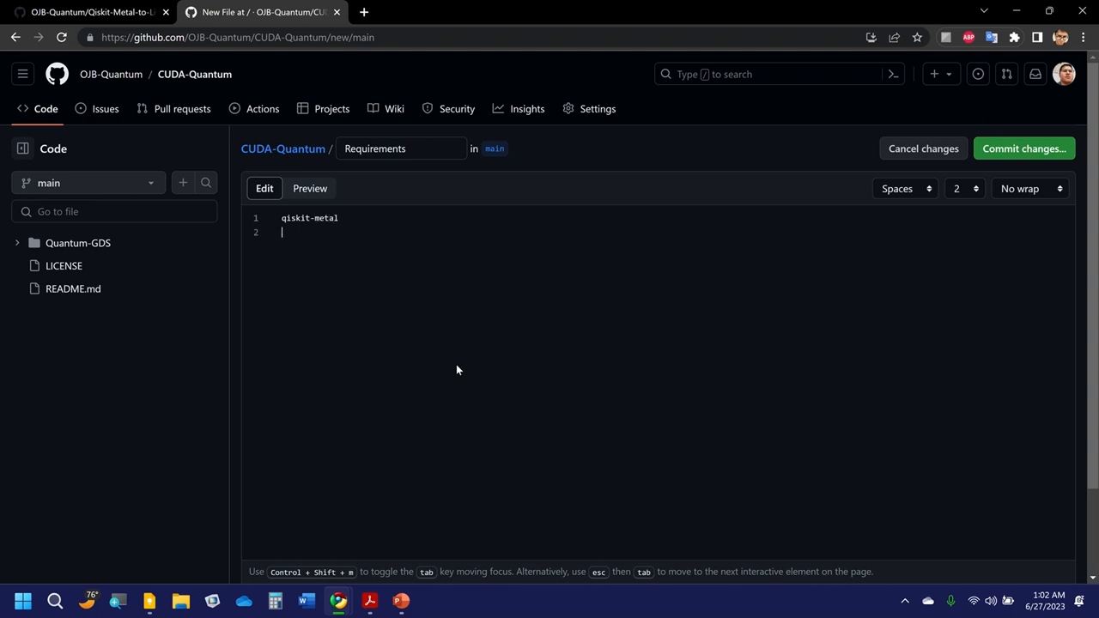
{"action": "type", "text": "gd"}
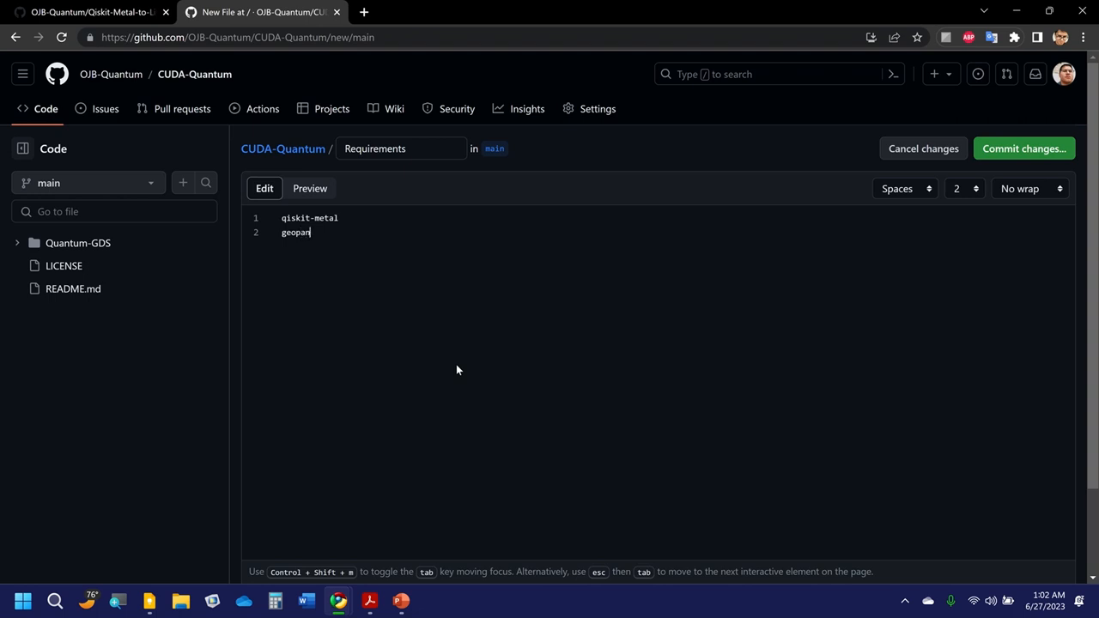
{"action": "type", "text": "das"}
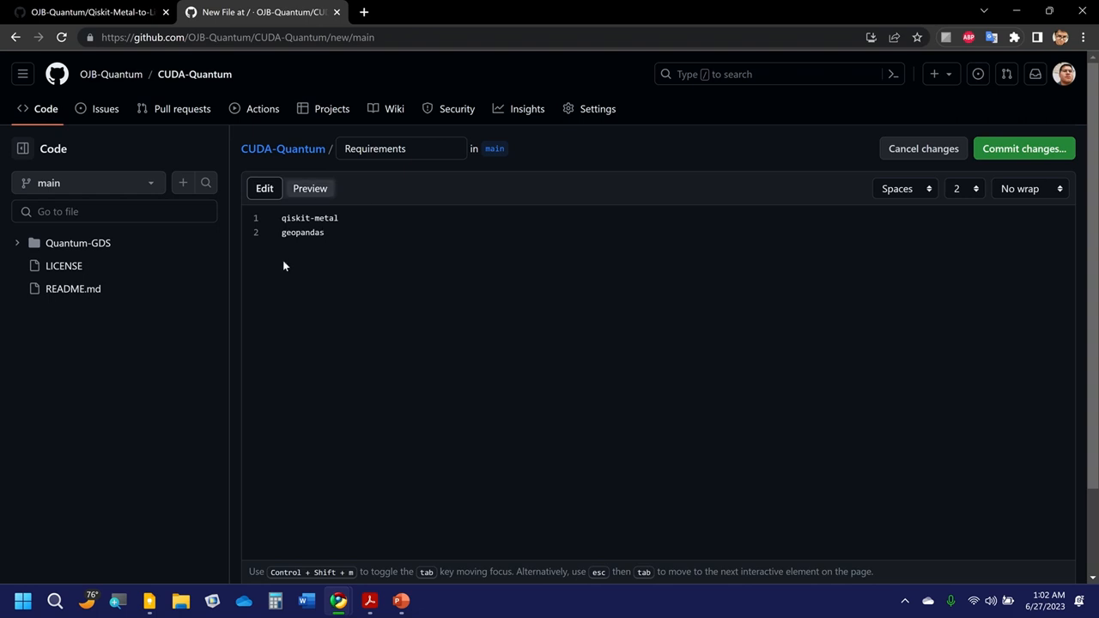
{"action": "key", "text": "Enter"}
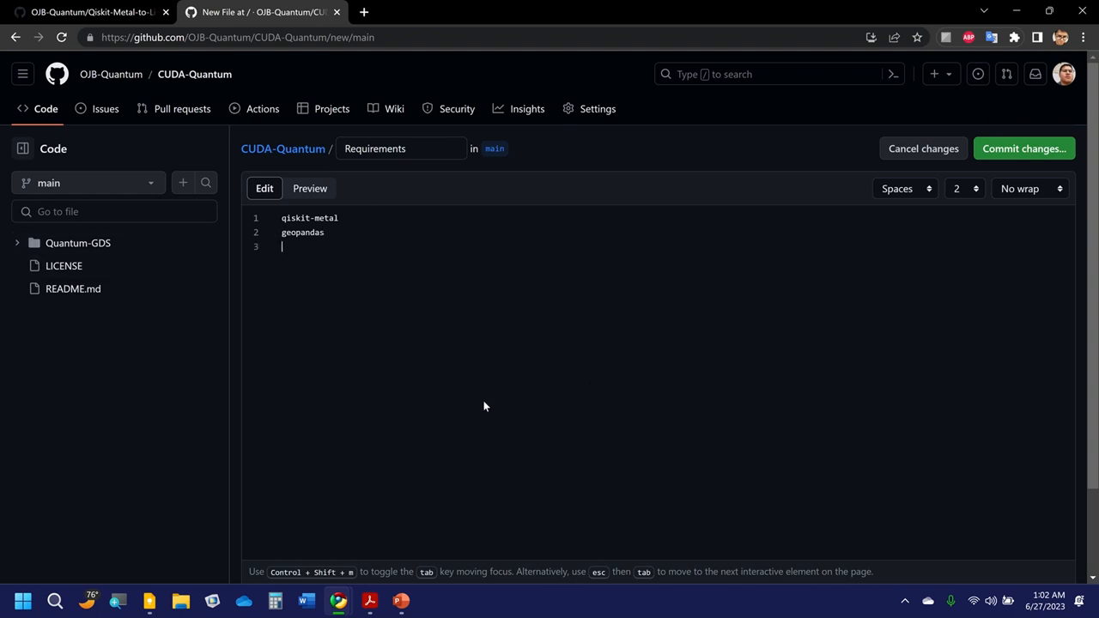
{"action": "mouse_move", "coordinate": [1023, 148]}
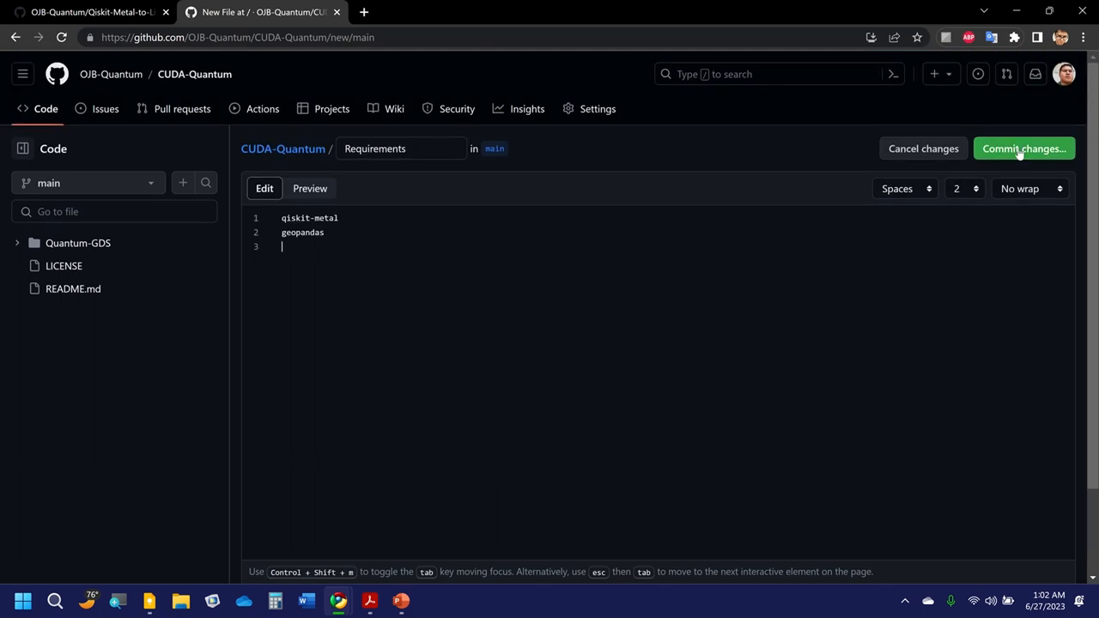
Commit the Requirements file directly to the main branch with message Create Requirements.
{"action": "left_click", "coordinate": [1023, 147]}
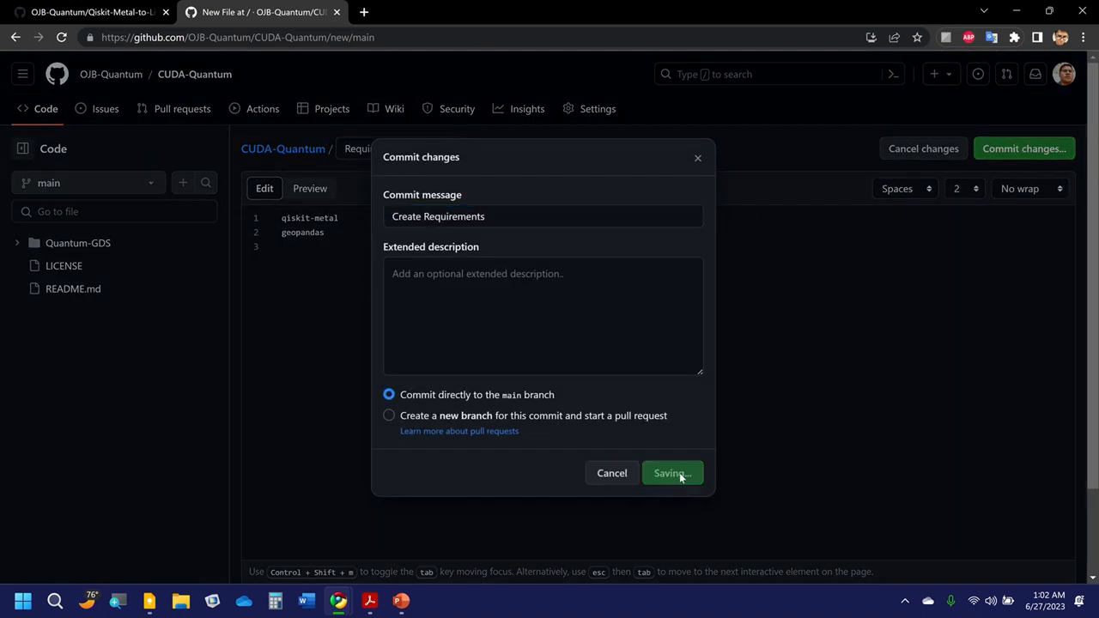
{"action": "left_click", "coordinate": [673, 472]}
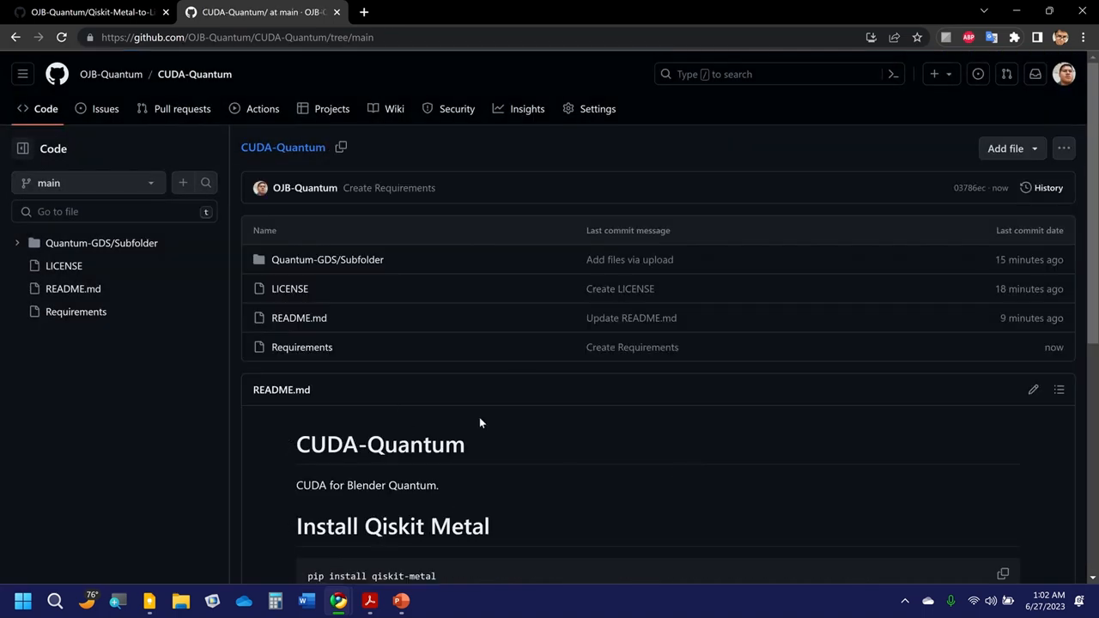
{"action": "mouse_move", "coordinate": [290, 190]}
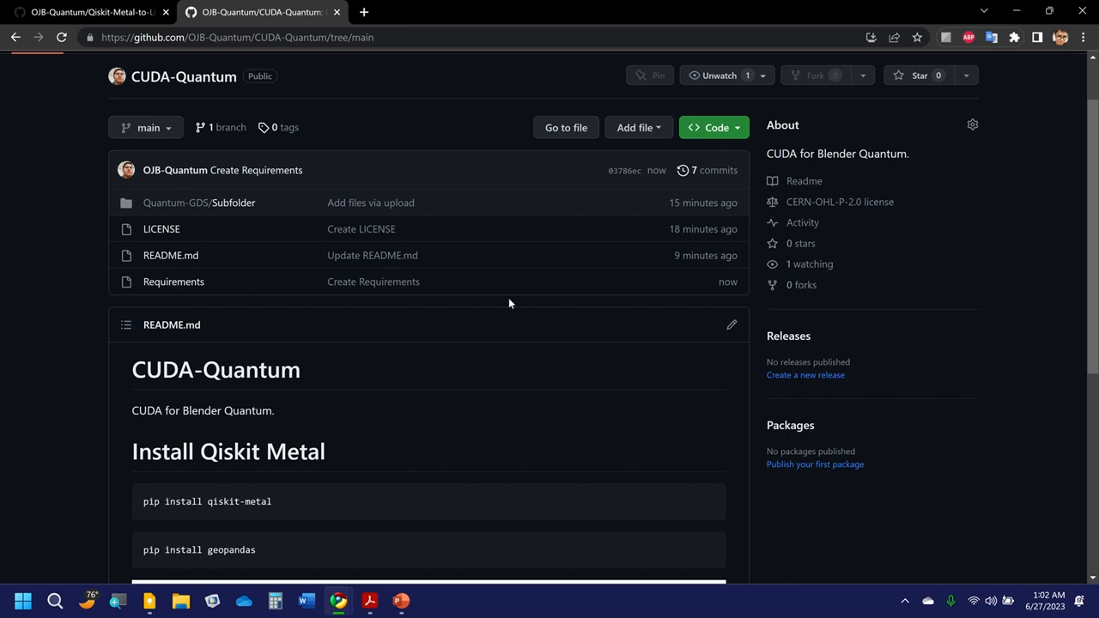
{"action": "mouse_move", "coordinate": [88, 347]}
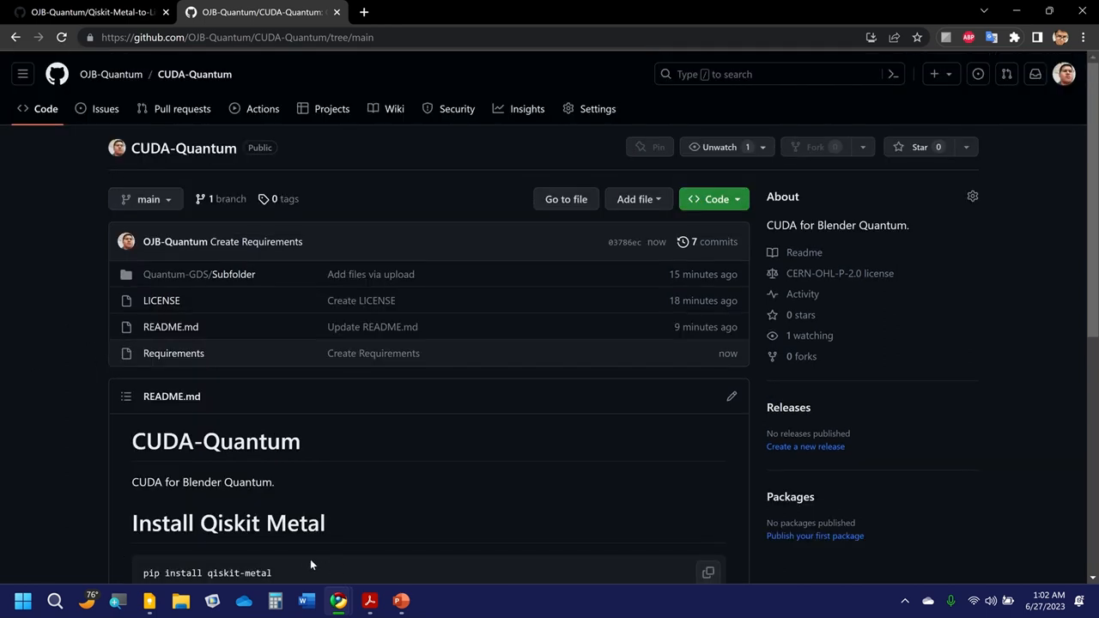
{"action": "mouse_move", "coordinate": [478, 234]}
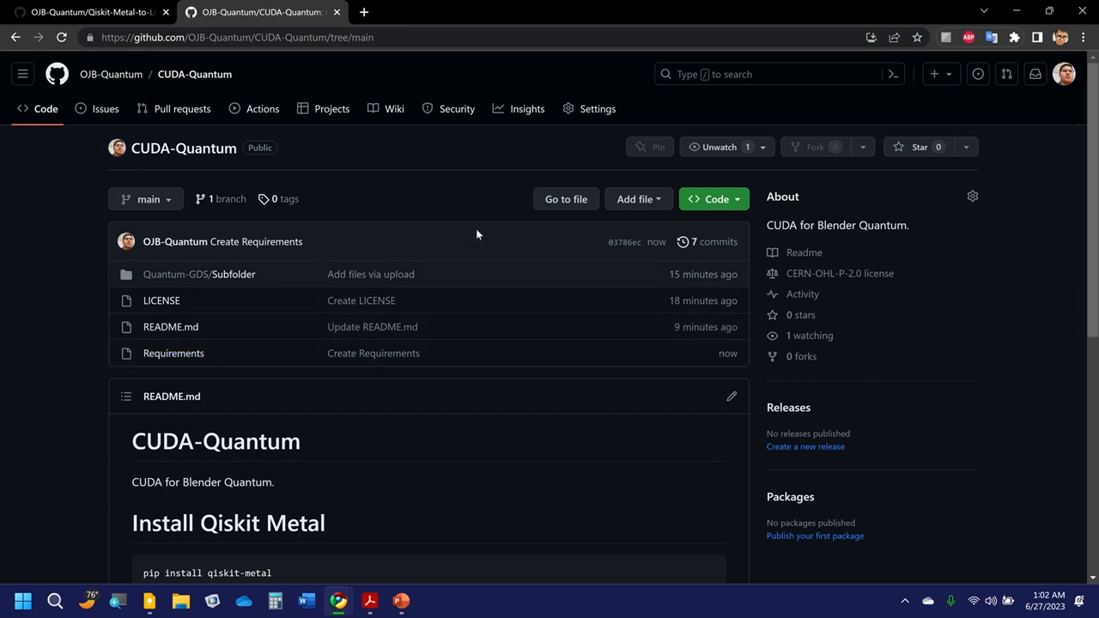
{"action": "mouse_move", "coordinate": [640, 203]}
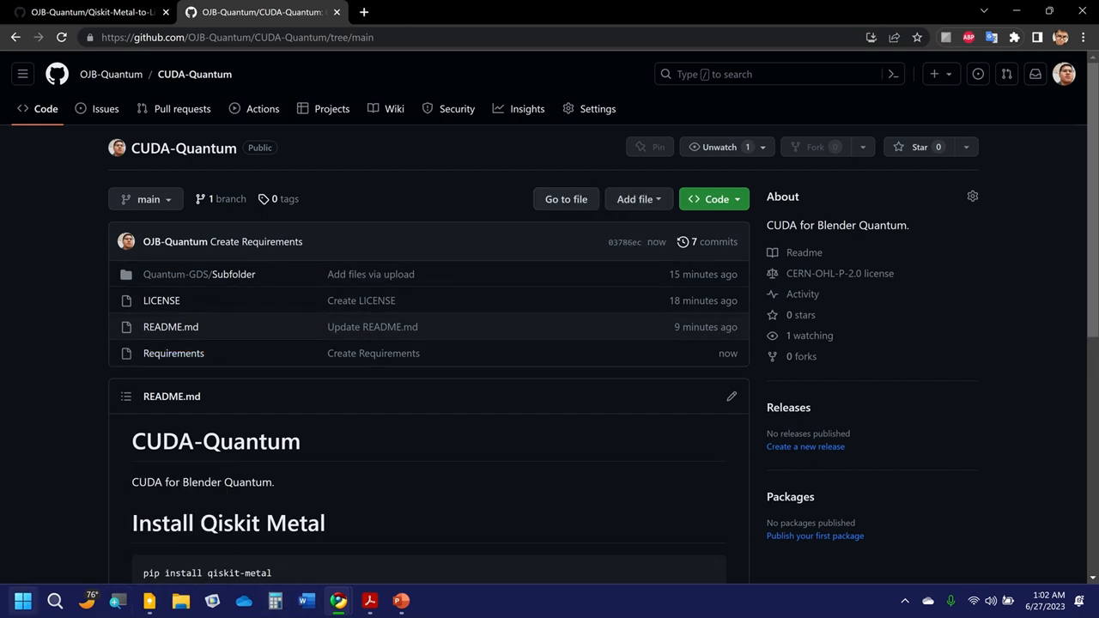
Launch Notepad from Start and write the heading Requirements-2:.
{"action": "left_click", "coordinate": [25, 601]}
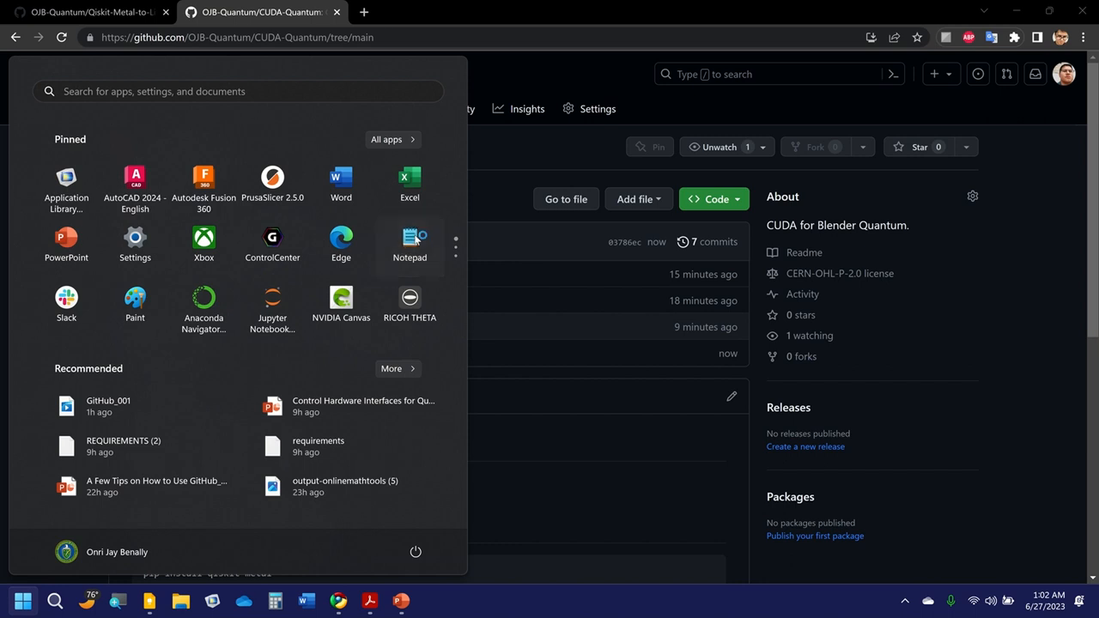
{"action": "left_click", "coordinate": [408, 244]}
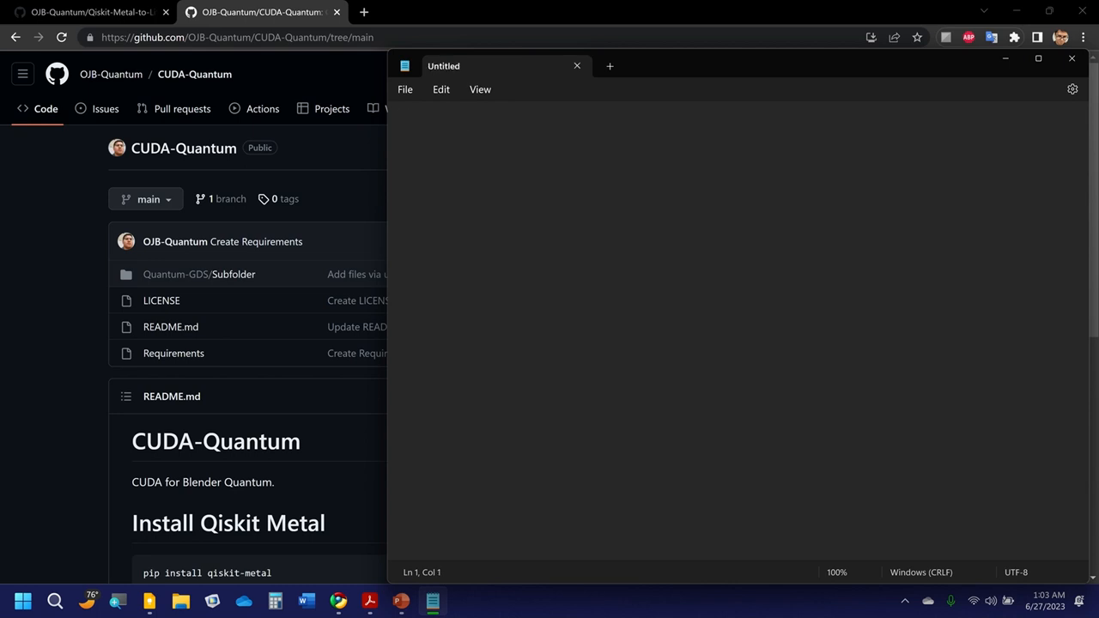
{"action": "type", "text": "Require"}
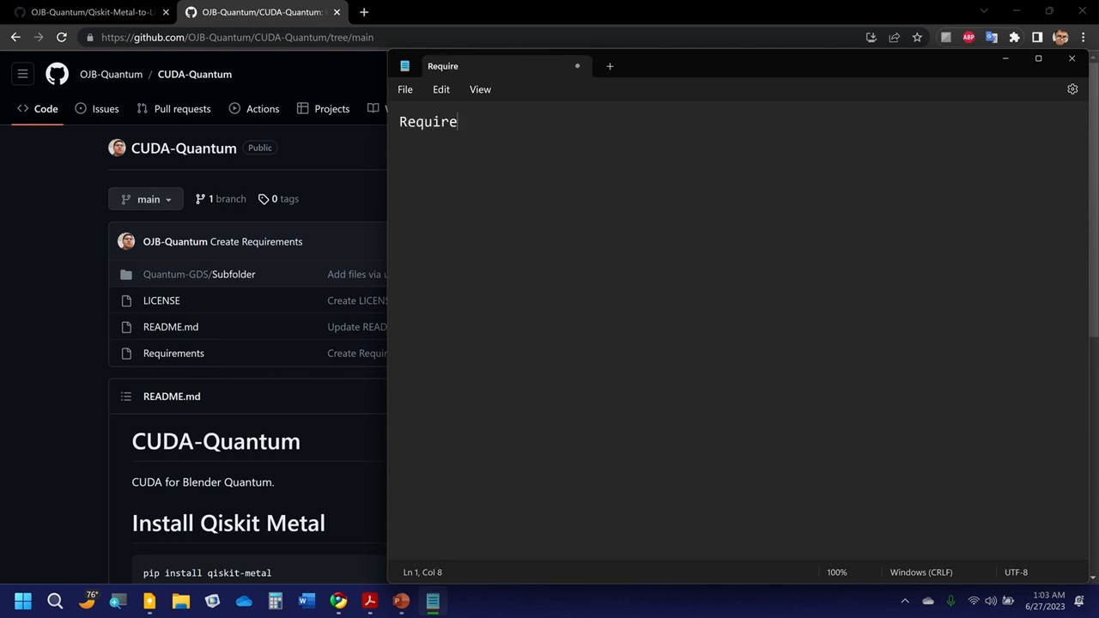
{"action": "type", "text": "ments"}
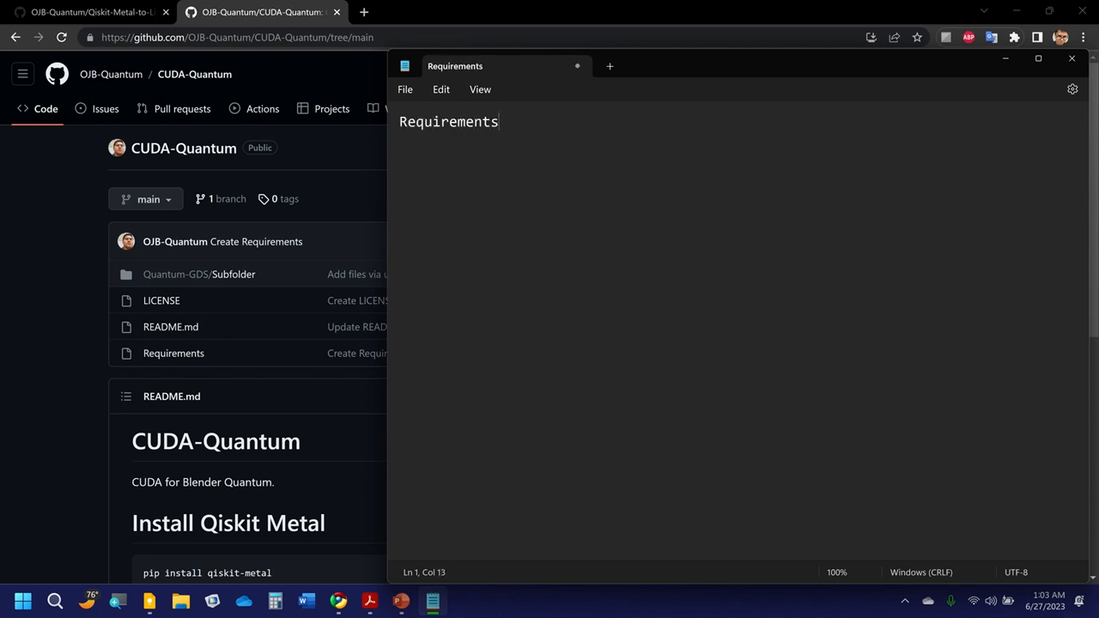
{"action": "type", "text": "-2"}
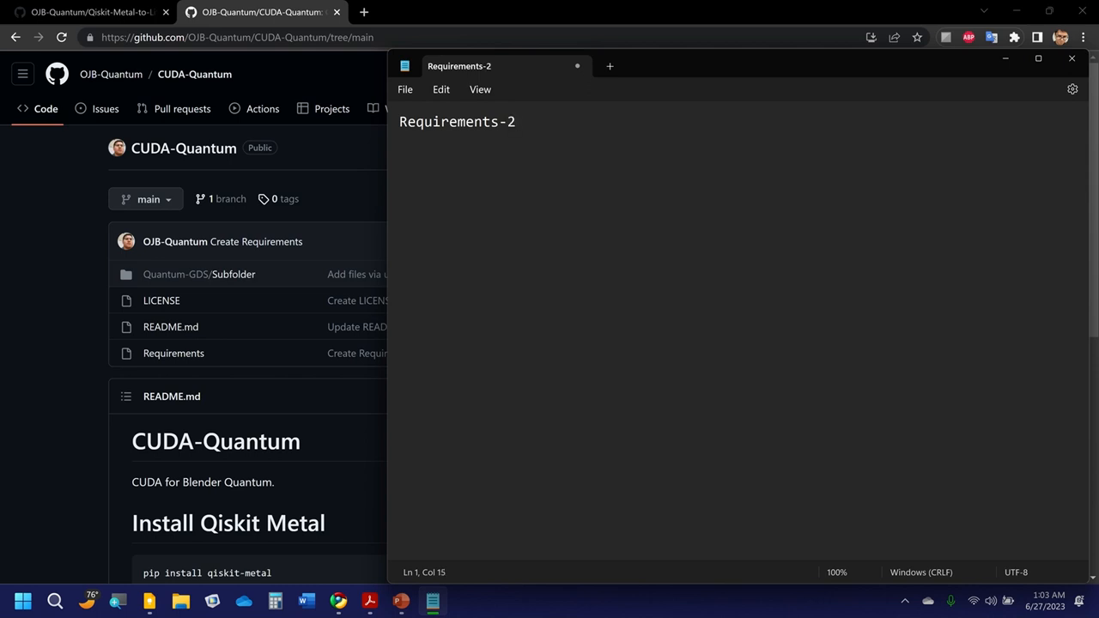
{"action": "key", "text": "Enter"}
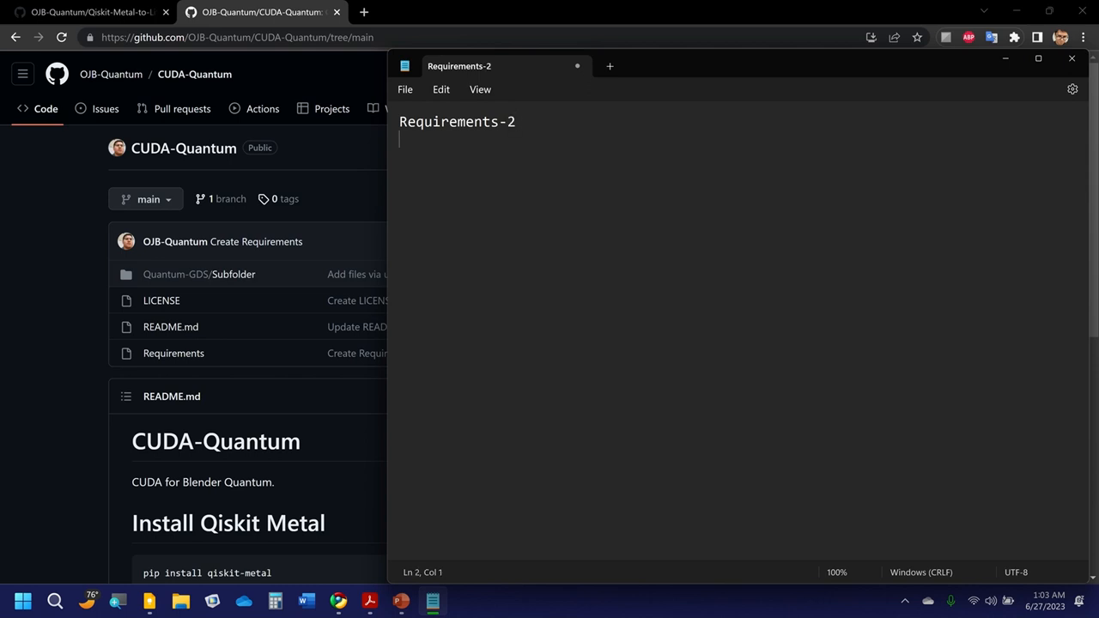
{"action": "type", "text": ":"}
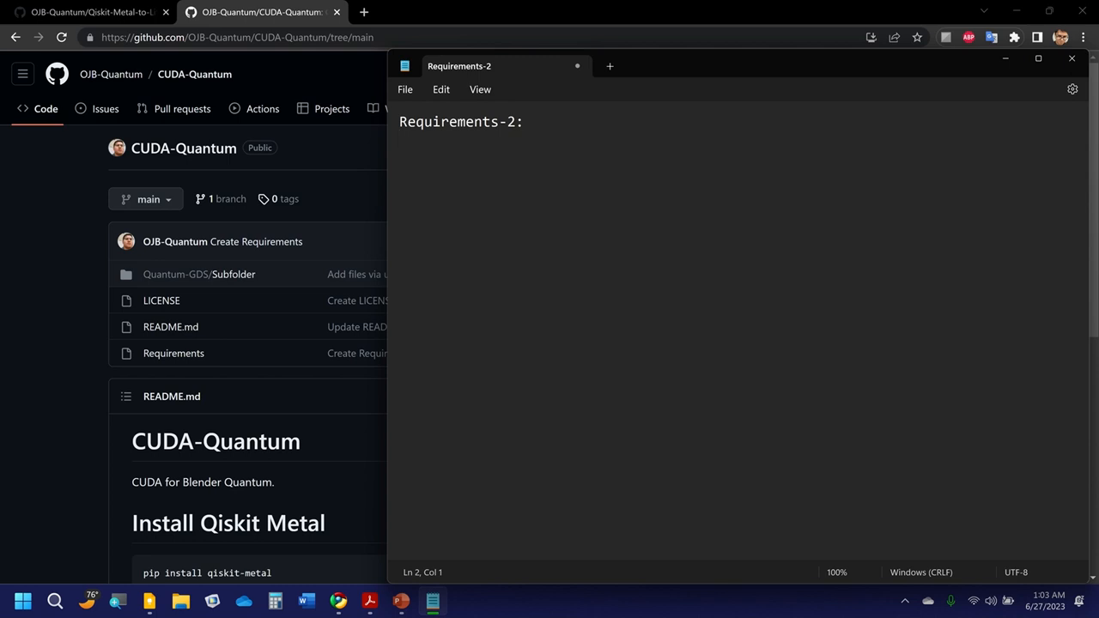
Add the lines qiskit-metal - version and geopandas - version under the heading.
{"action": "type", "text": "qiskit-metal"}
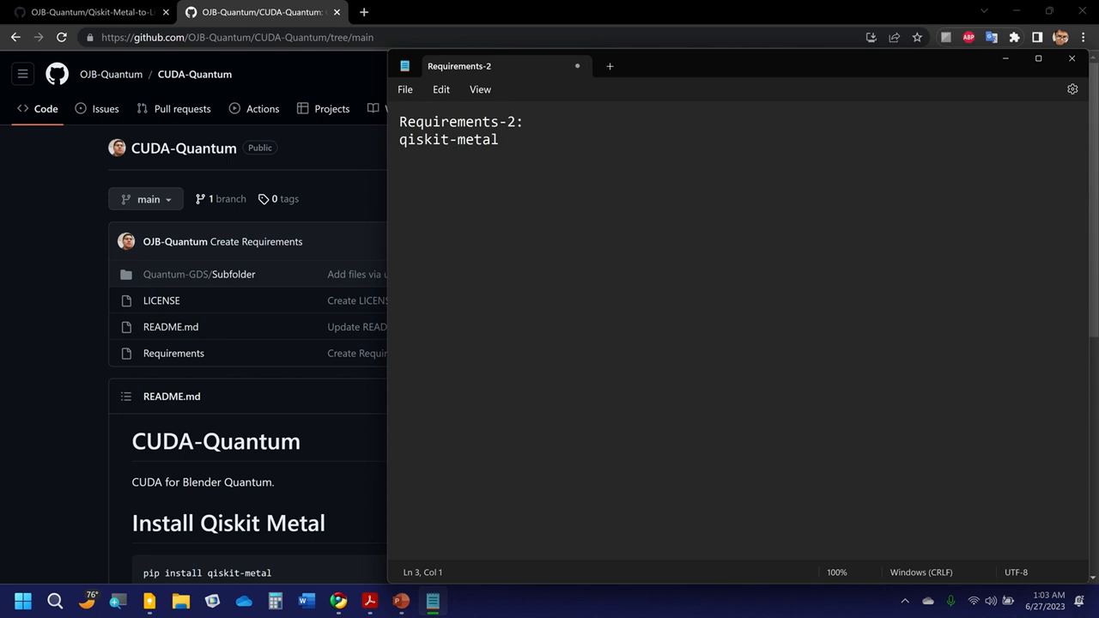
{"action": "type", "text": "geopa"}
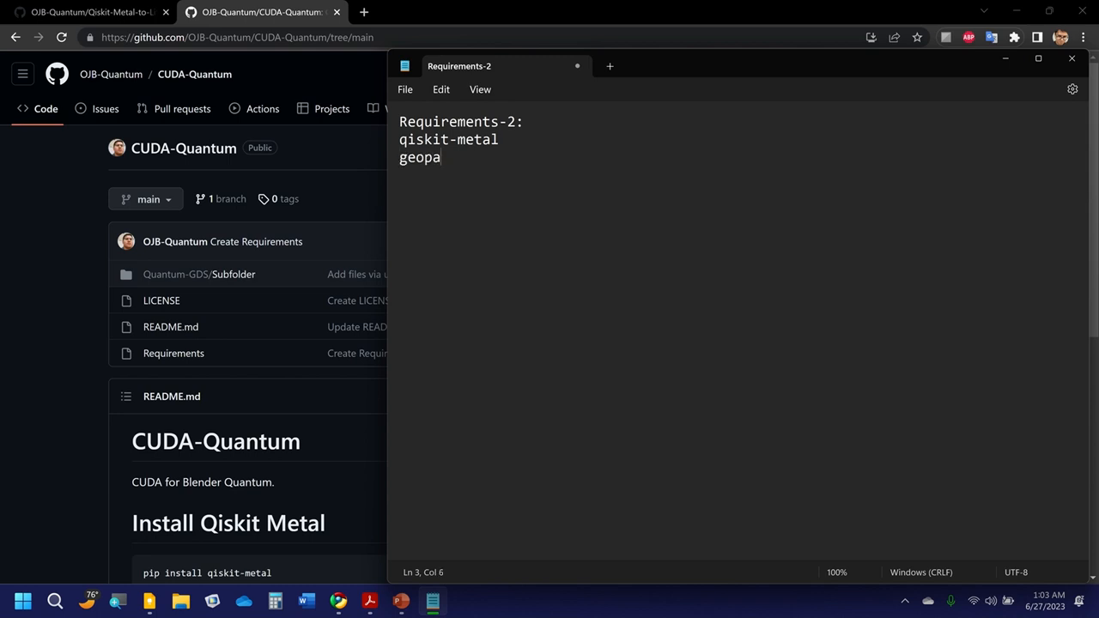
{"action": "type", "text": "ndas"}
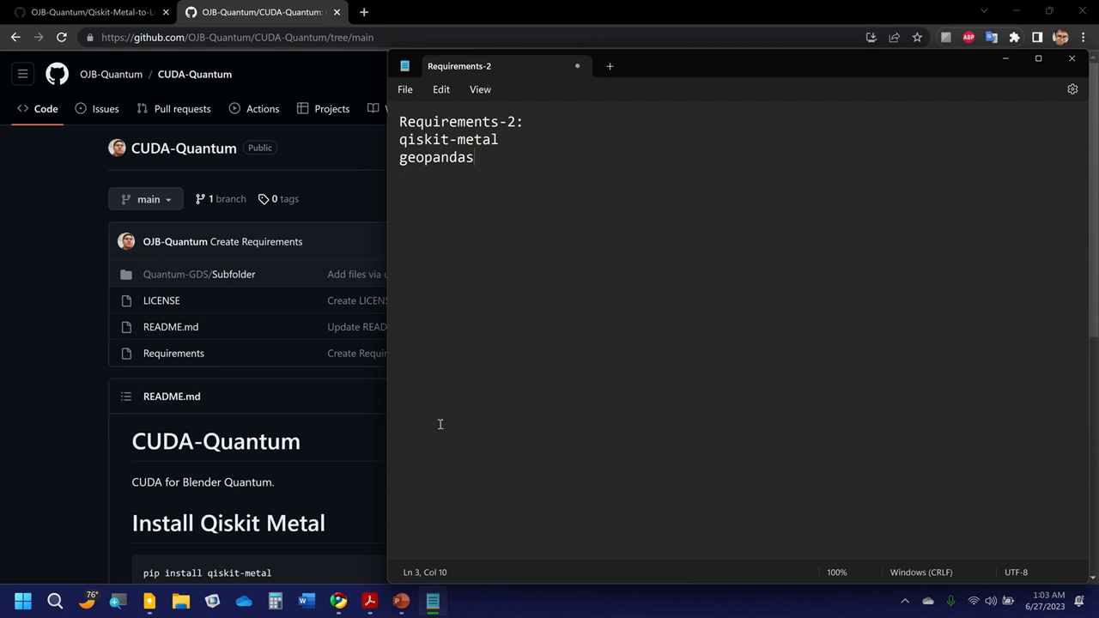
{"action": "mouse_move", "coordinate": [550, 175]}
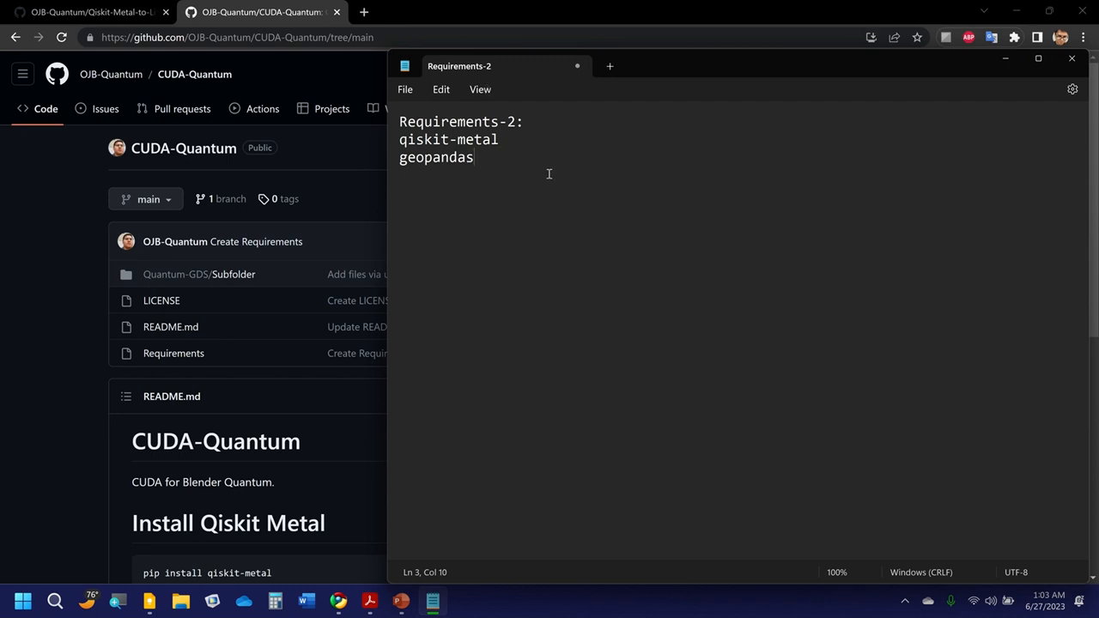
{"action": "type", "text": "\" -\""}
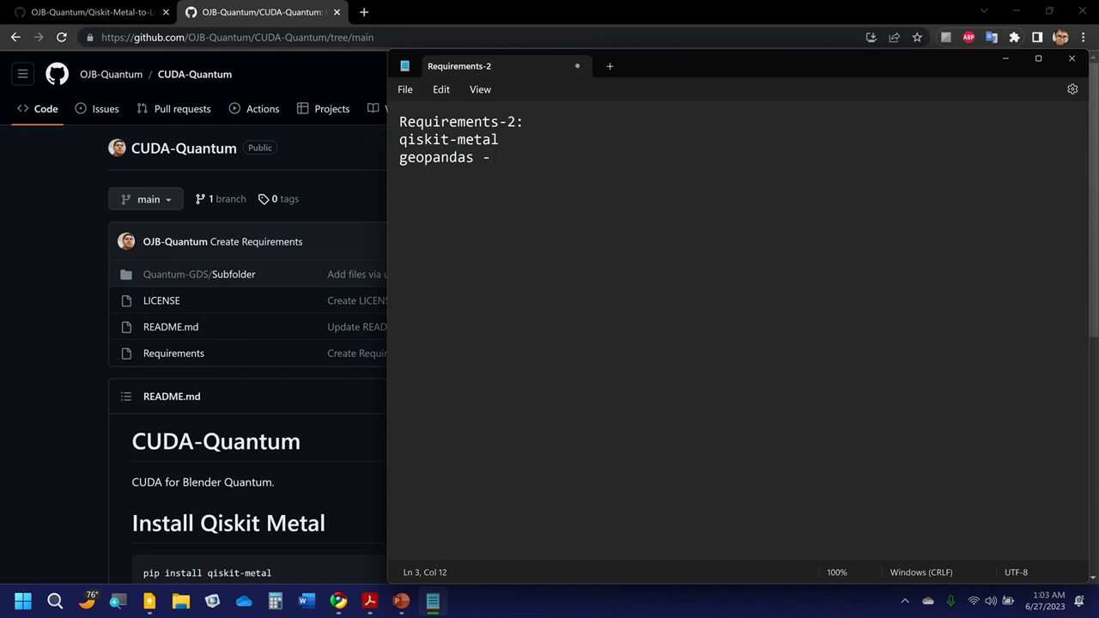
{"action": "type", "text": "vera"}
{"action": "left_click", "coordinate": [740, 139]}
{"action": "type", "text": " -"}
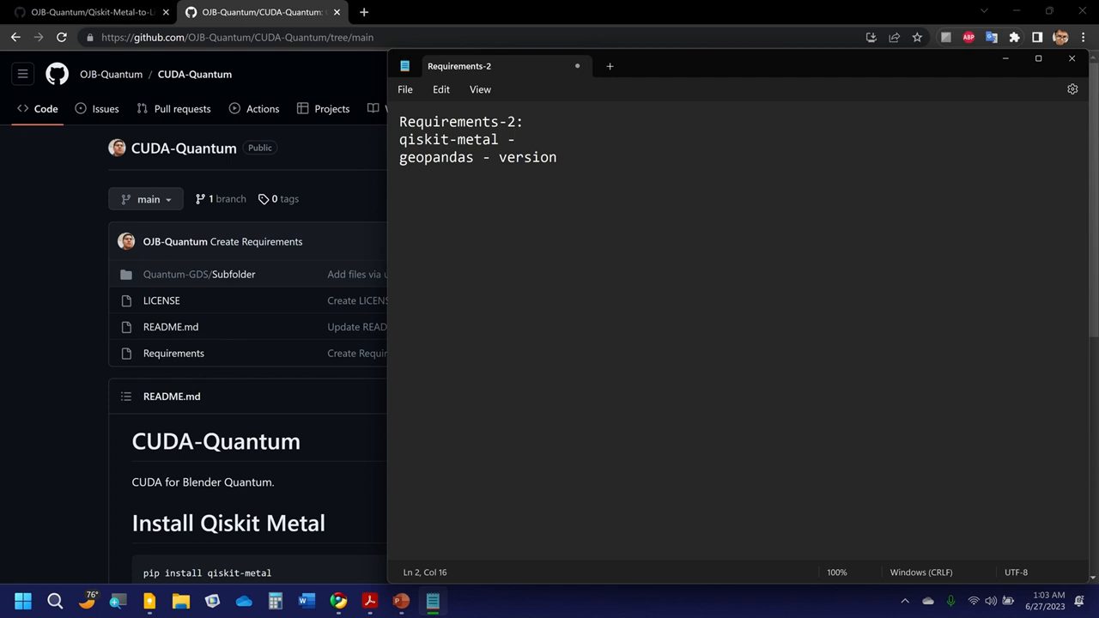
{"action": "type", "text": "version"}
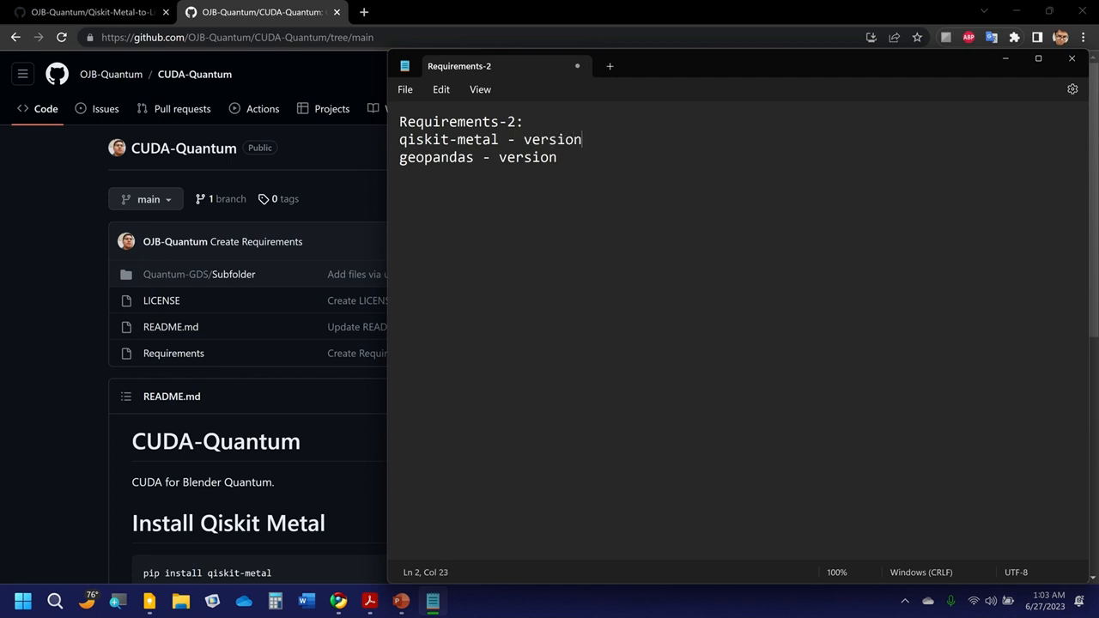
{"action": "mouse_move", "coordinate": [661, 228]}
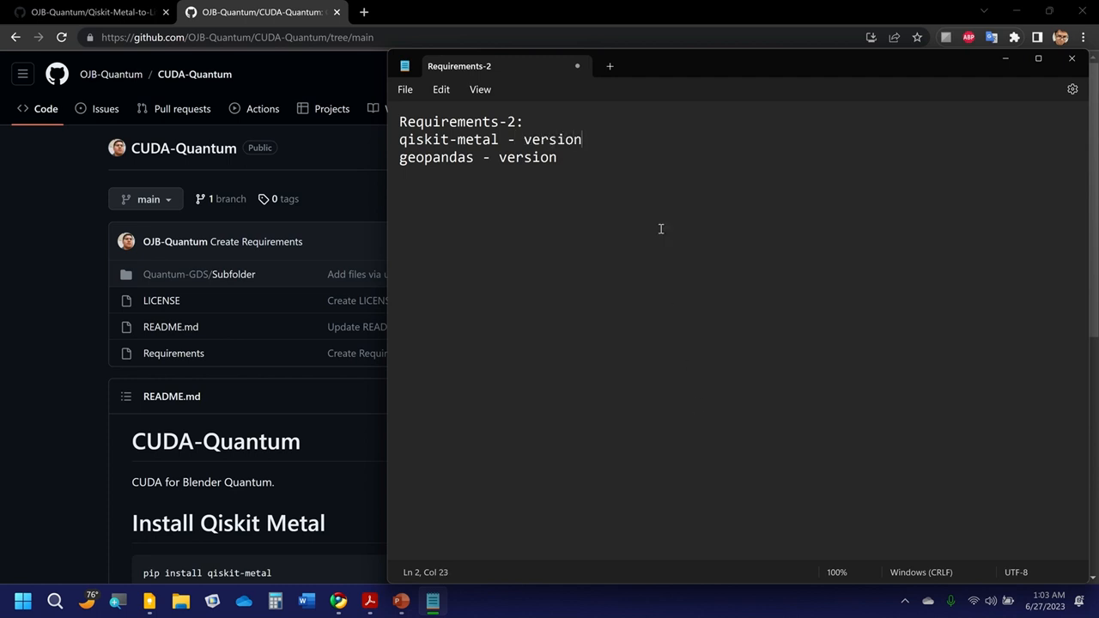
{"action": "mouse_move", "coordinate": [1048, 89]}
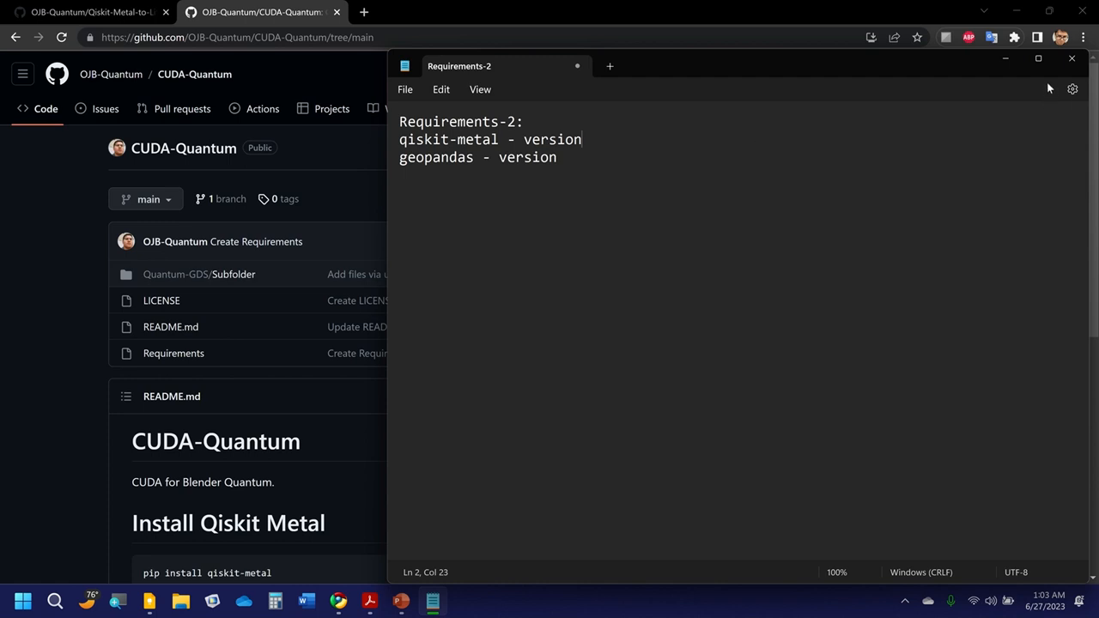
Save the Notepad note as plain text file Requirements-2 in the GitHub examples folder.
{"action": "left_click", "coordinate": [405, 90]}
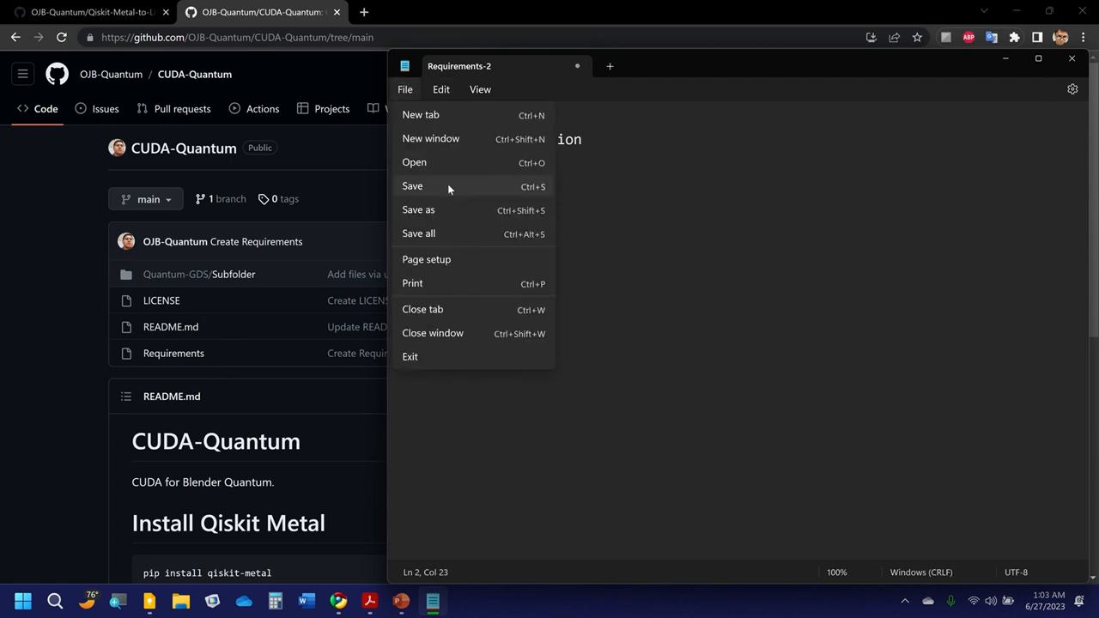
{"action": "left_click", "coordinate": [412, 185]}
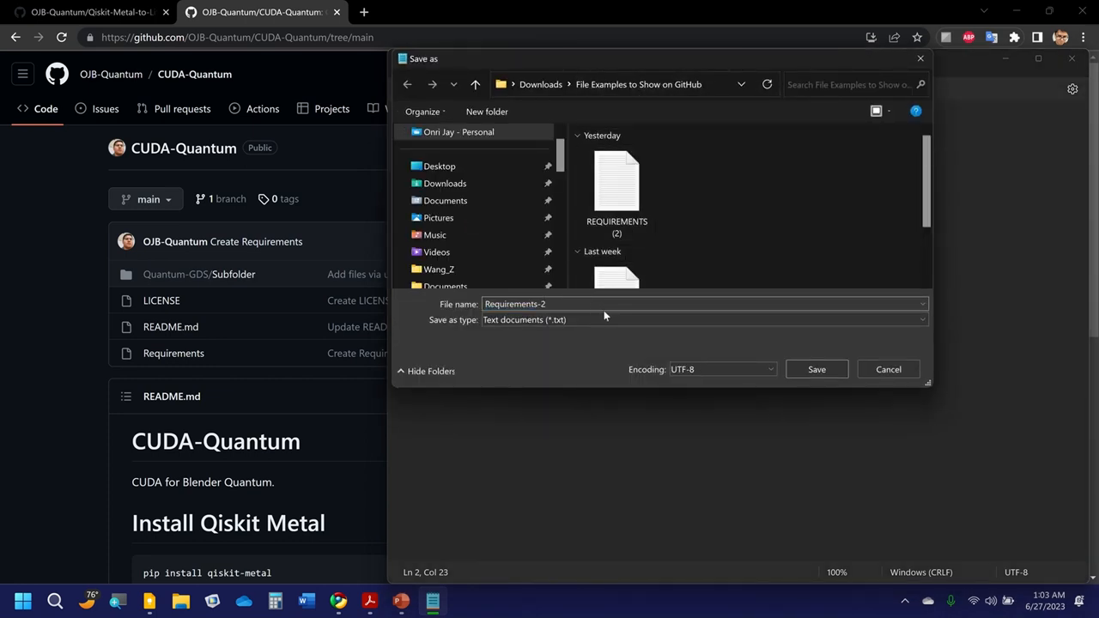
{"action": "mouse_move", "coordinate": [584, 335]}
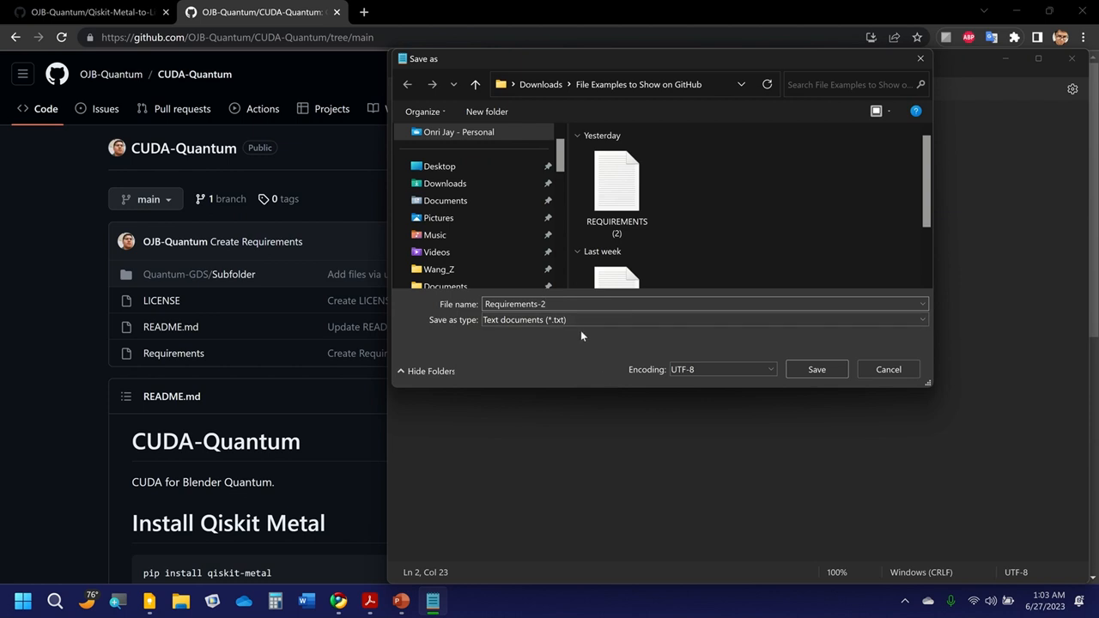
{"action": "left_click", "coordinate": [920, 302]}
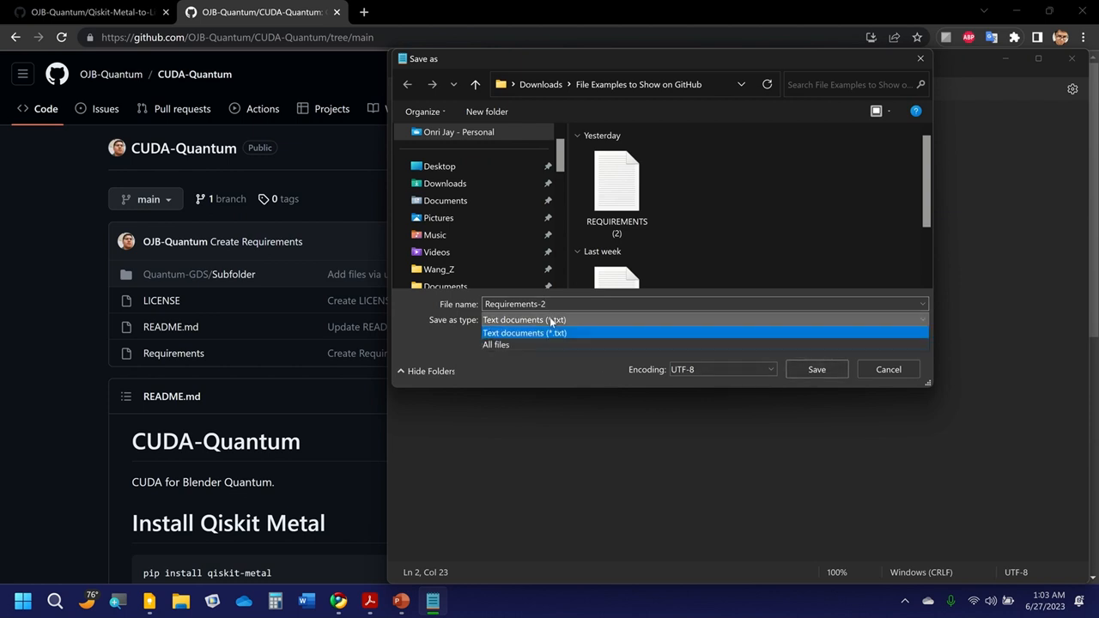
{"action": "left_click", "coordinate": [525, 333]}
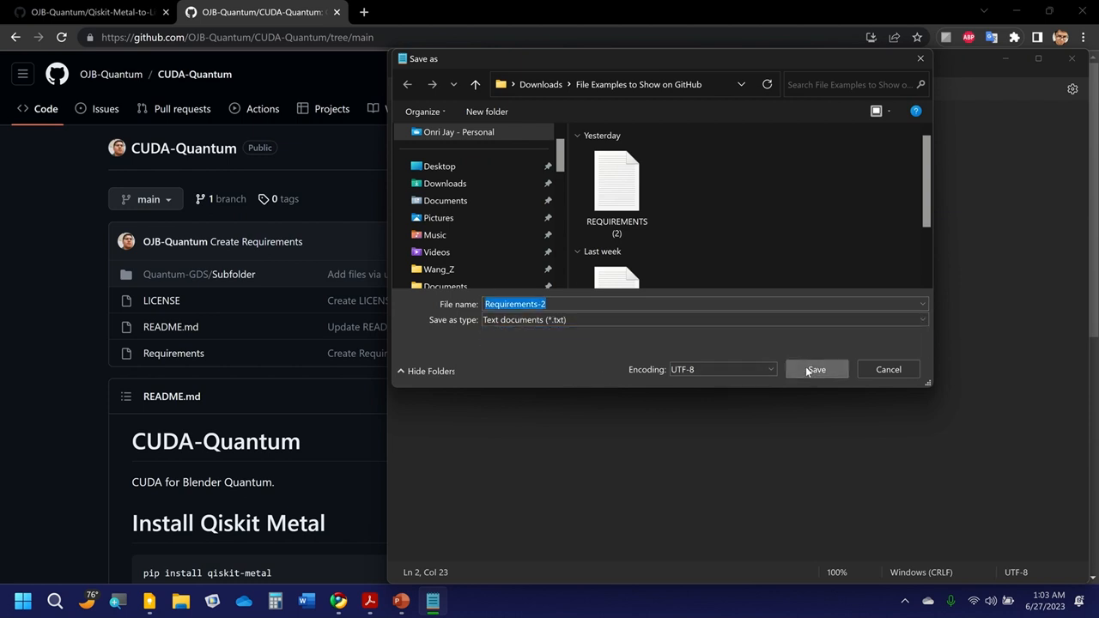
{"action": "left_click", "coordinate": [817, 369]}
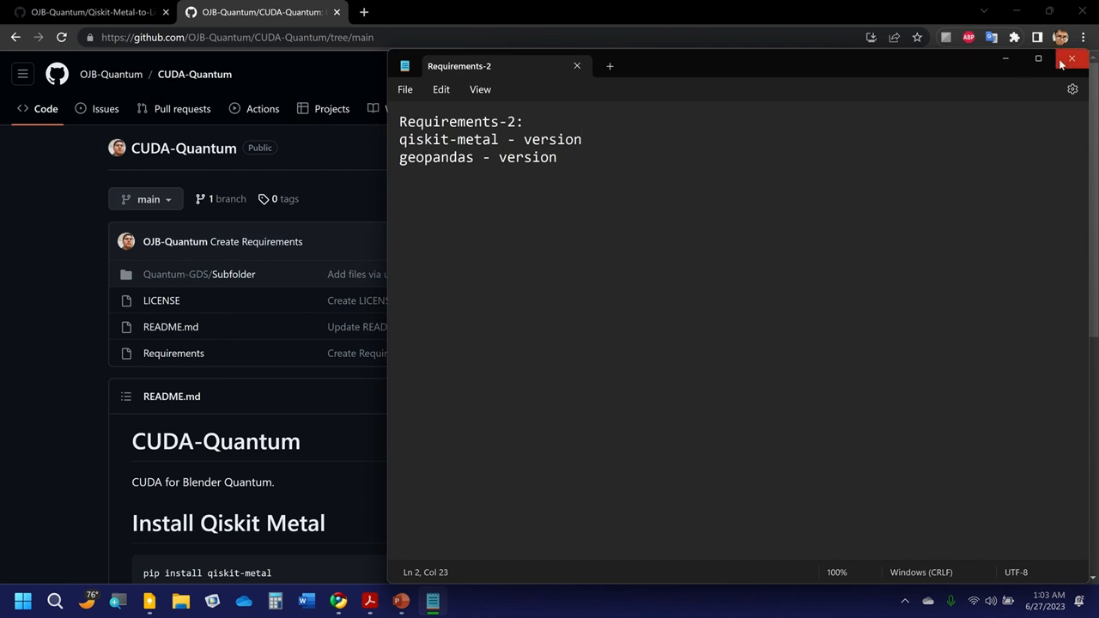
Close Notepad and choose Requirements-2.txt from the computer for upload to CUDA-Quantum.
{"action": "left_click", "coordinate": [1071, 58]}
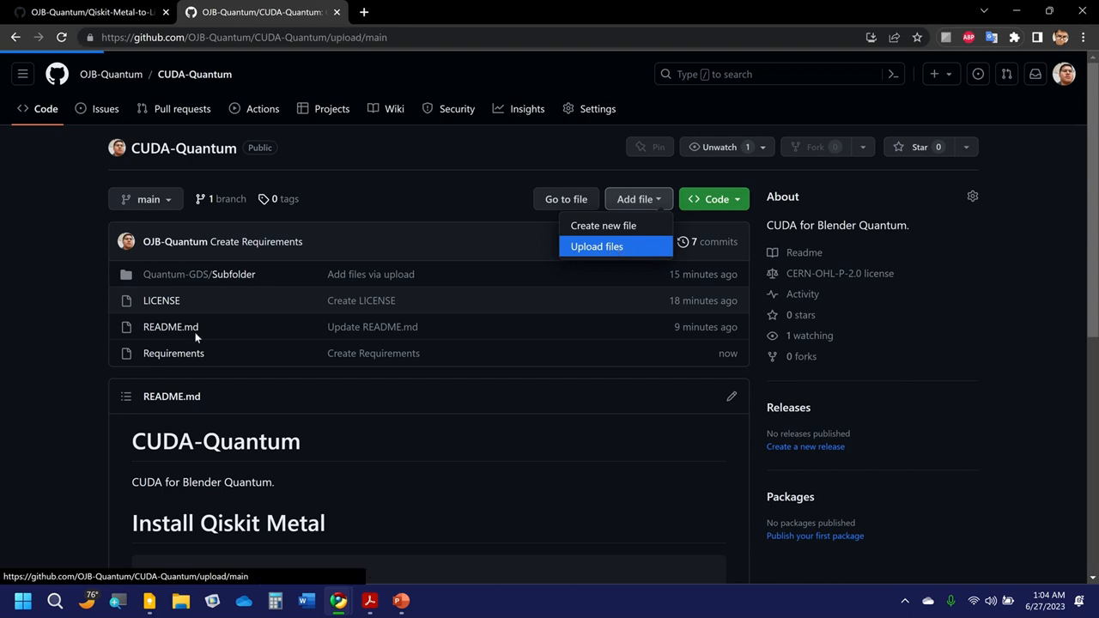
{"action": "left_click", "coordinate": [594, 248]}
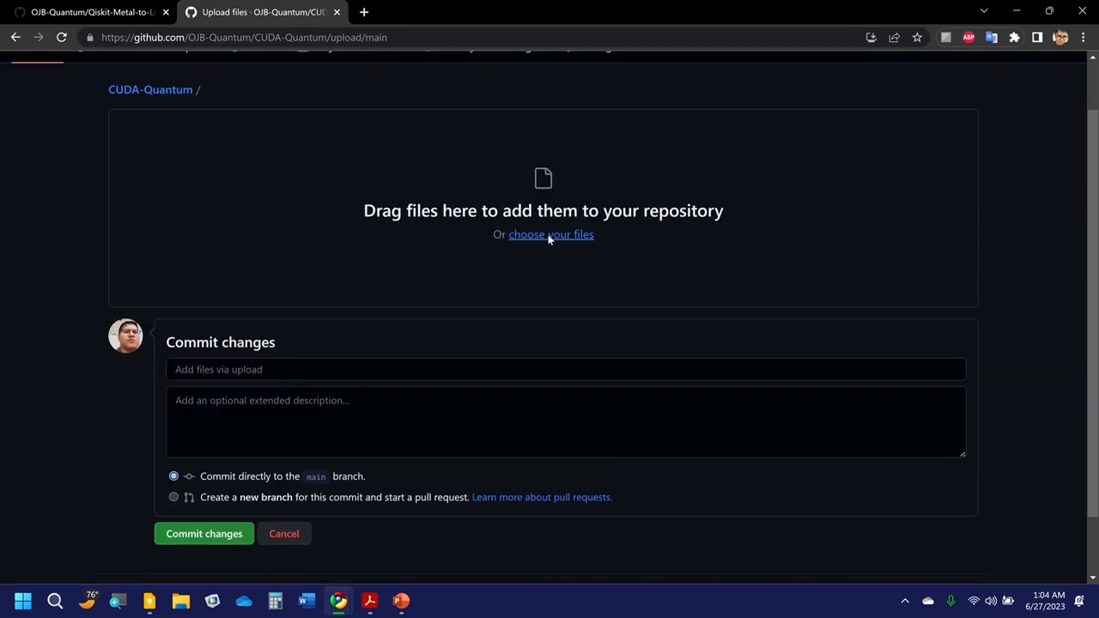
{"action": "left_click", "coordinate": [549, 234]}
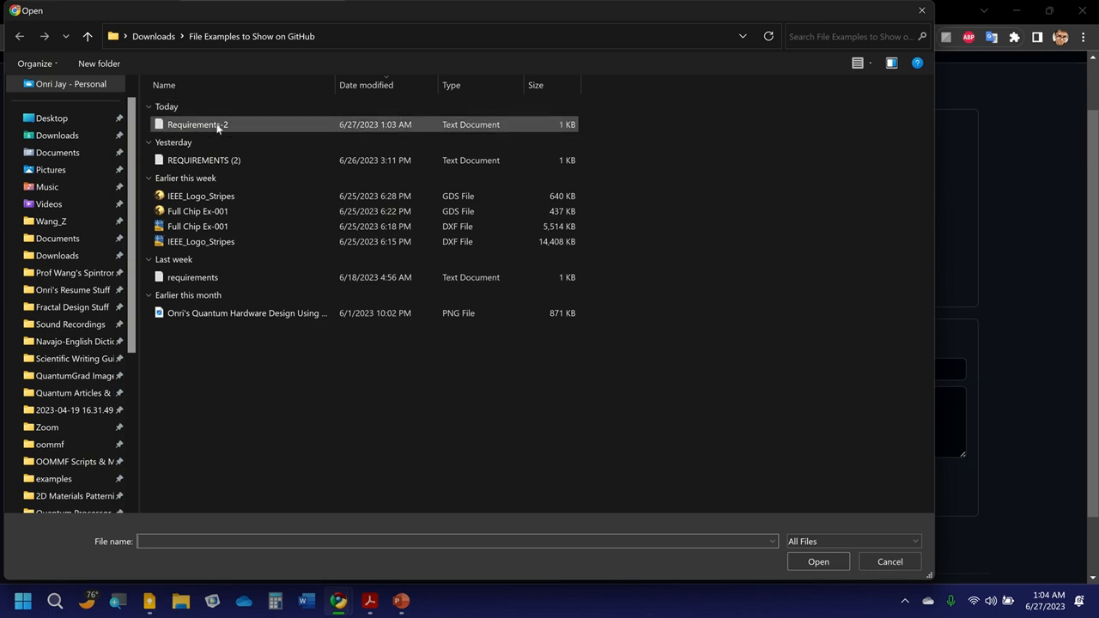
{"action": "left_click", "coordinate": [198, 124]}
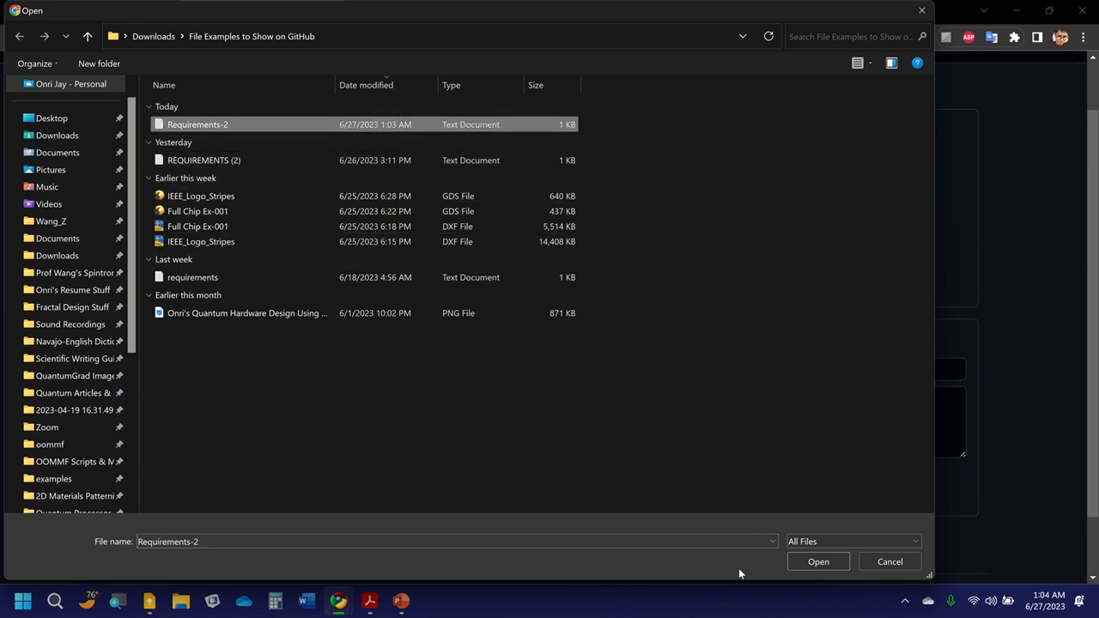
{"action": "left_click", "coordinate": [818, 560]}
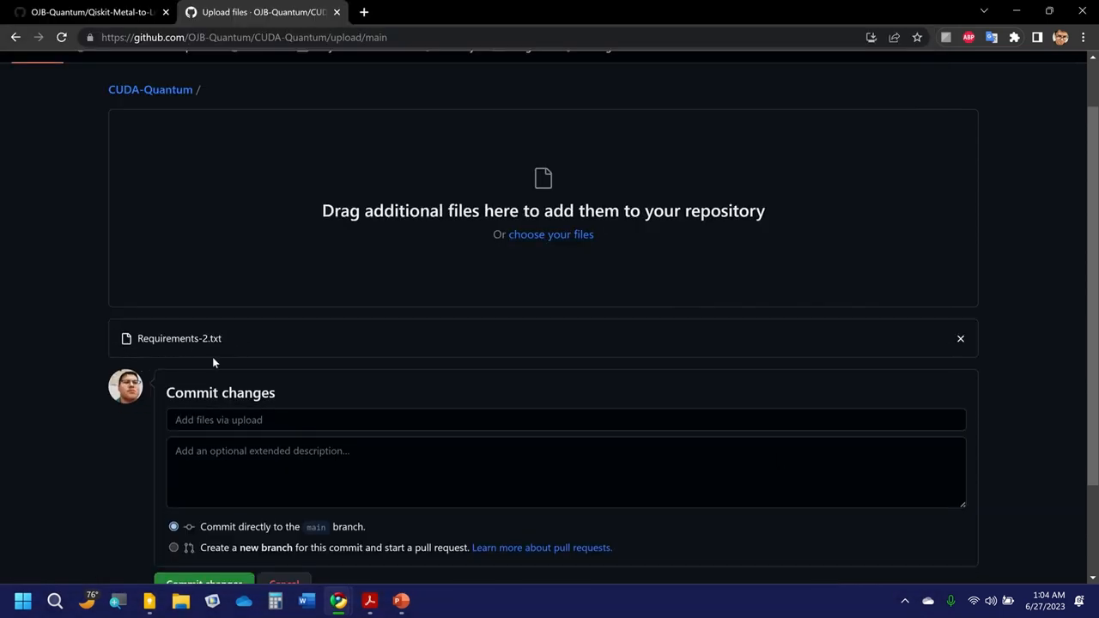
Commit the uploaded Requirements-2.txt to the repository's main branch.
{"action": "scroll", "scroll_direction": "down", "scroll_amount": 3}
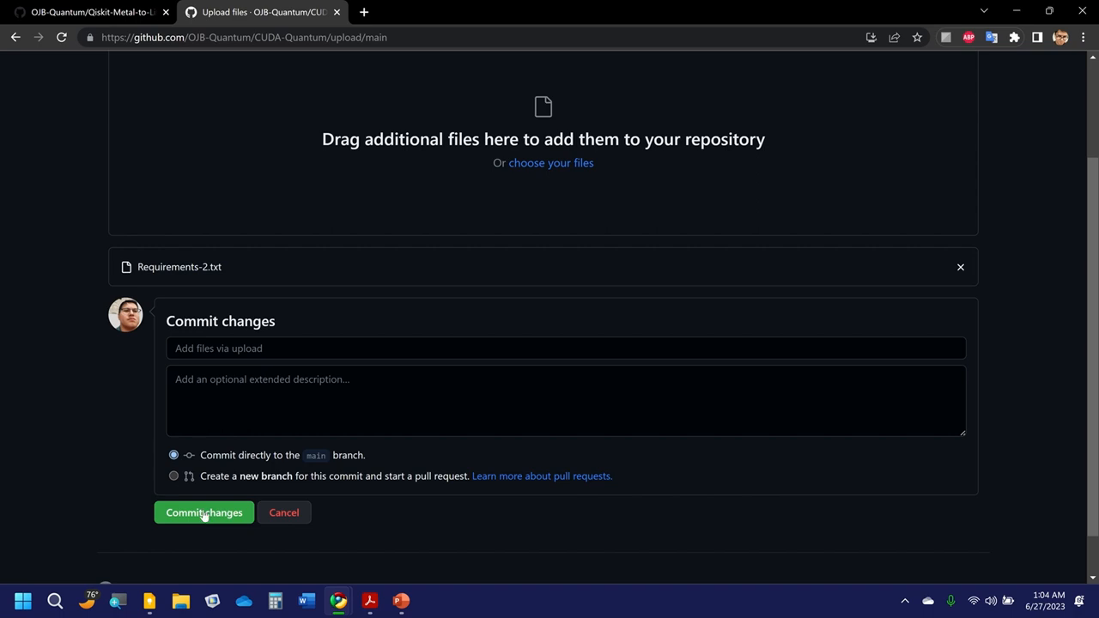
{"action": "left_click", "coordinate": [202, 511]}
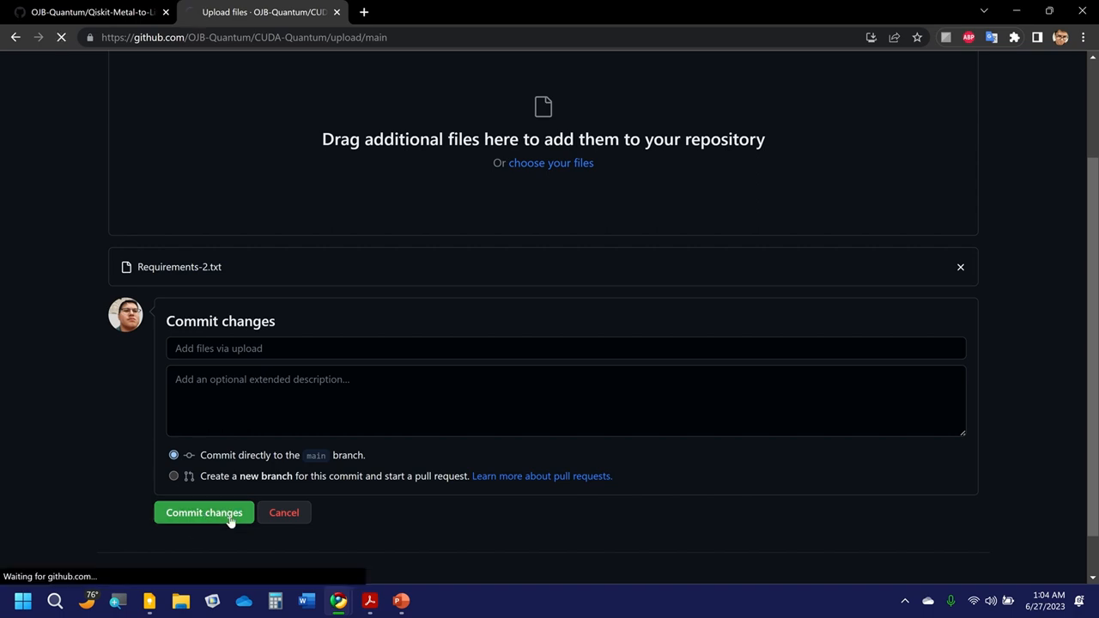
{"action": "left_click", "coordinate": [203, 511]}
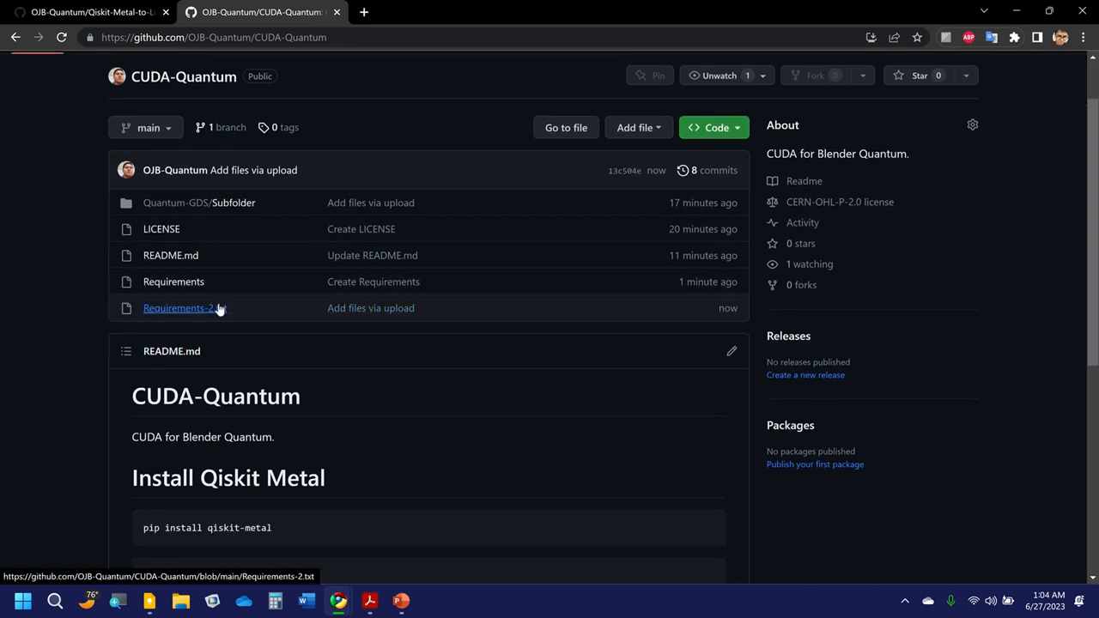
{"action": "mouse_move", "coordinate": [186, 340]}
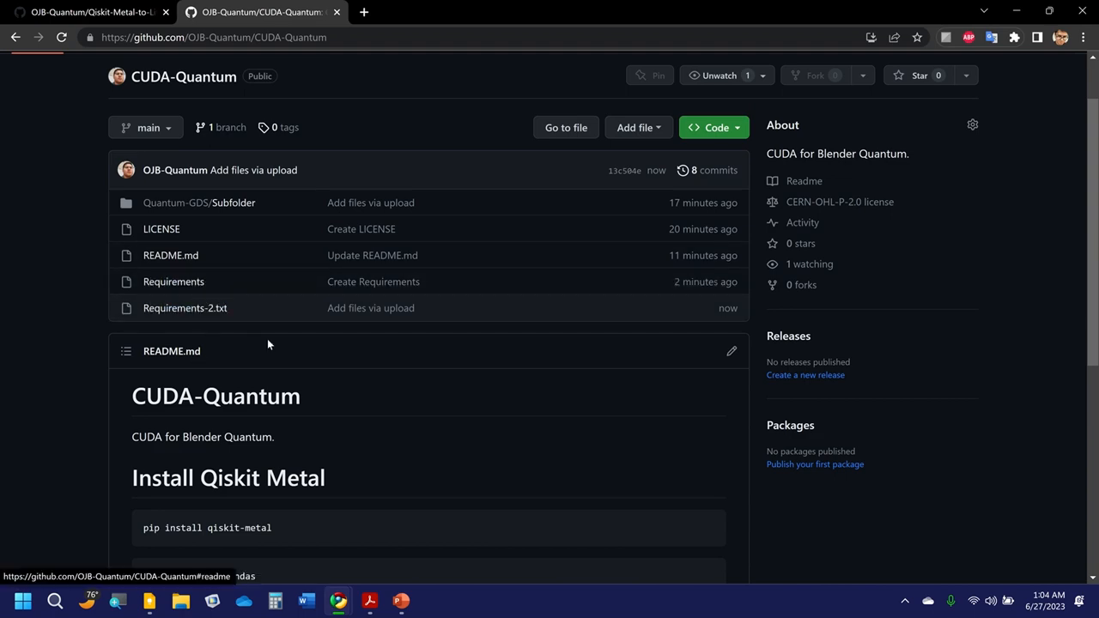
Delete the old Requirements file via its Delete file action and commit the removal.
{"action": "scroll", "scroll_direction": "down", "scroll_amount": 3}
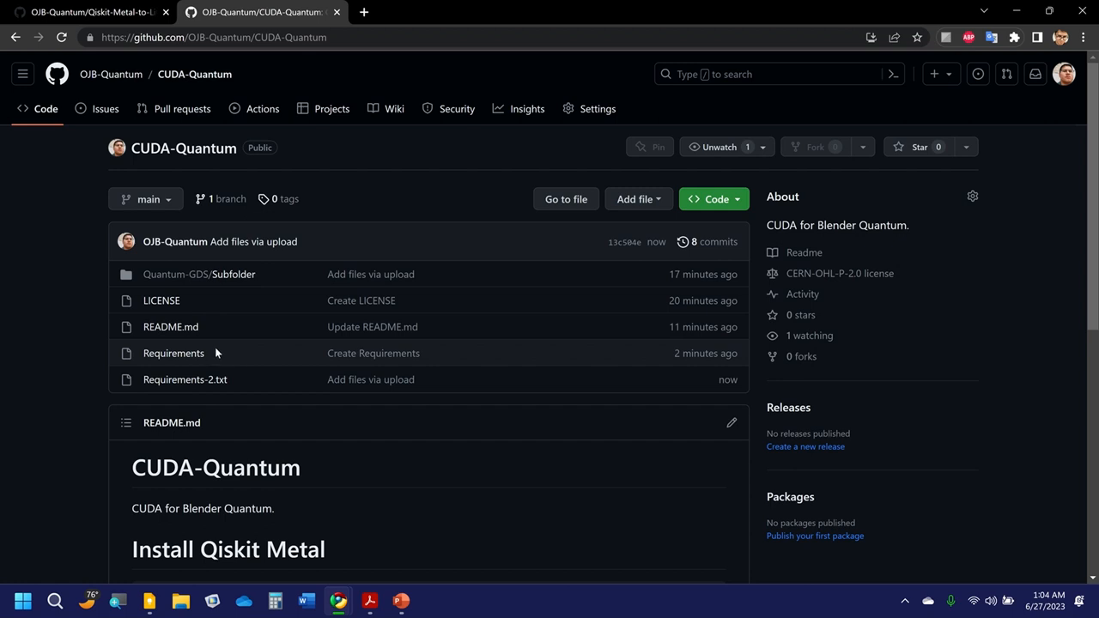
{"action": "left_click", "coordinate": [171, 354]}
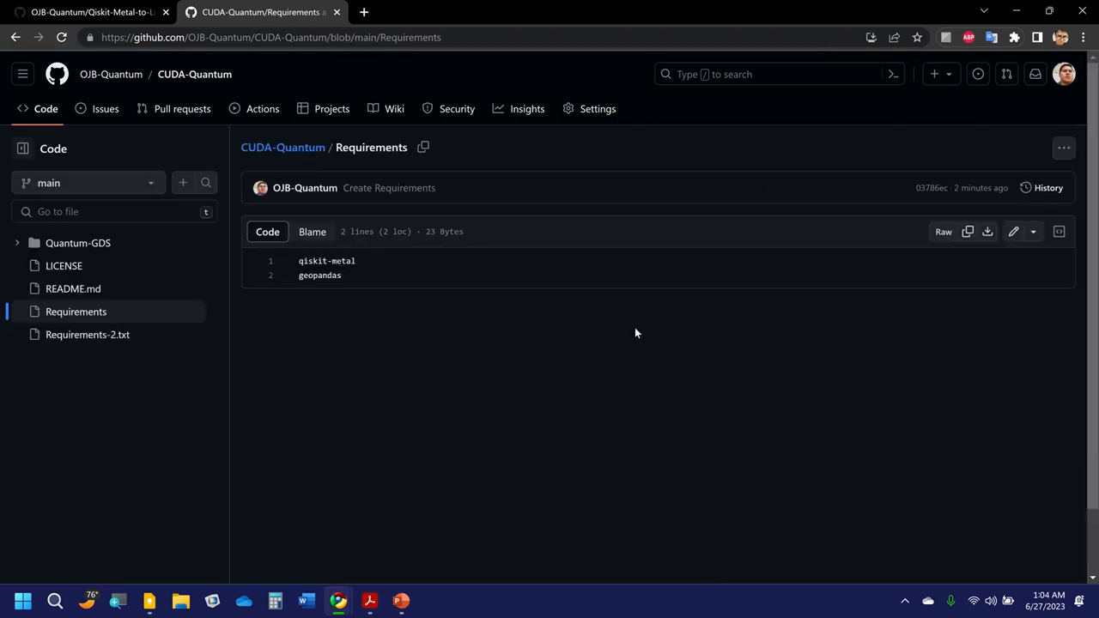
{"action": "mouse_move", "coordinate": [549, 278]}
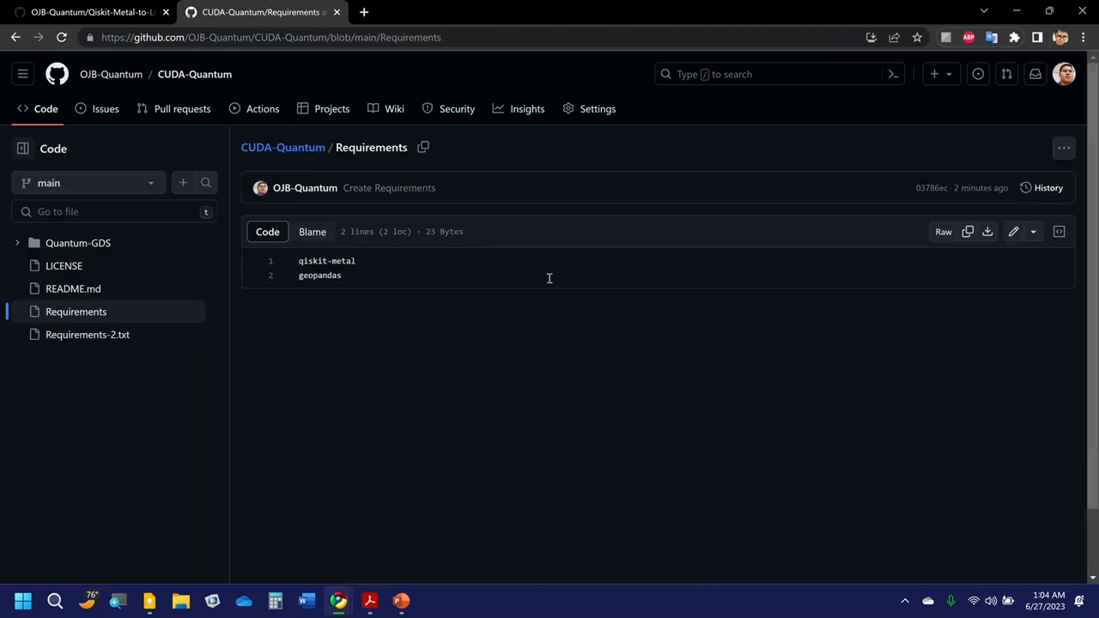
{"action": "mouse_move", "coordinate": [1062, 147]}
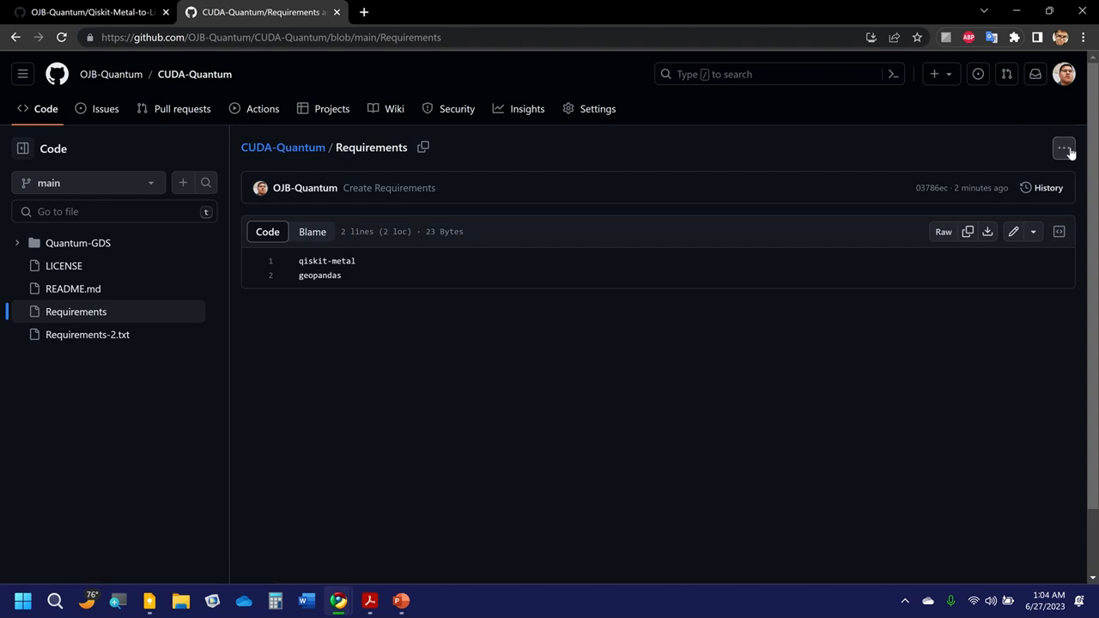
{"action": "left_click", "coordinate": [1063, 148]}
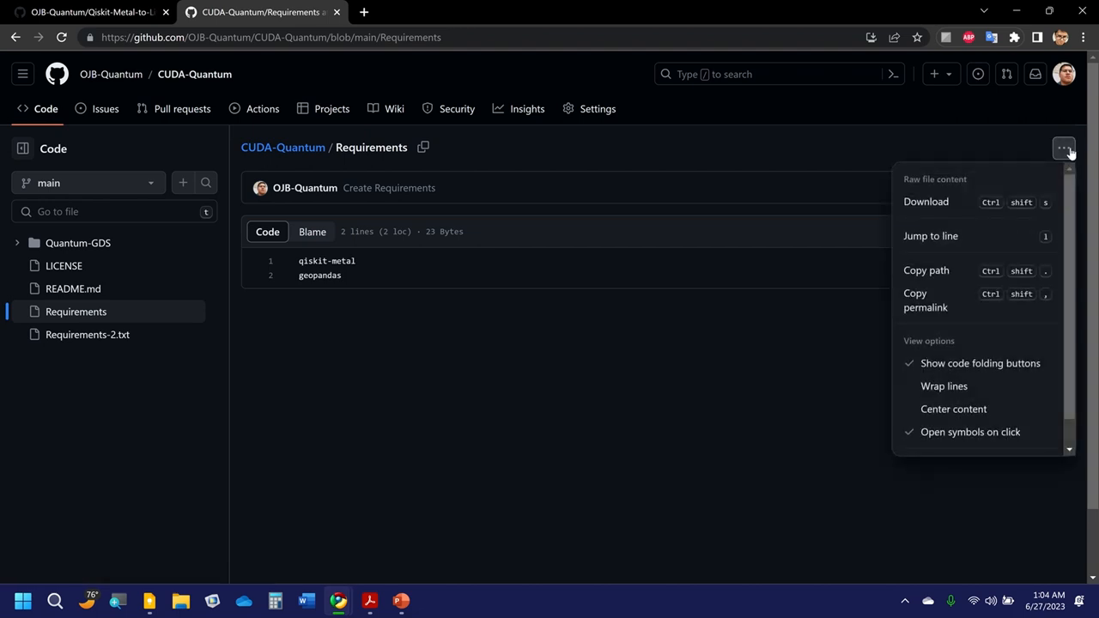
{"action": "mouse_move", "coordinate": [929, 438]}
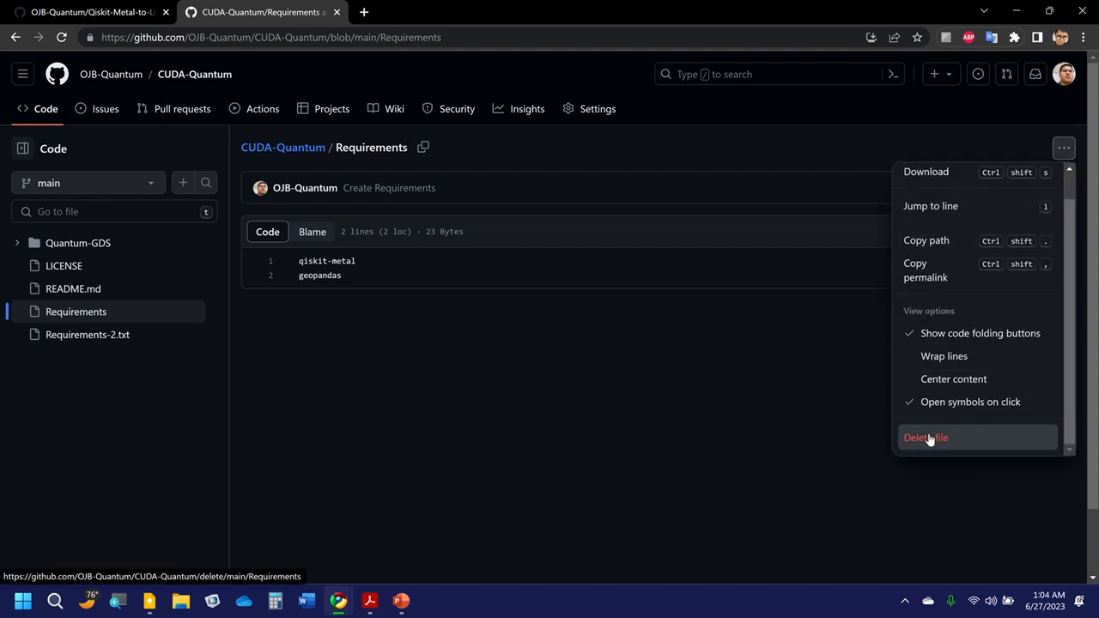
{"action": "left_click", "coordinate": [927, 438]}
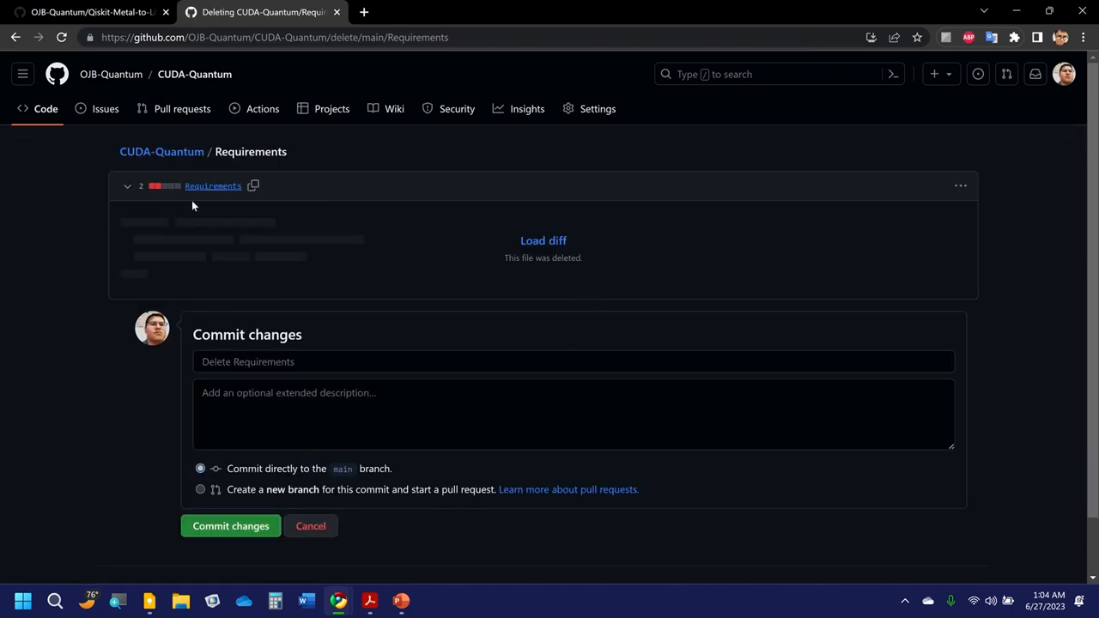
{"action": "mouse_move", "coordinate": [141, 268]}
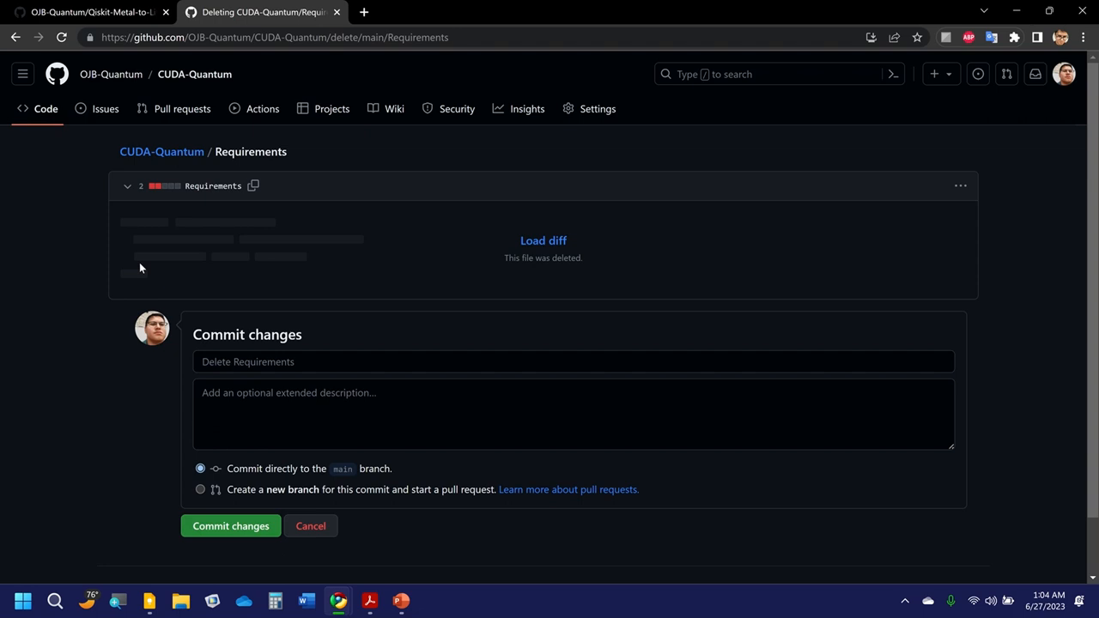
{"action": "mouse_move", "coordinate": [319, 172]}
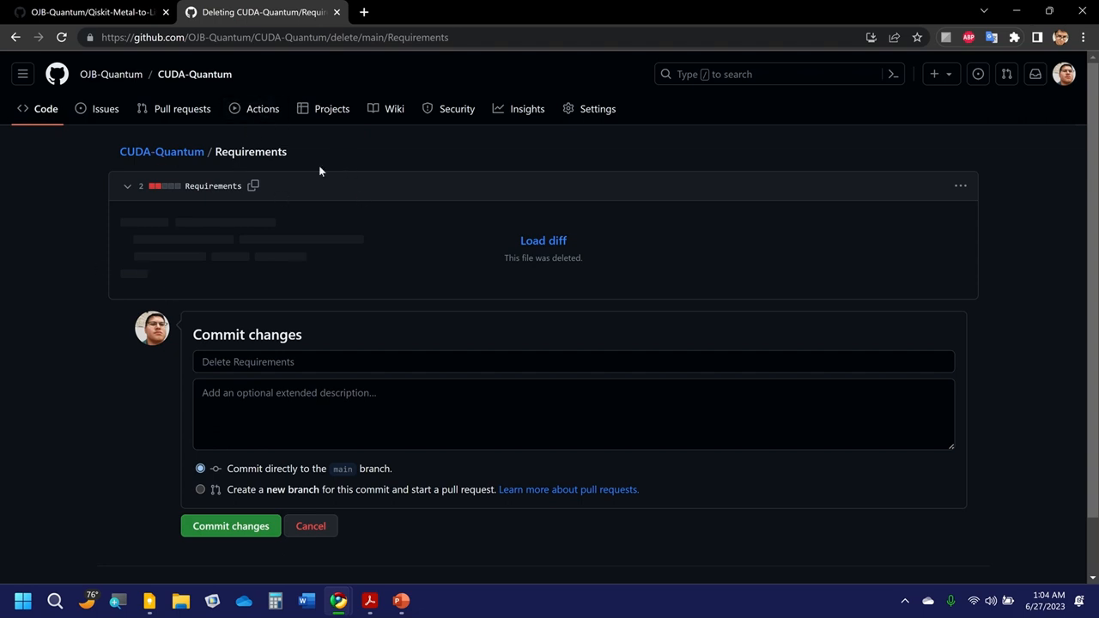
{"action": "mouse_move", "coordinate": [230, 525]}
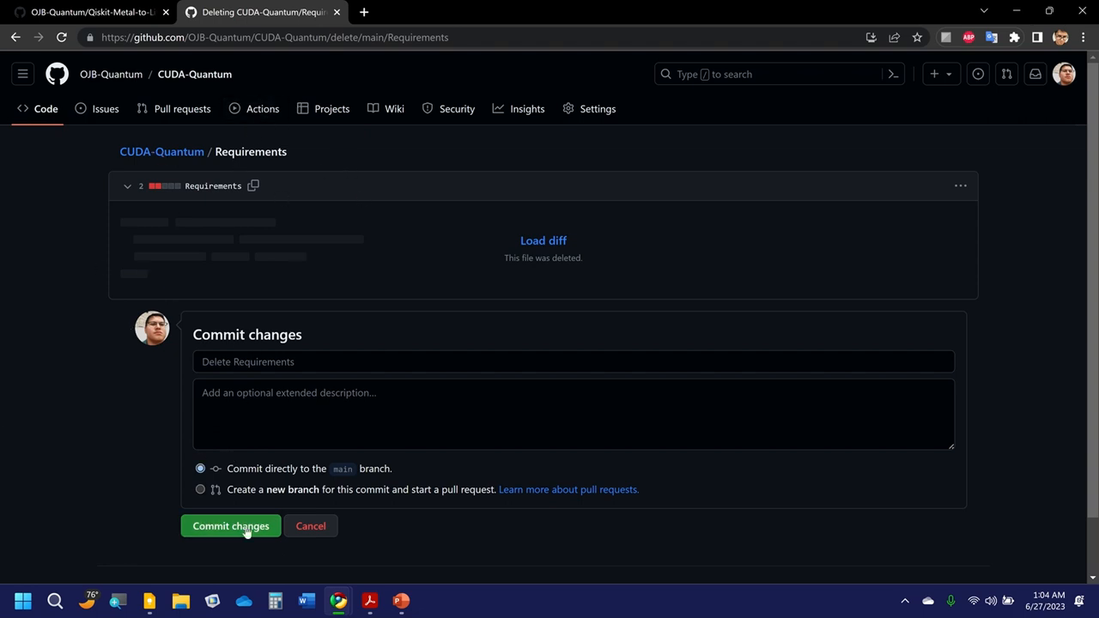
{"action": "left_click", "coordinate": [230, 526]}
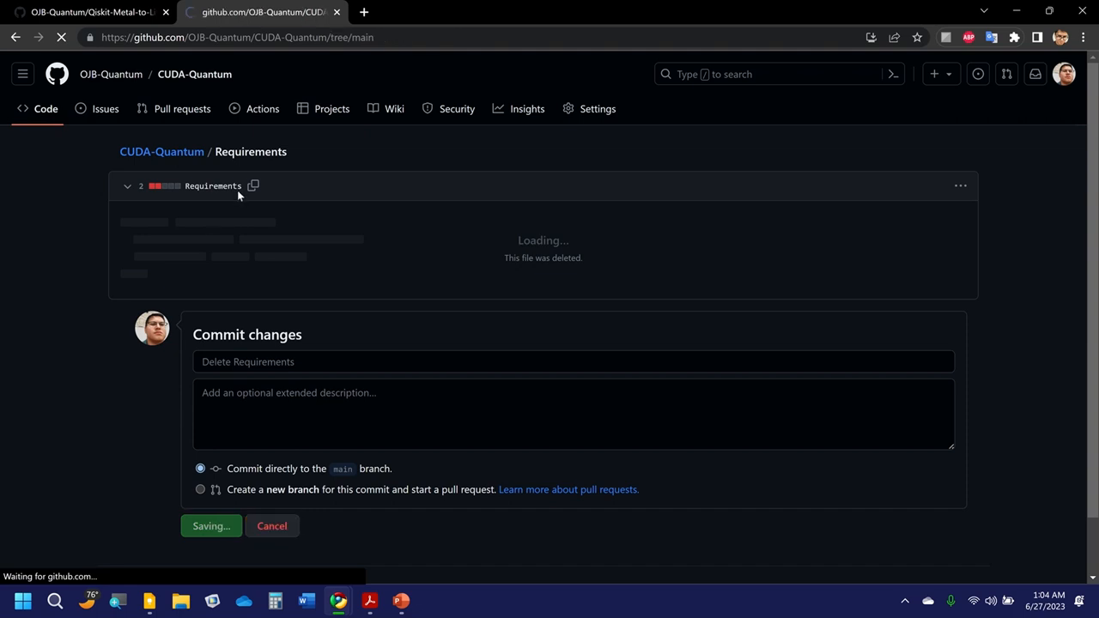
{"action": "left_click", "coordinate": [210, 526]}
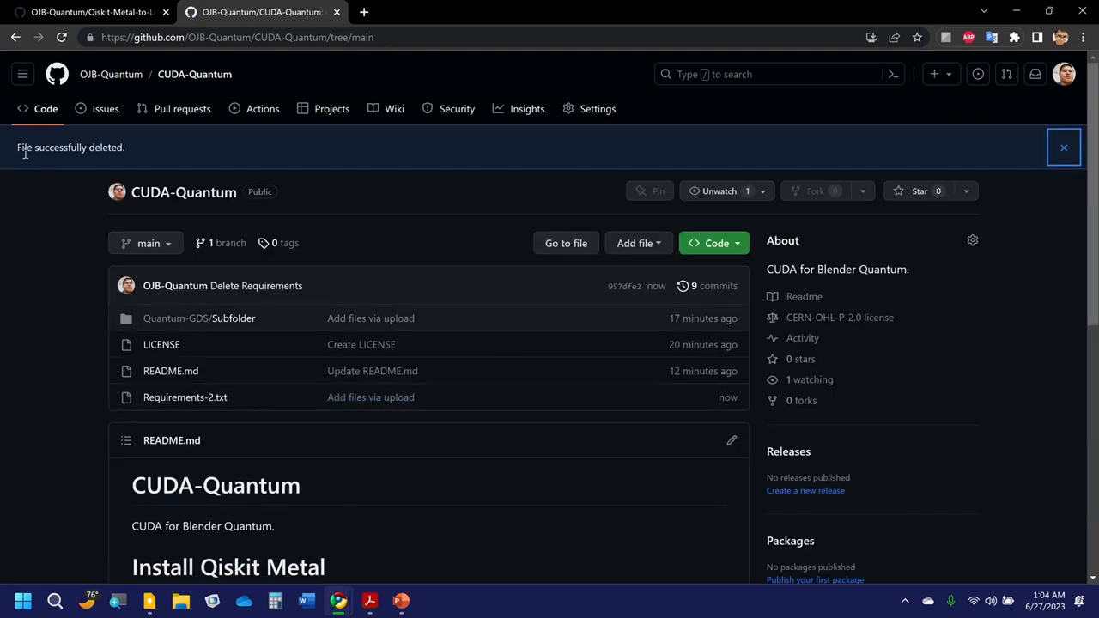
{"action": "mouse_move", "coordinate": [1061, 147]}
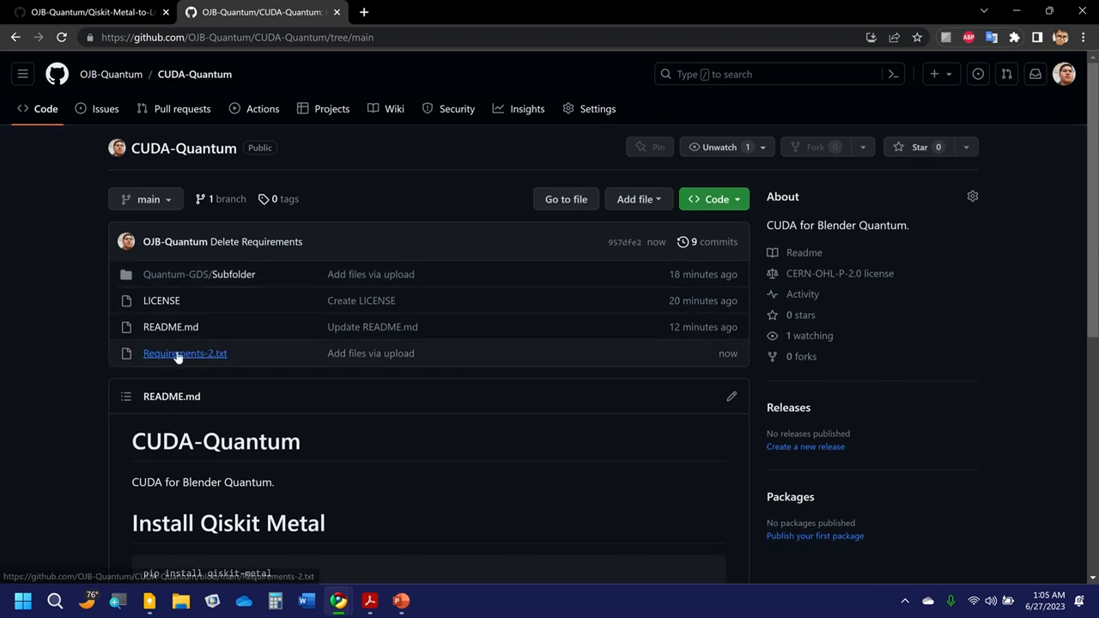
{"action": "mouse_move", "coordinate": [204, 376]}
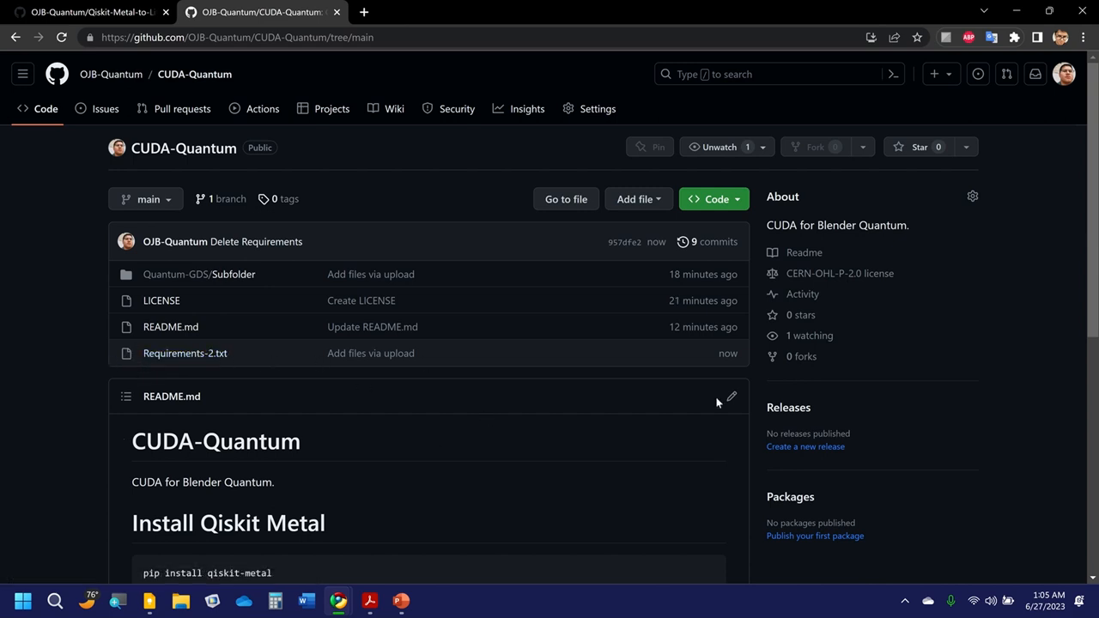
{"action": "mouse_move", "coordinate": [918, 381]}
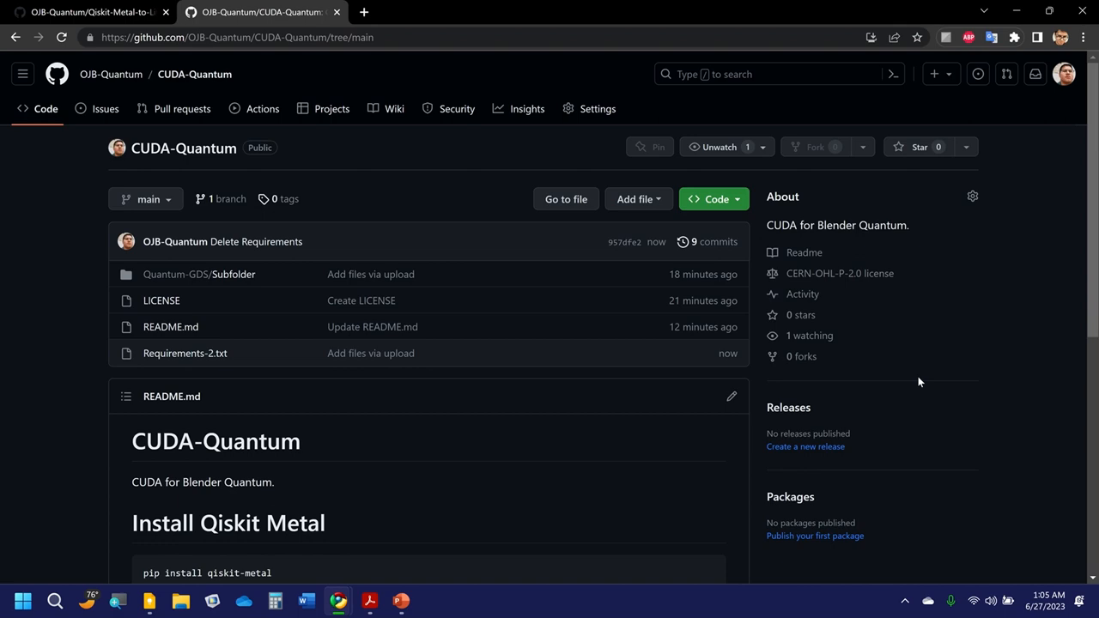
{"action": "scroll", "scroll_direction": "down", "scroll_amount": 3}
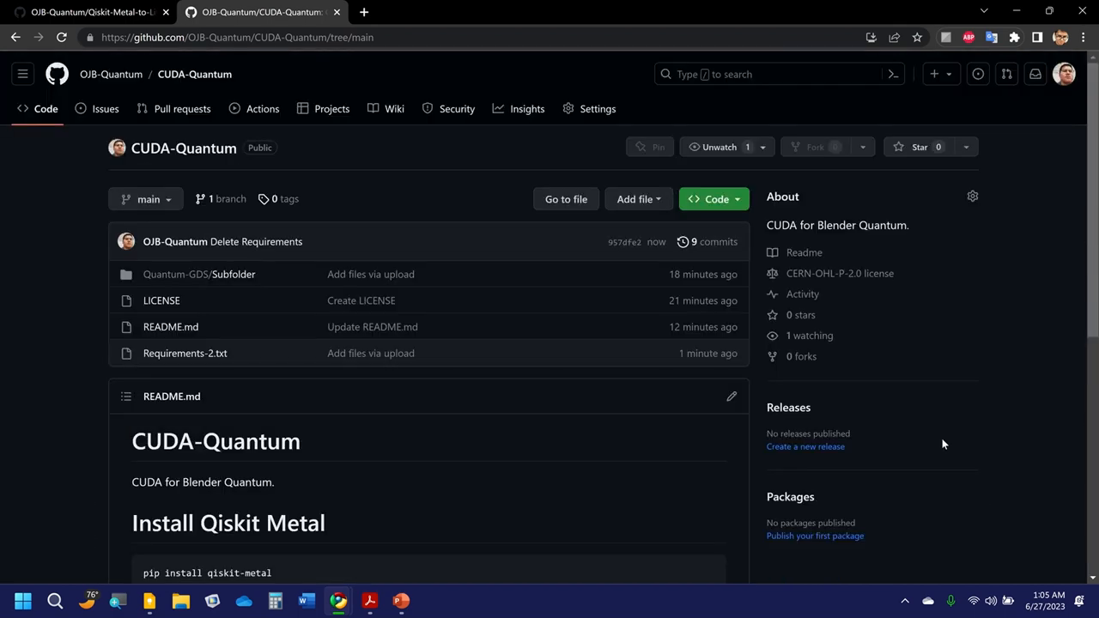
{"action": "mouse_move", "coordinate": [1026, 266]}
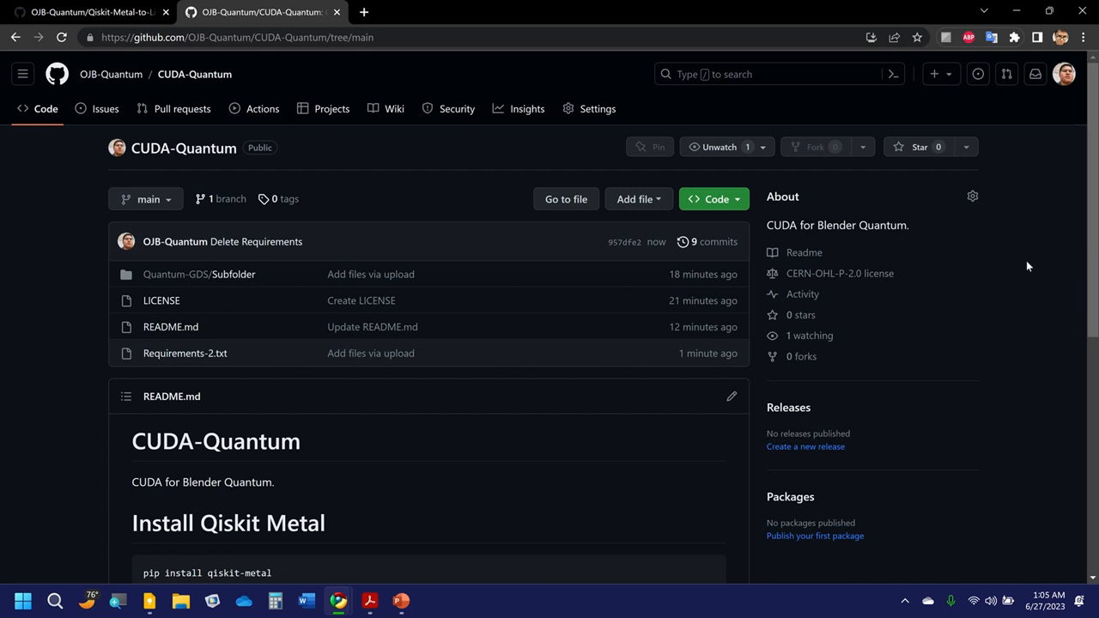